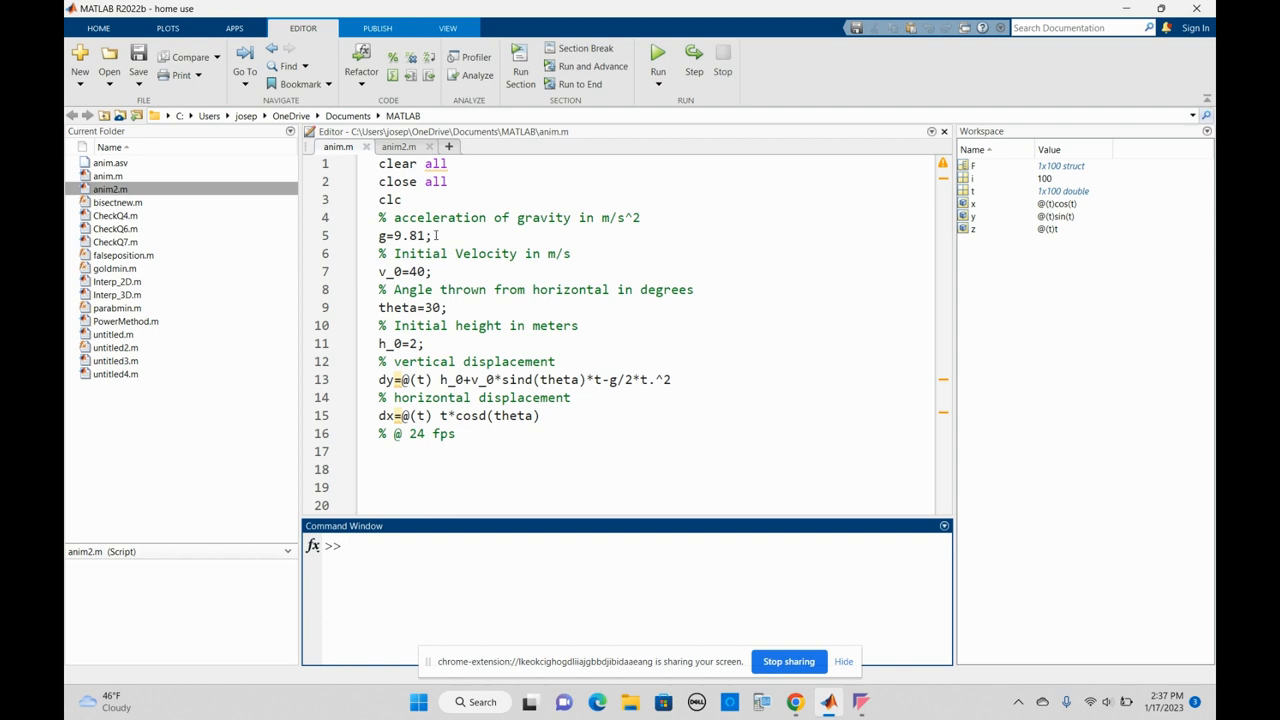
Review the existing script lines for g=9.81, theta=30 and the displacement functions
double_click(404, 236)
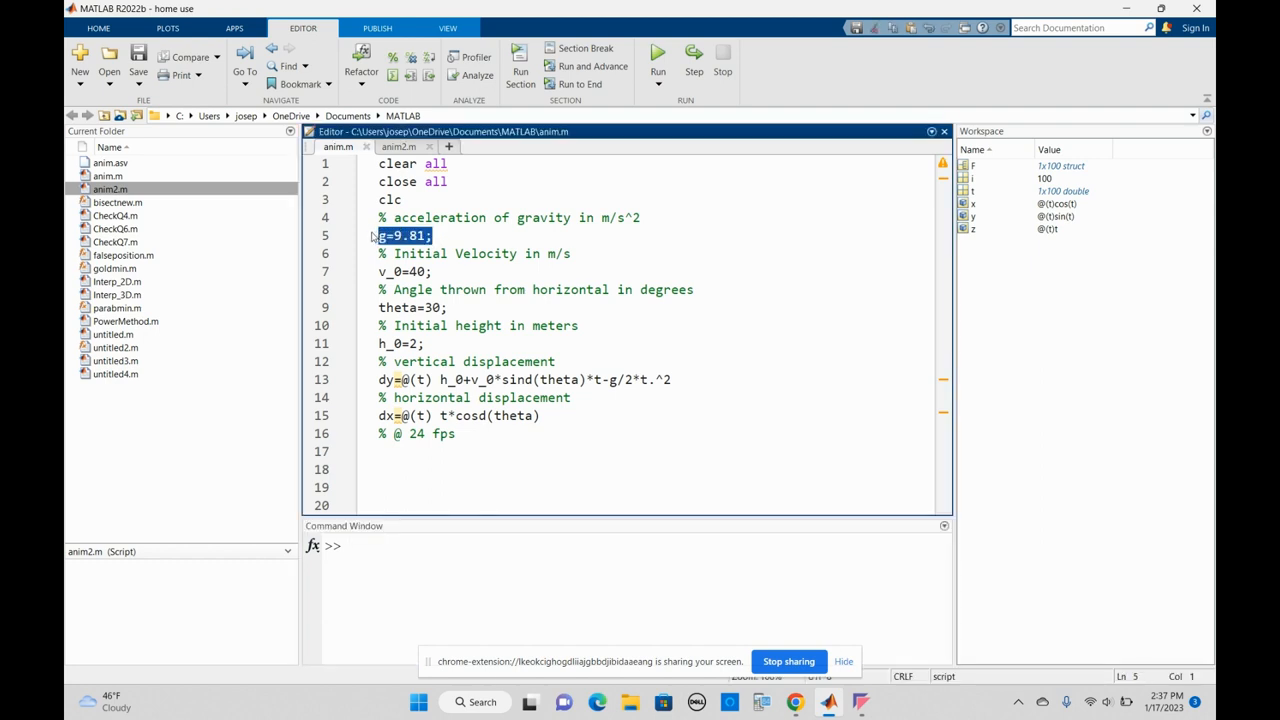
click(436, 272)
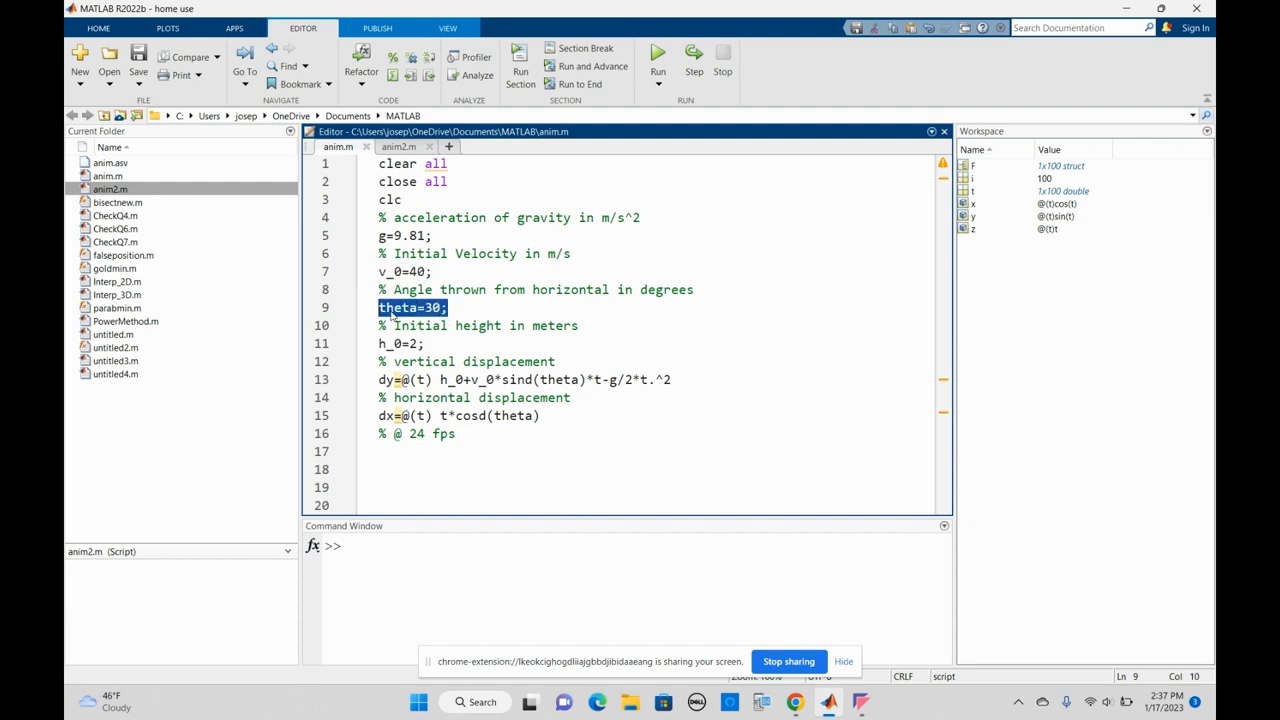
click(420, 344)
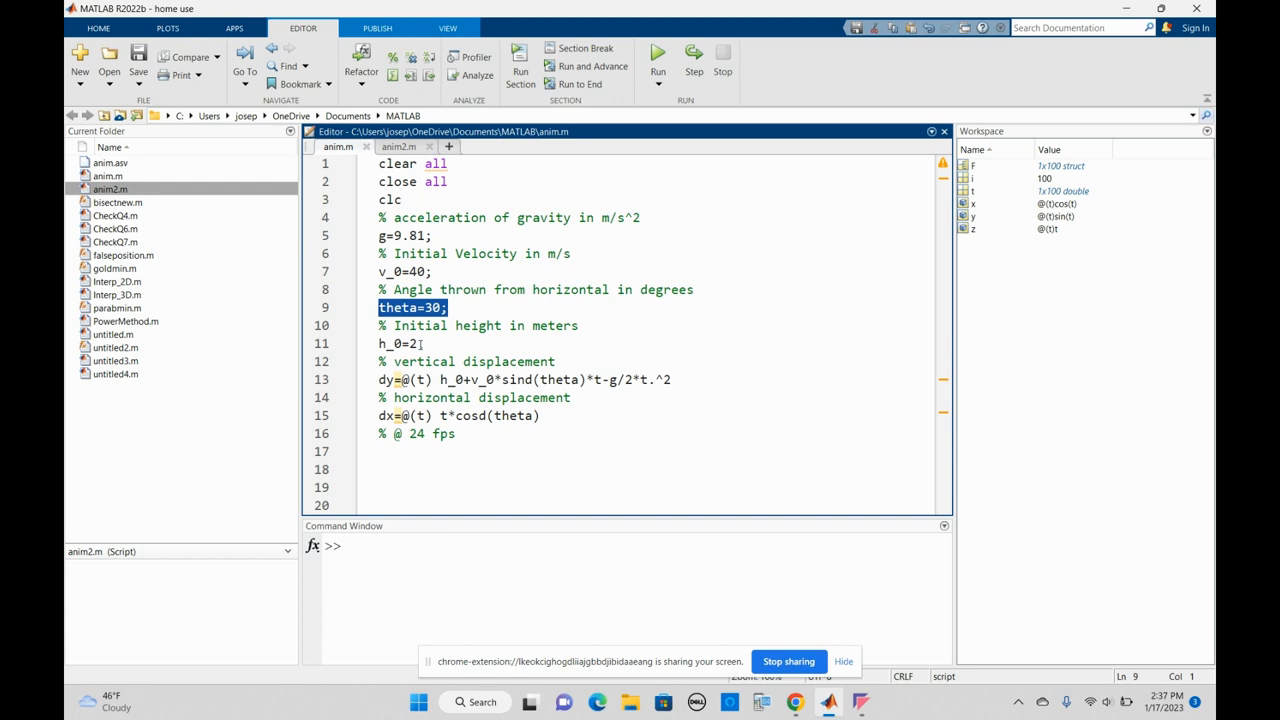
click(420, 344)
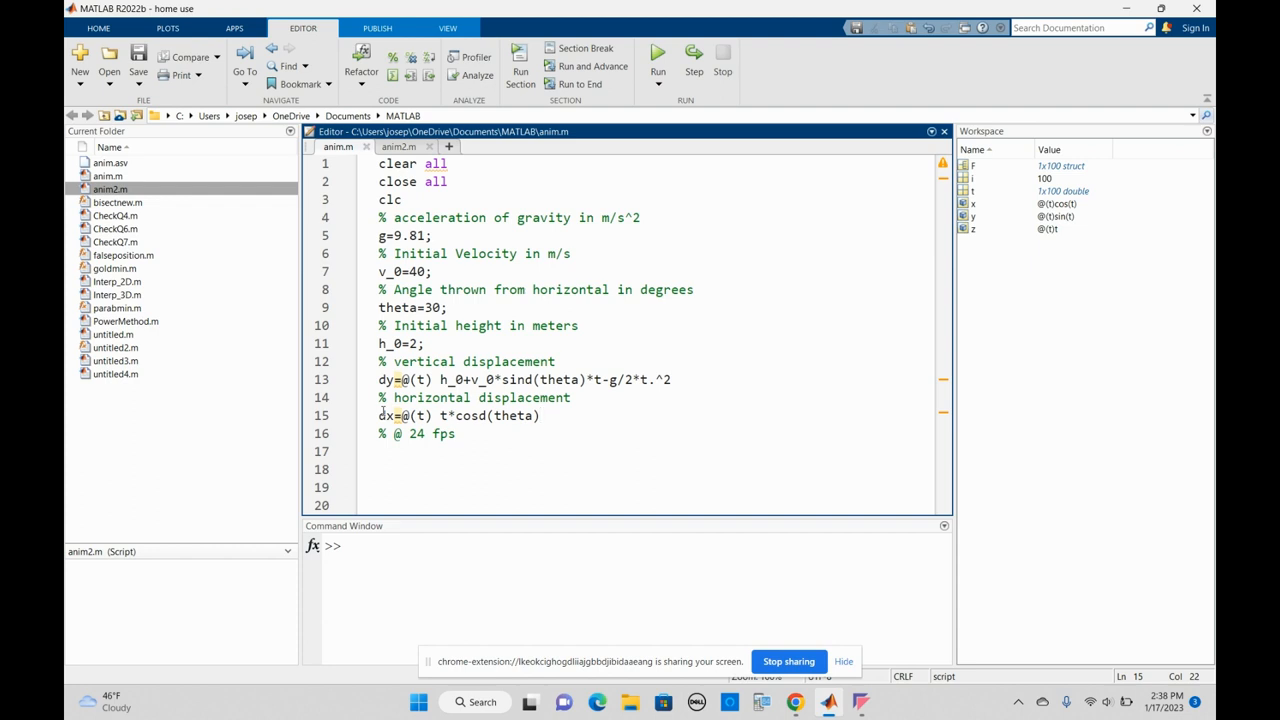
click(544, 414)
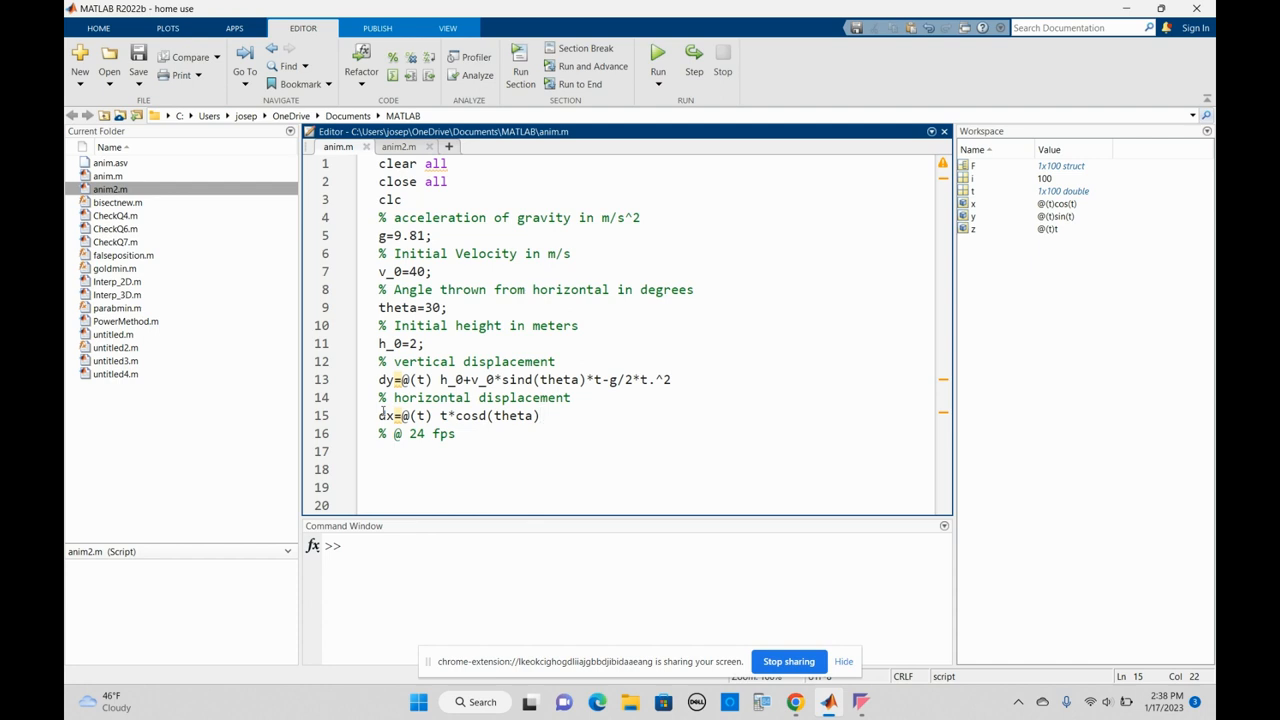
click(542, 414)
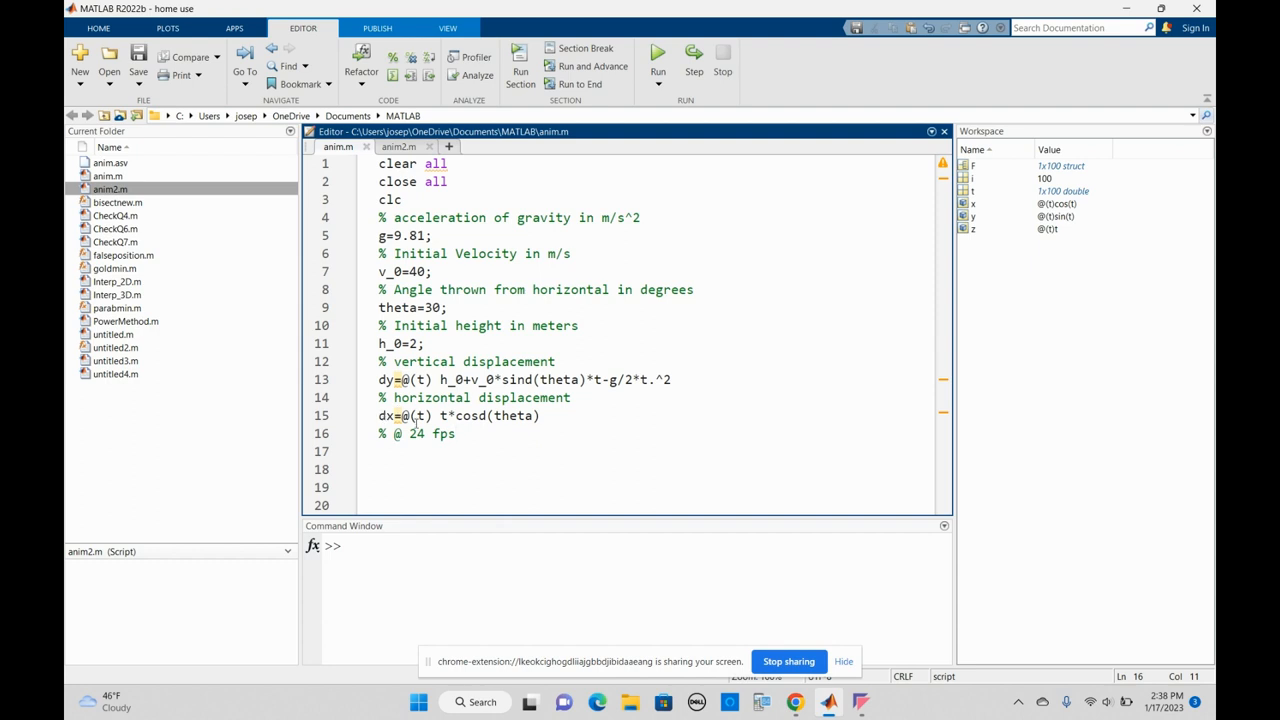
double_click(416, 432)
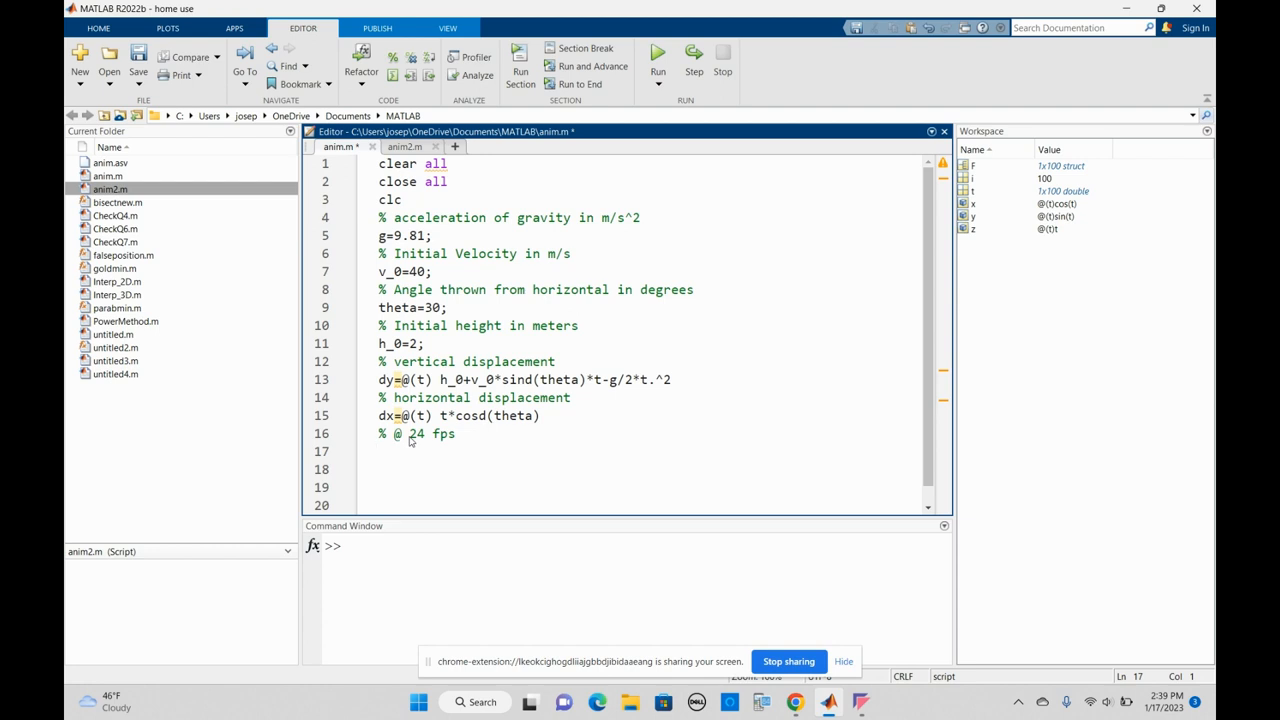
Add a '% Graph of Vertcal Displacement' comment and an fplot of dy over [0 5]
click(380, 452)
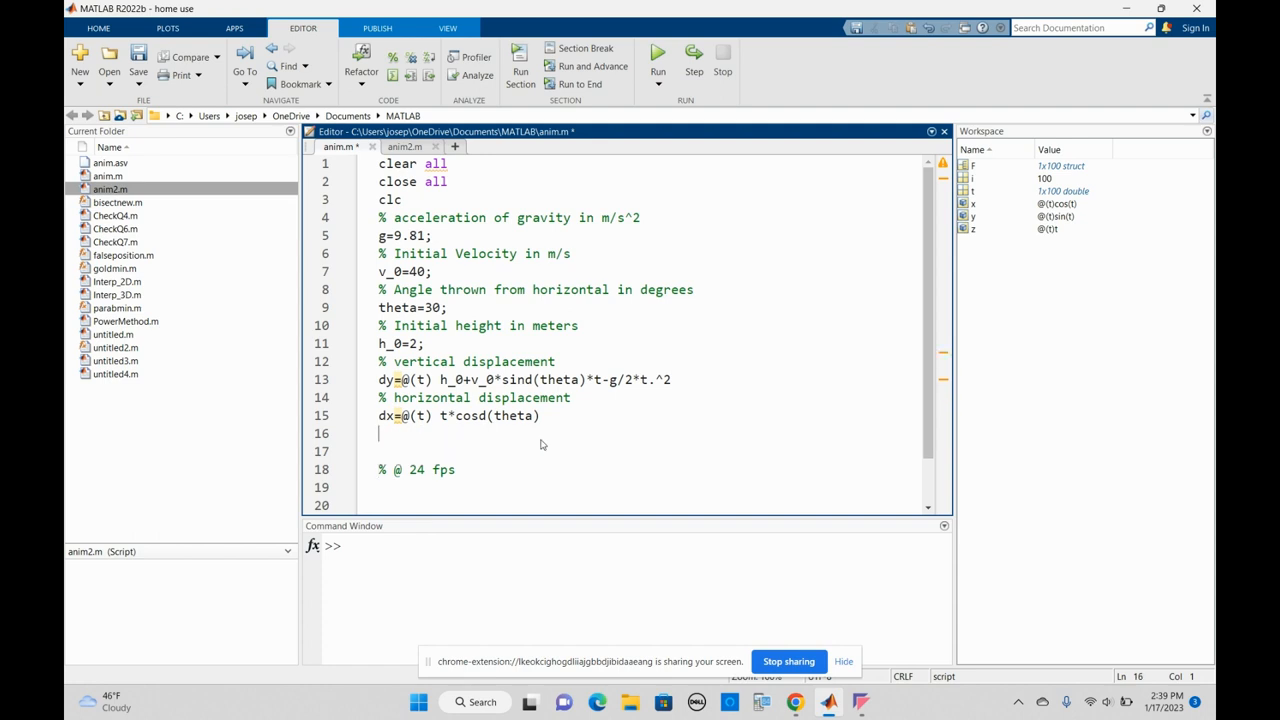
text(% Graph of)
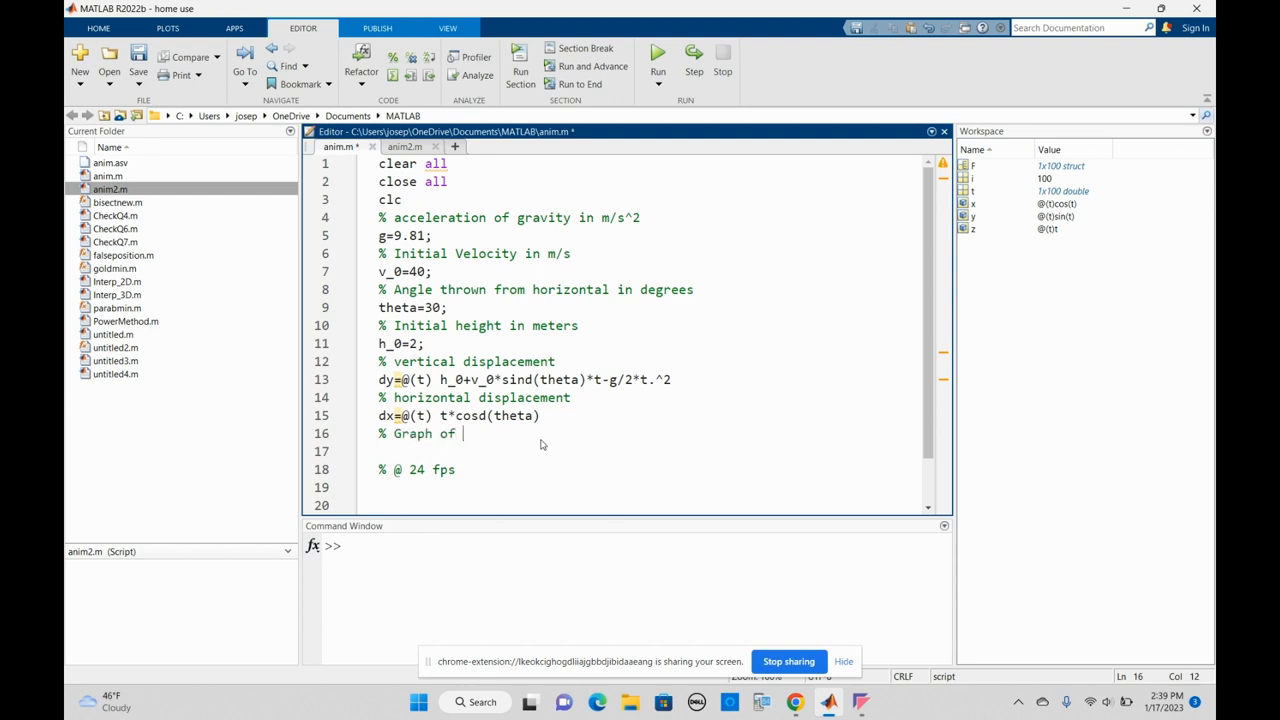
text(Vertcal D)
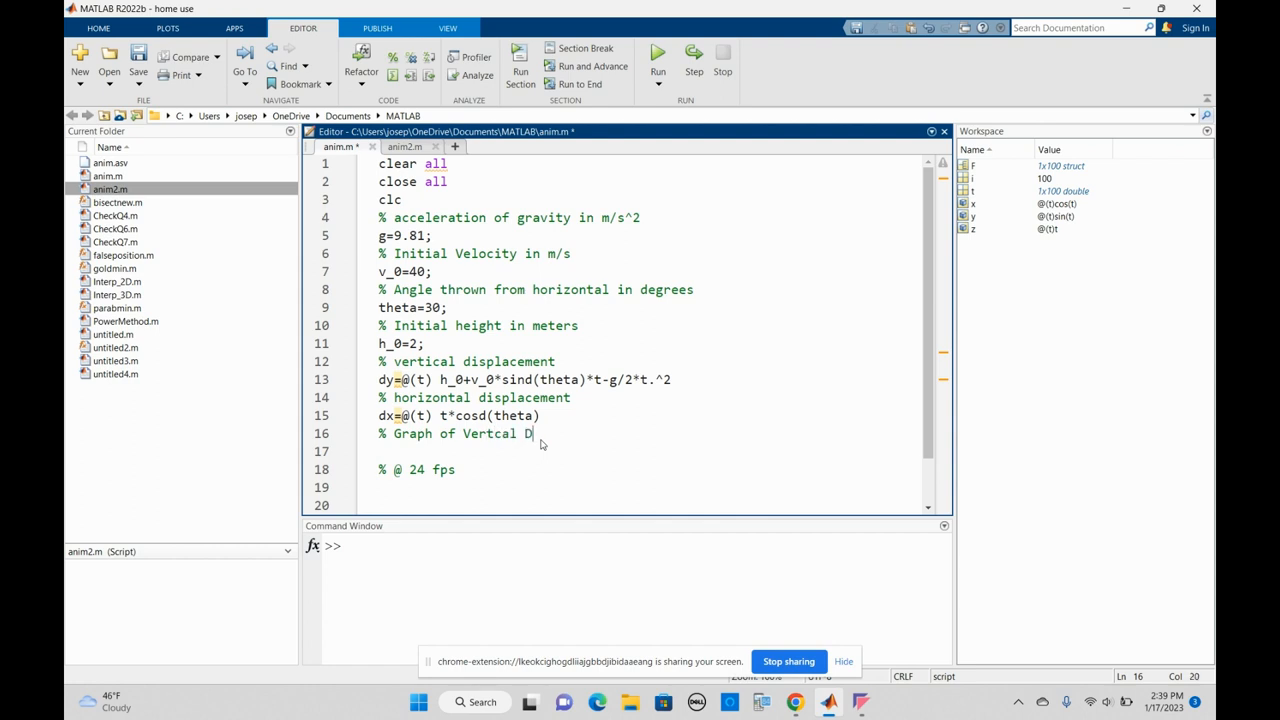
text(isplacement)
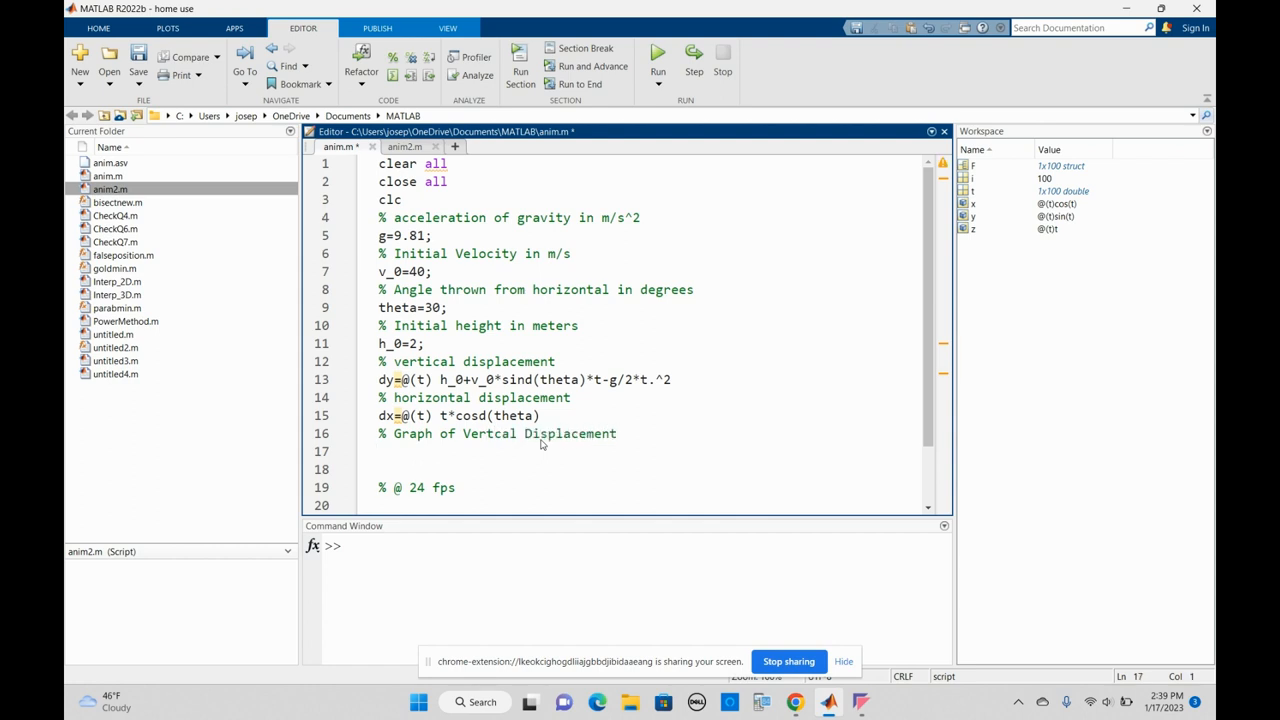
text(fplot(dy)
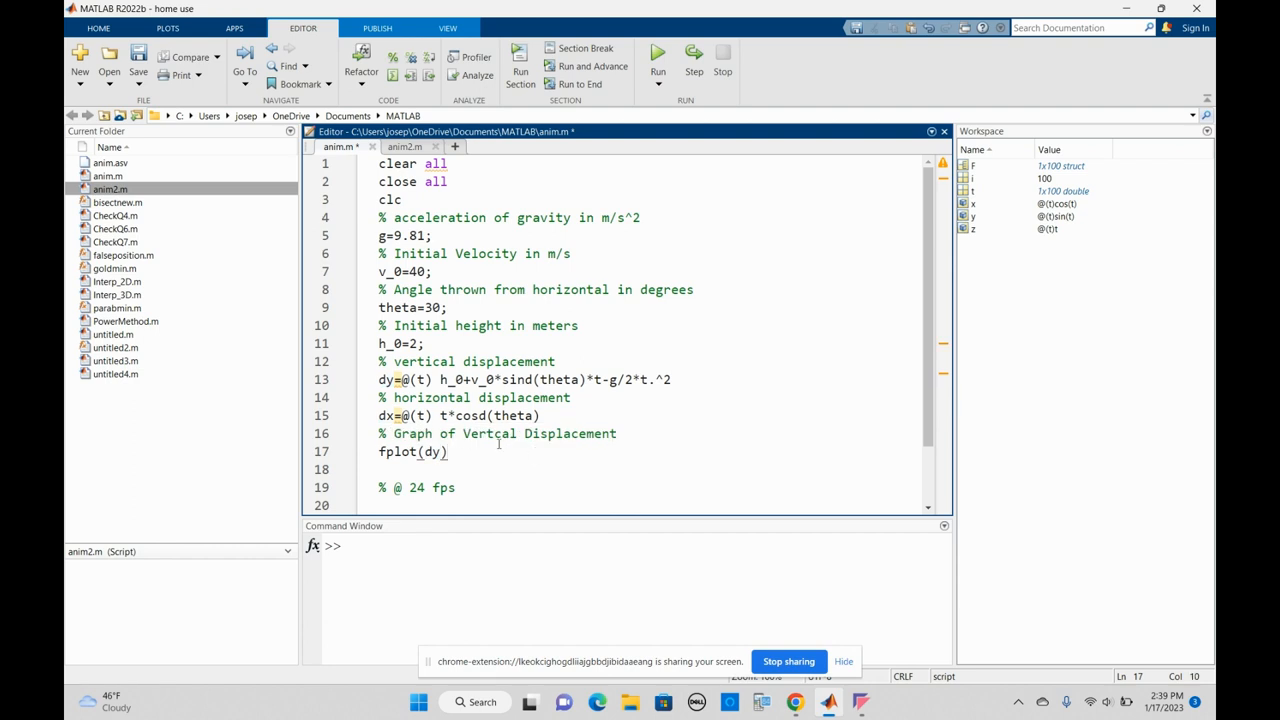
text(,dx)
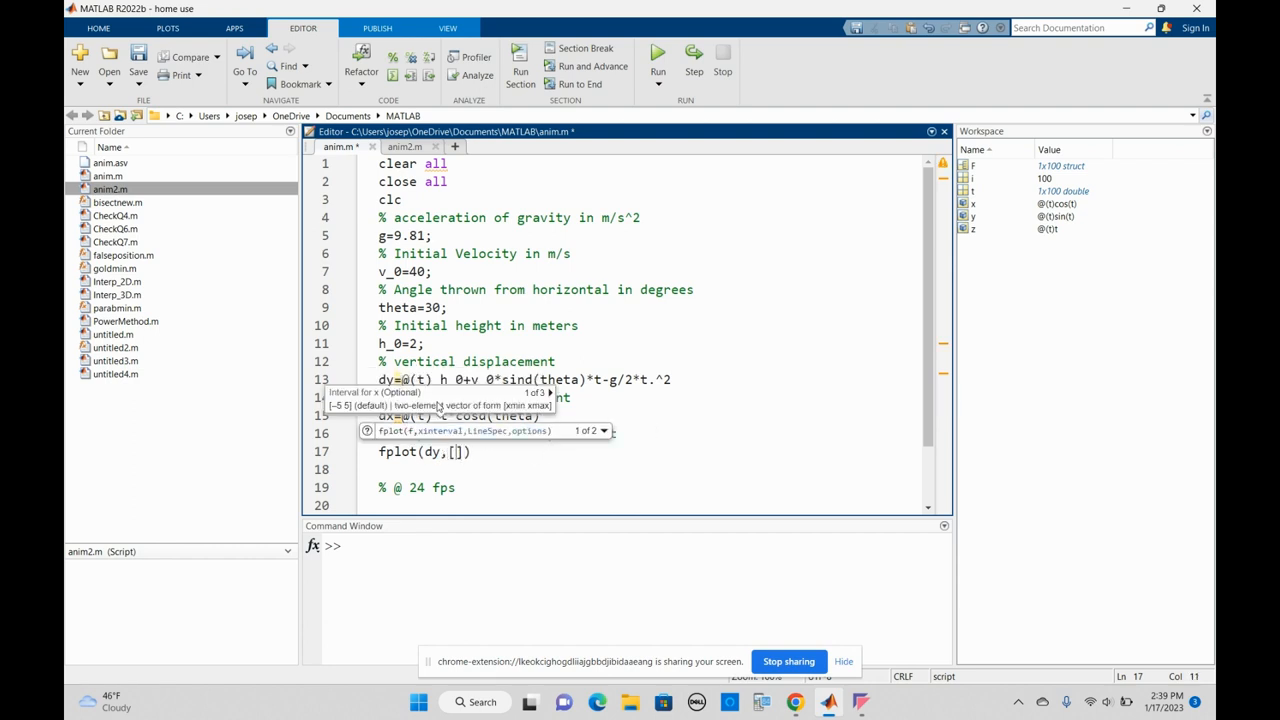
text(0 5)
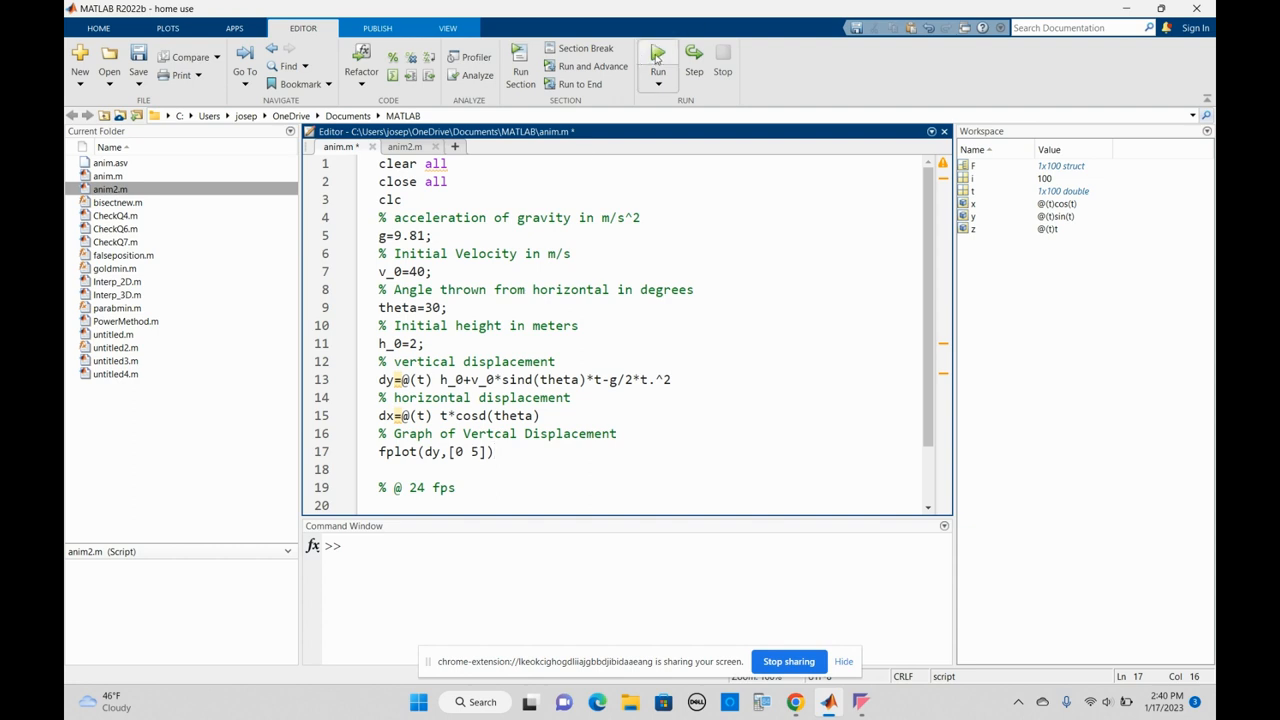
Run the script and mark the curve point near x 4.2 where dy crosses zero, then close the figure
click(658, 60)
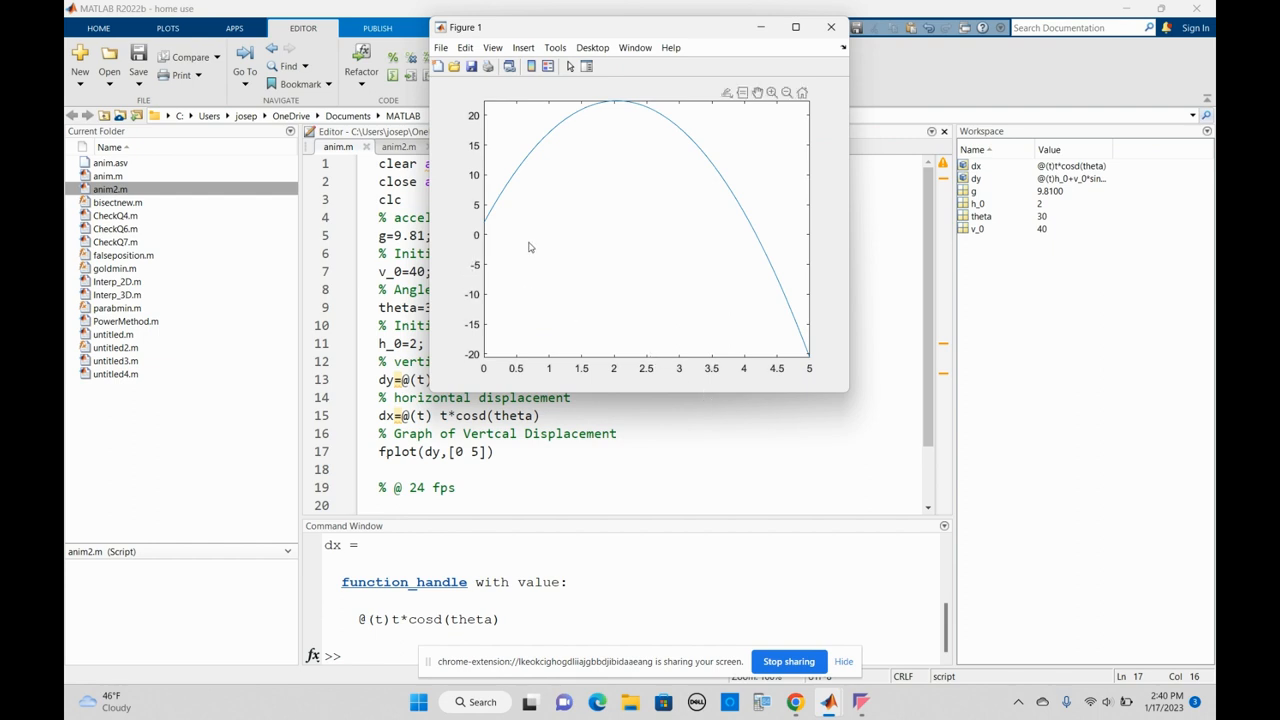
mouse_move(756, 232)
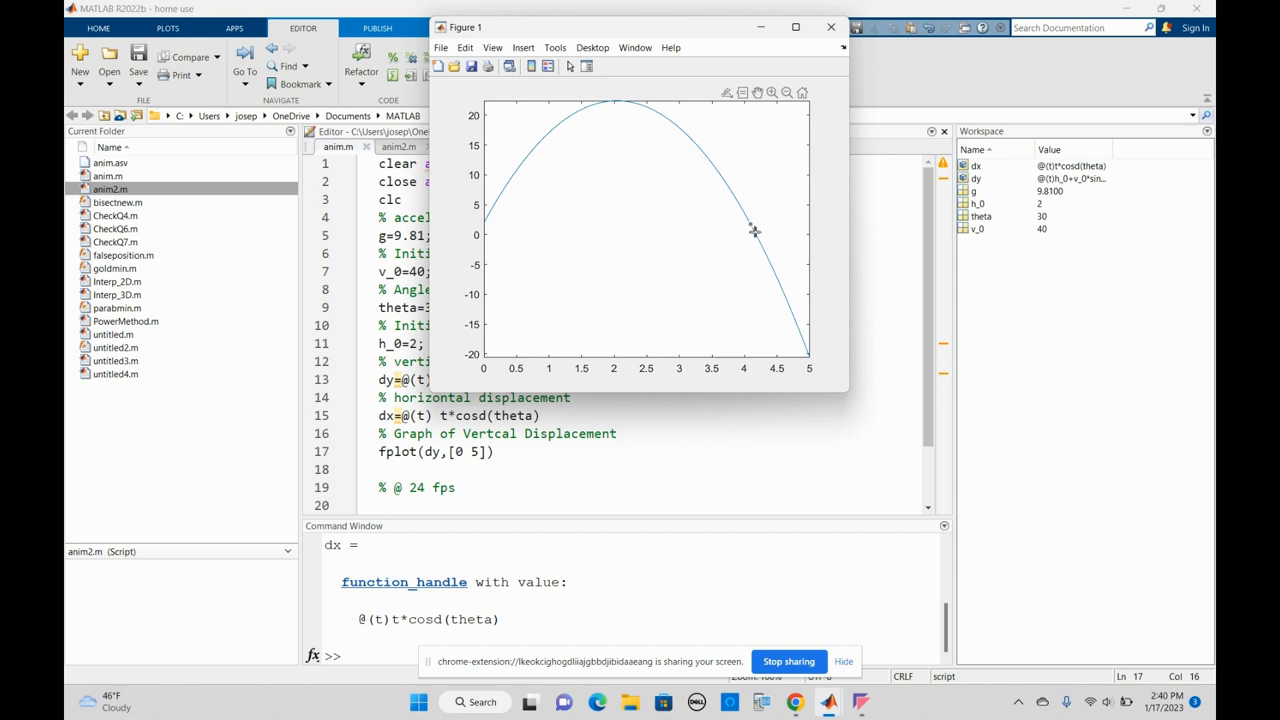
click(756, 238)
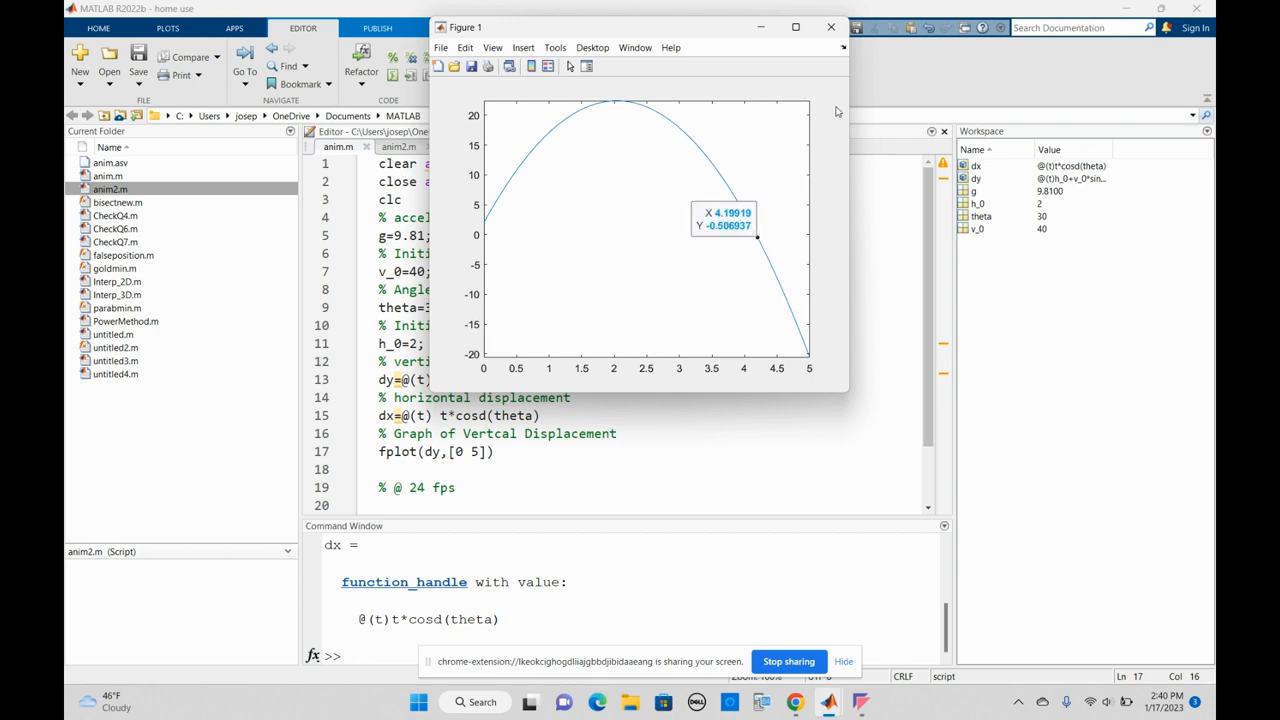
click(830, 28)
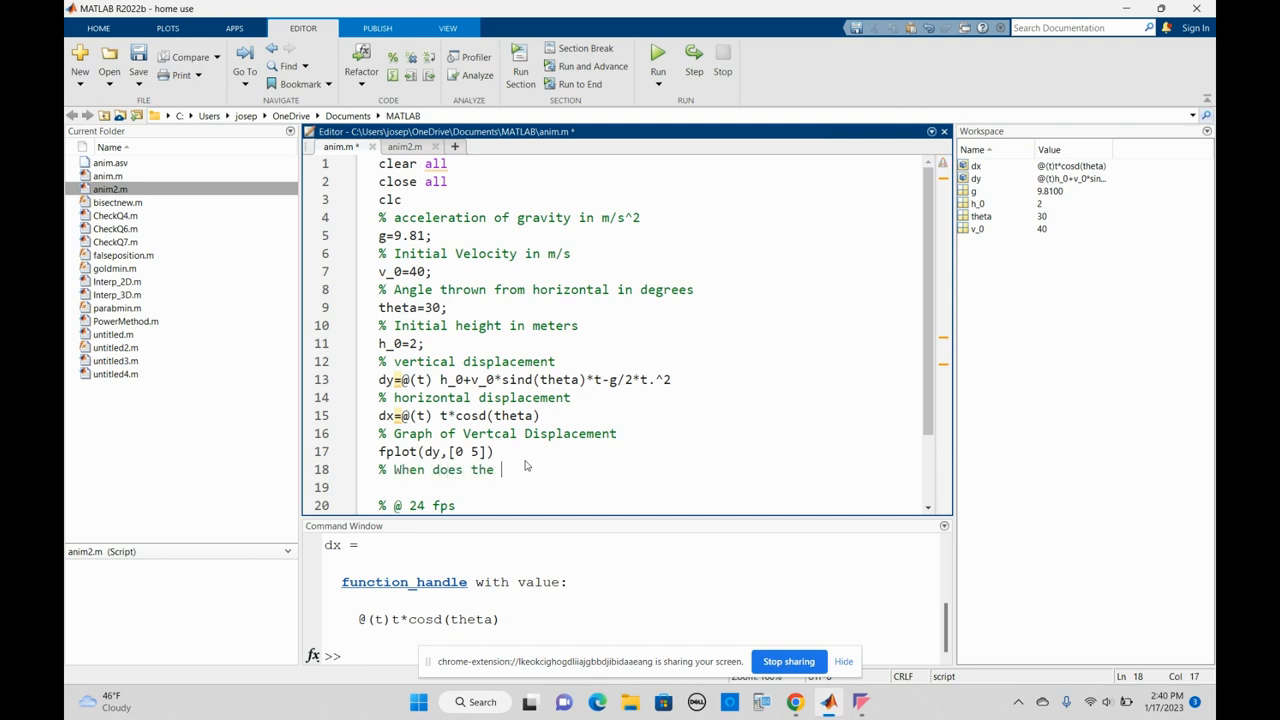
Finish the 'ball hit the ground' comment, comment out the fplot and add fzero(dy,4)
text(ball hit t)
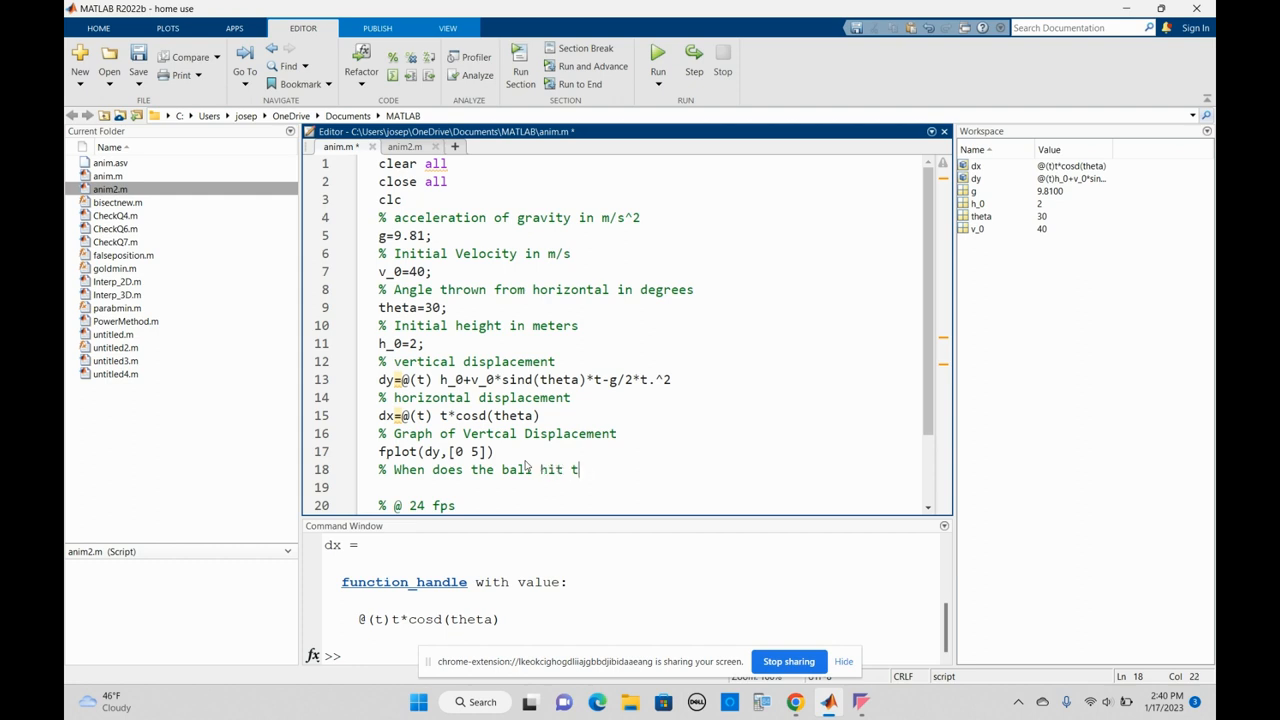
text(he ground)
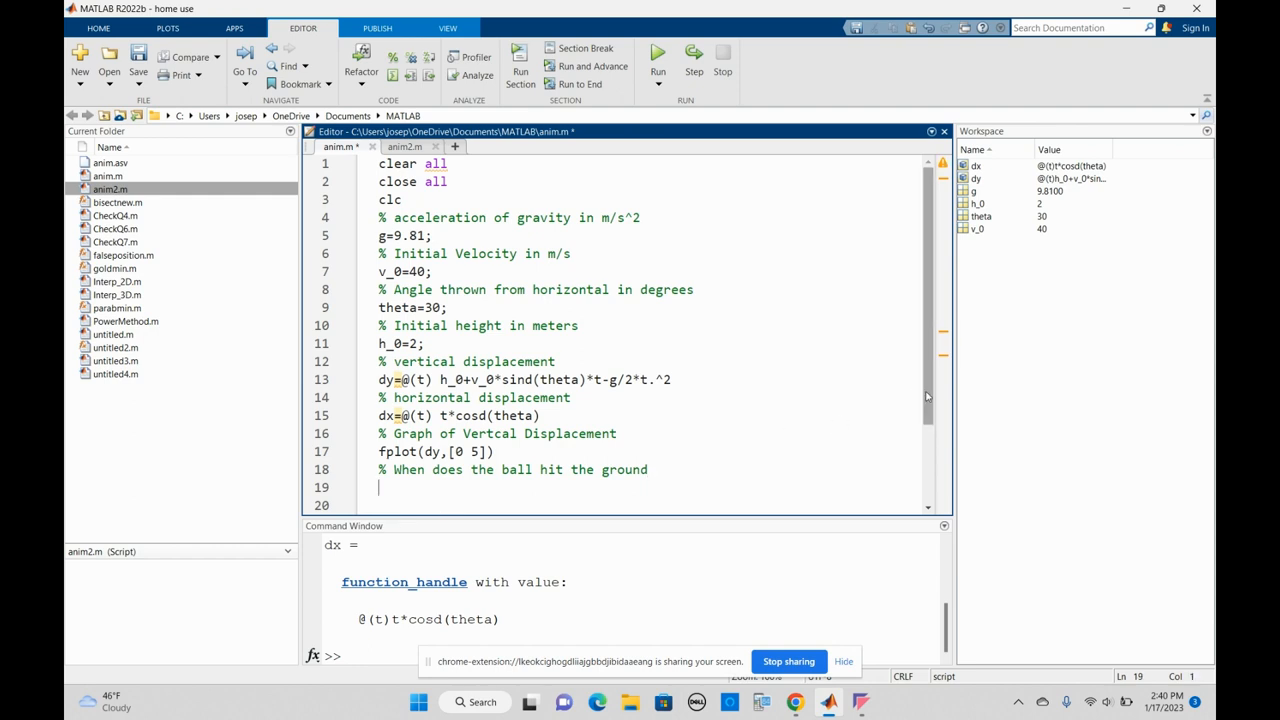
scroll(down, 3)
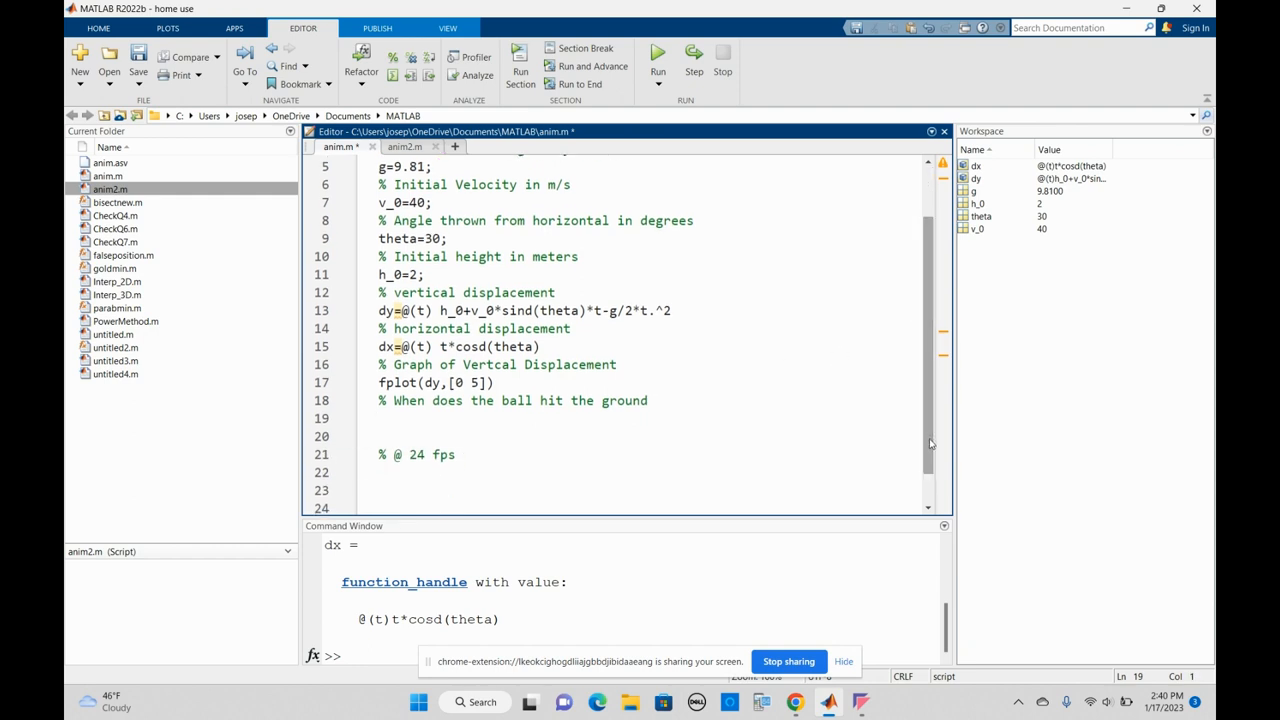
text(fplot)
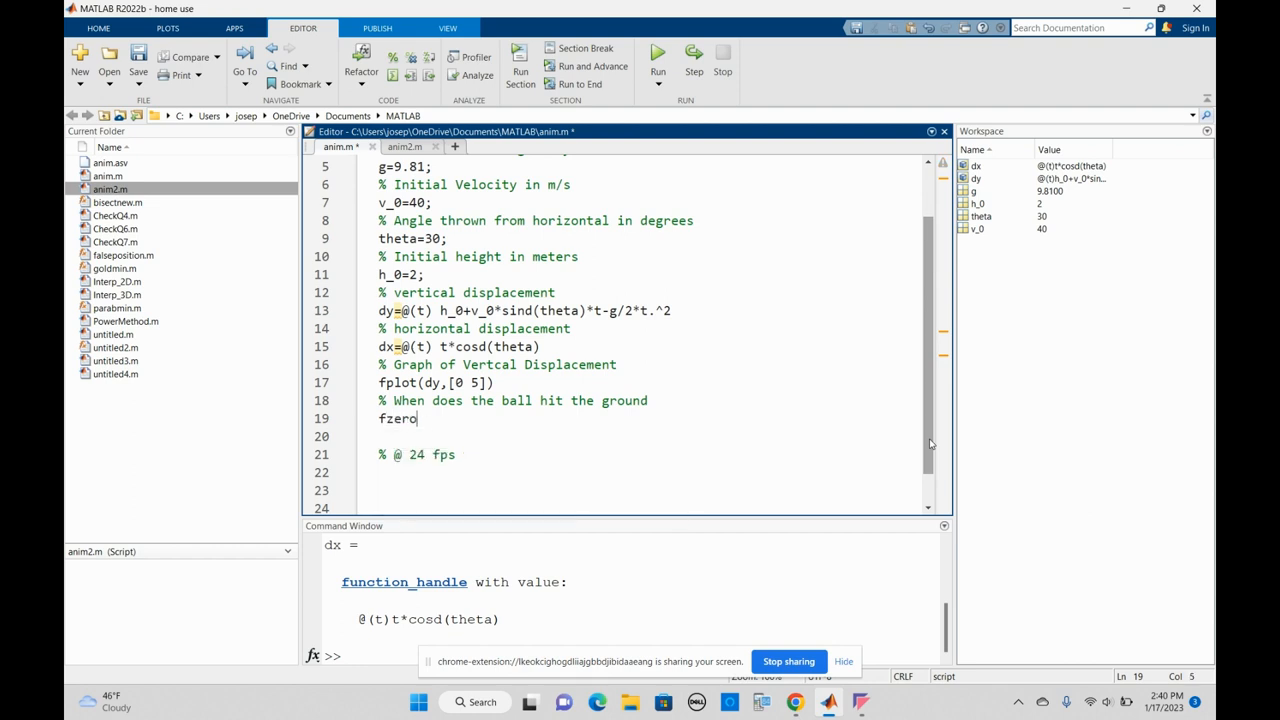
text(()
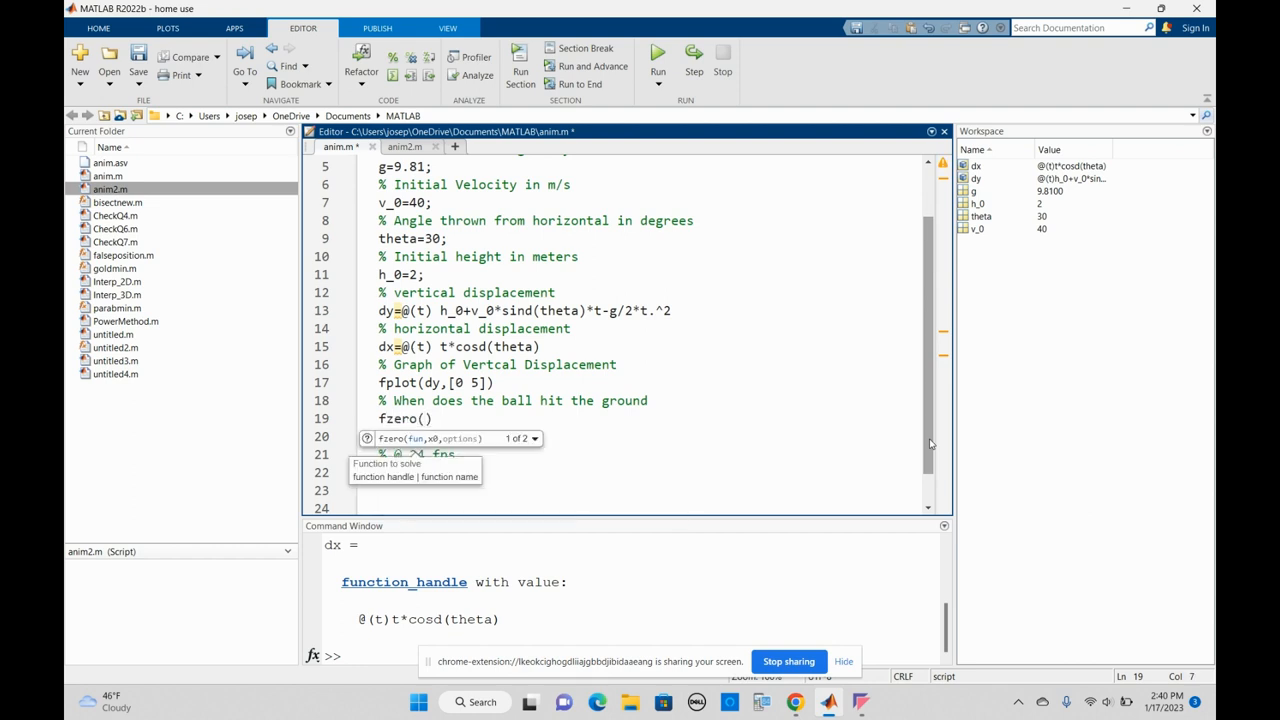
text(dy)
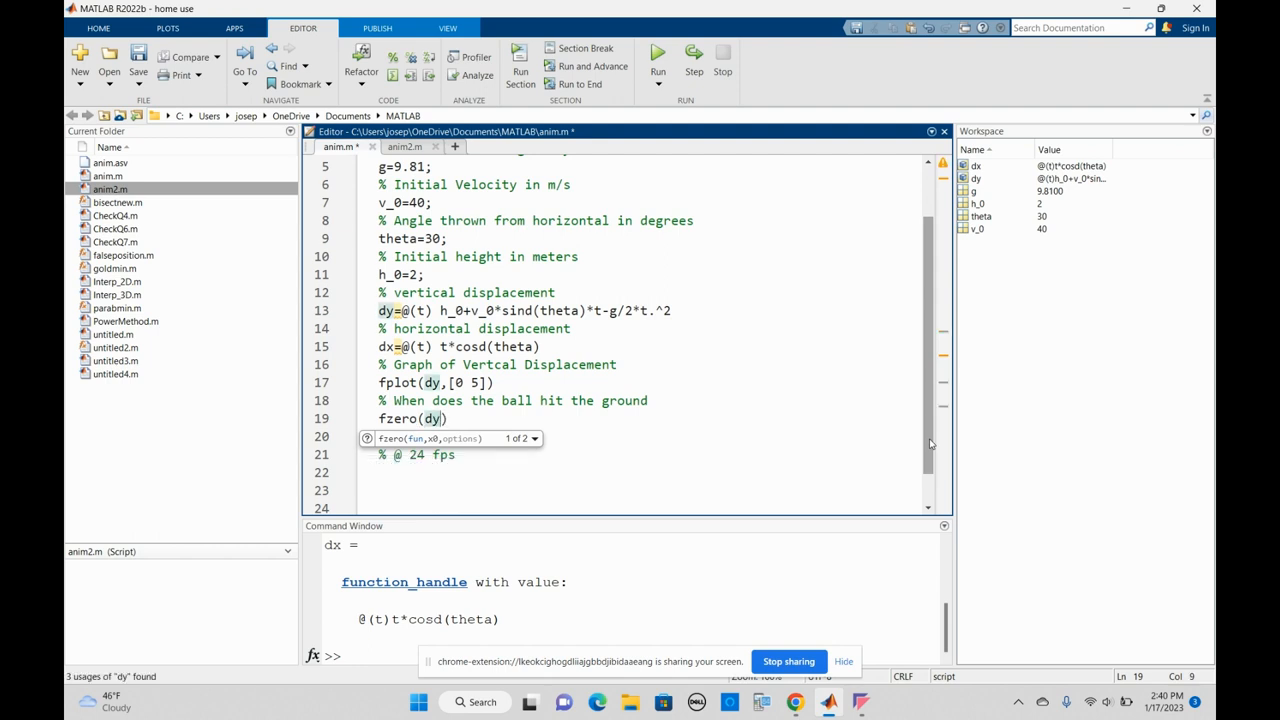
text(,)
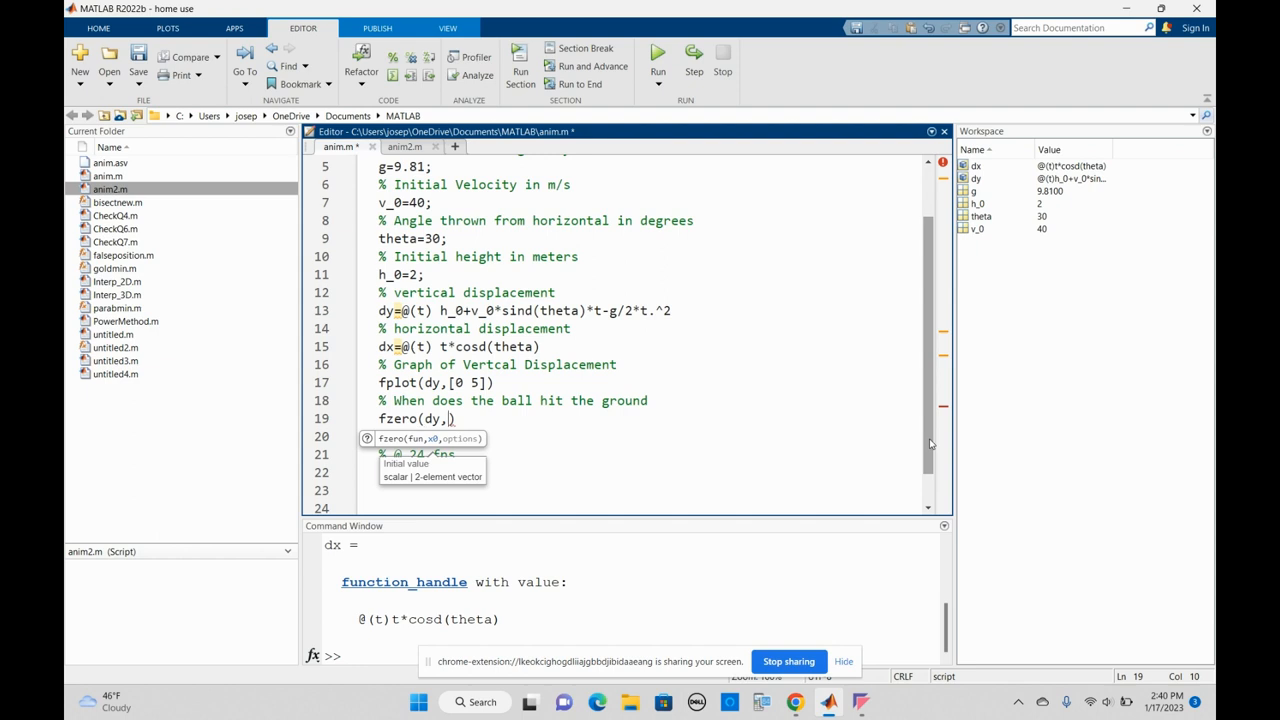
text(4)
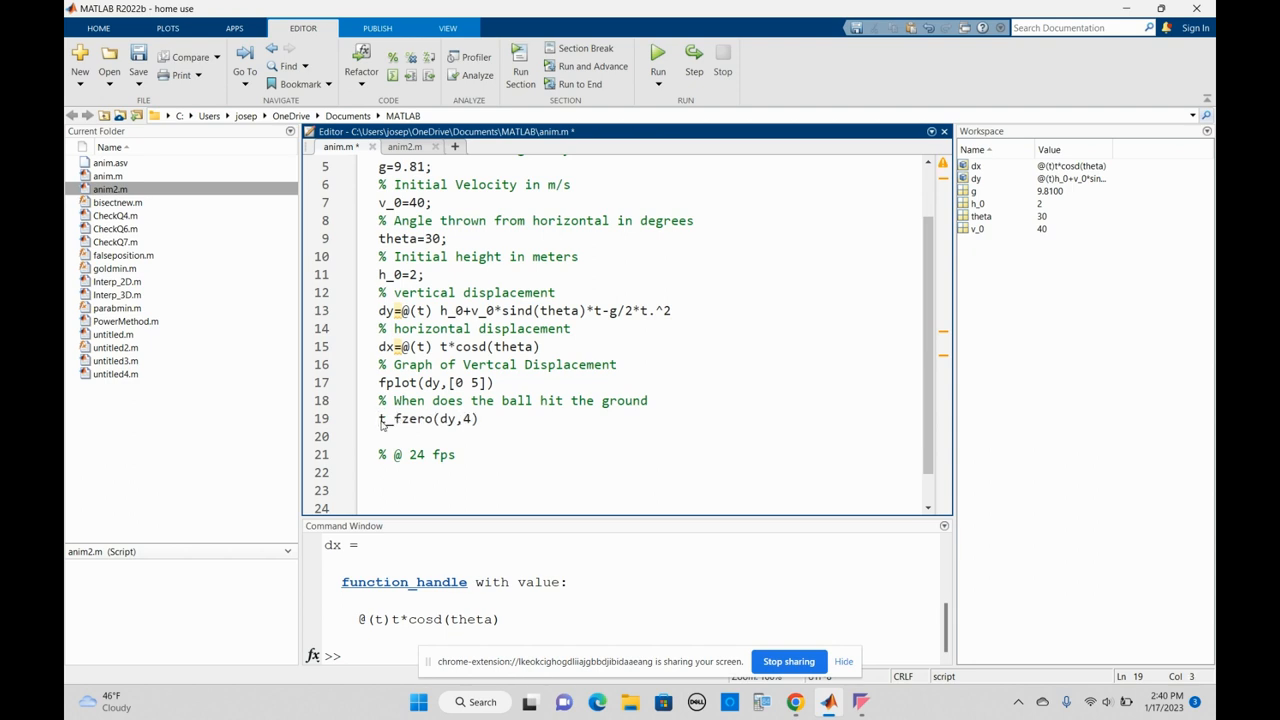
Name the fzero result t_g, giving 4.1751, and start the 24 fps note
text(g=)
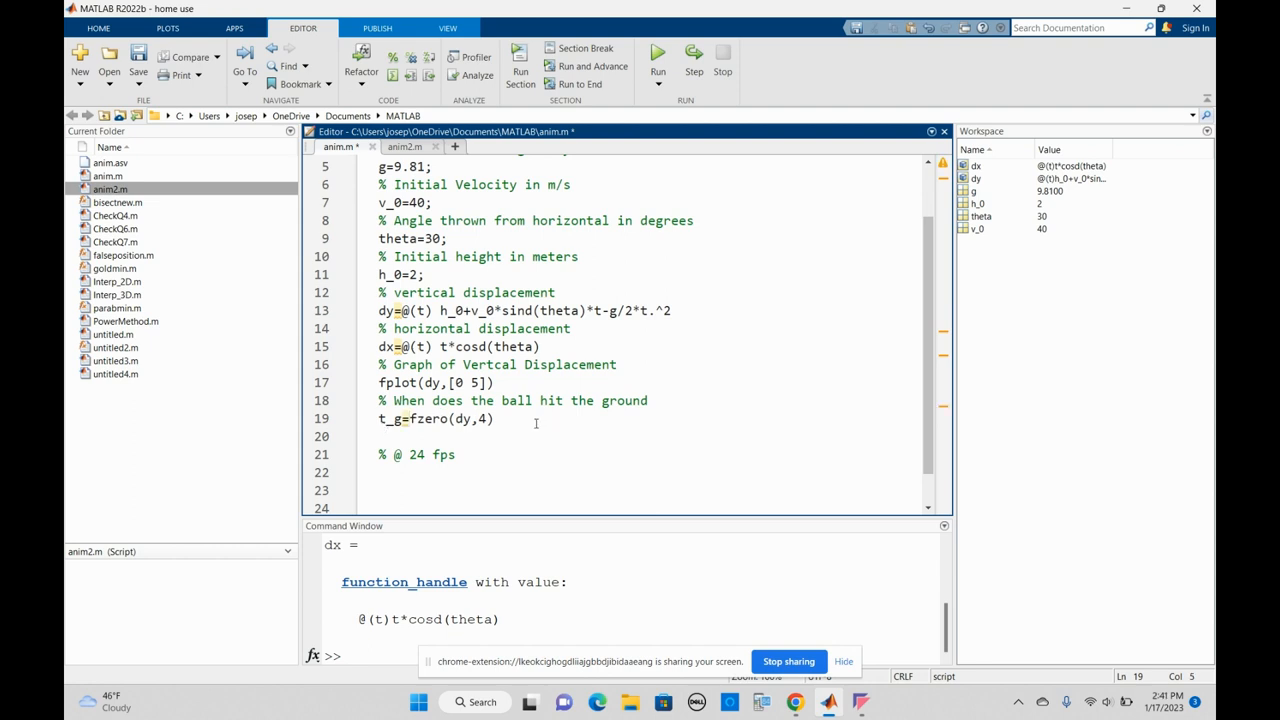
click(382, 436)
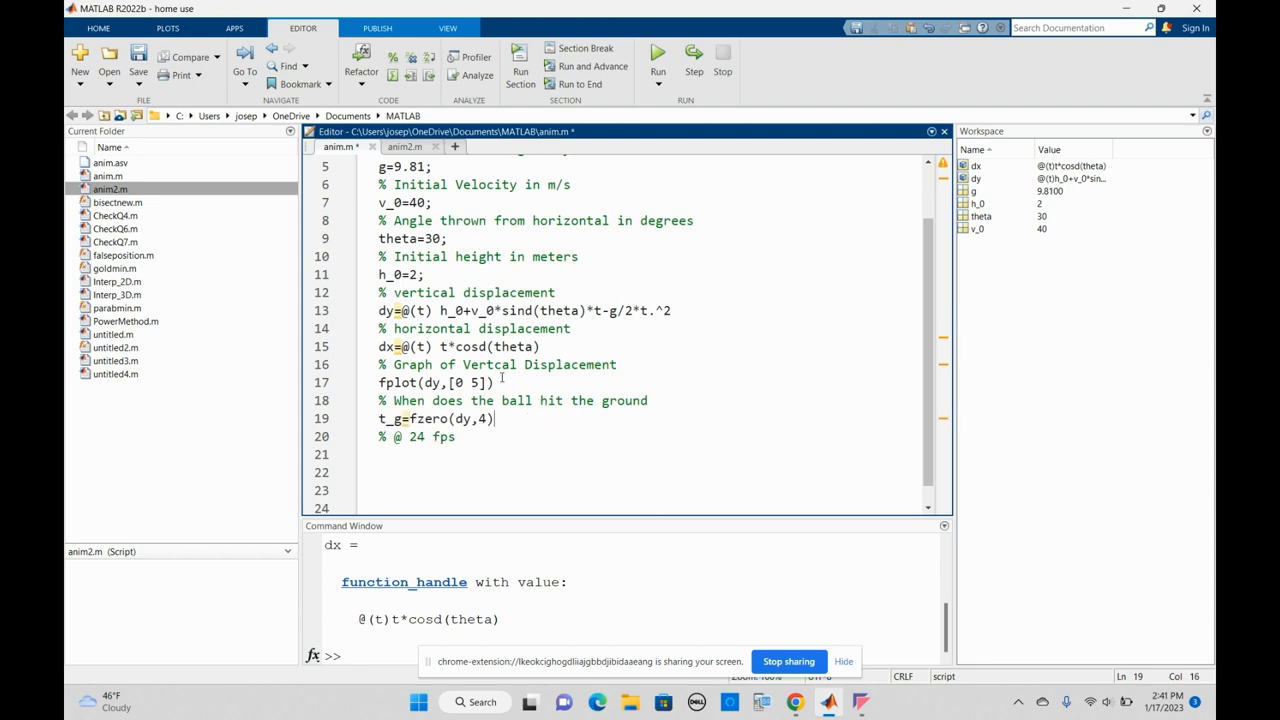
double_click(440, 382)
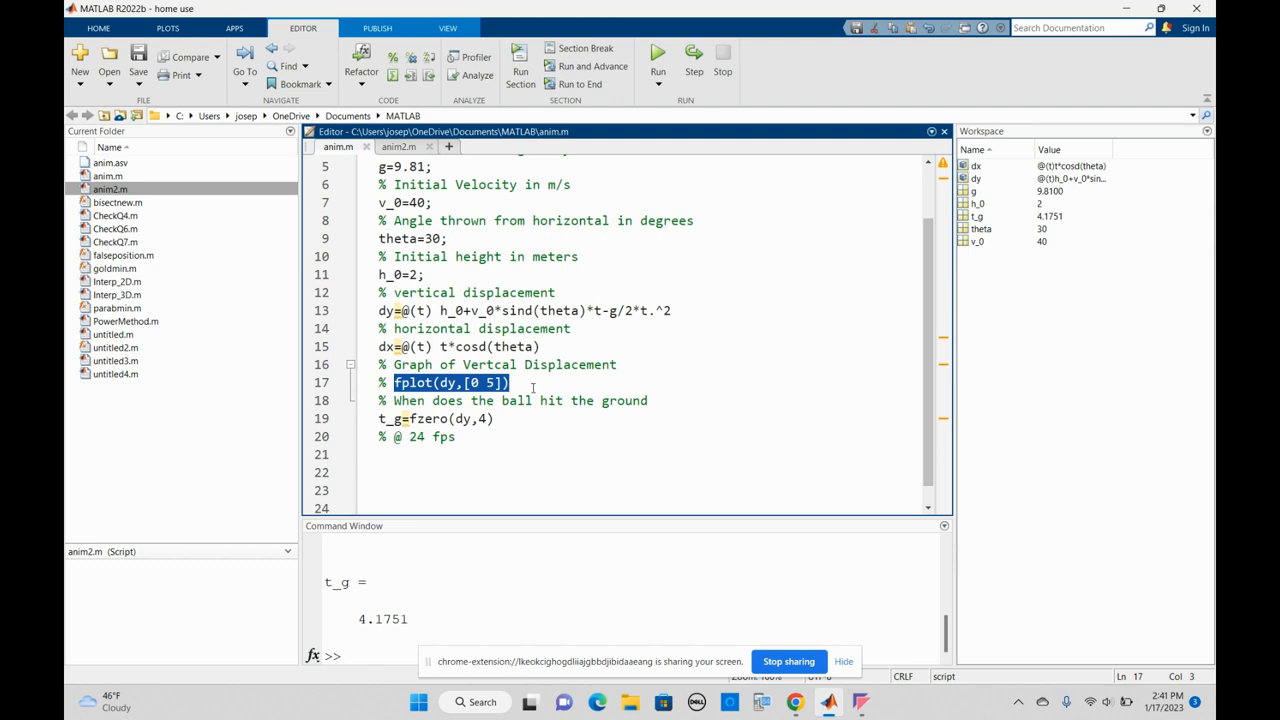
Write the '% Total number of frames @ 24 fps' comment above the frame-count line
click(428, 438)
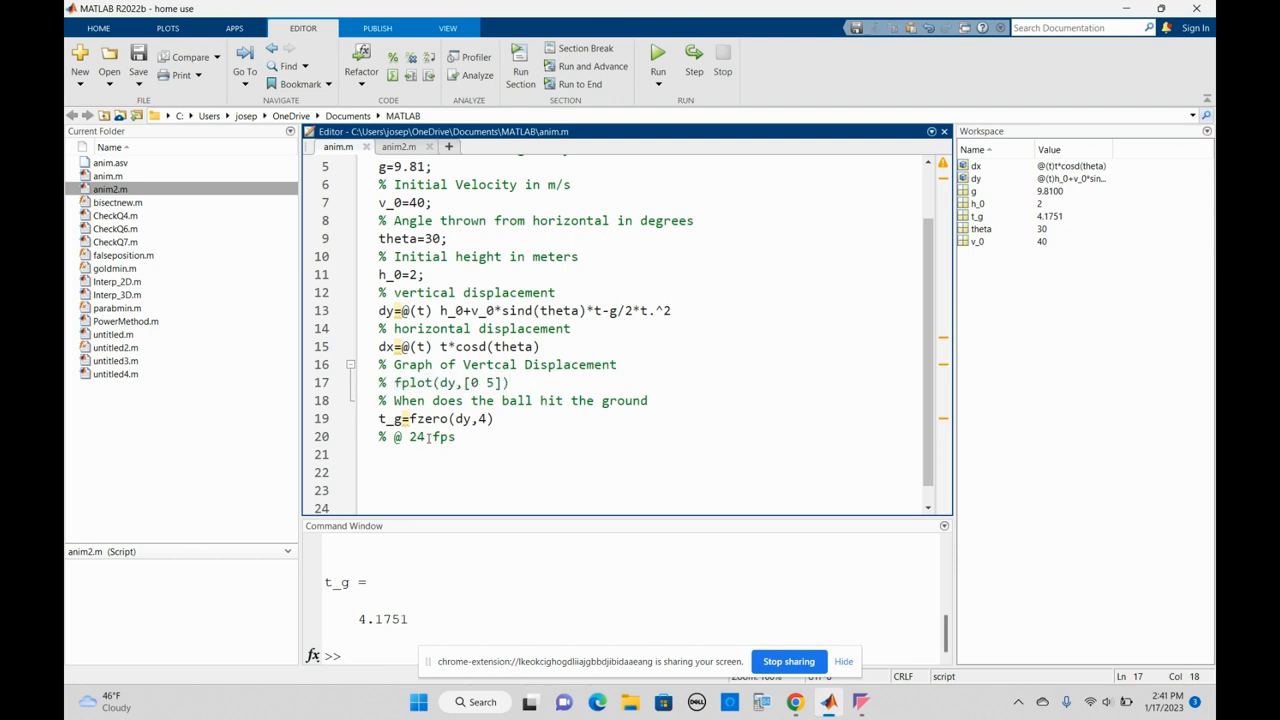
click(510, 382)
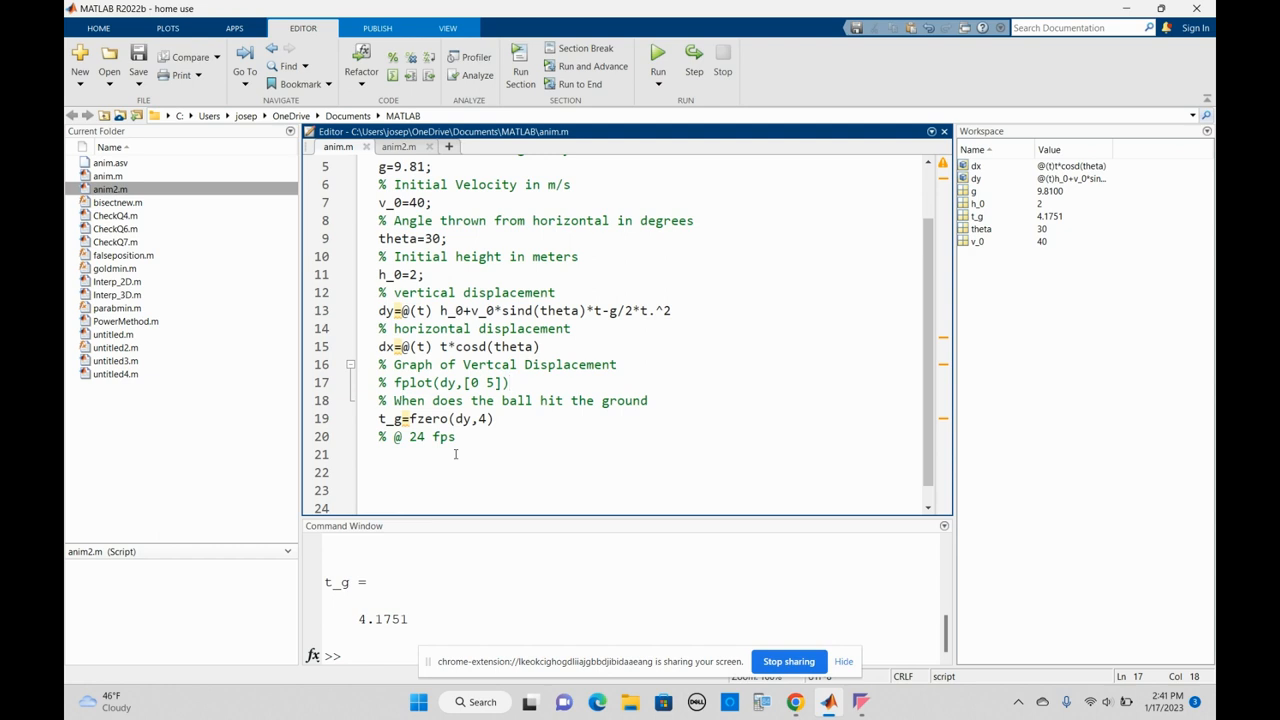
click(456, 436)
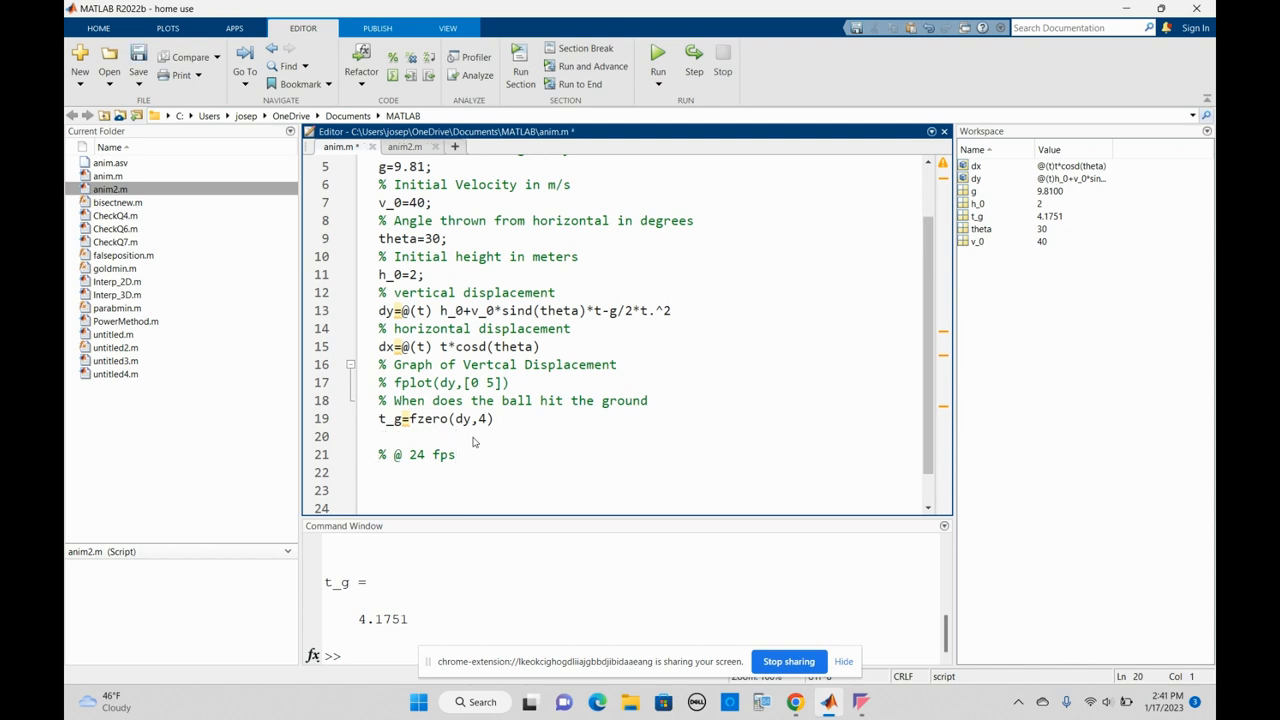
text(% Total)
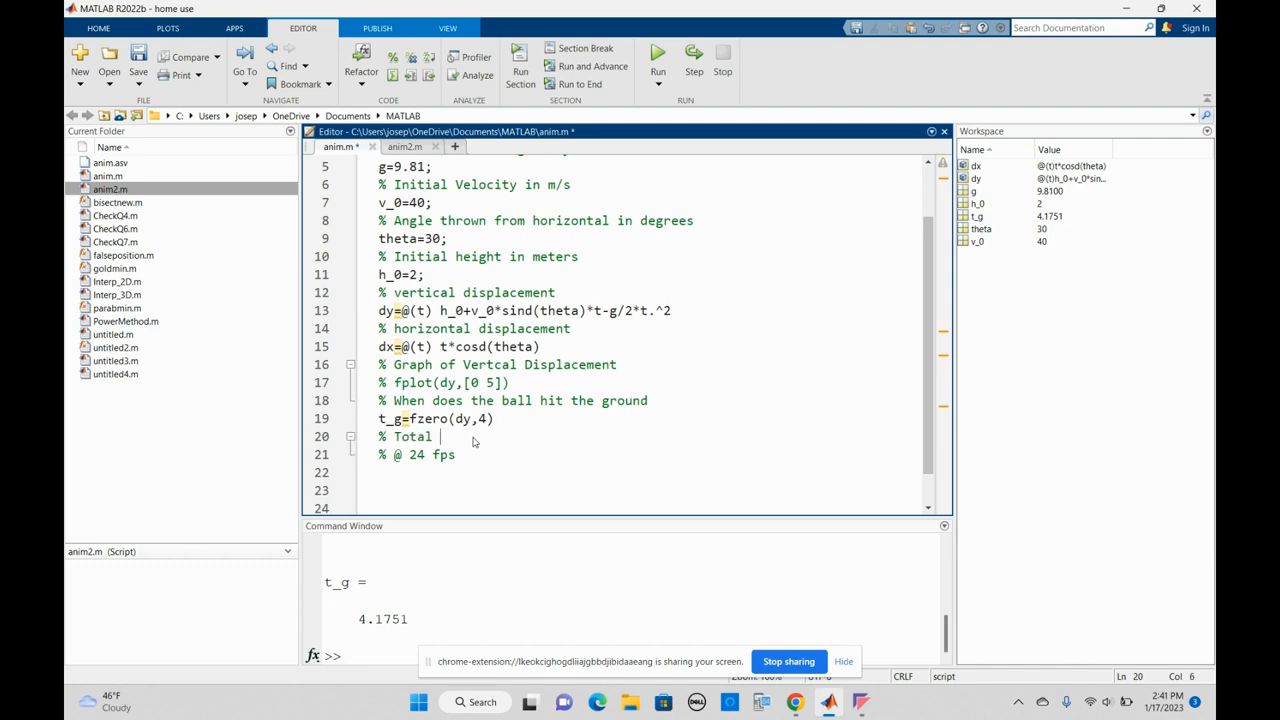
text(number of frames)
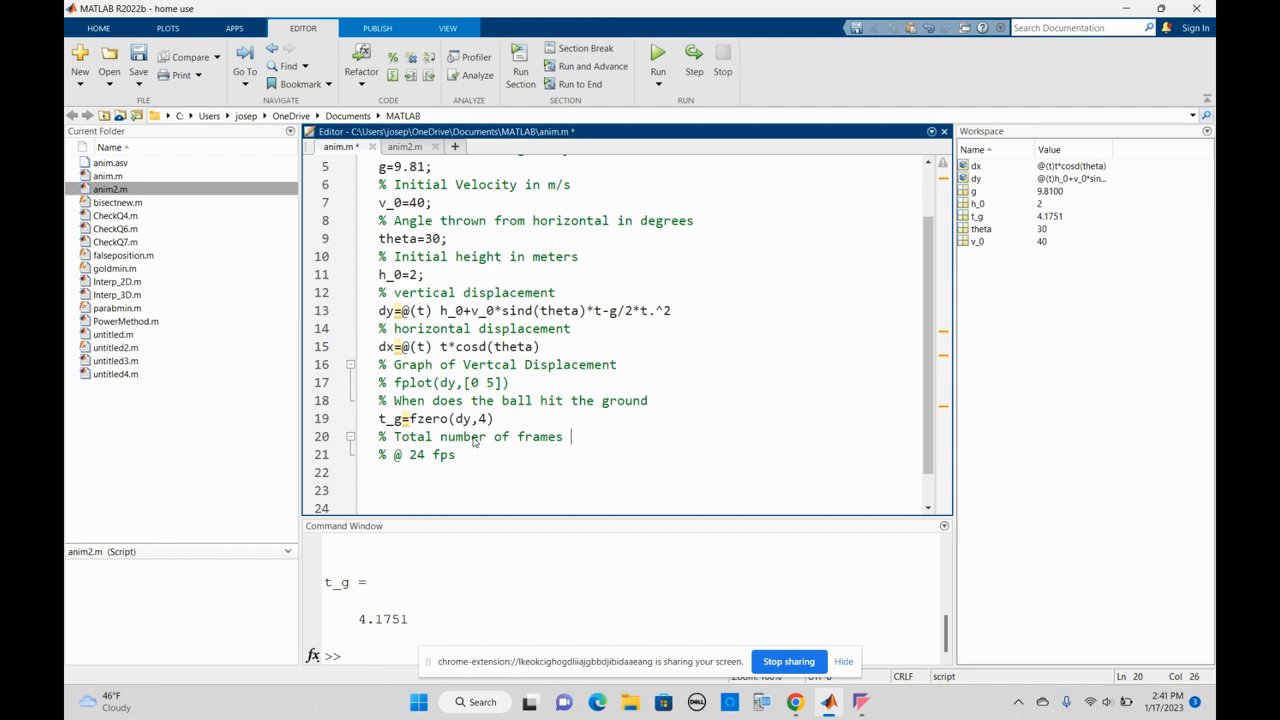
text(@)
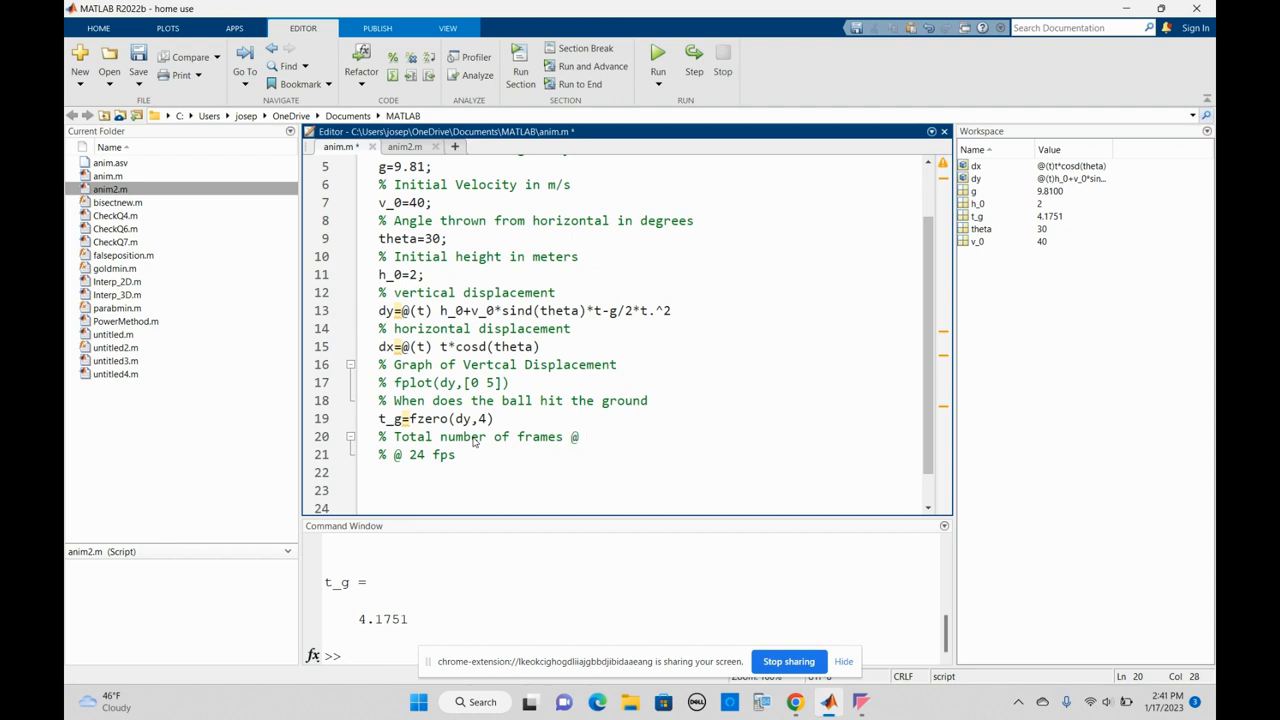
text(24)
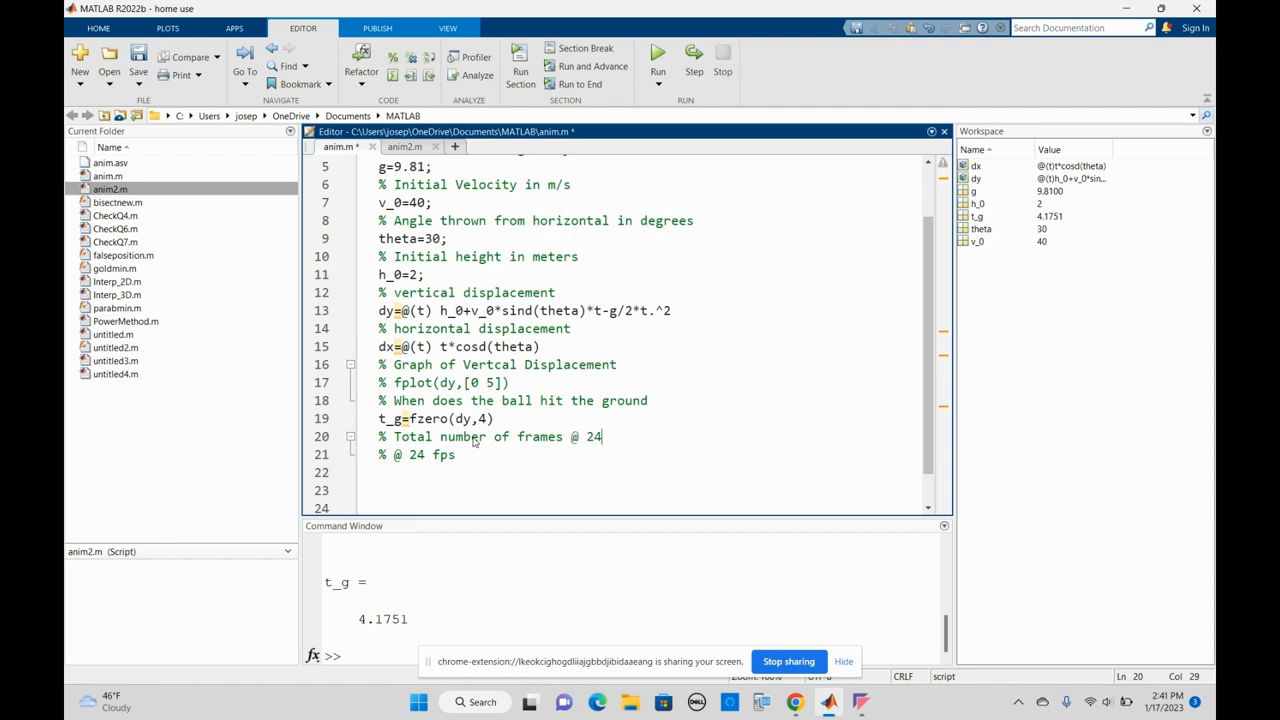
text(fps)
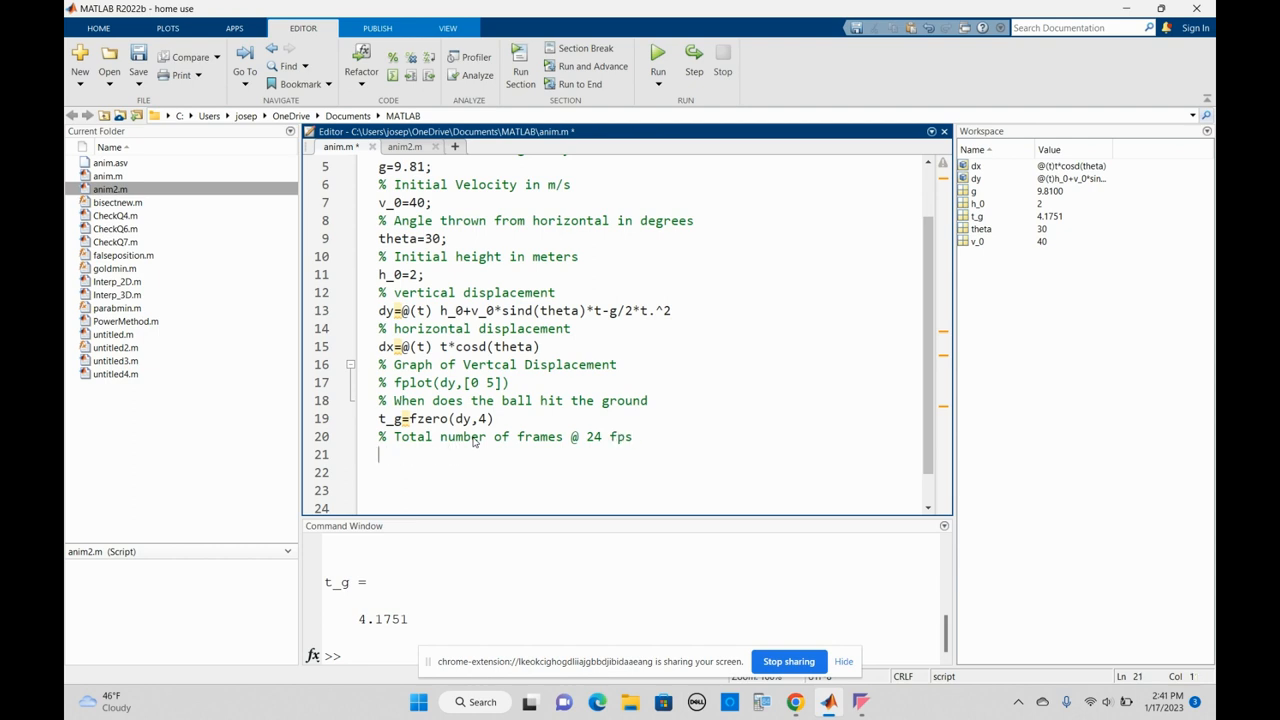
Add n=t_g*24 and run the script, giving n = 100.2032
text(t_g)
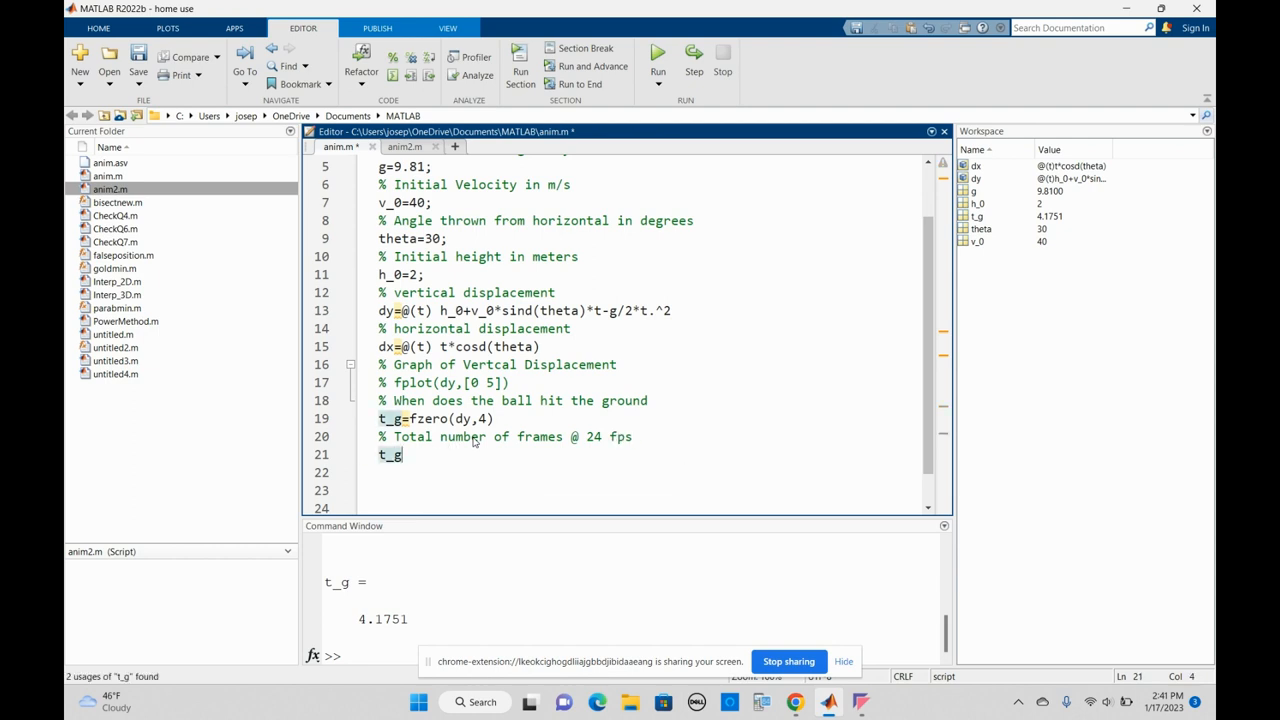
text(*)
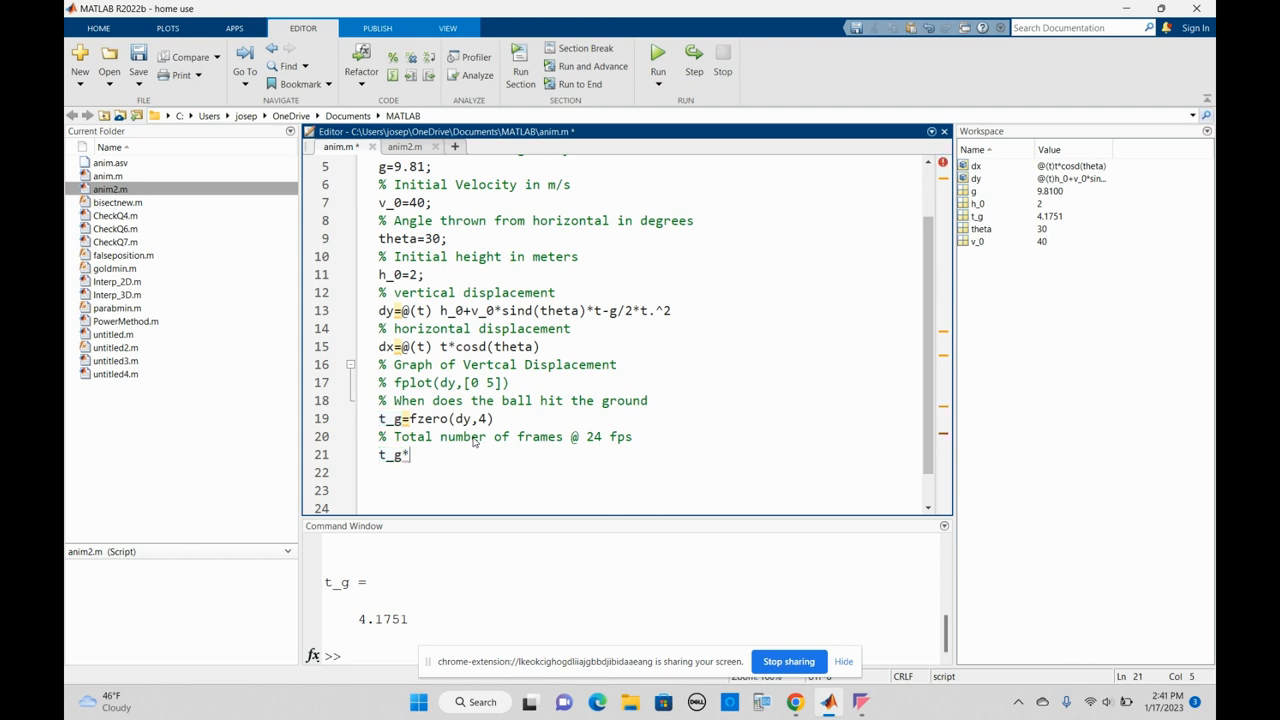
text(24)
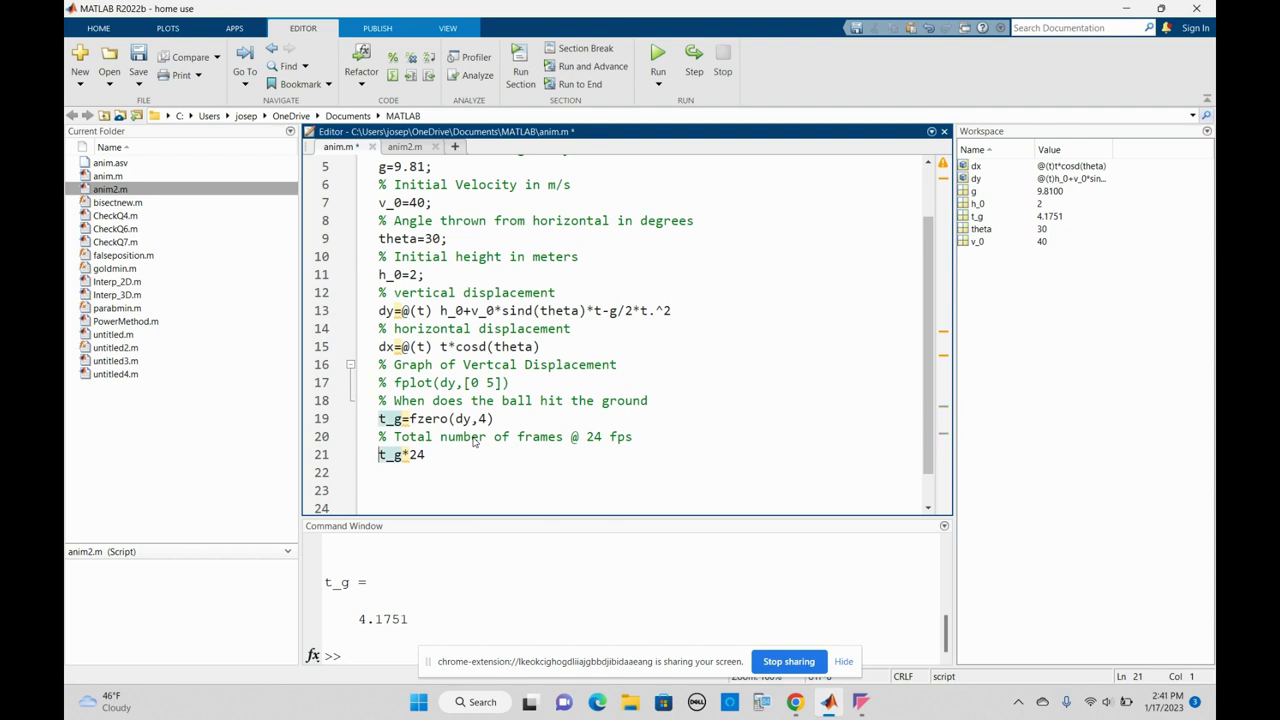
text(App)
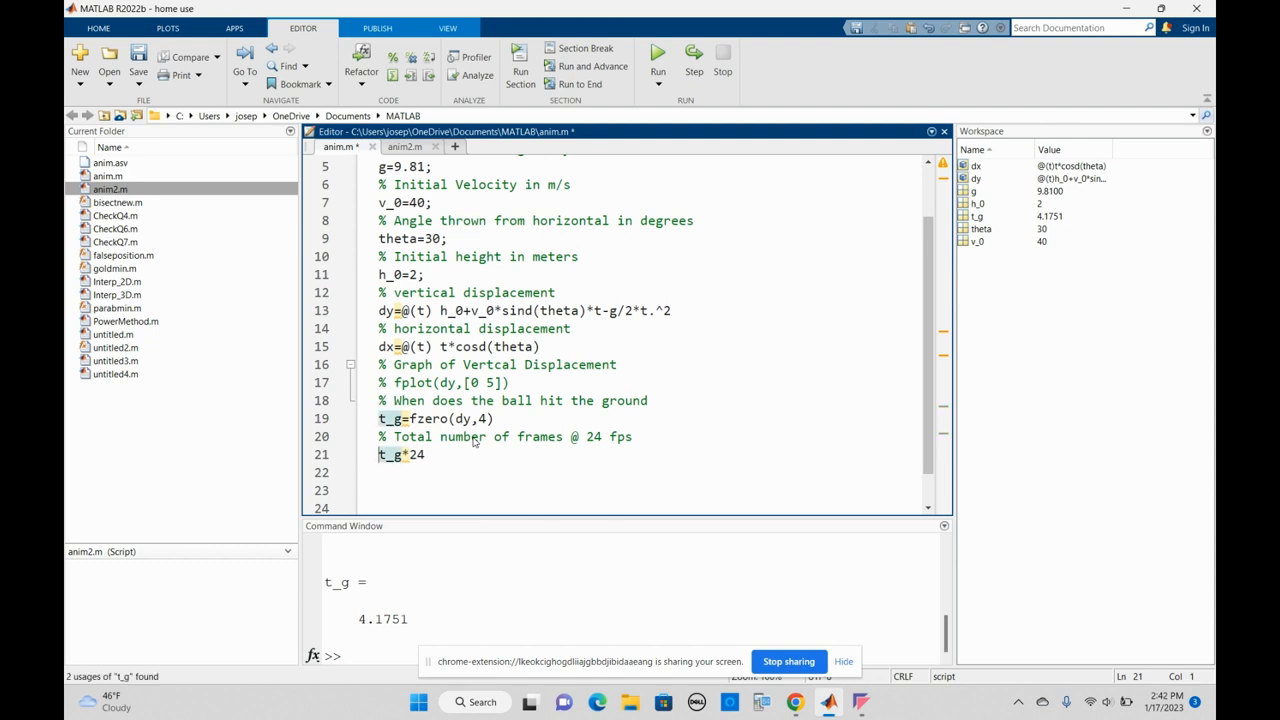
text(n=)
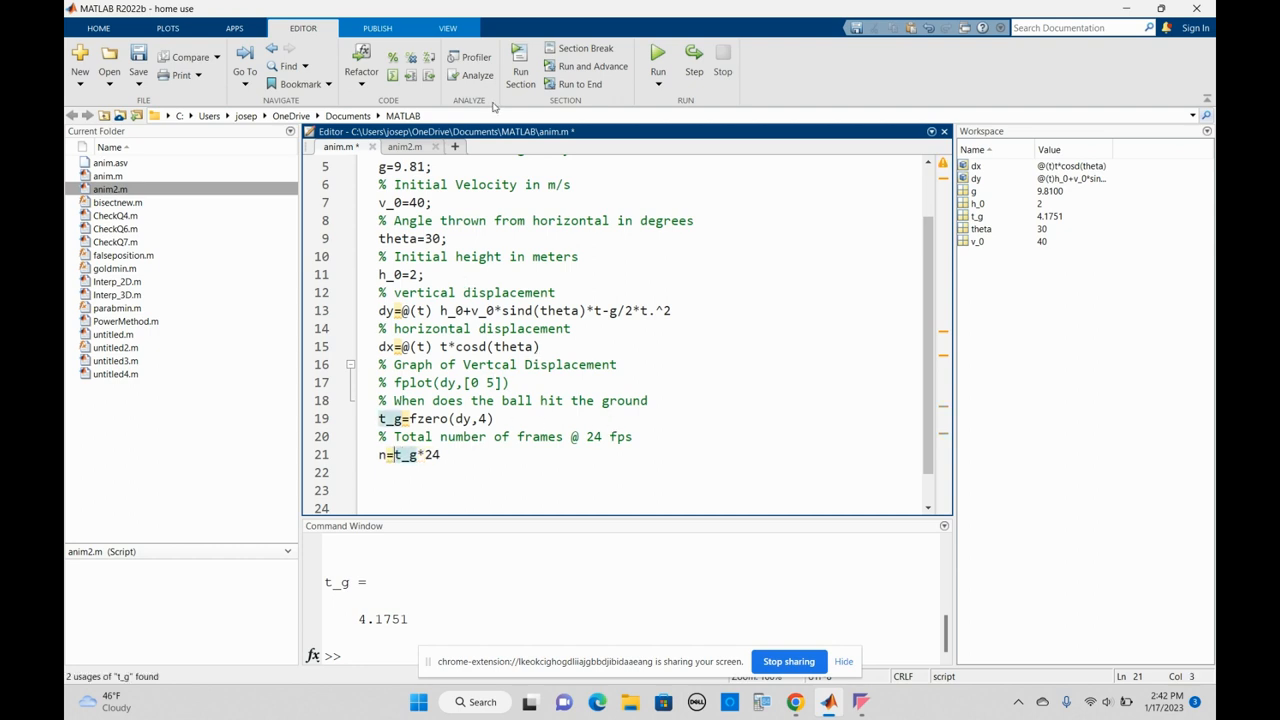
click(658, 56)
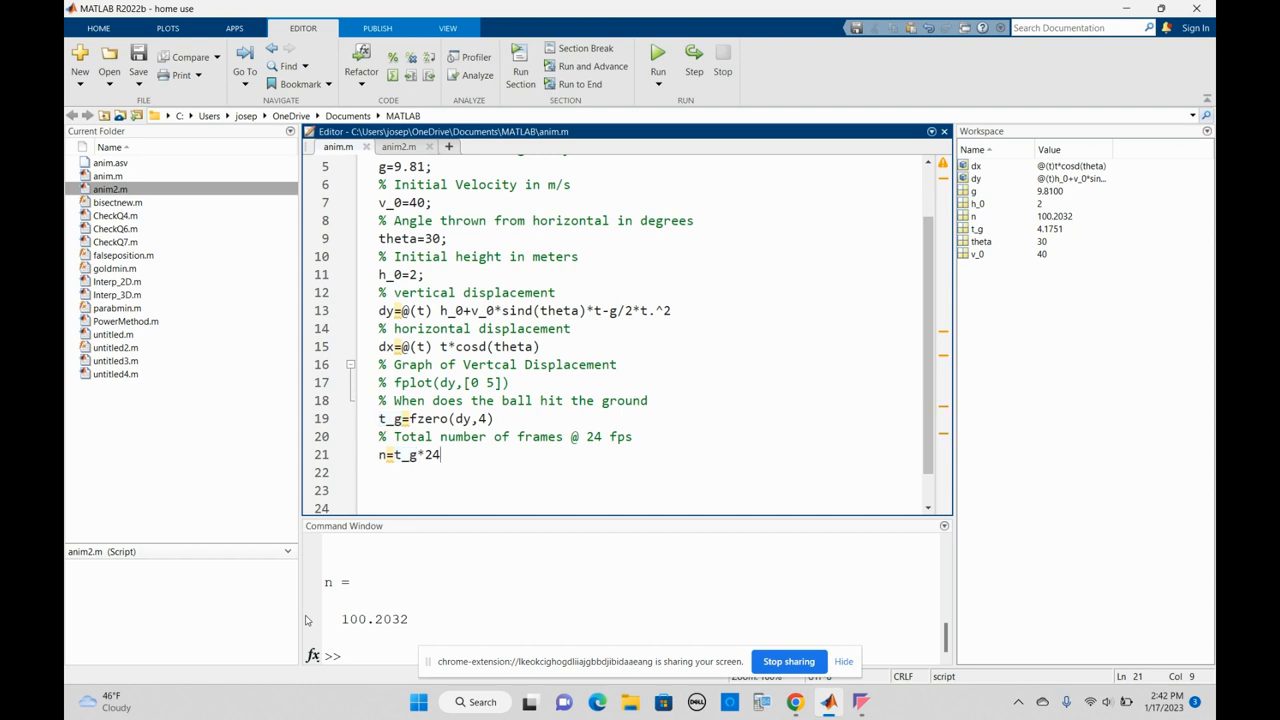
Add the '% We want 100 Frames' comment and end the assignment lines with semicolons
text(%)
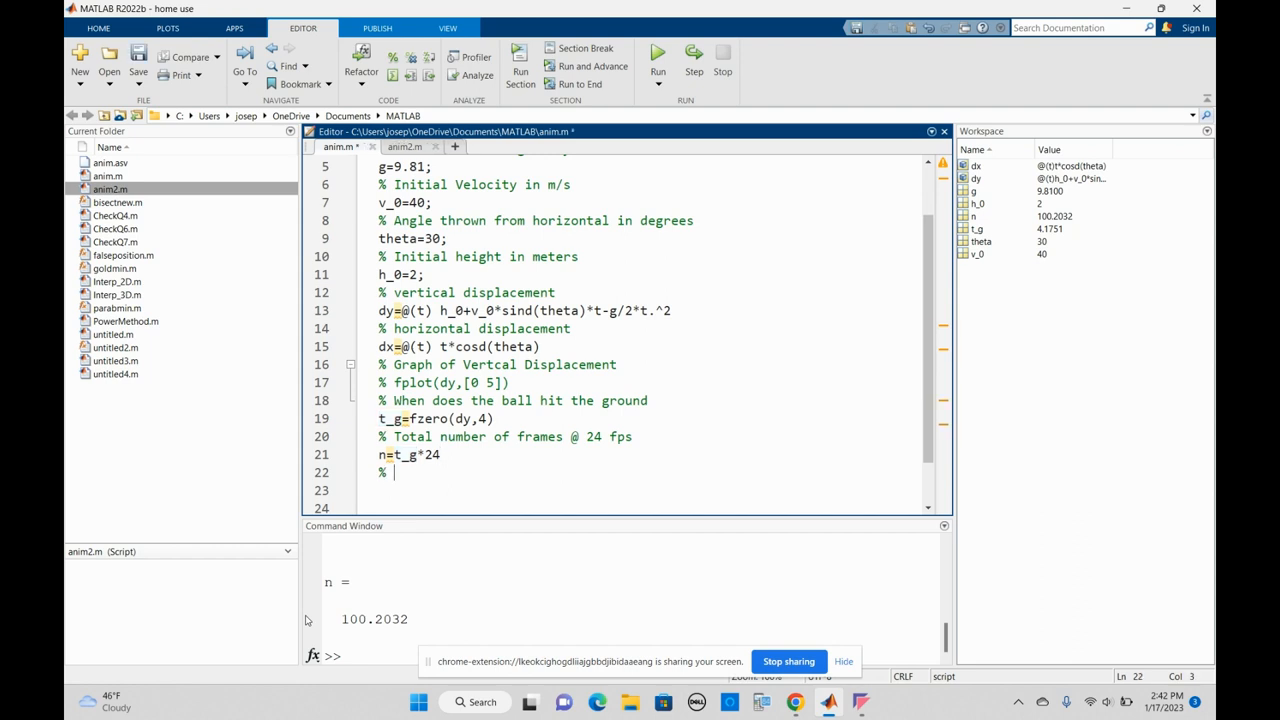
text(100)
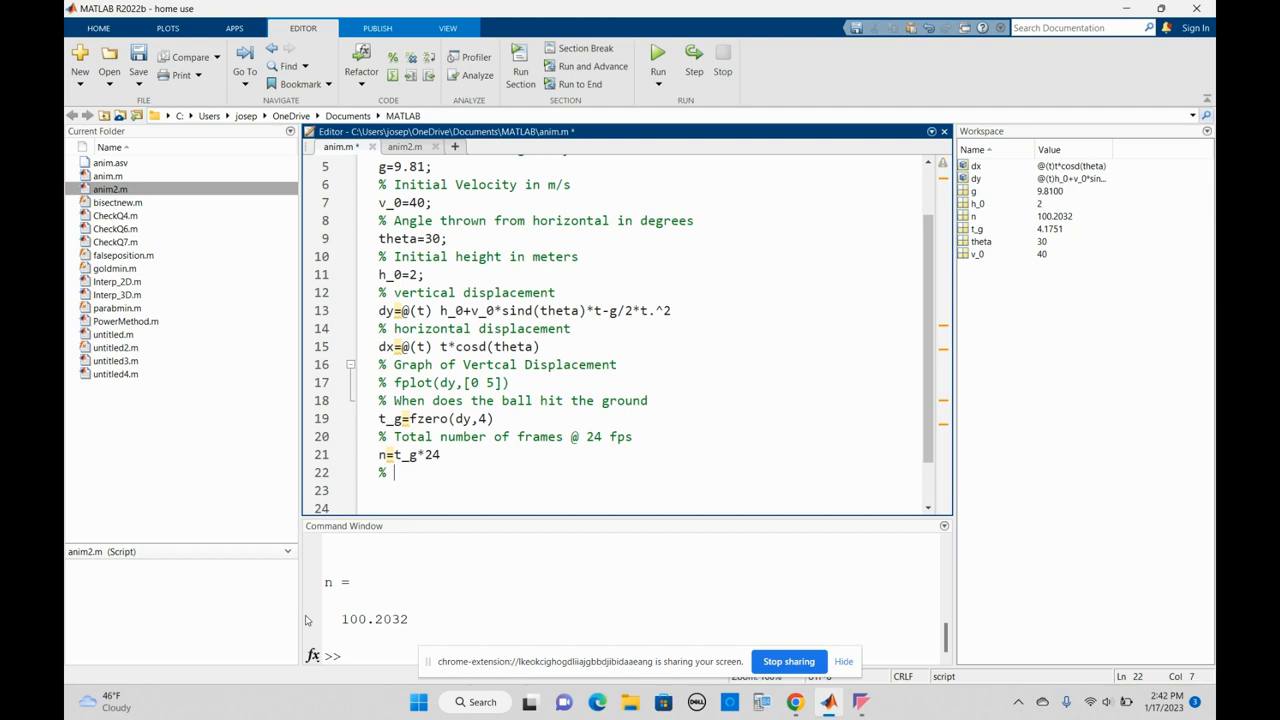
text(We want 1)
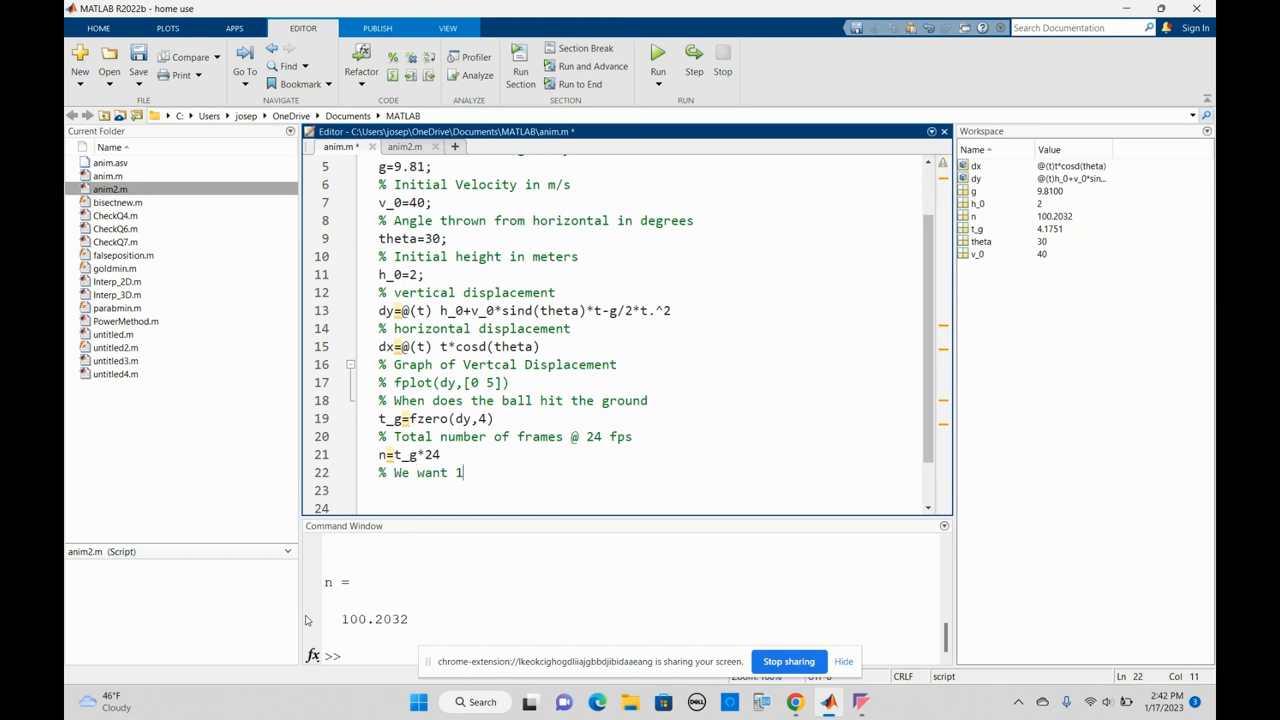
text(00 Frams)
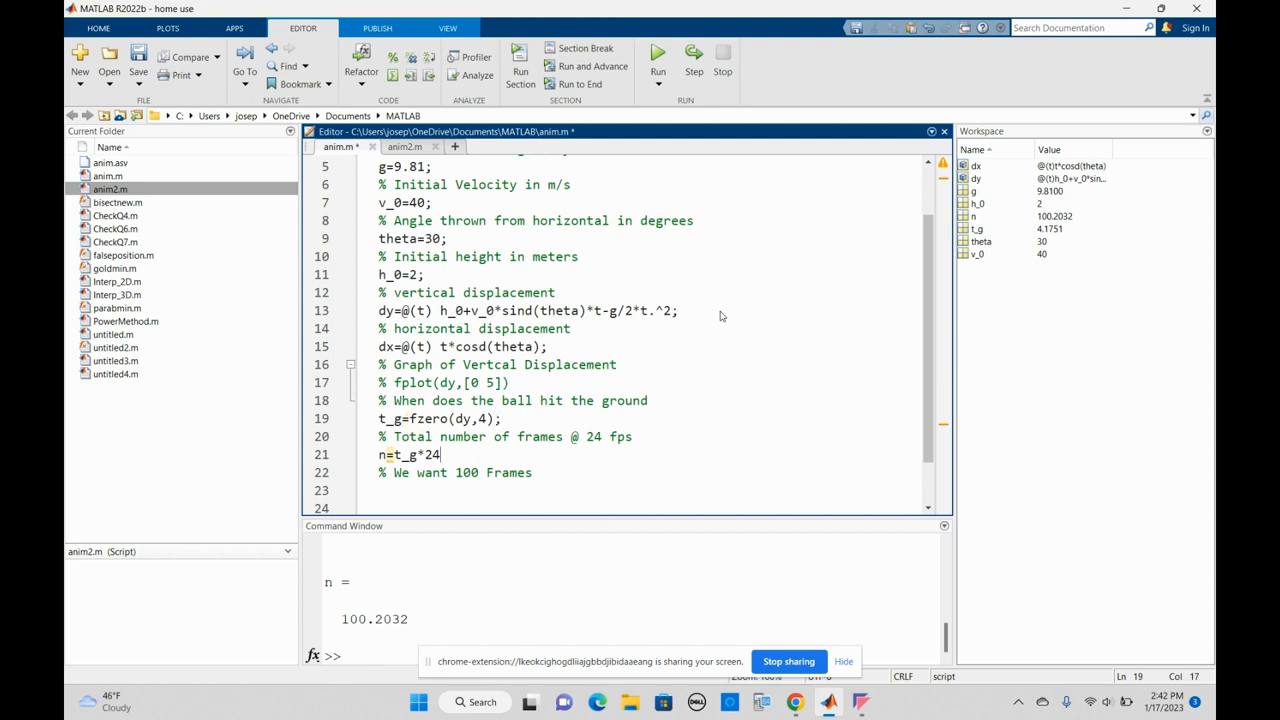
text(;)
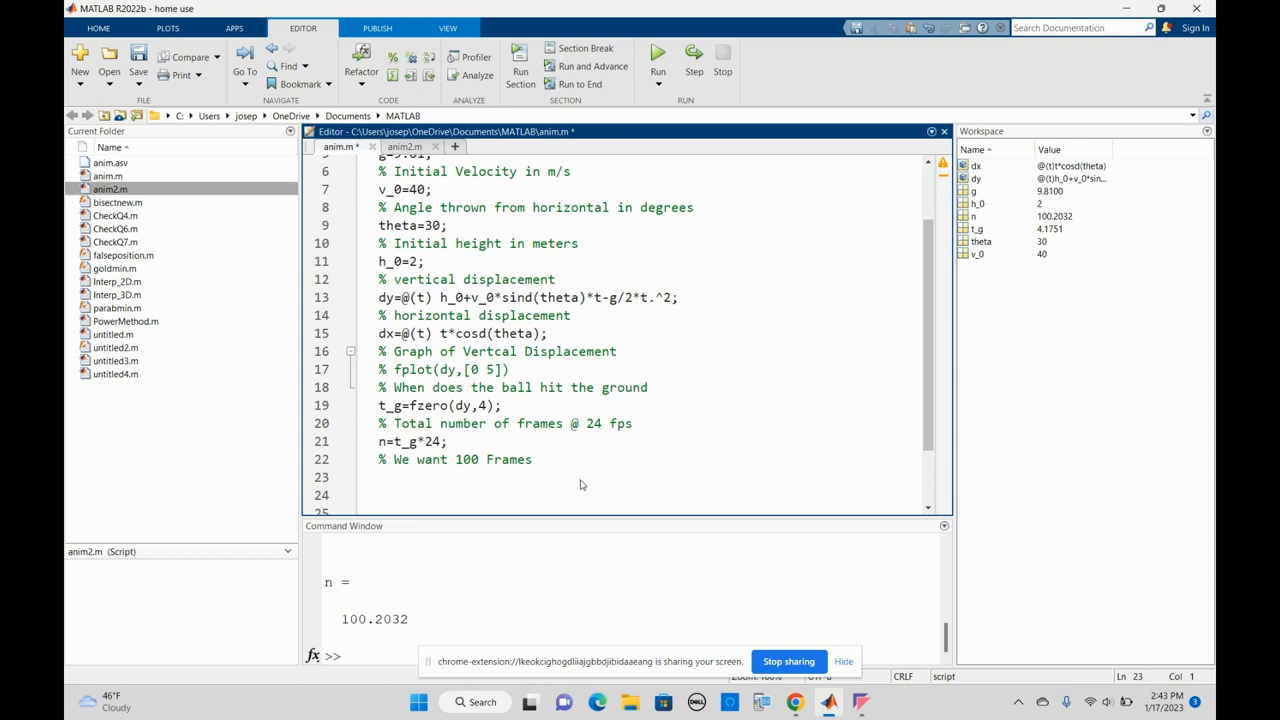
click(380, 476)
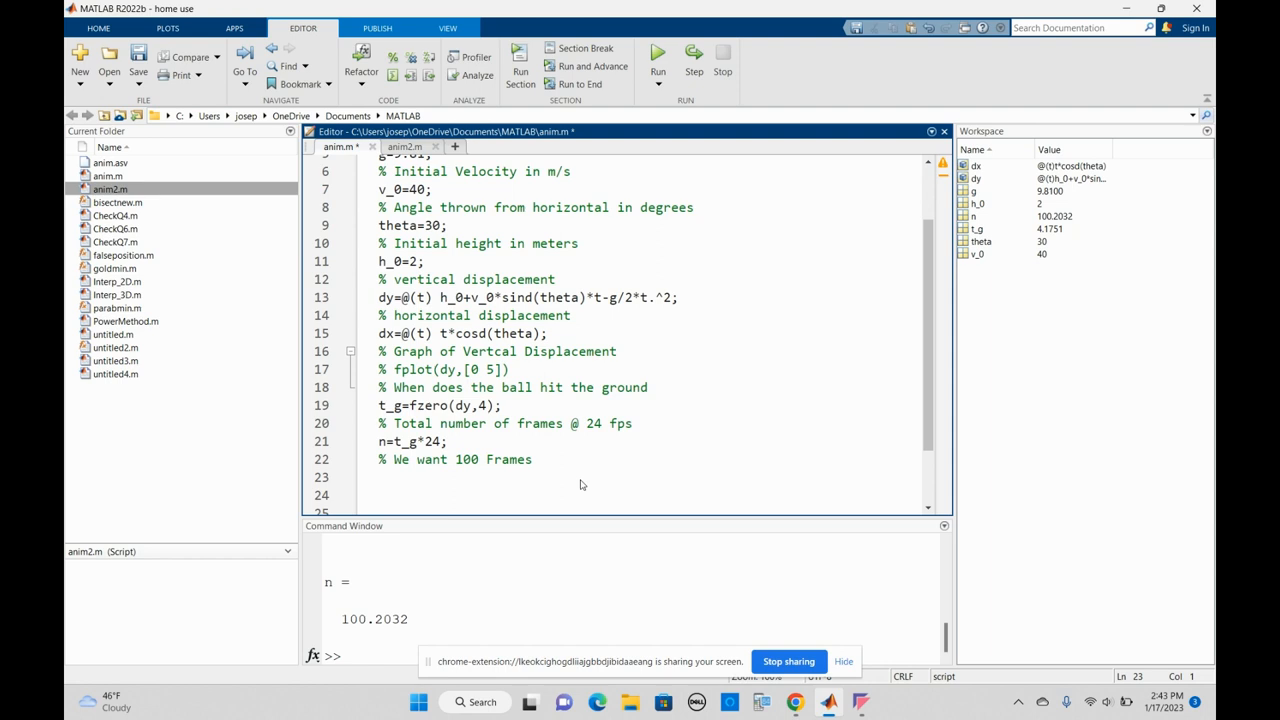
Write t=linspace(0,4.1751) for 100 time values, ending with a semicolon
text(t)
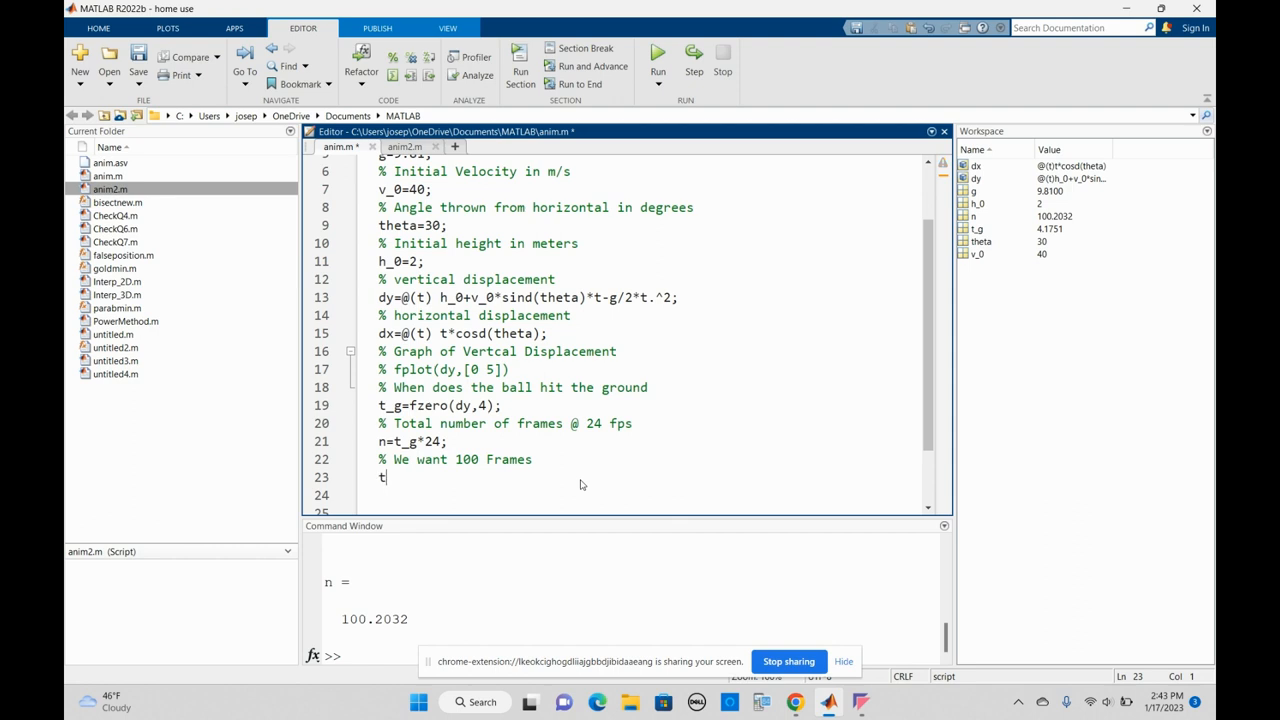
text(=)
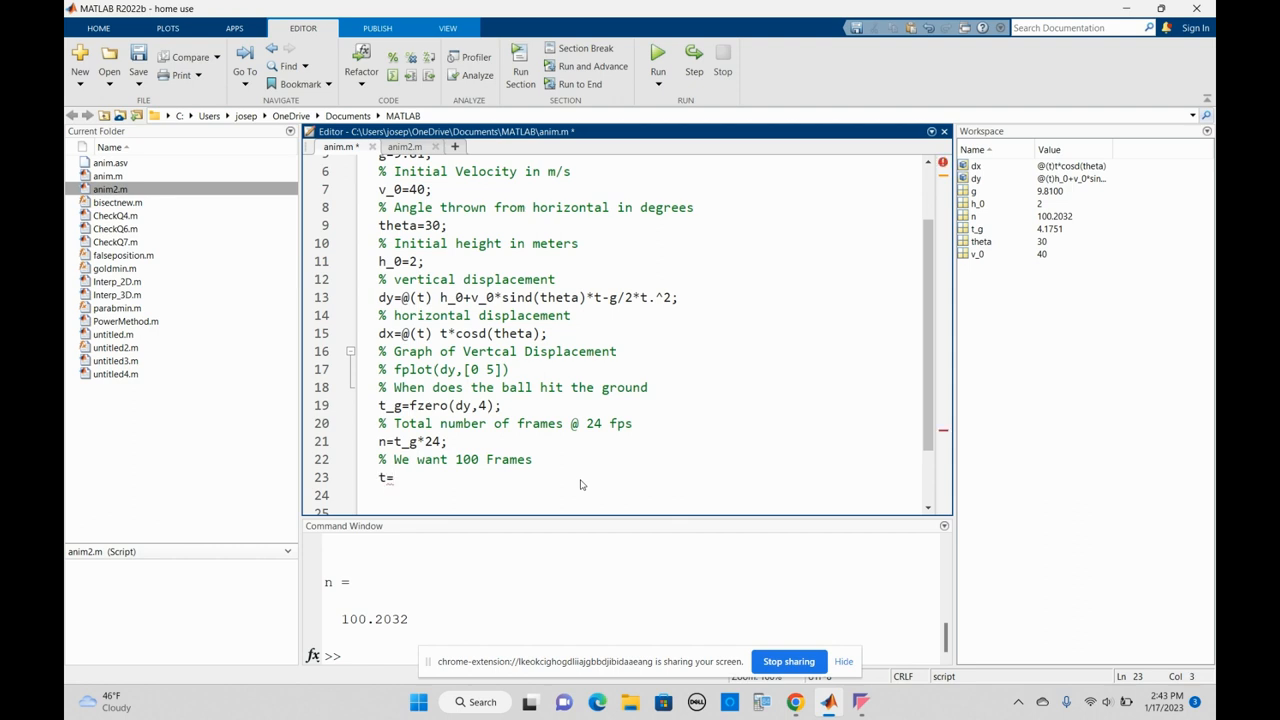
text(linspace)
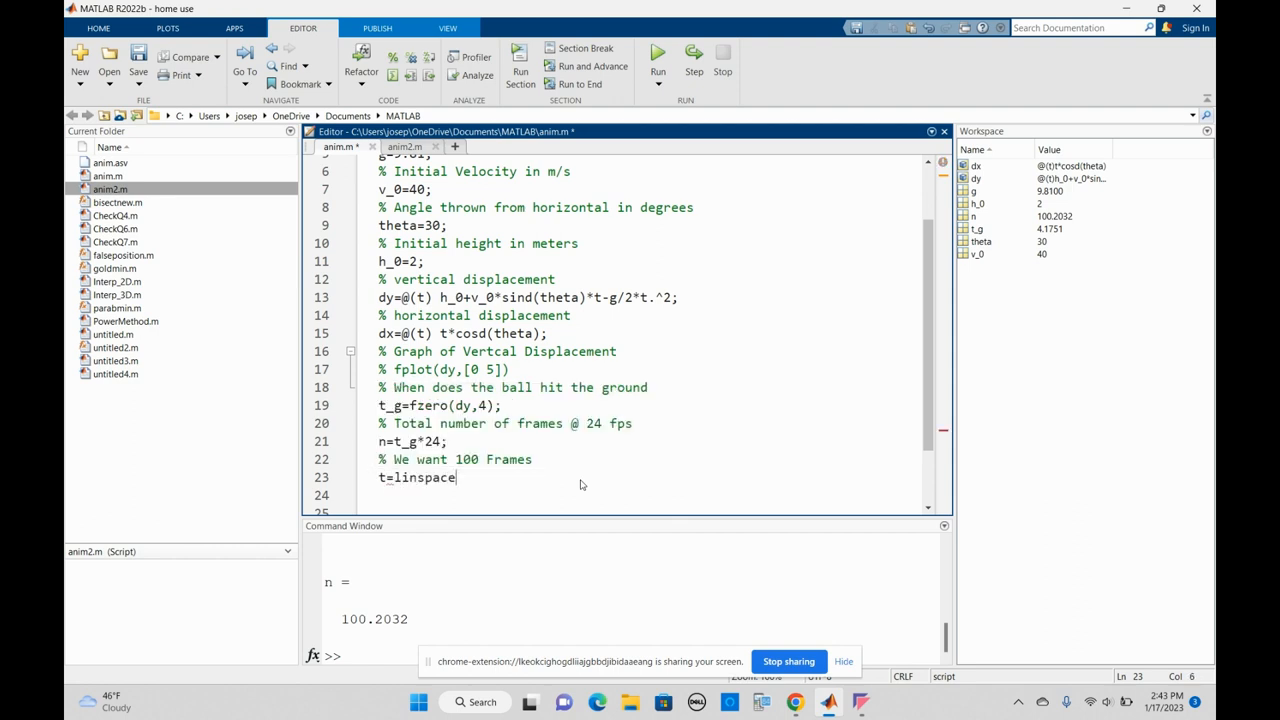
text((0,)
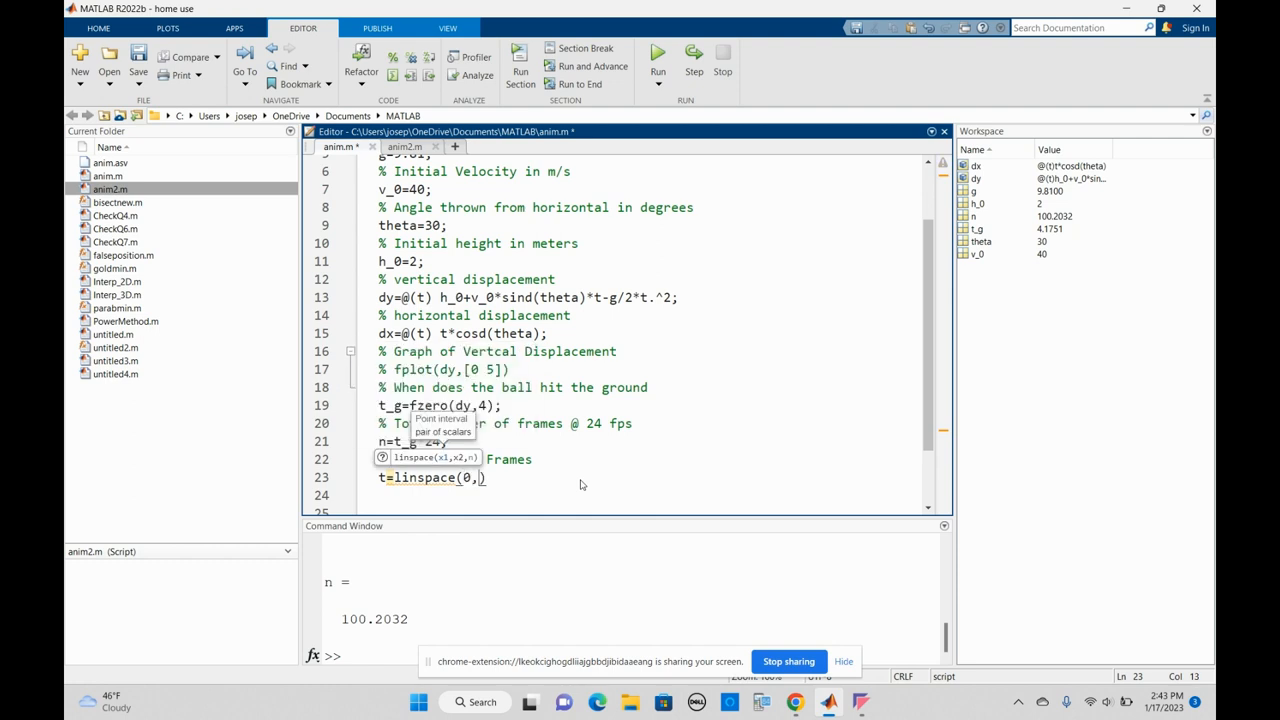
text(n)
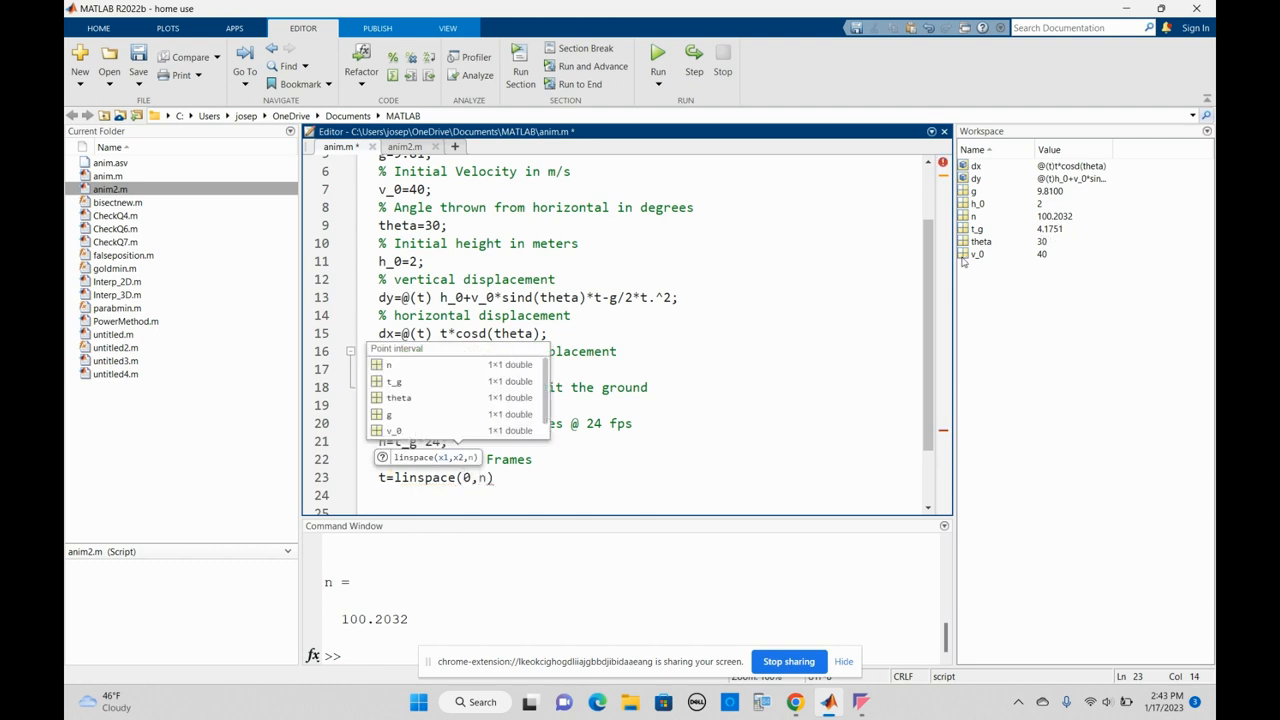
text(4.1)
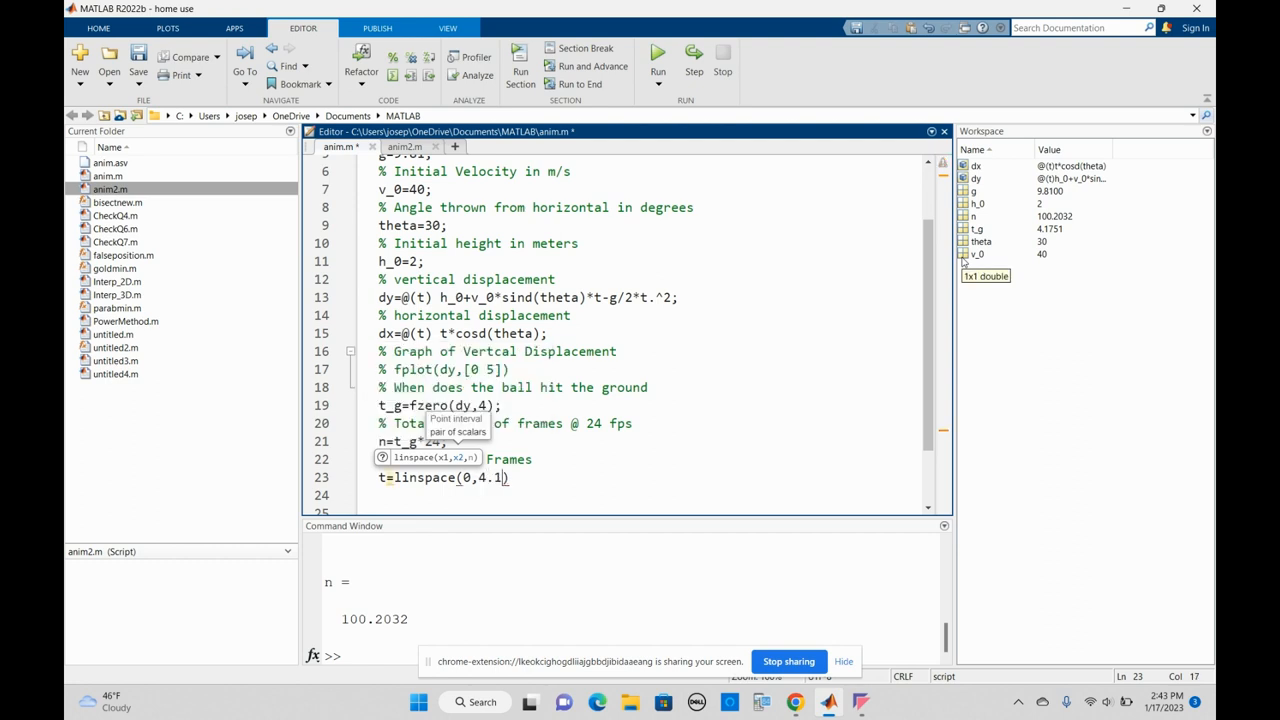
text(751)
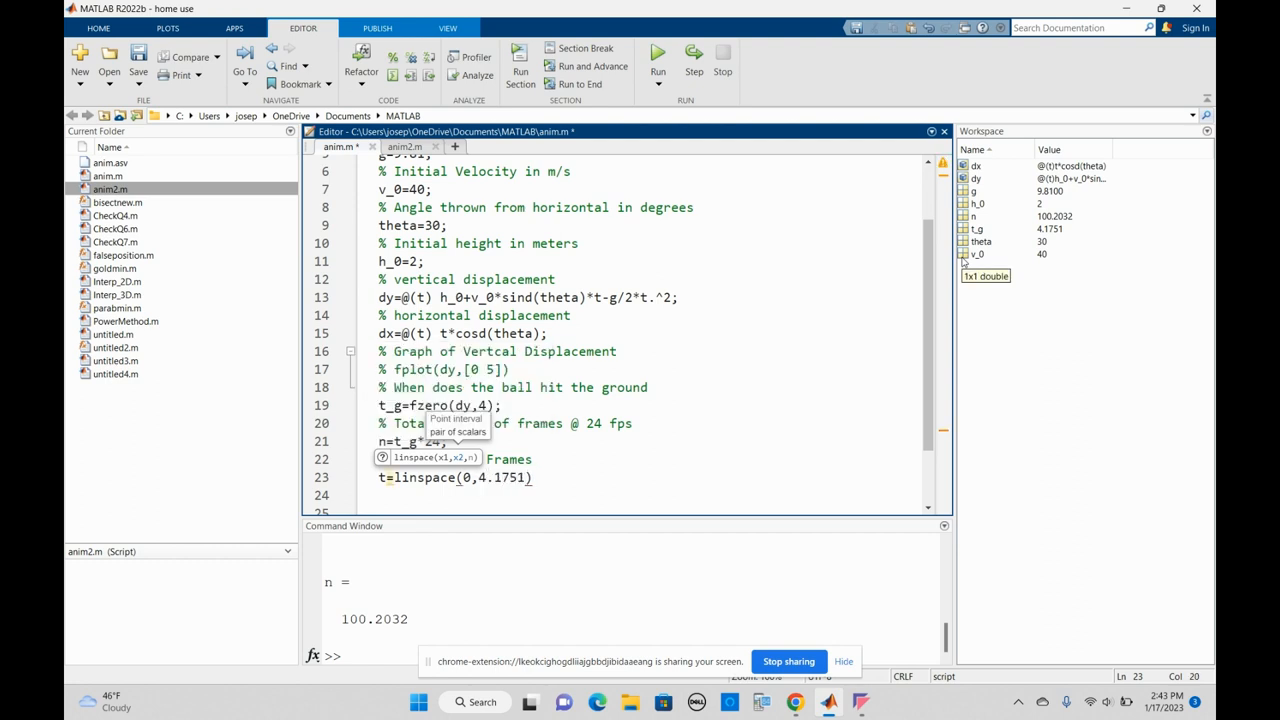
text(,1)
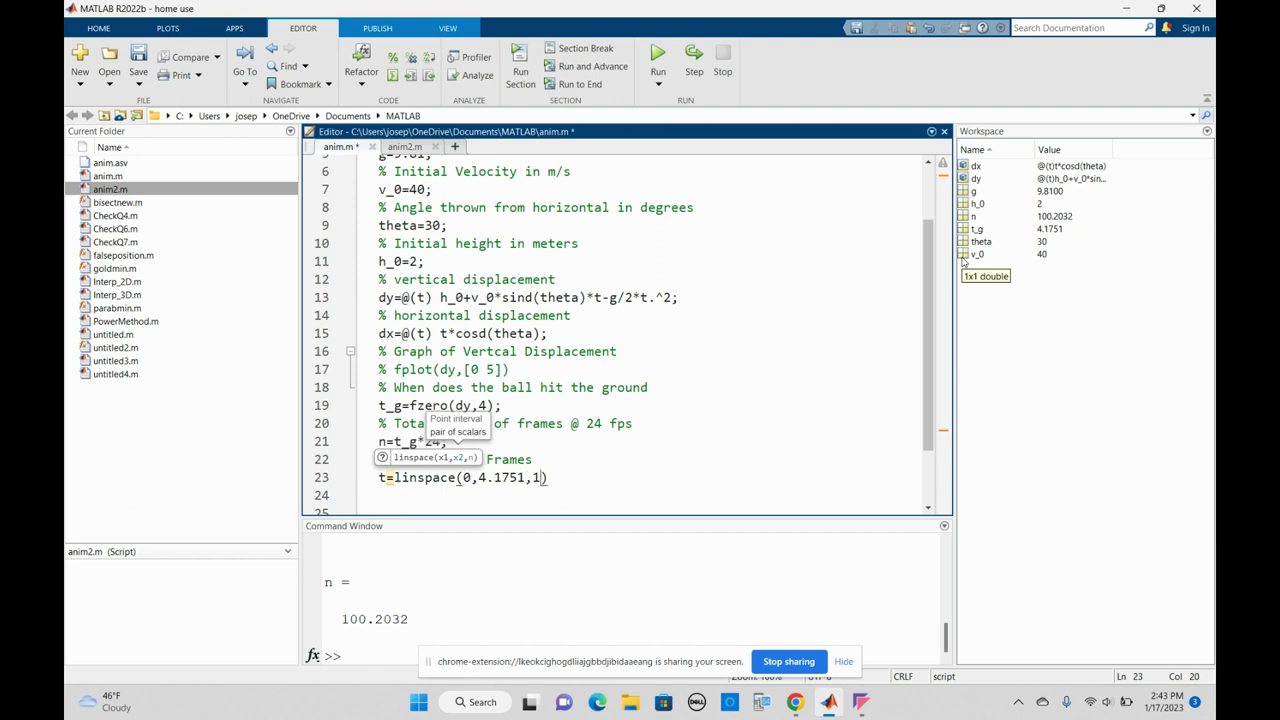
text(100)
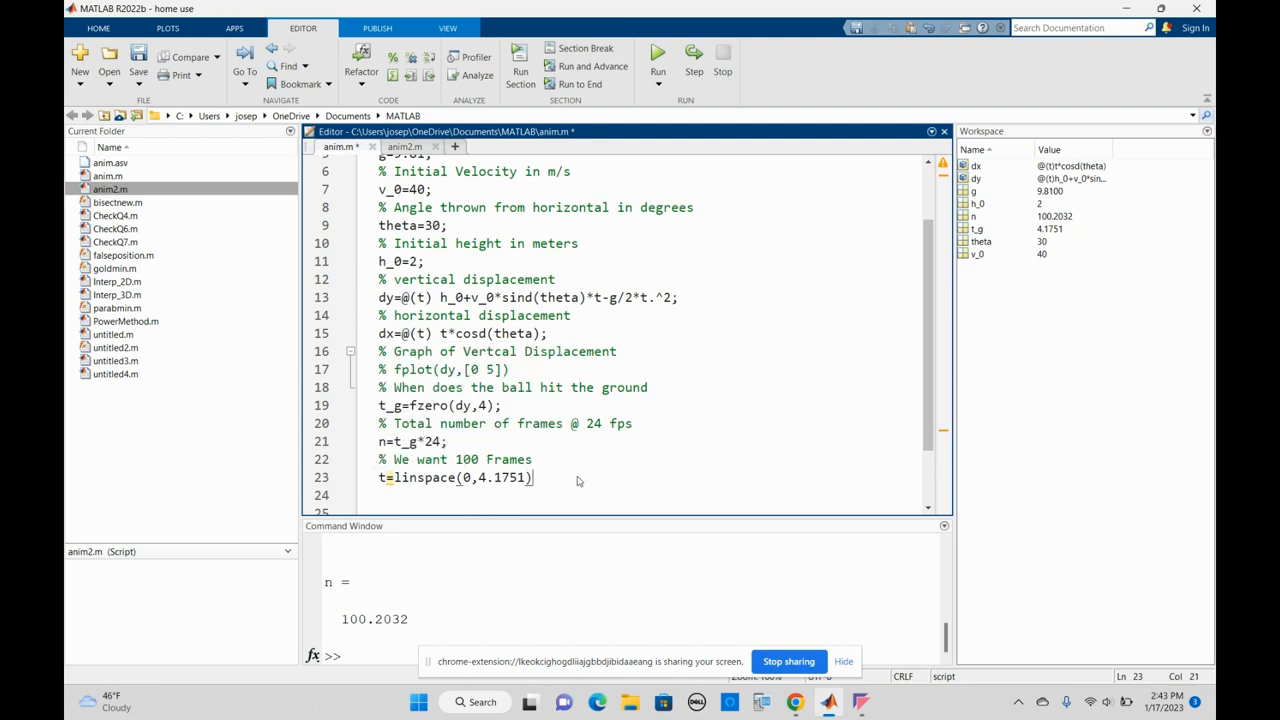
text(;)
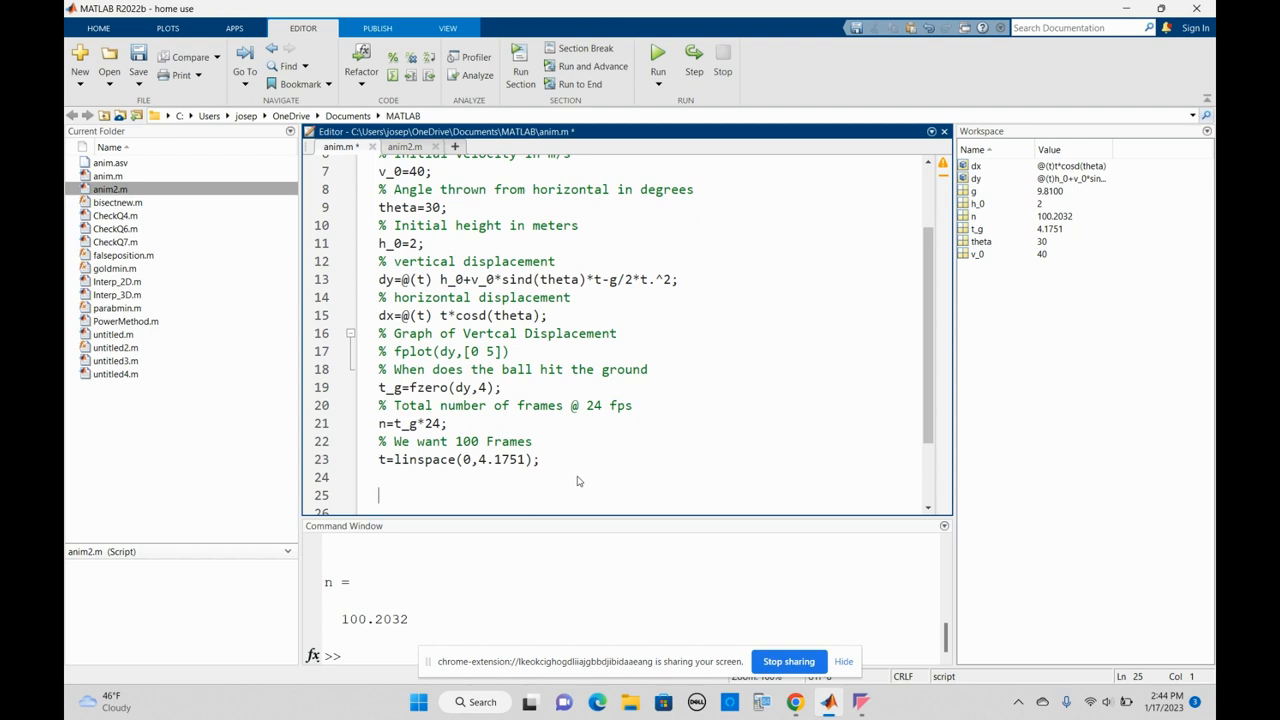
Begin a for i=1:100 loop over the frames
text(for)
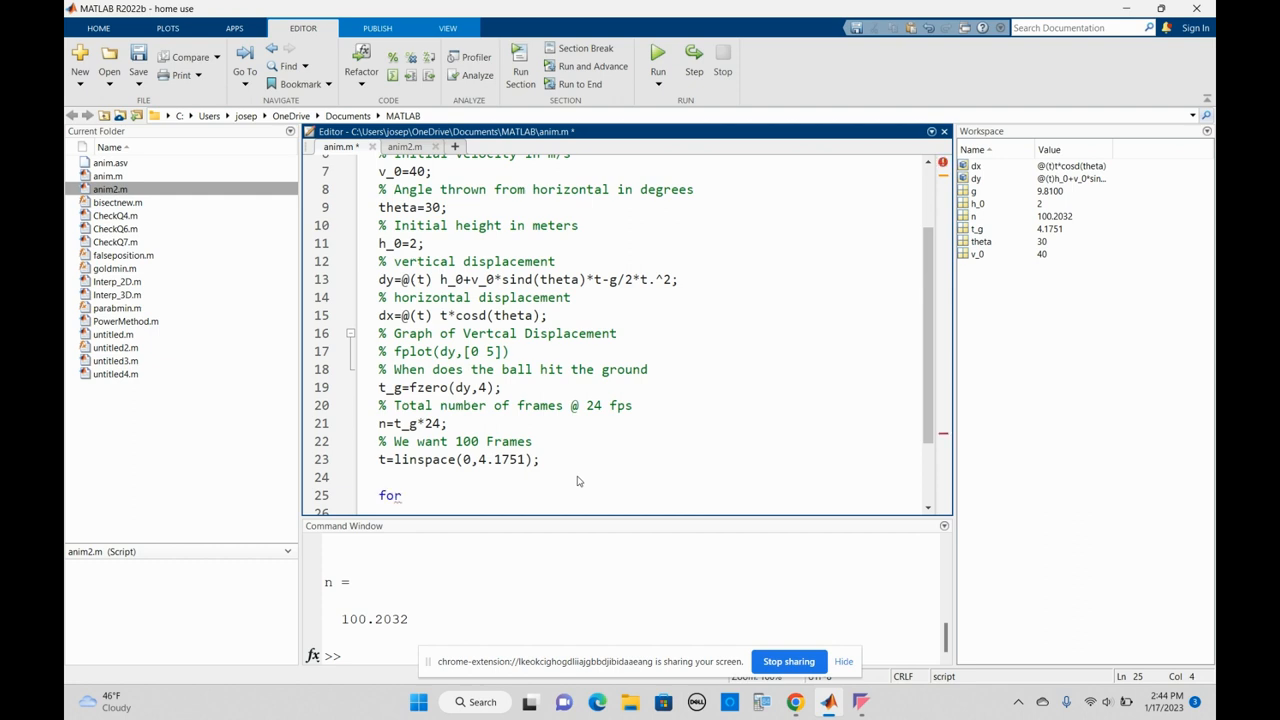
text(i=1)
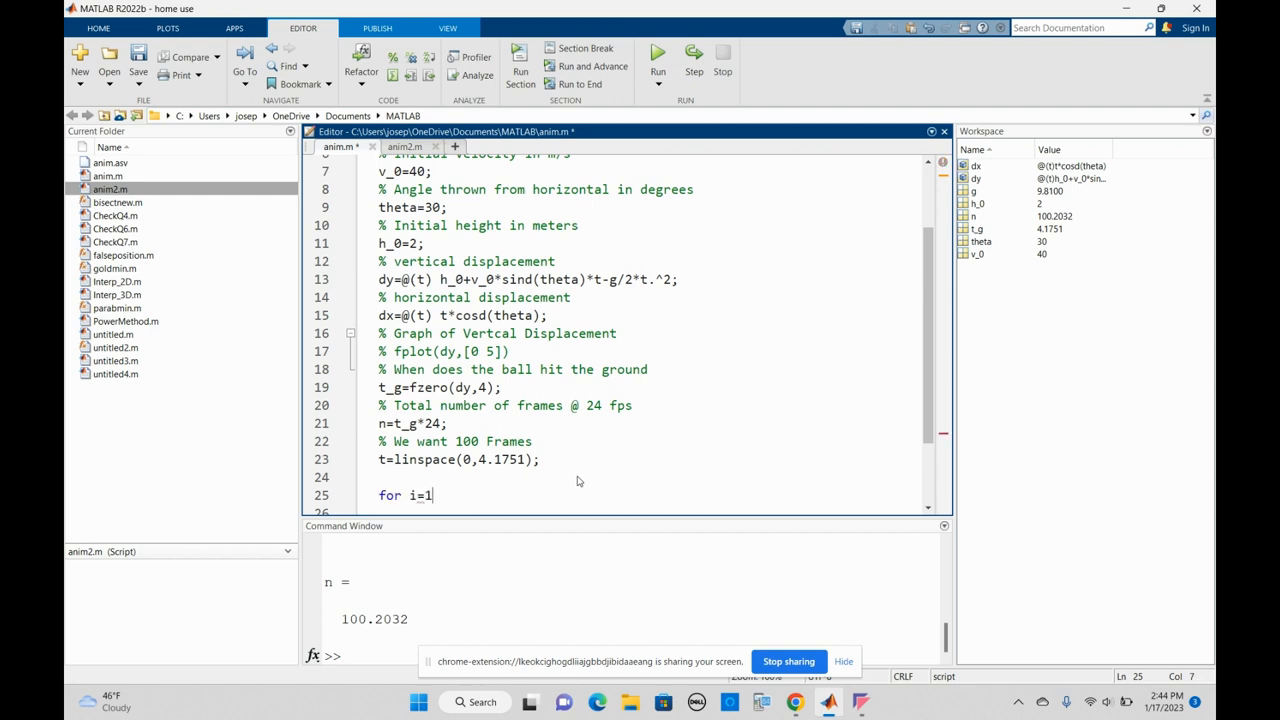
text(:100)
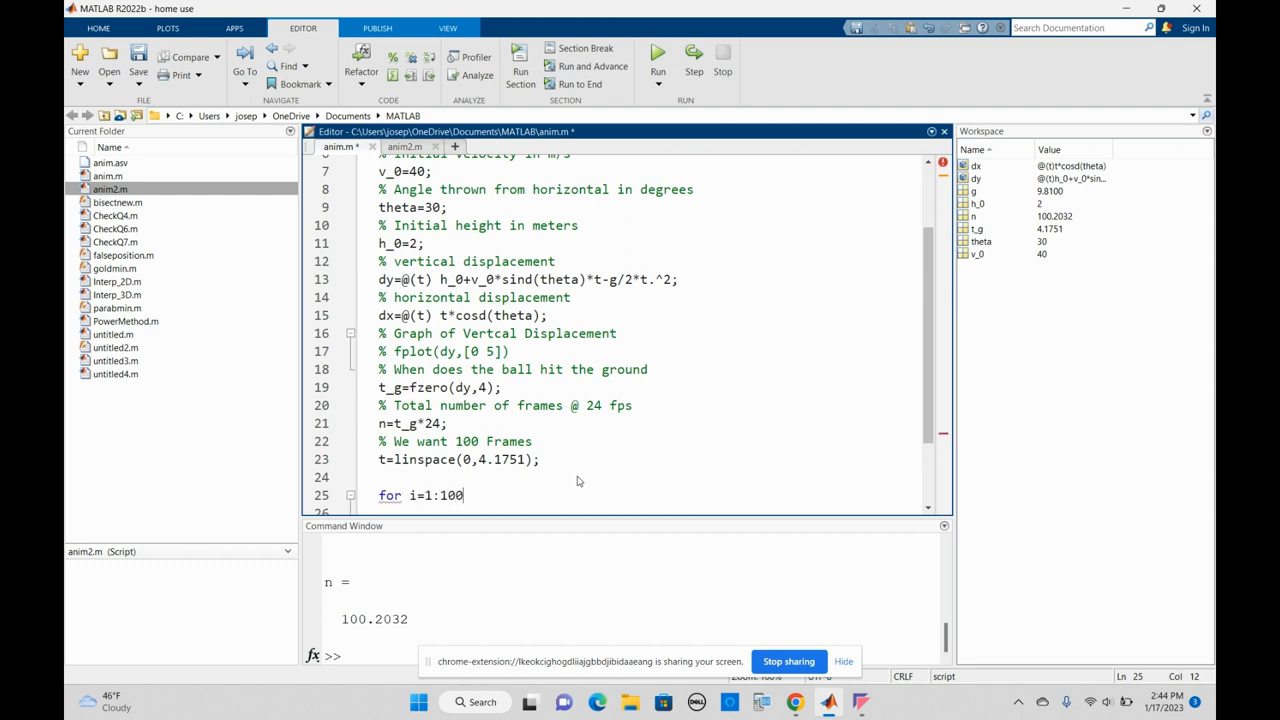
key(Return)
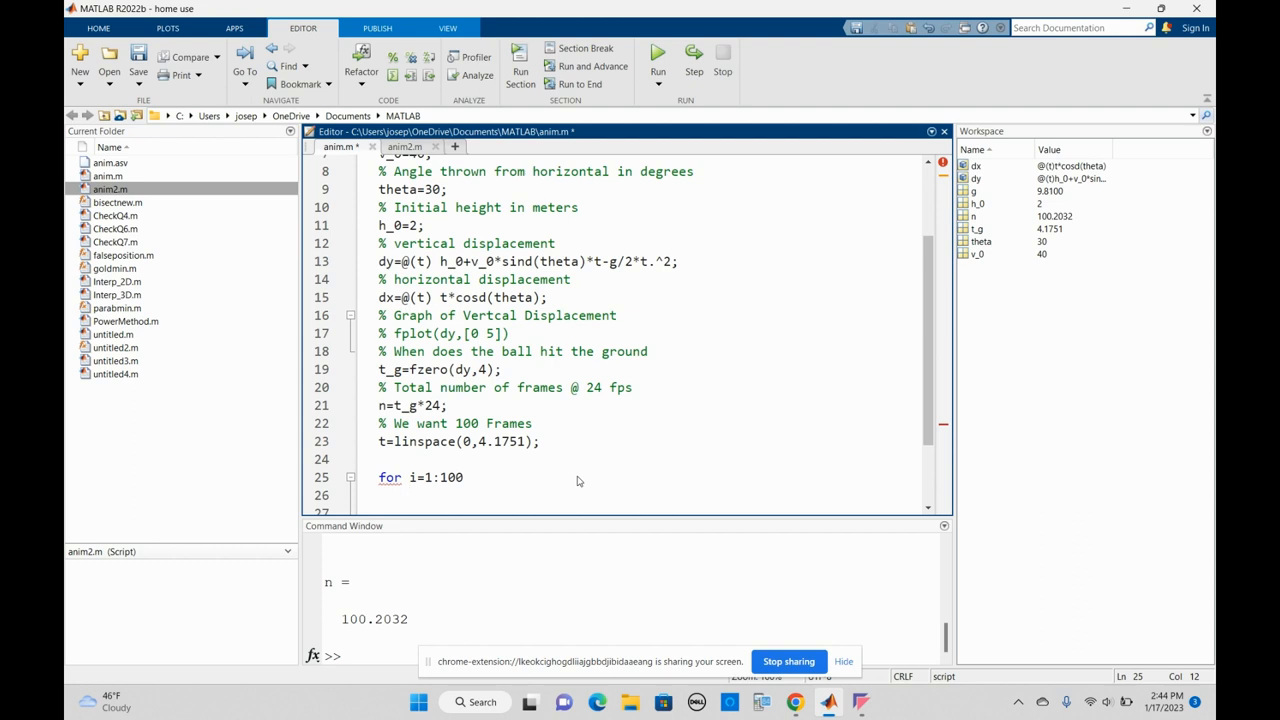
Plot dx(t(i)),dy(t(i)) as a '.' marker with 'MarkerSize',10 inside the loop
text(plot)
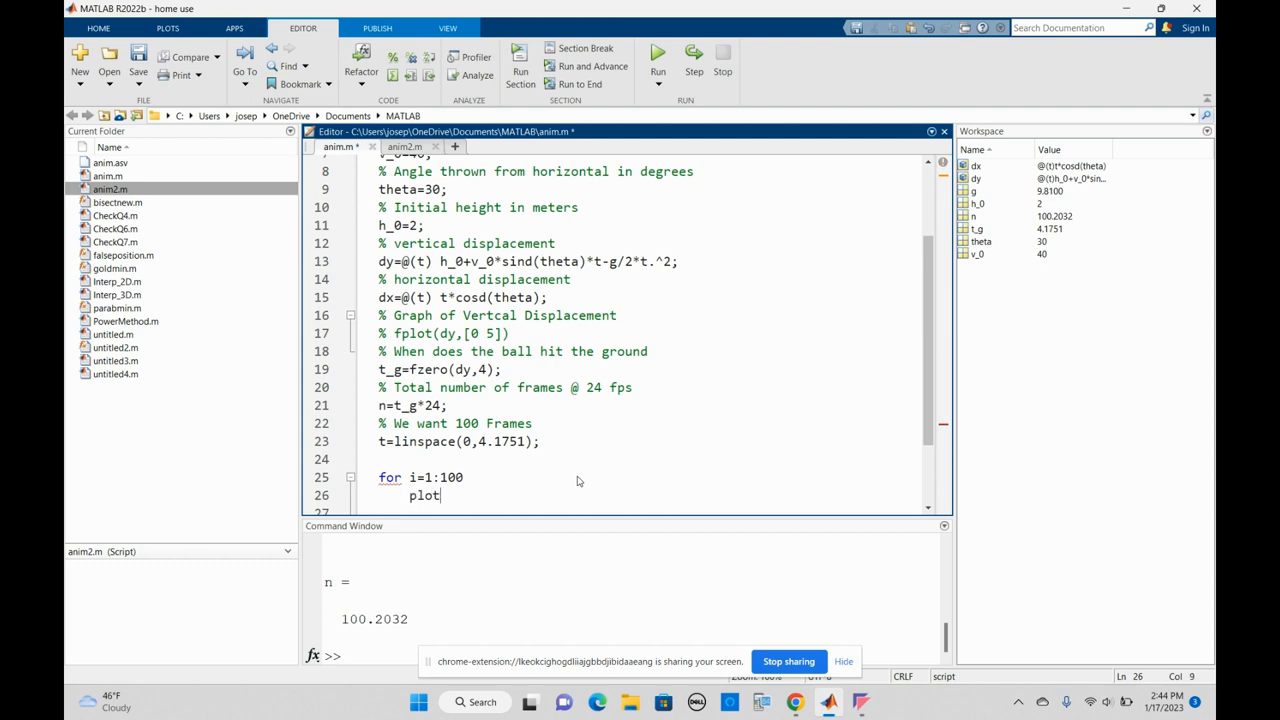
text(()
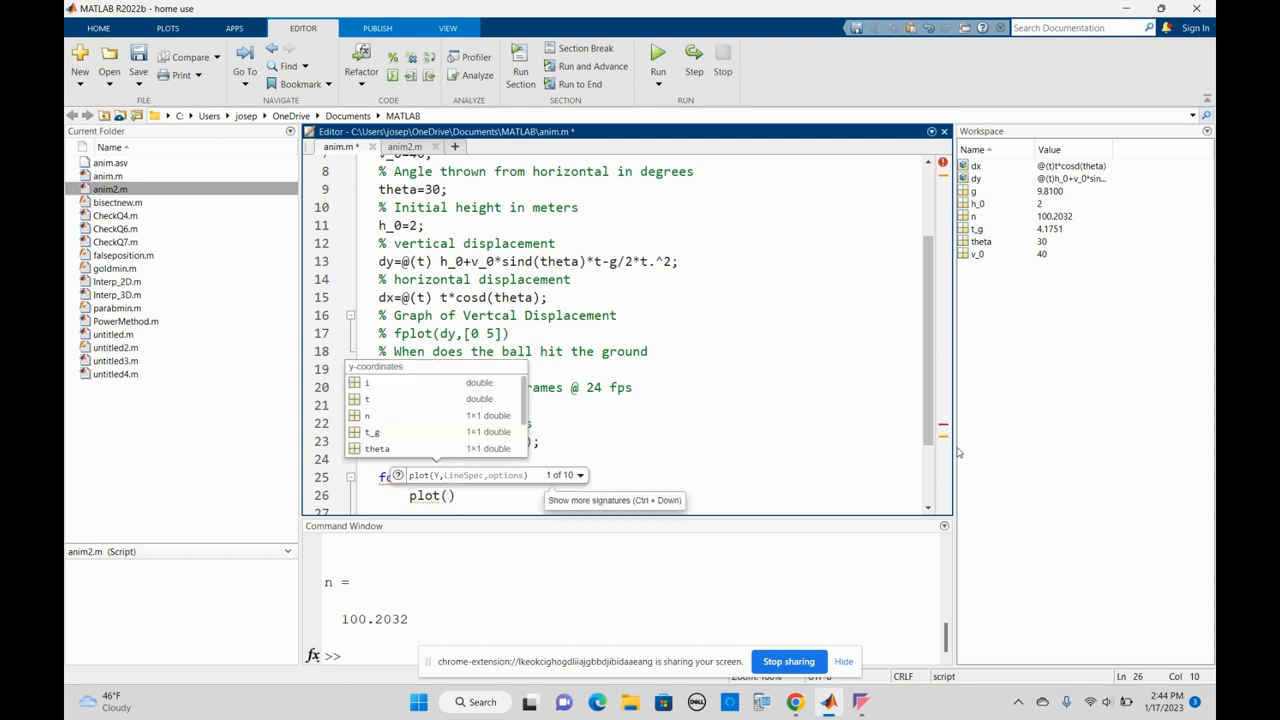
text(dx(t()
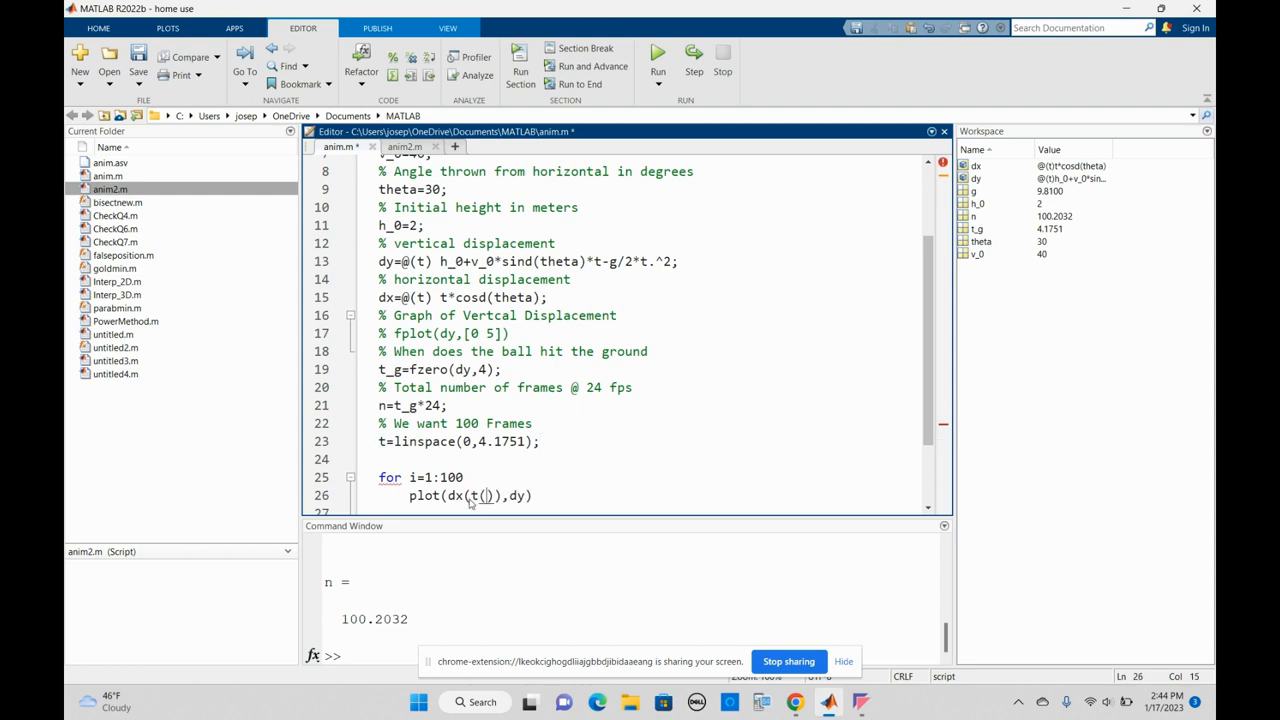
text(i)
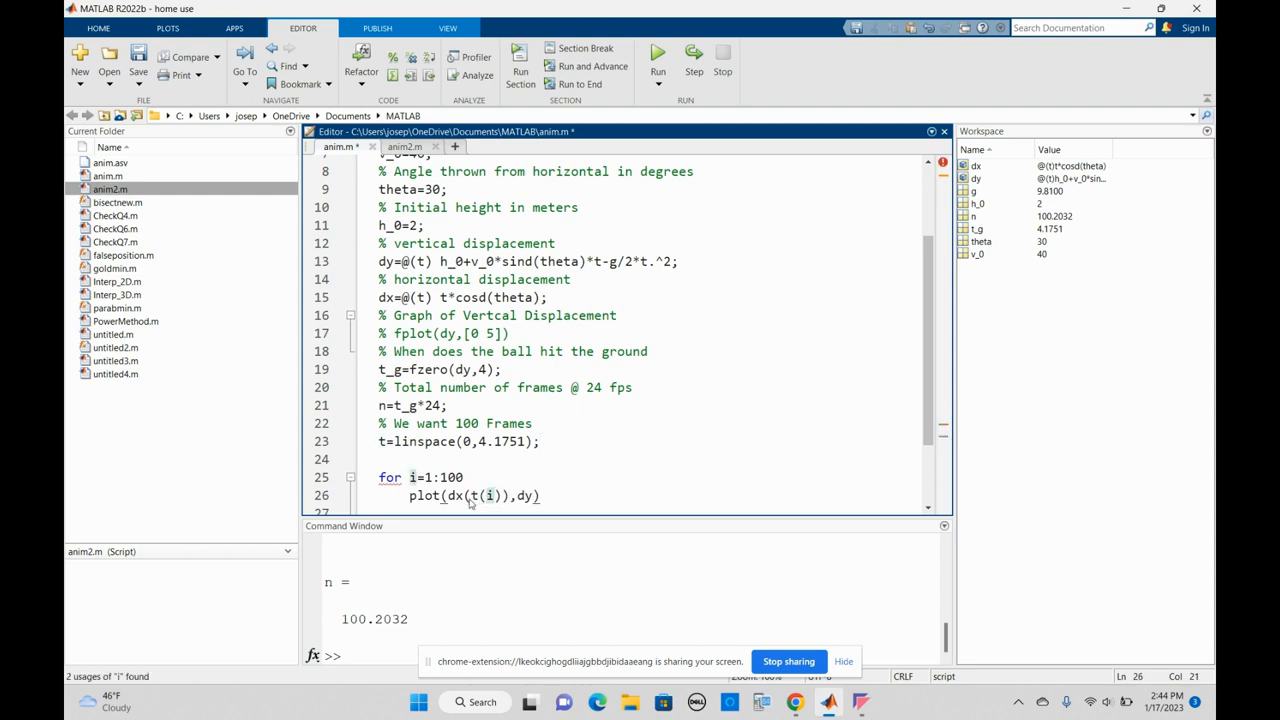
text((t()))
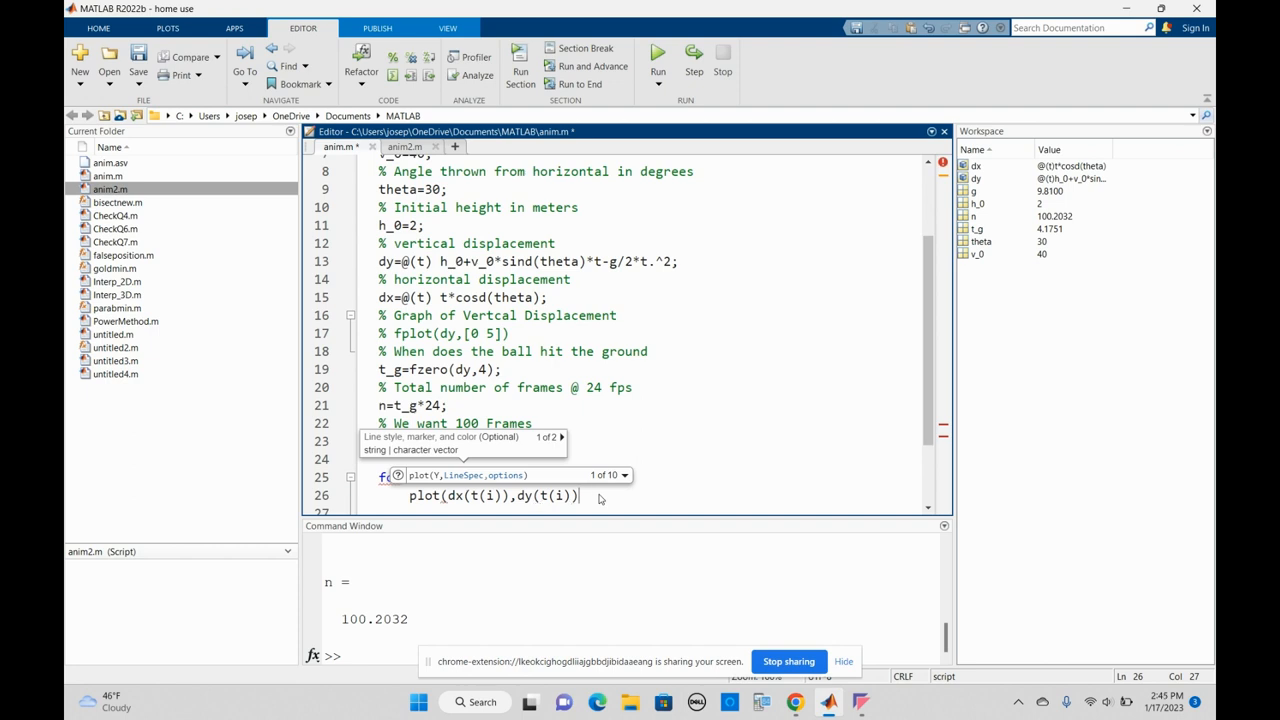
text(,h)
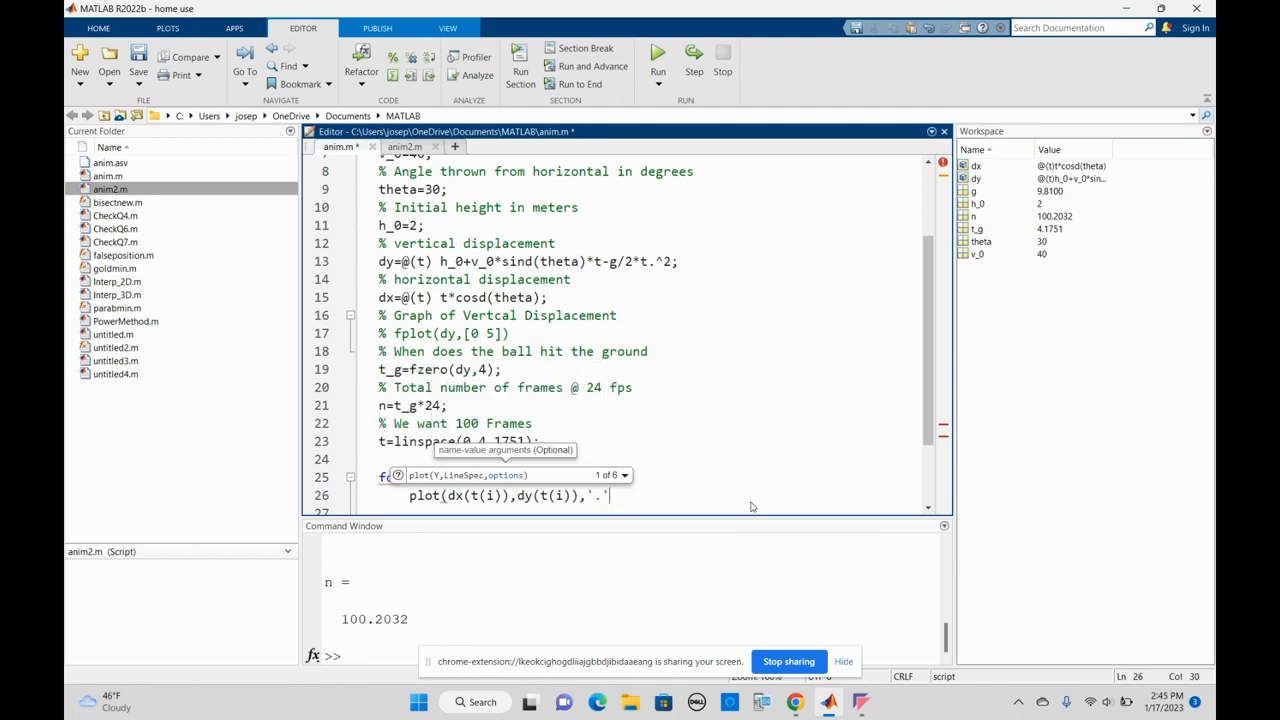
text(,n)
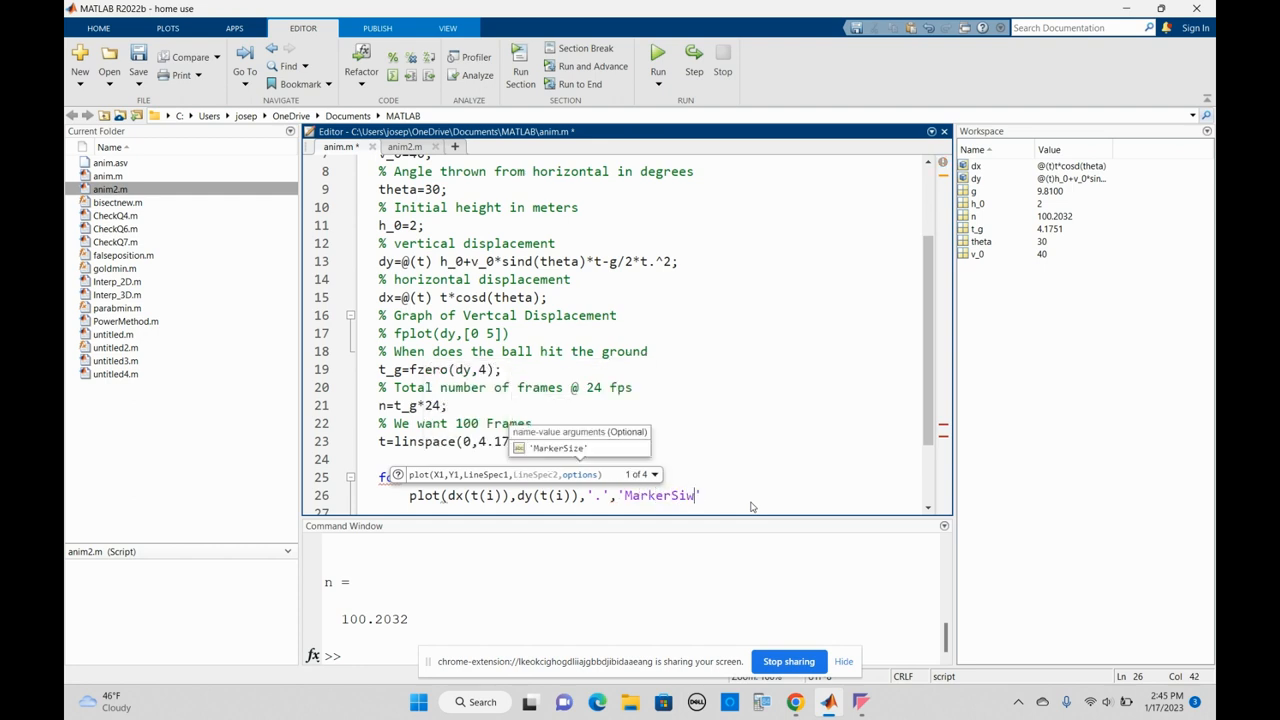
text(ze)
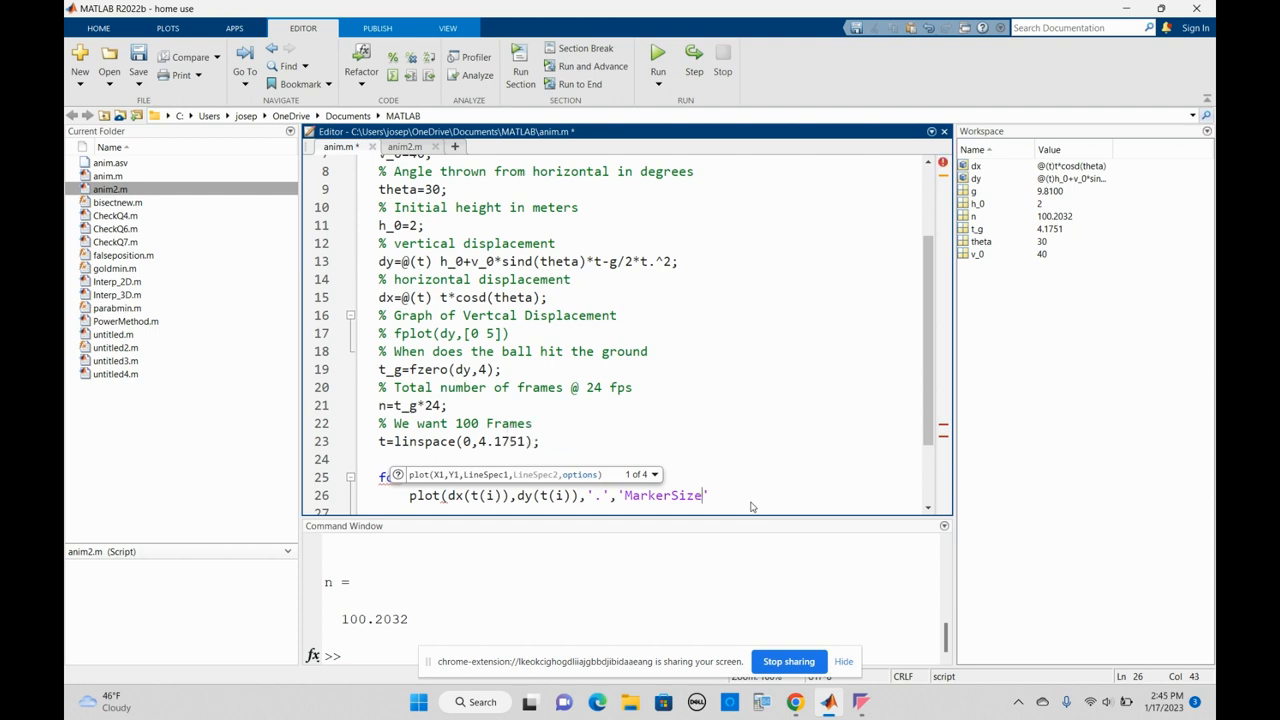
text(,10)
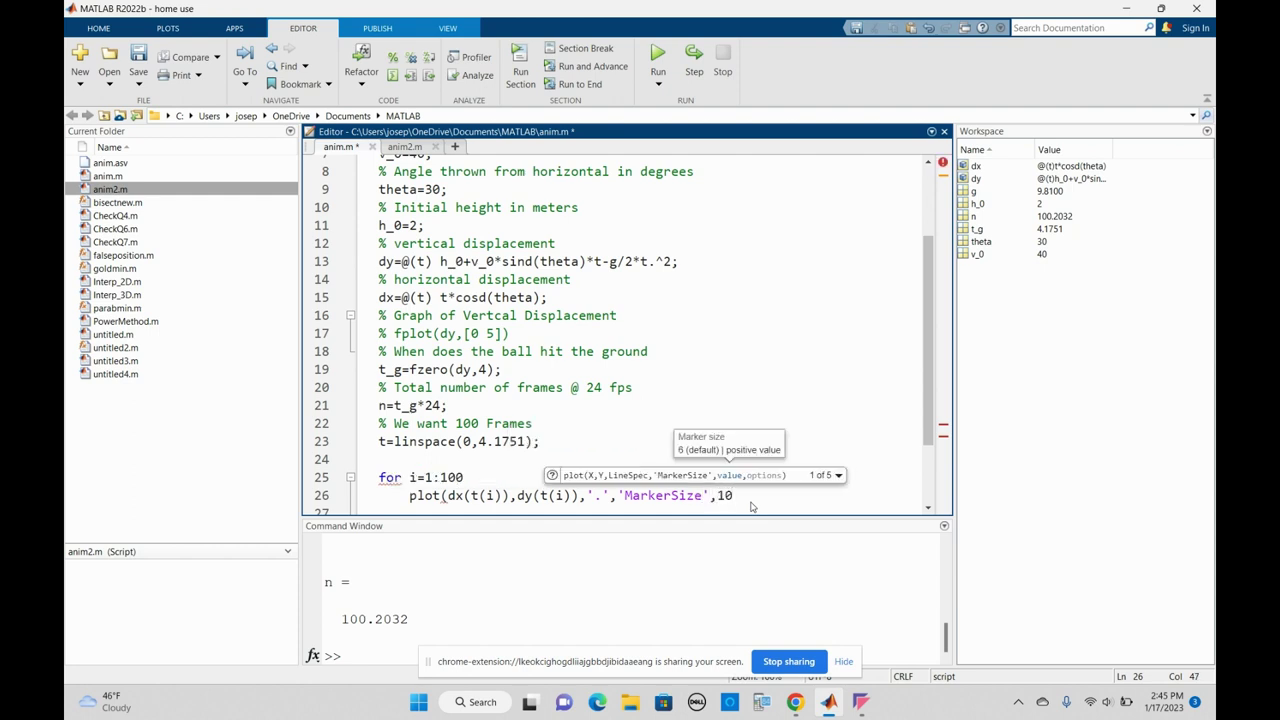
text())
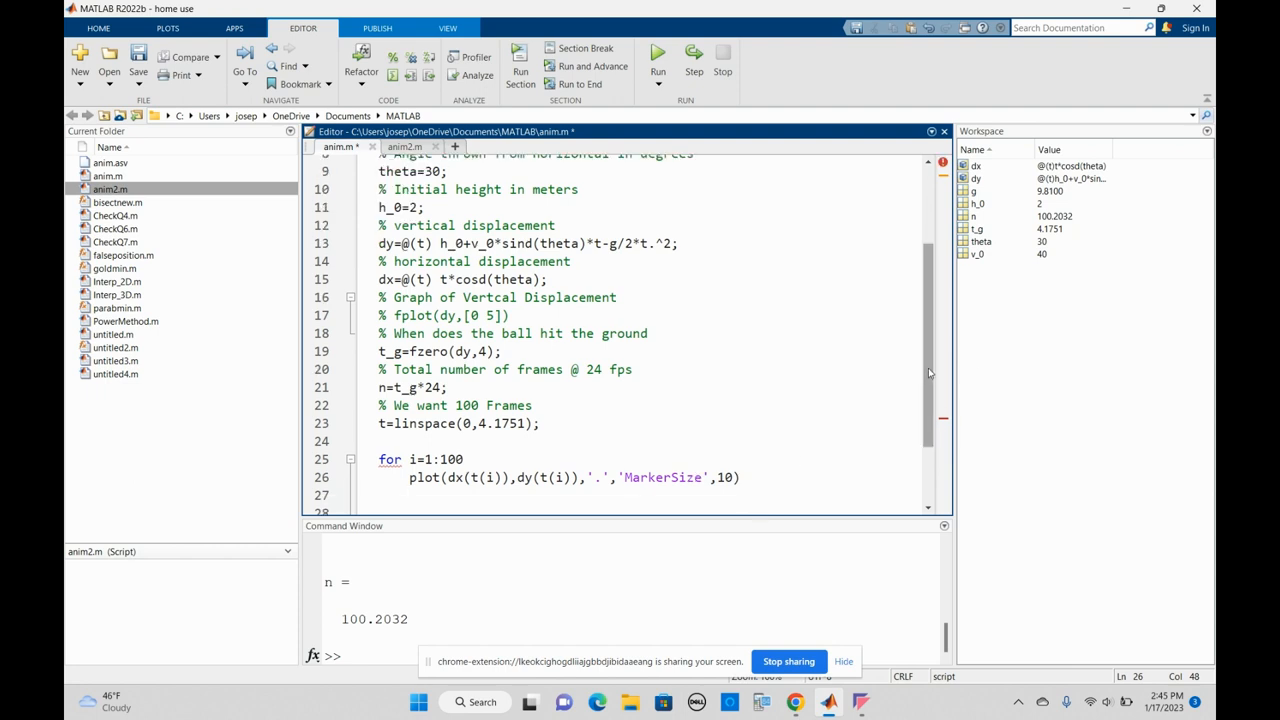
Add F(i)=getframe inside the loop and close the loop with end
scroll(down, 3)
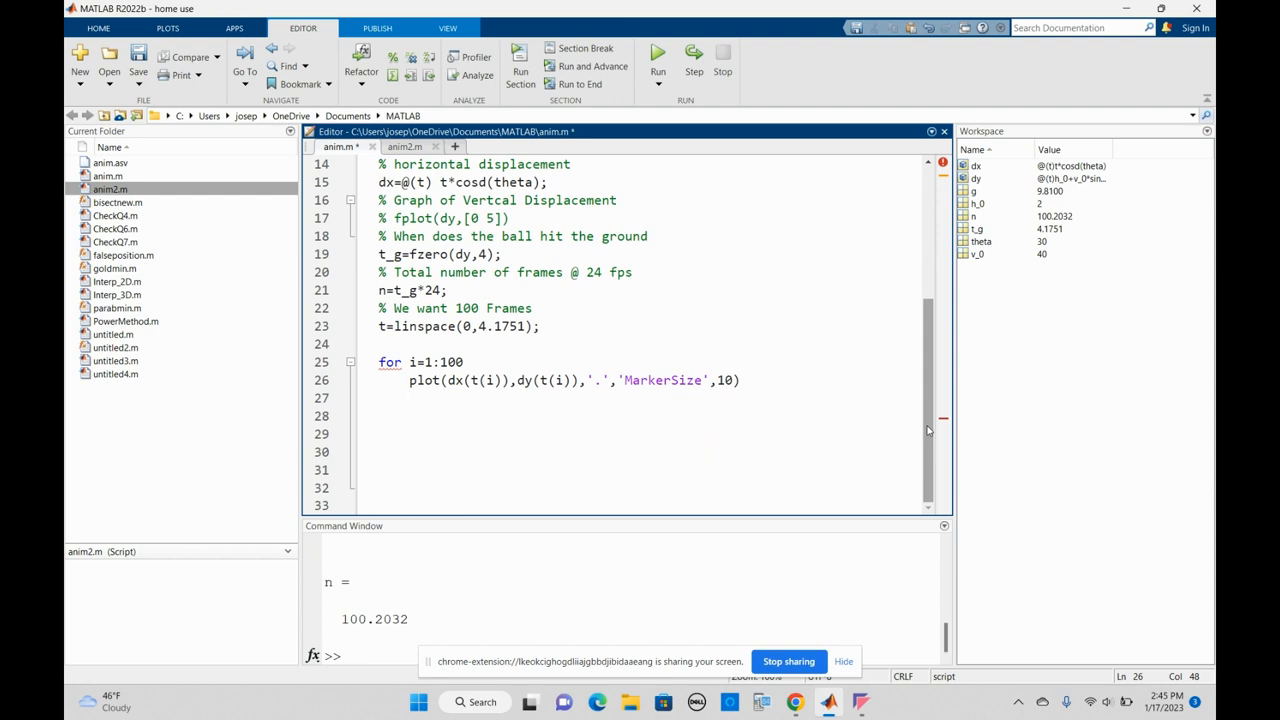
click(410, 396)
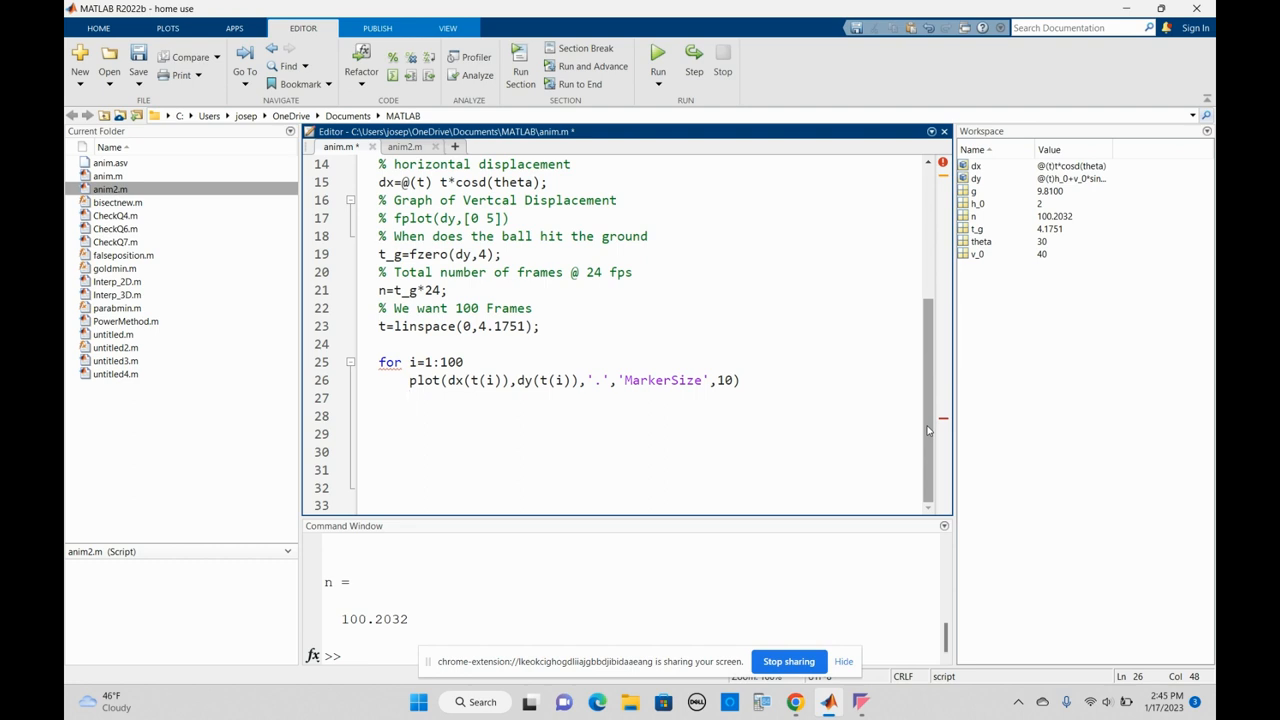
click(410, 398)
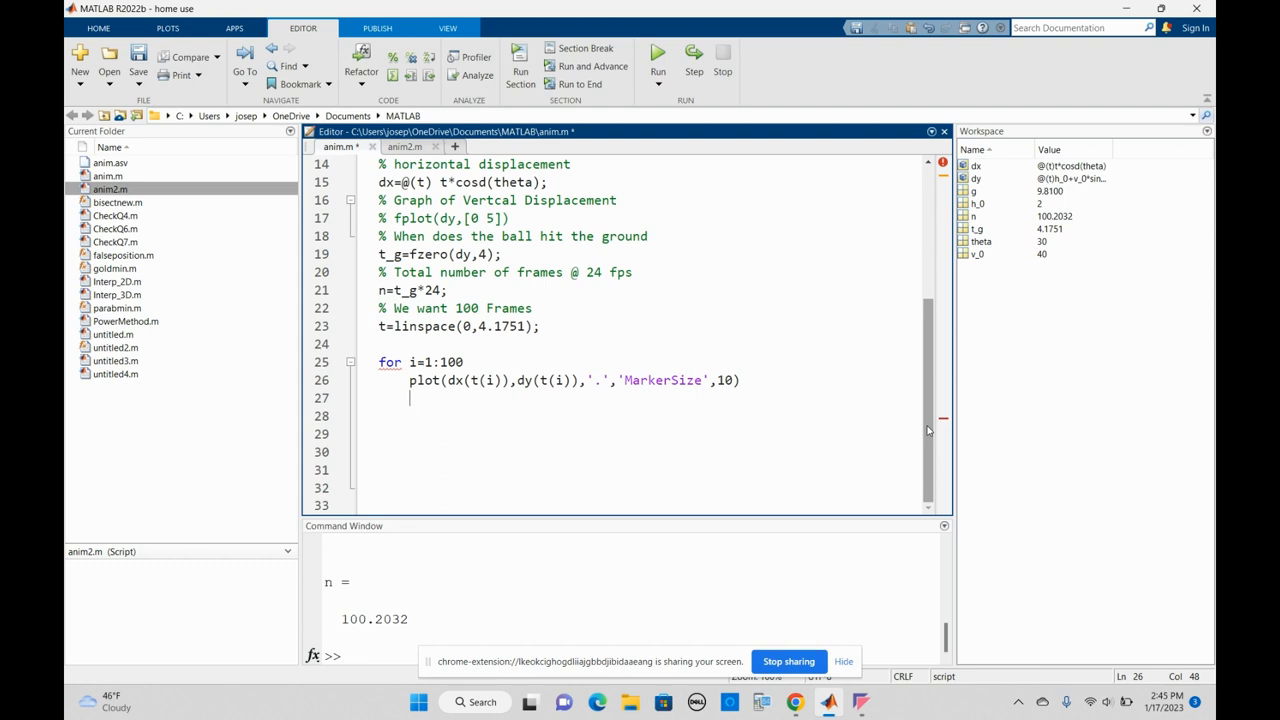
text(F()
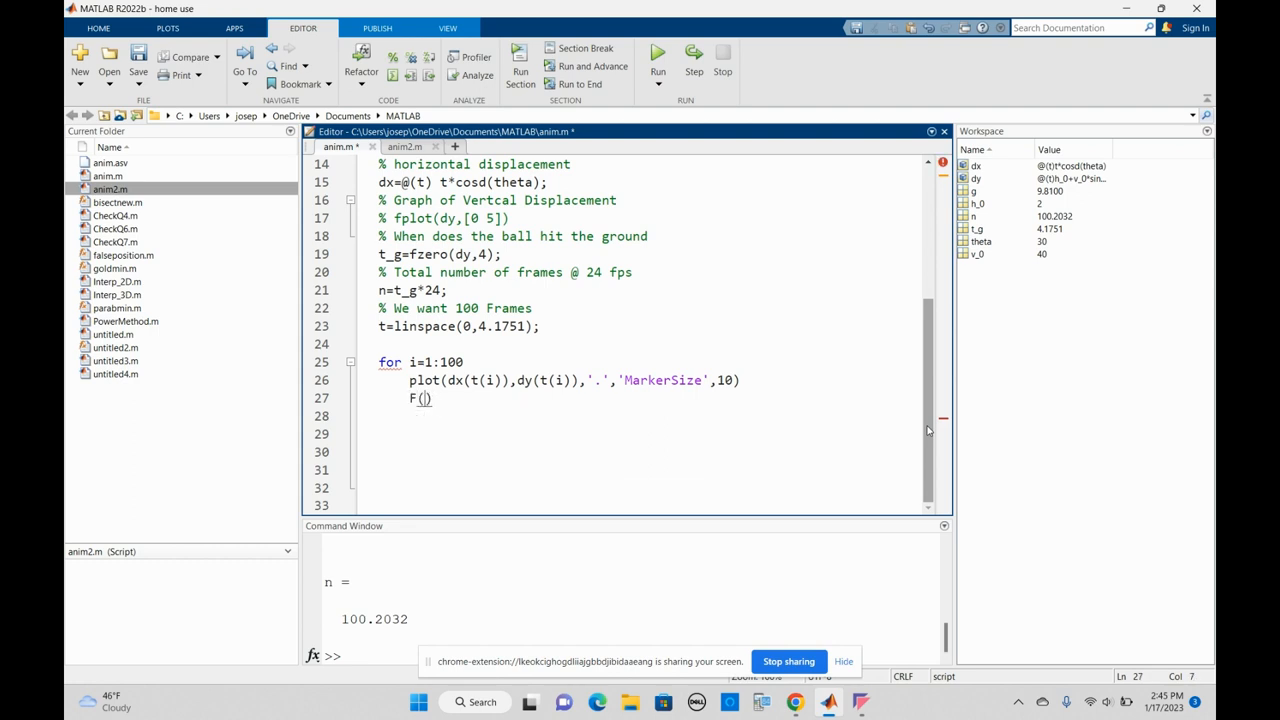
text(i)=)
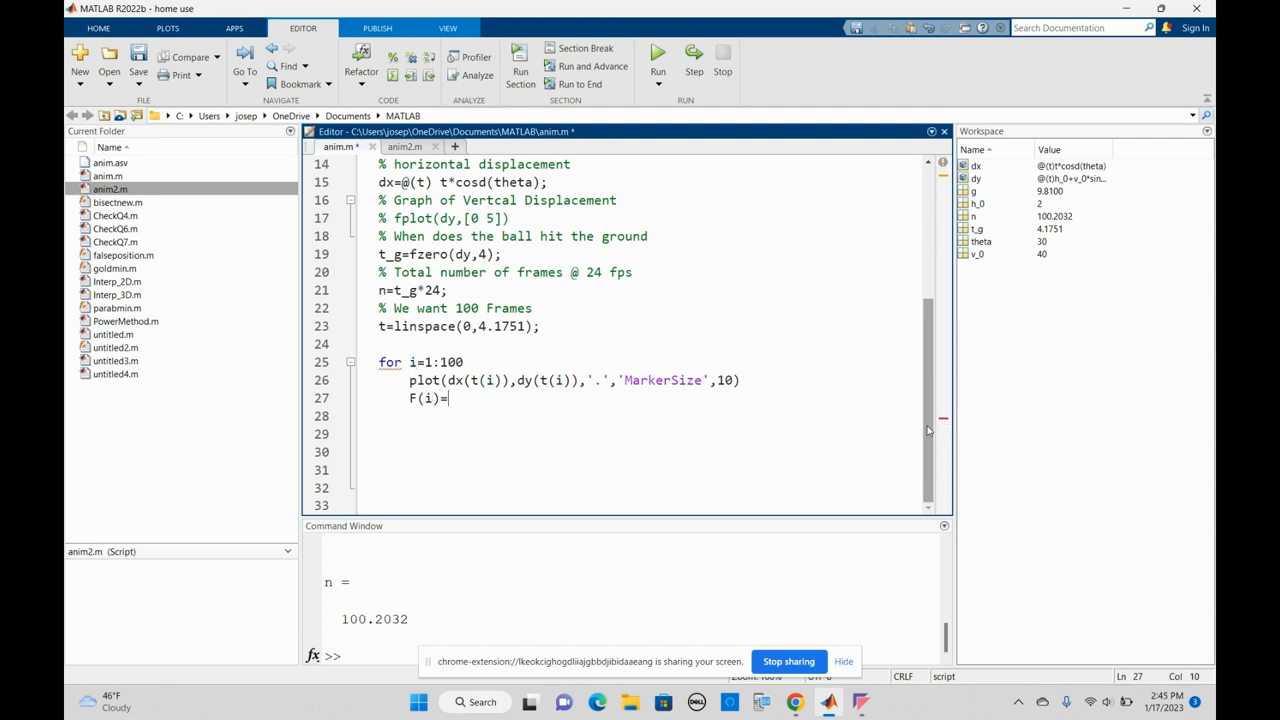
text(getframe)
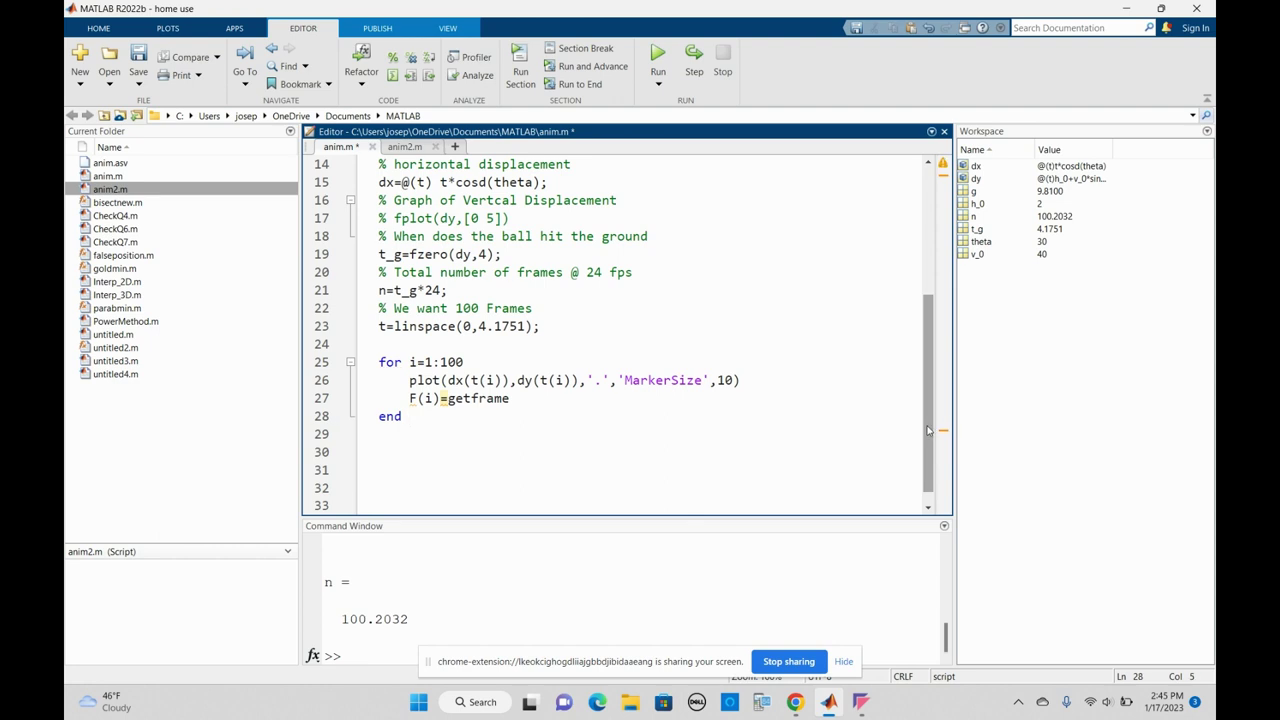
click(408, 416)
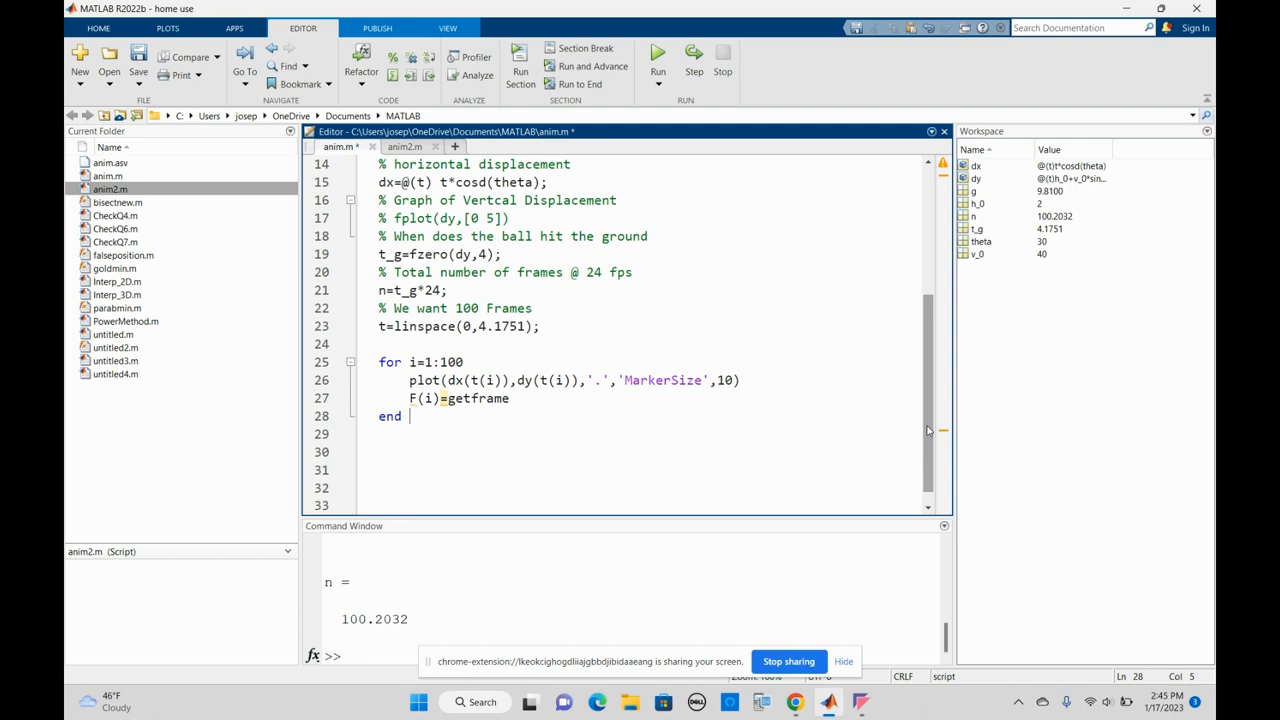
Add movie(F,2,24) after the loop to play the frames twice at 24 fps
click(410, 434)
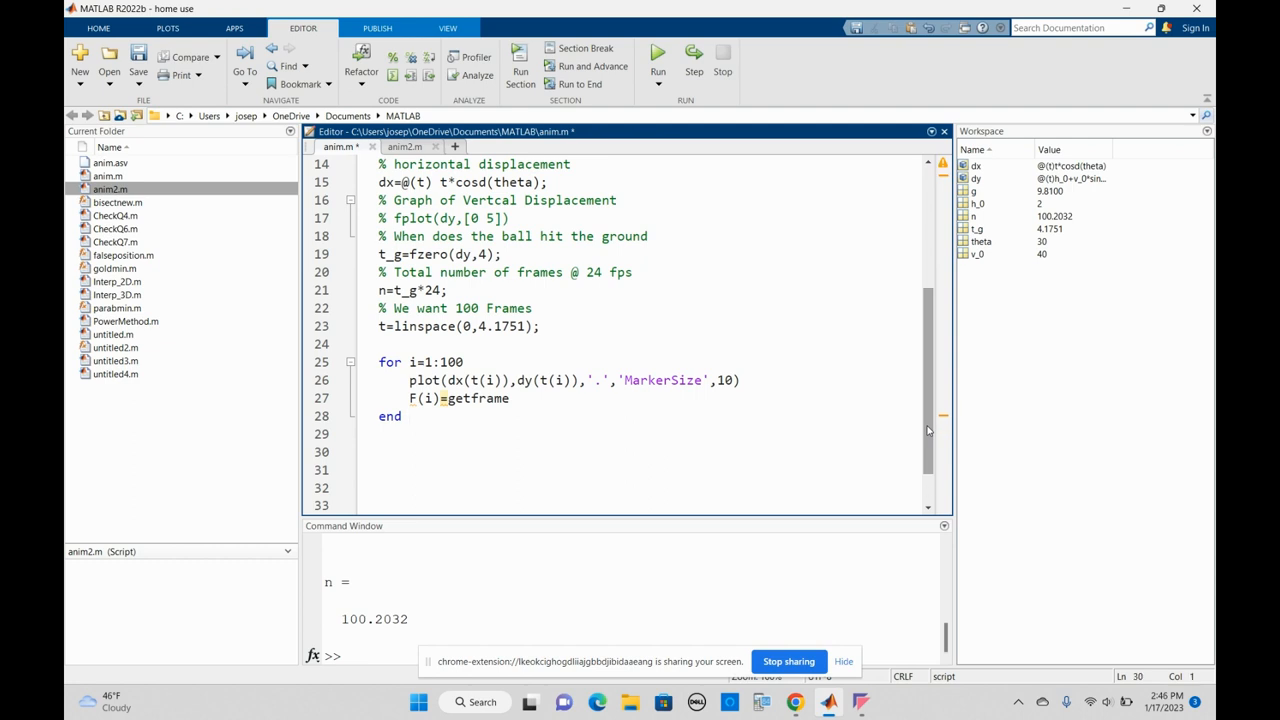
text(movie)
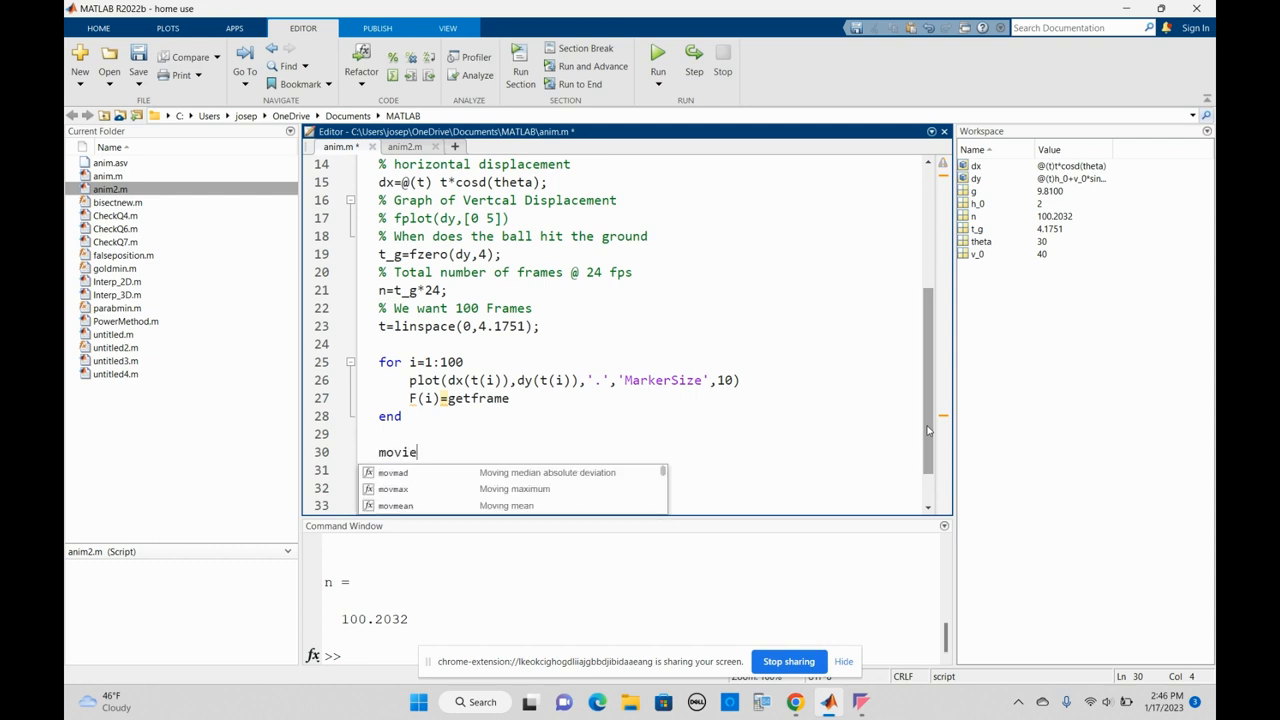
text(())
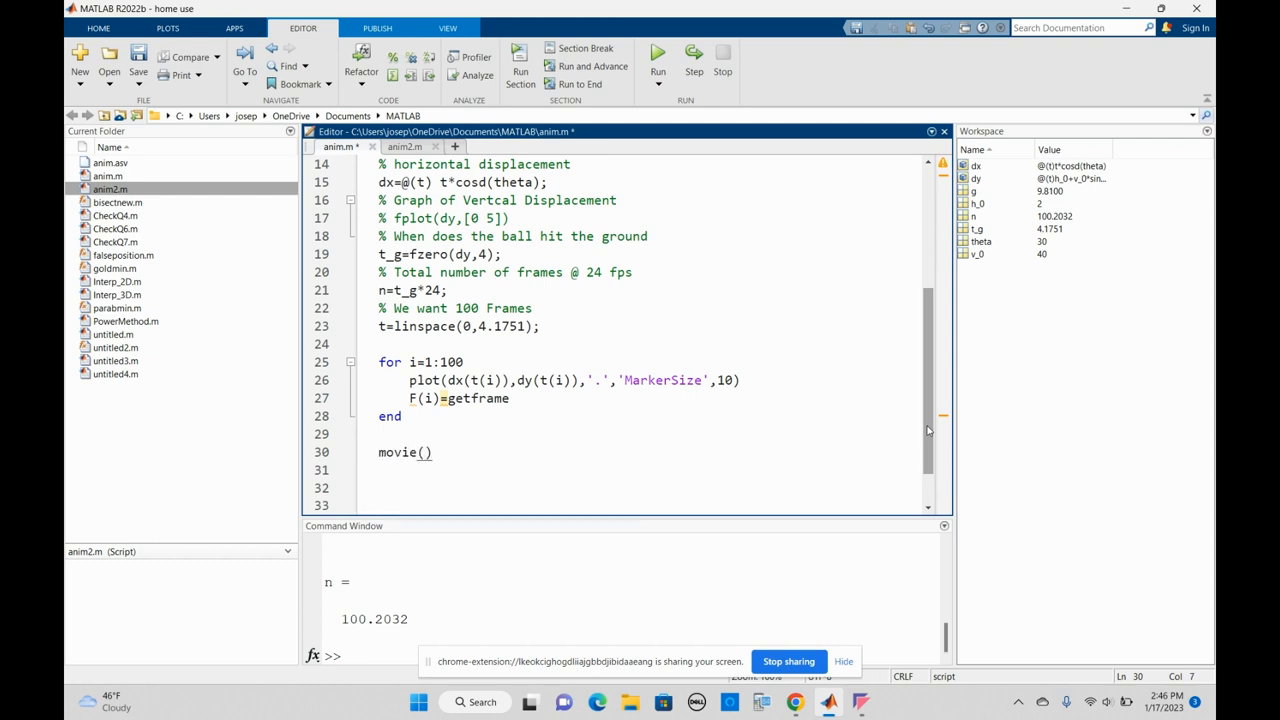
text(F)
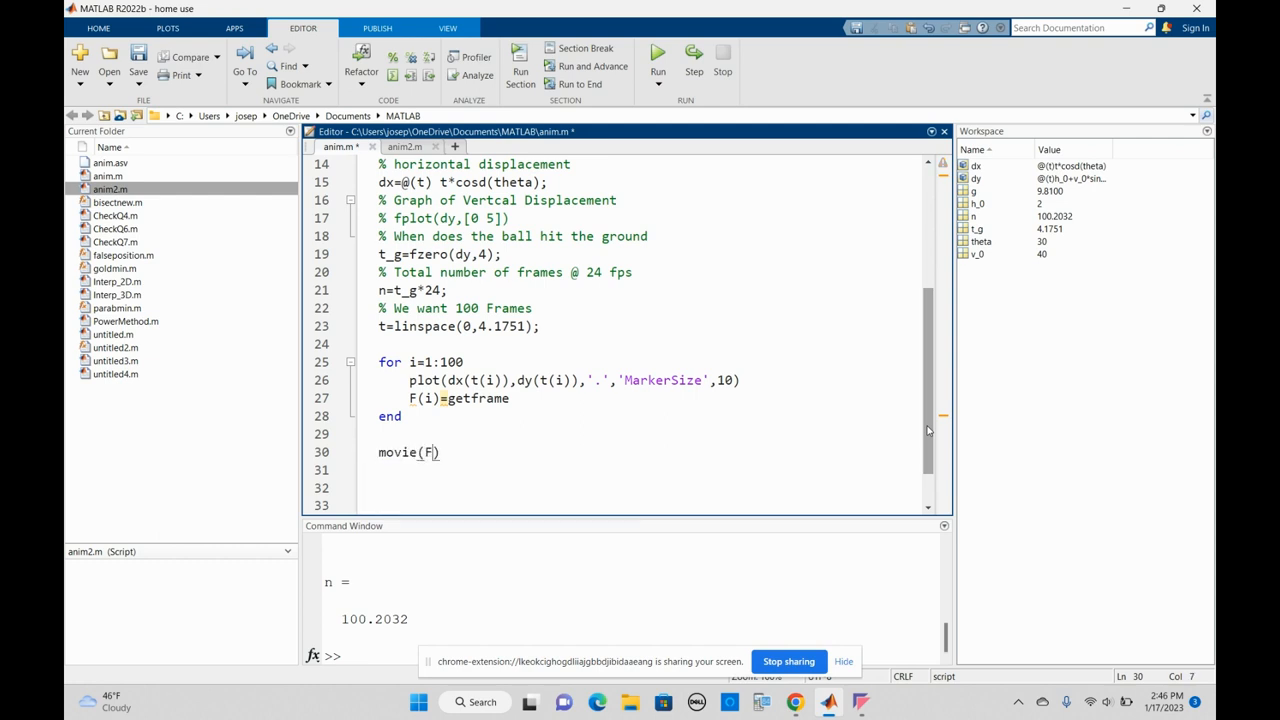
text(,)
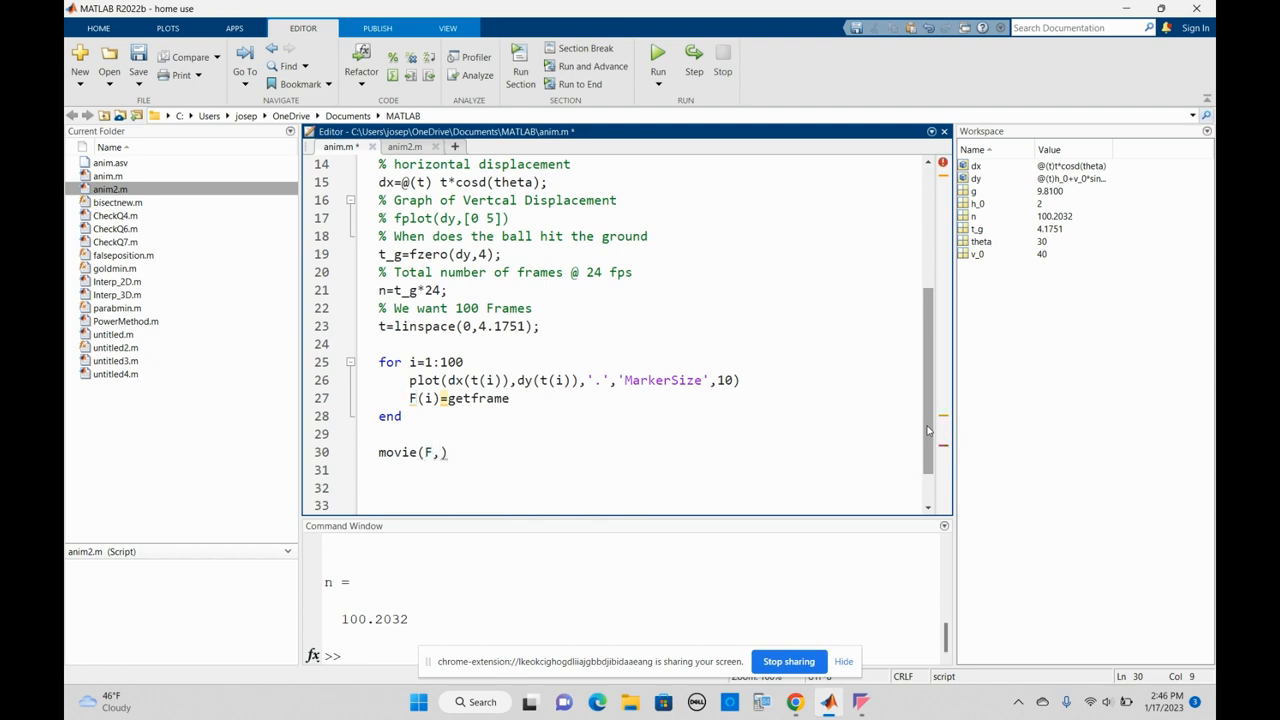
text(2)
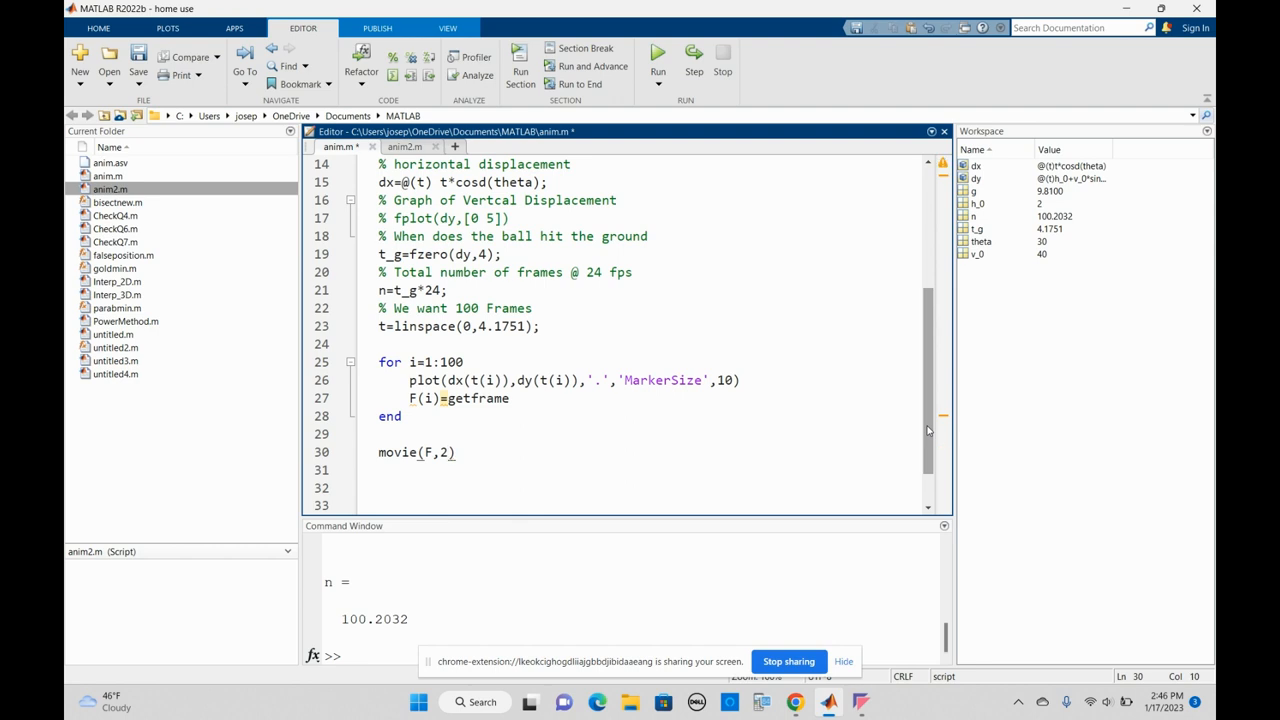
text(,)
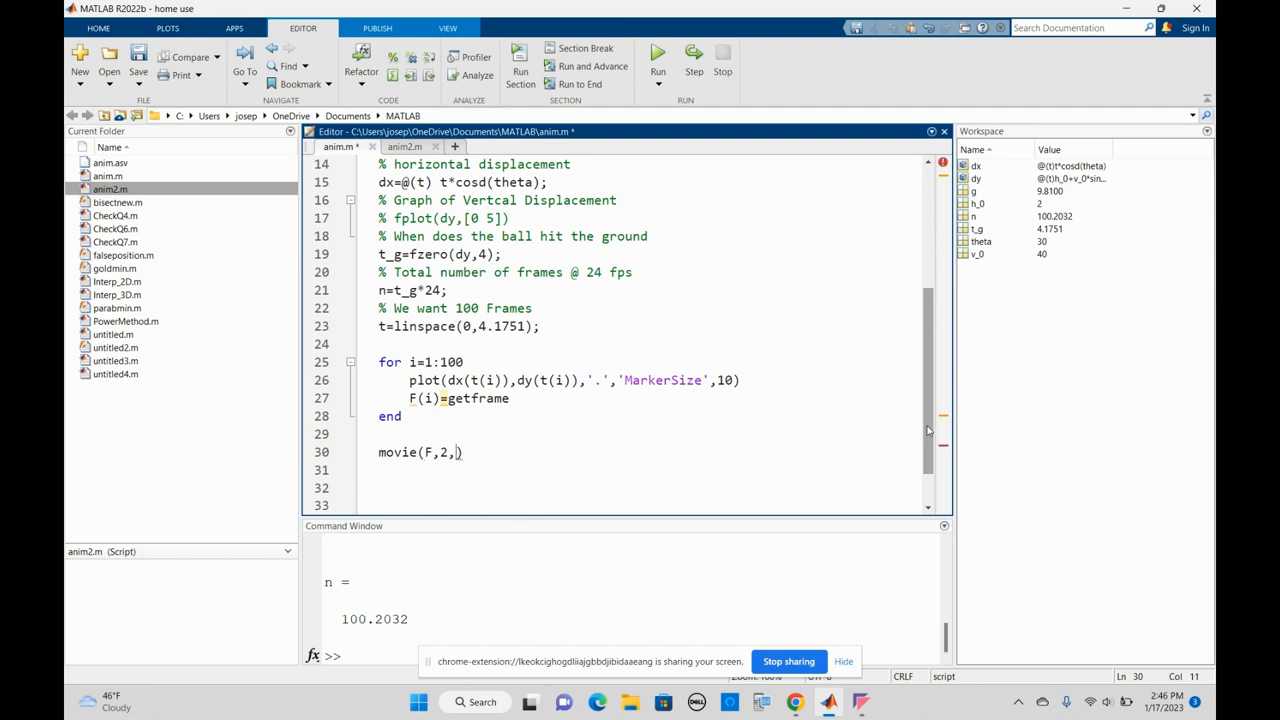
text(24)
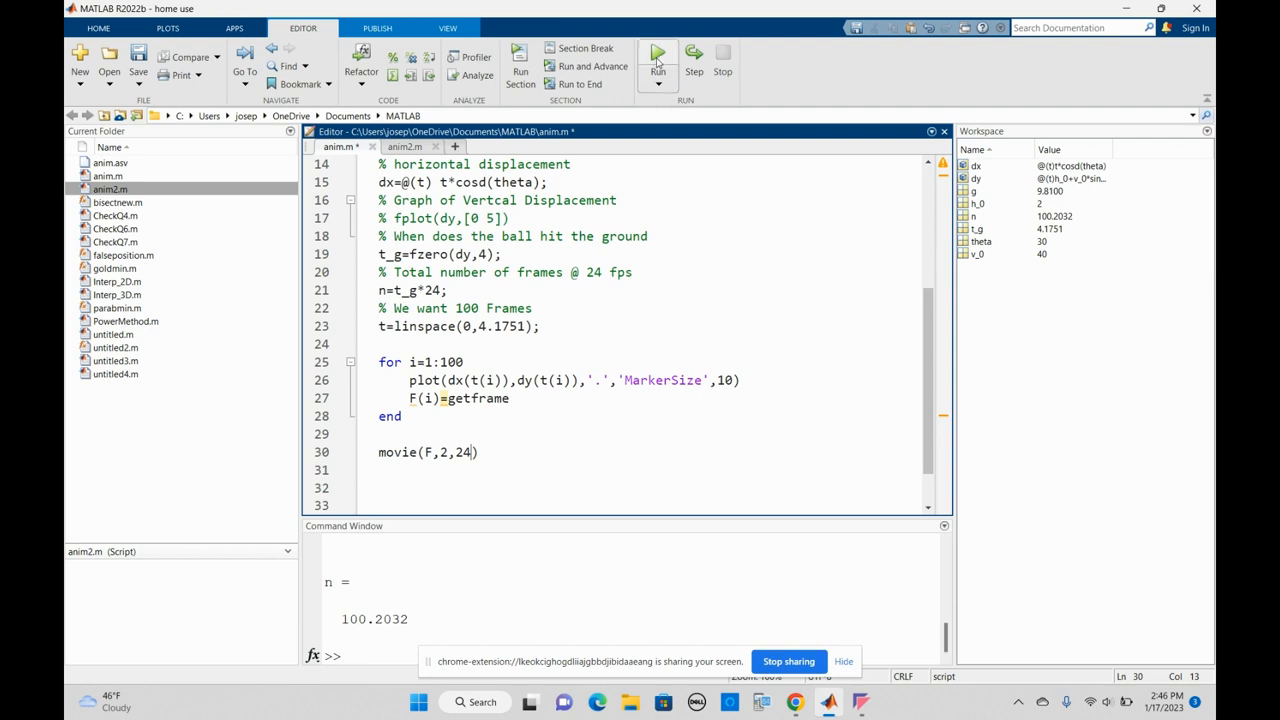
Run the script to capture the 1x100 frame animation, then close Figure 1
click(656, 56)
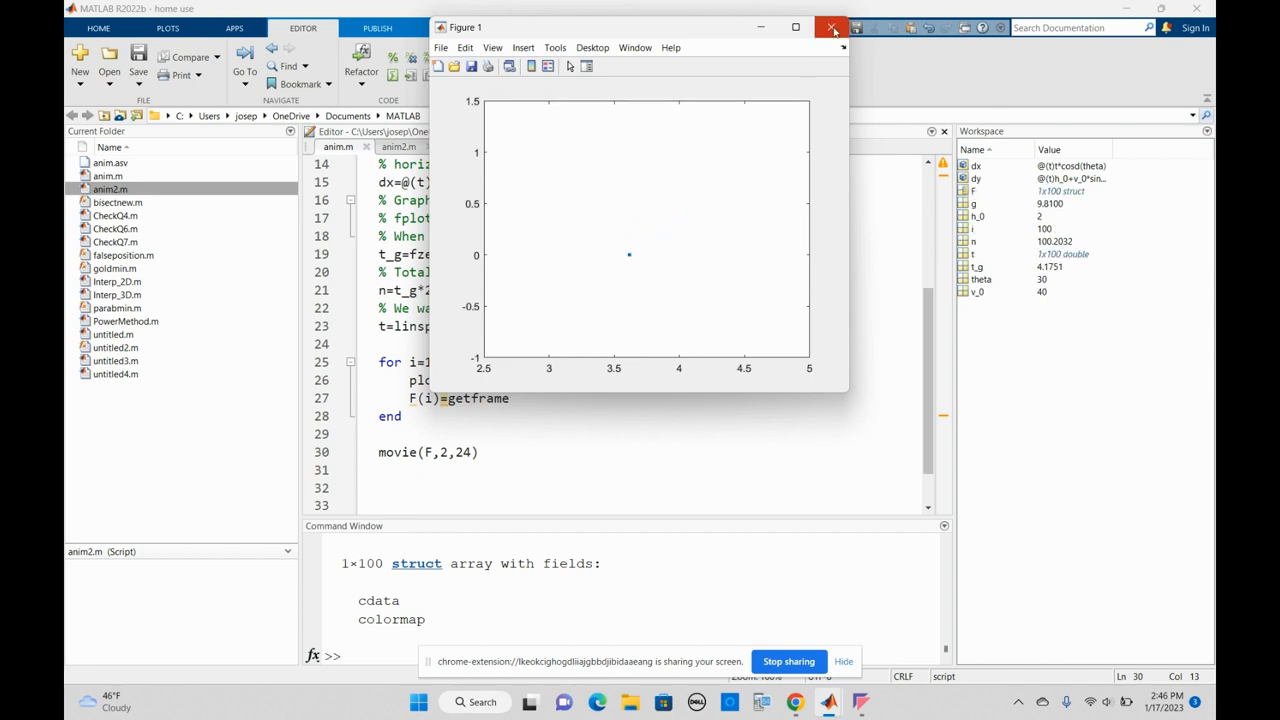
mouse_move(834, 28)
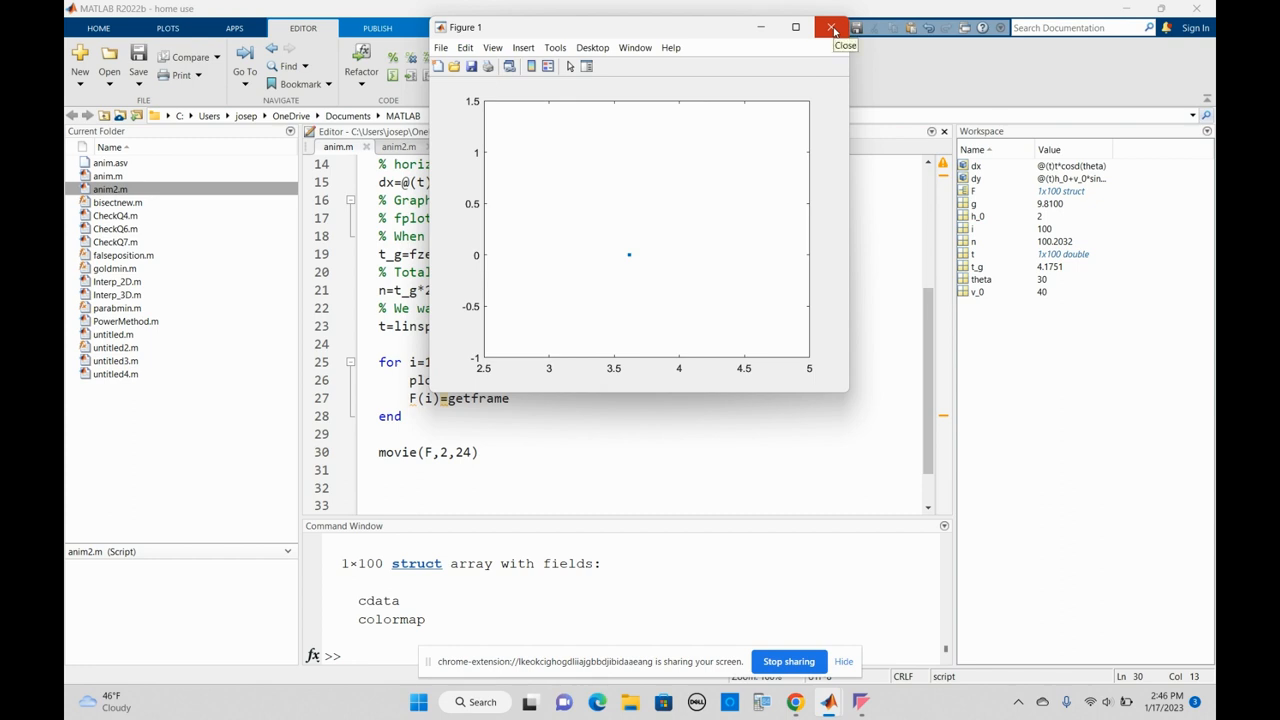
click(832, 28)
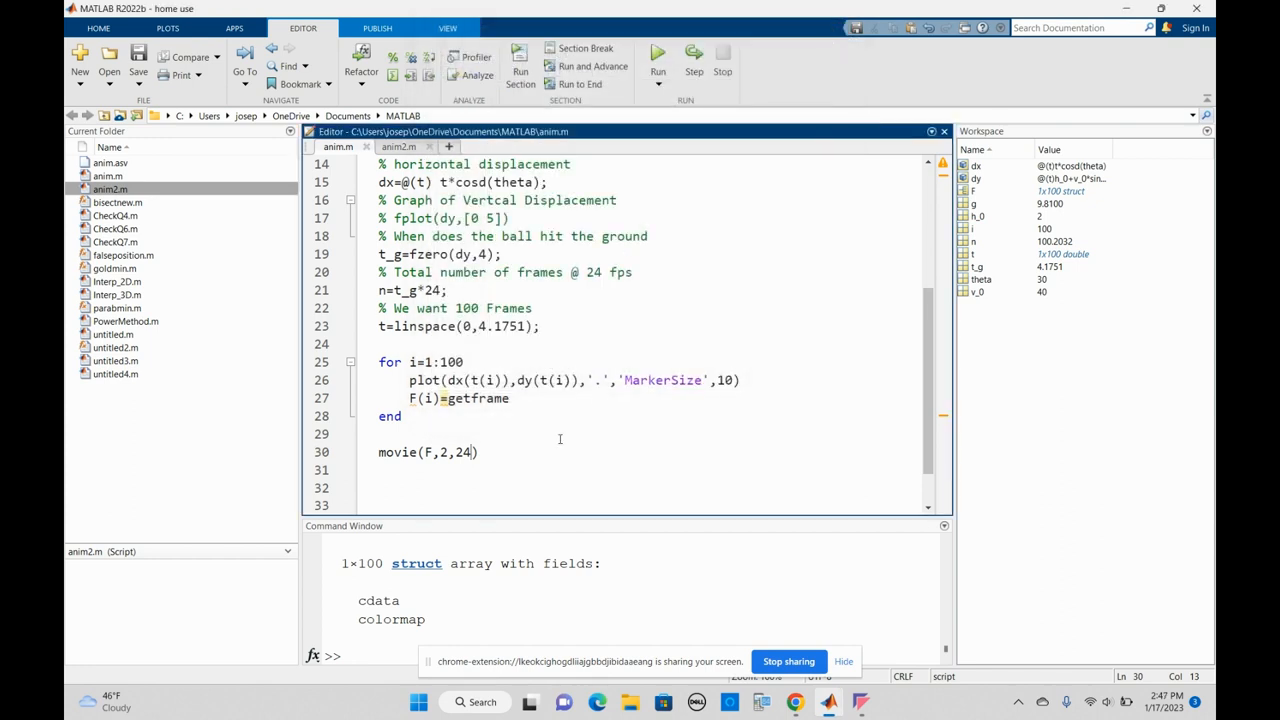
Insert axis([0 10 -5 50]) after the plot command, ahead of F(i)=getframe
click(742, 380)
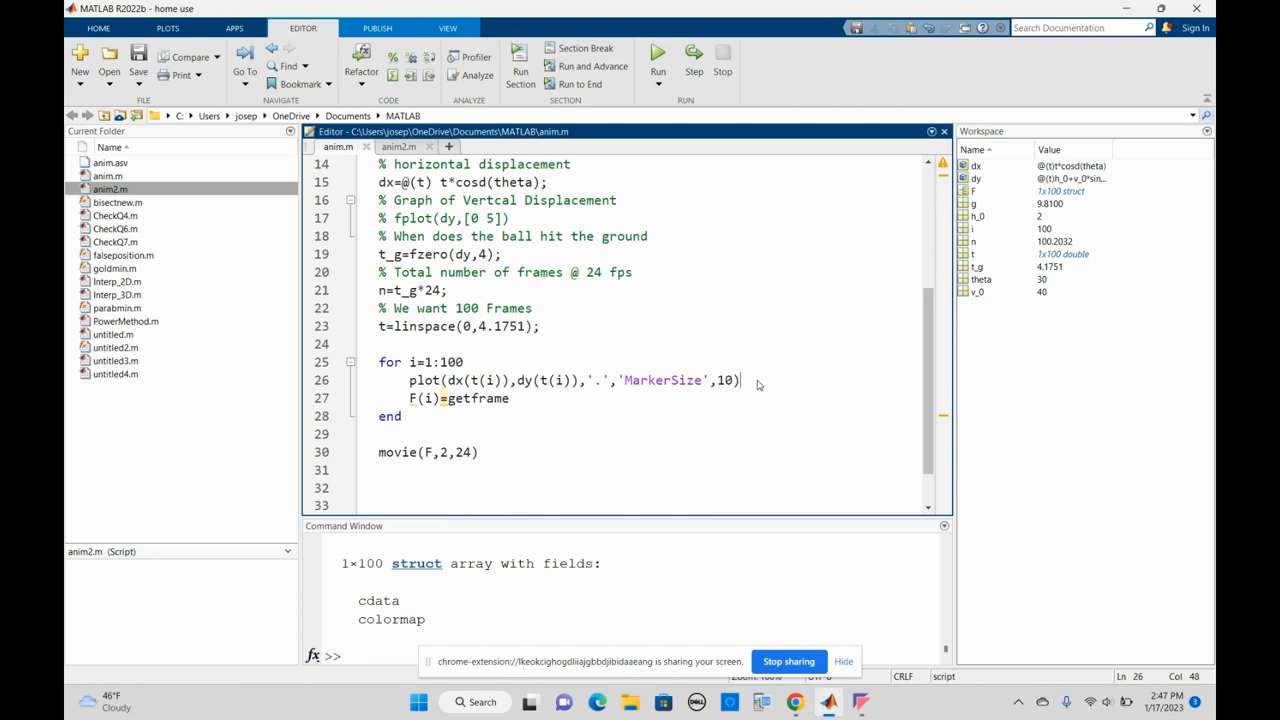
text(axis()
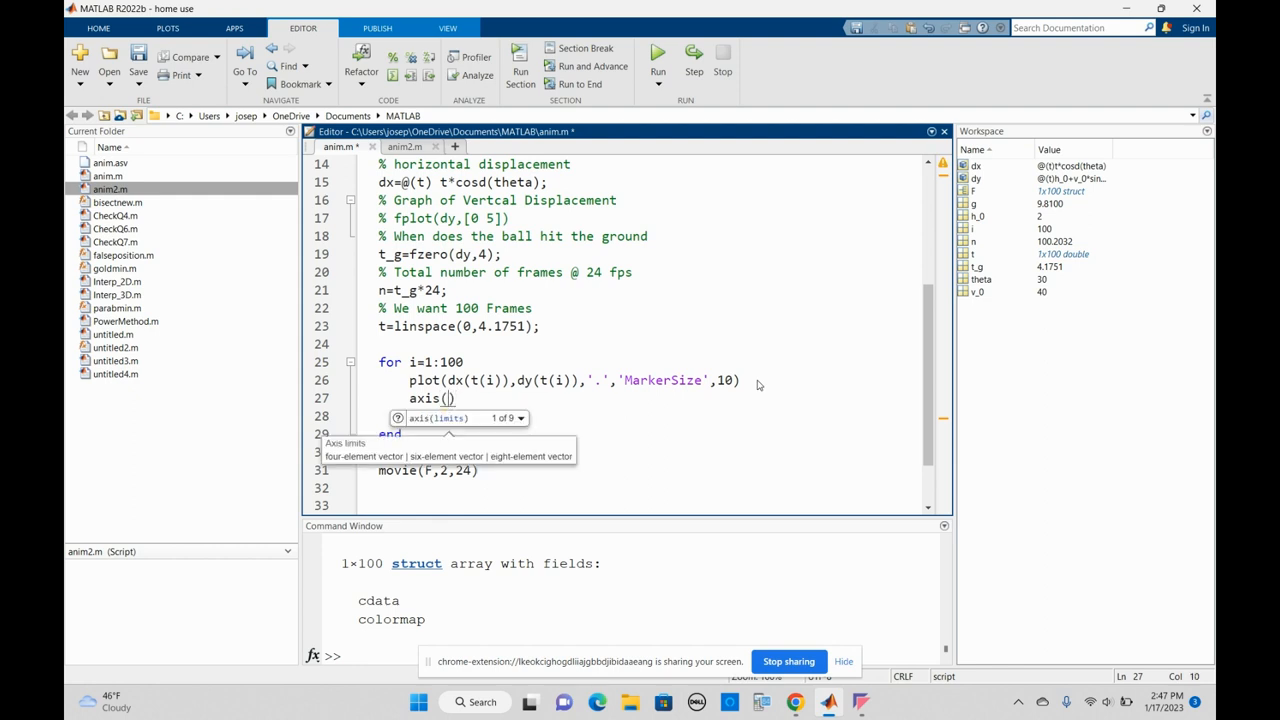
text([])
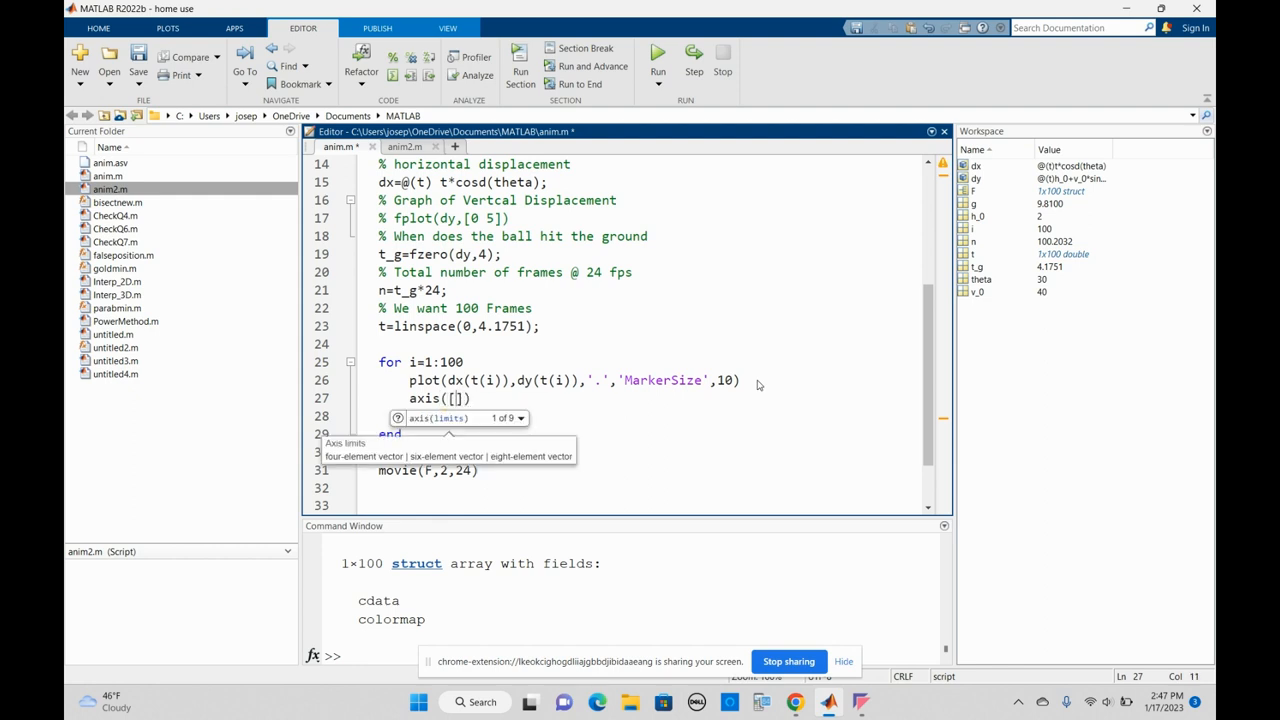
text(0)
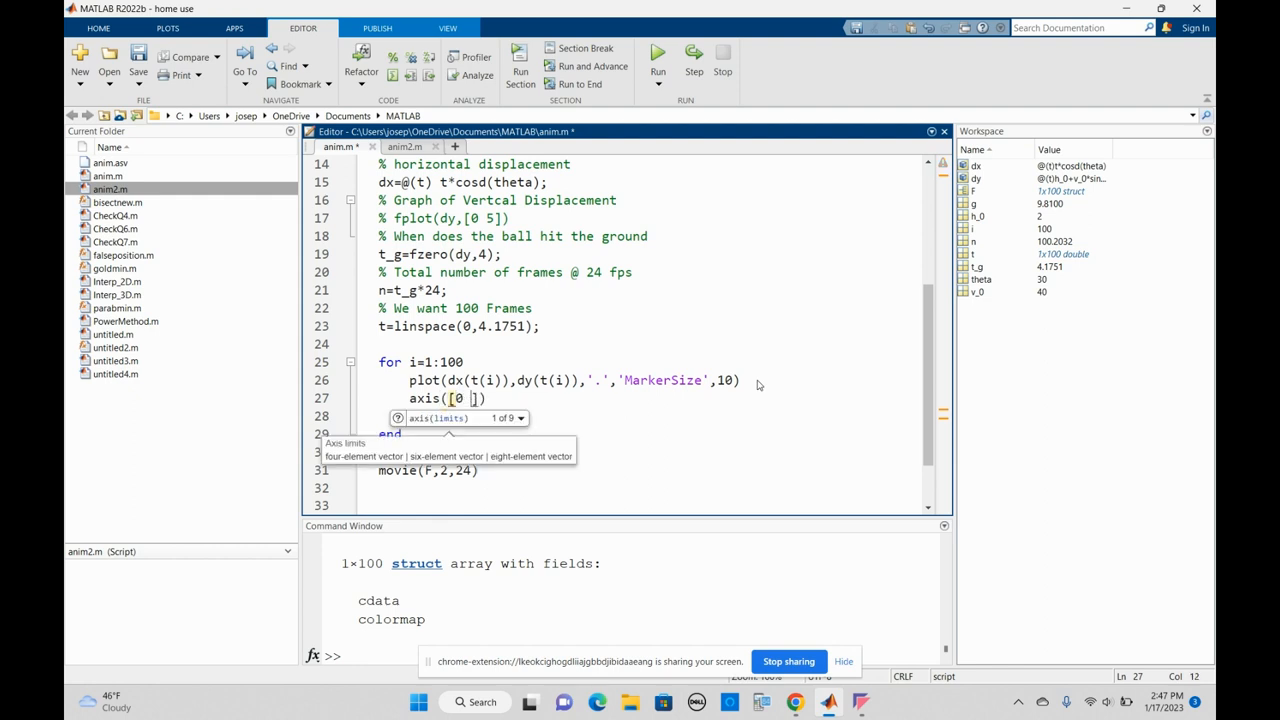
text(10)
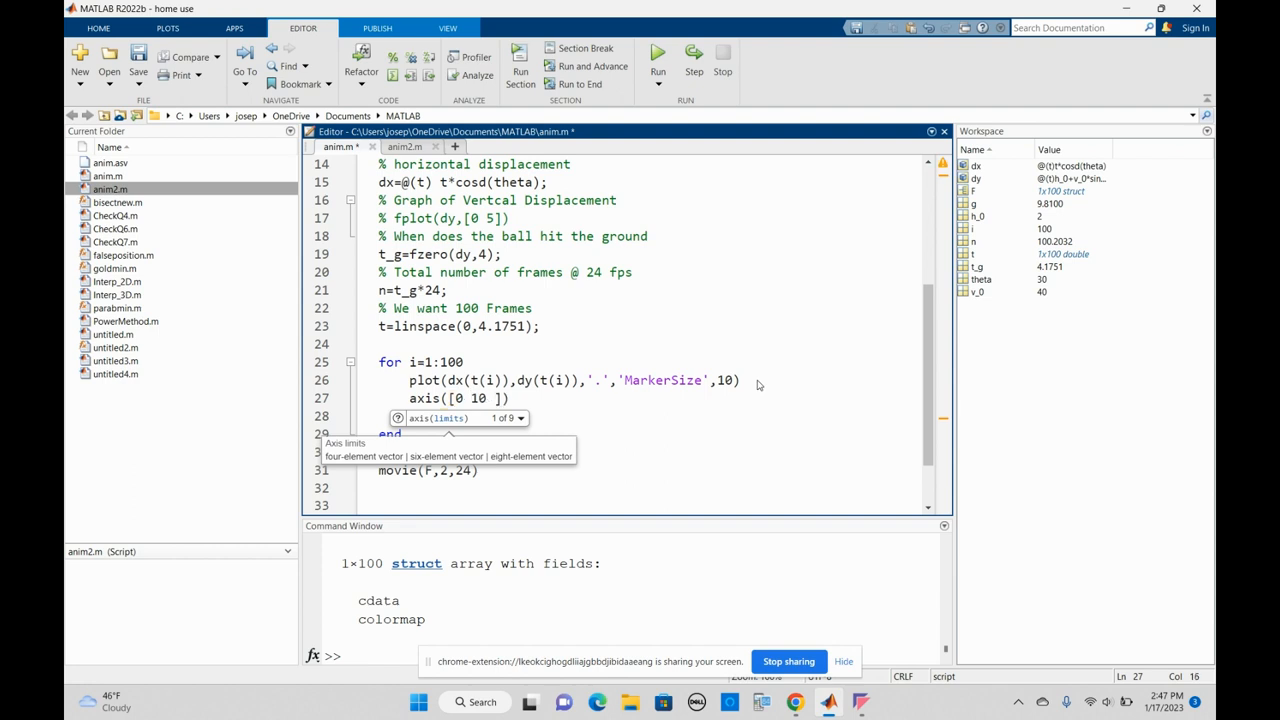
text(-5 50)
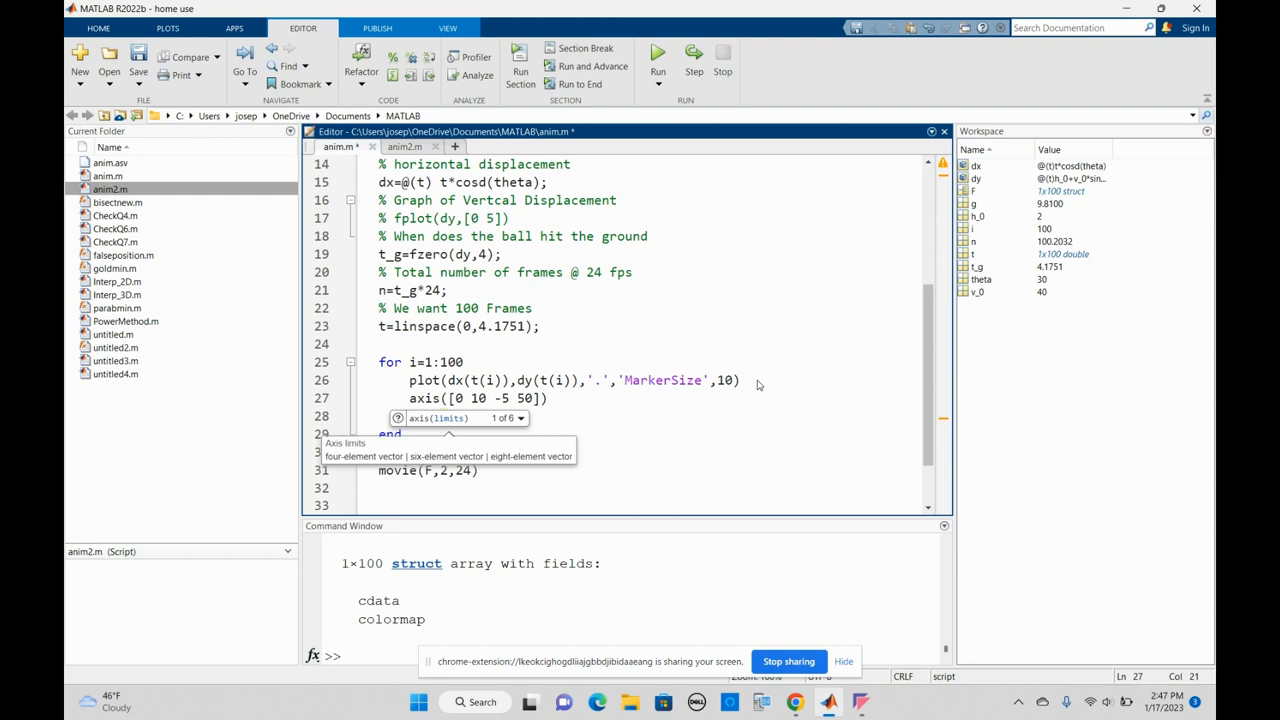
mouse_move(596, 344)
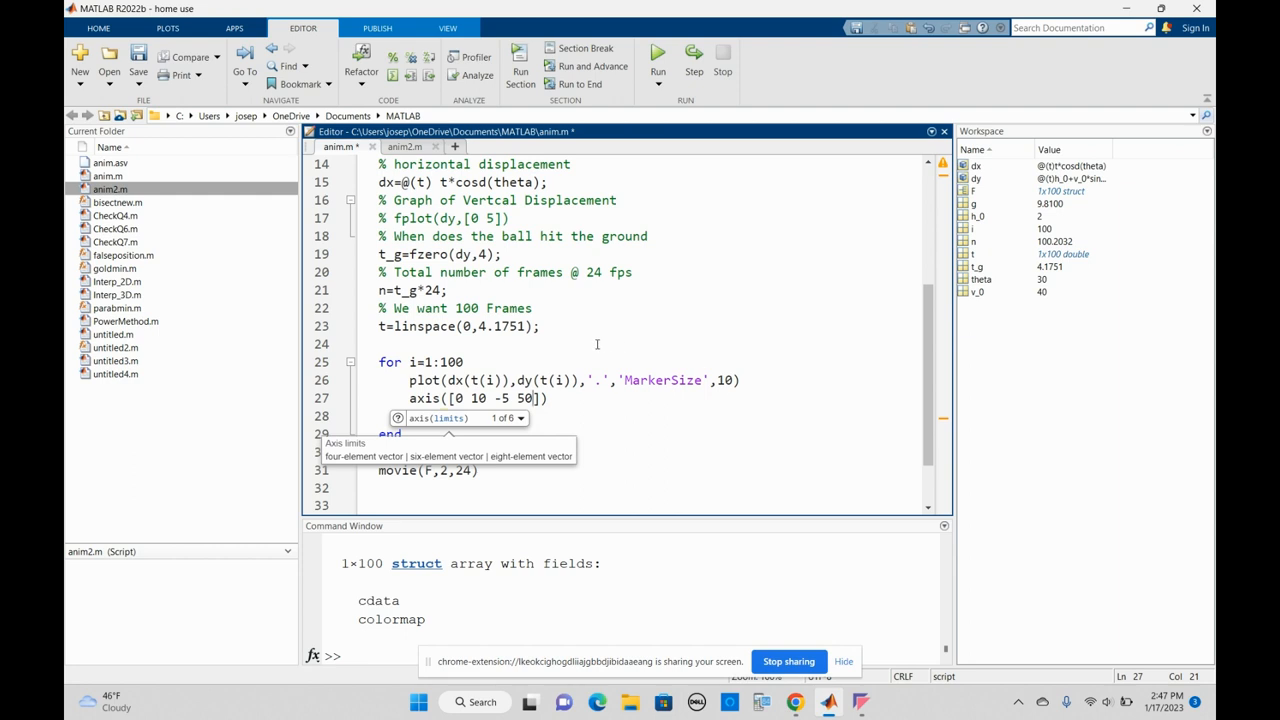
text(F(i)=getframe)
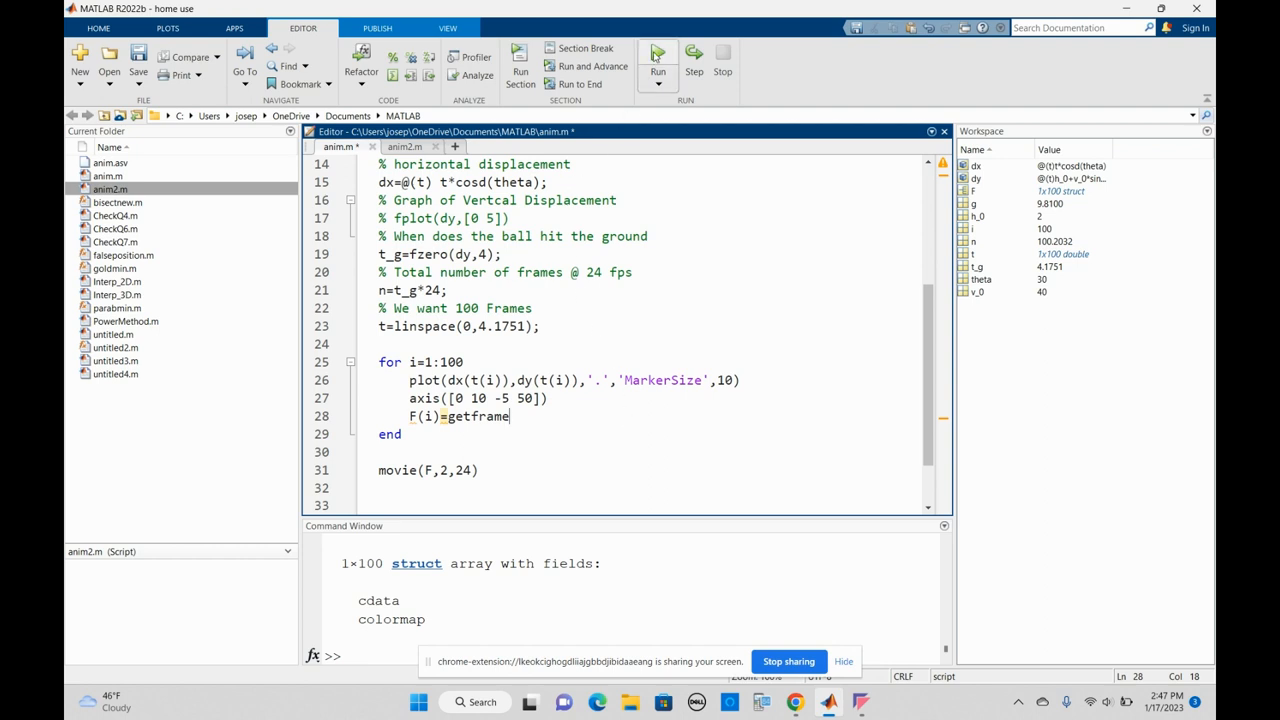
Run the animation, then change the limits to axis([0 5 -5 25]) and add a hold line
click(658, 56)
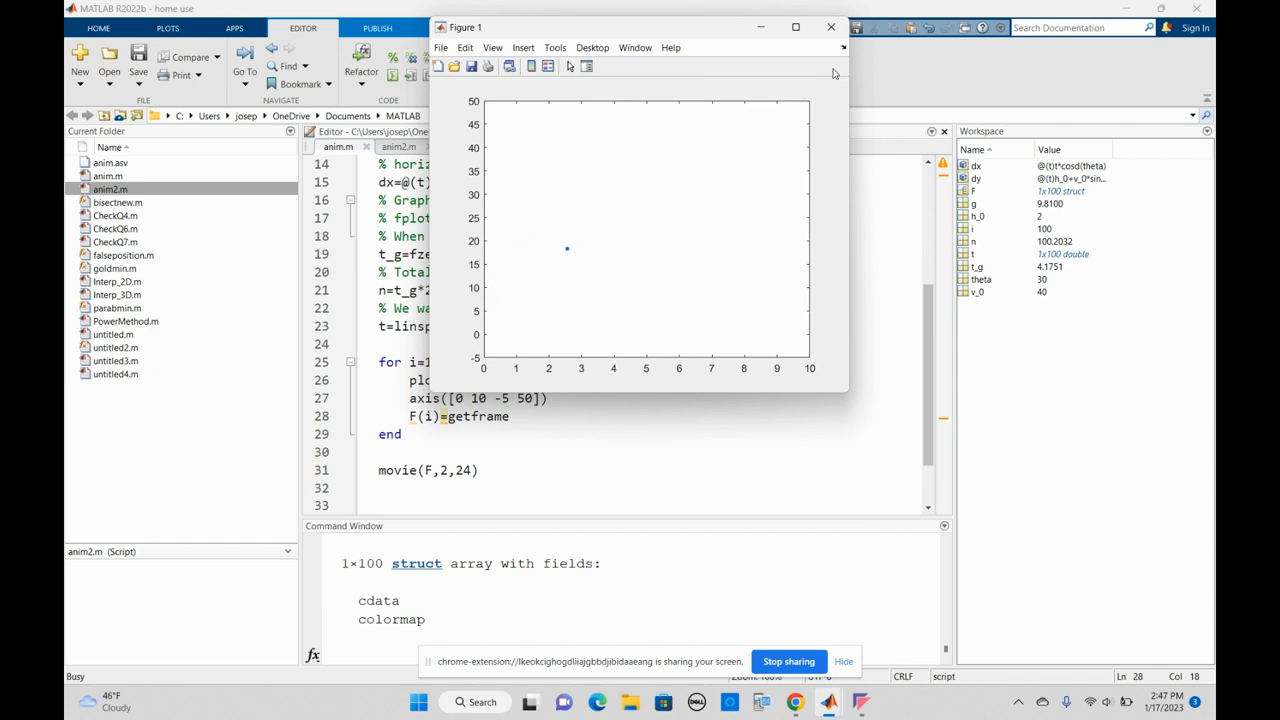
click(830, 28)
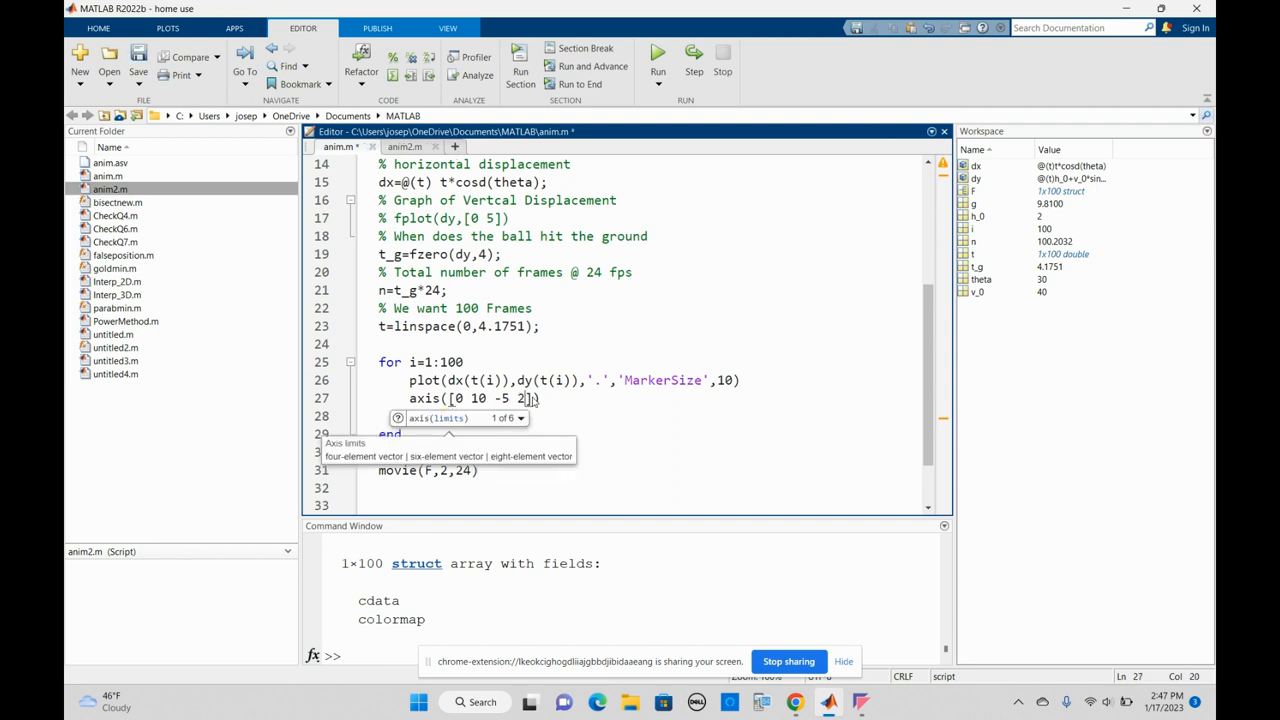
text(5)
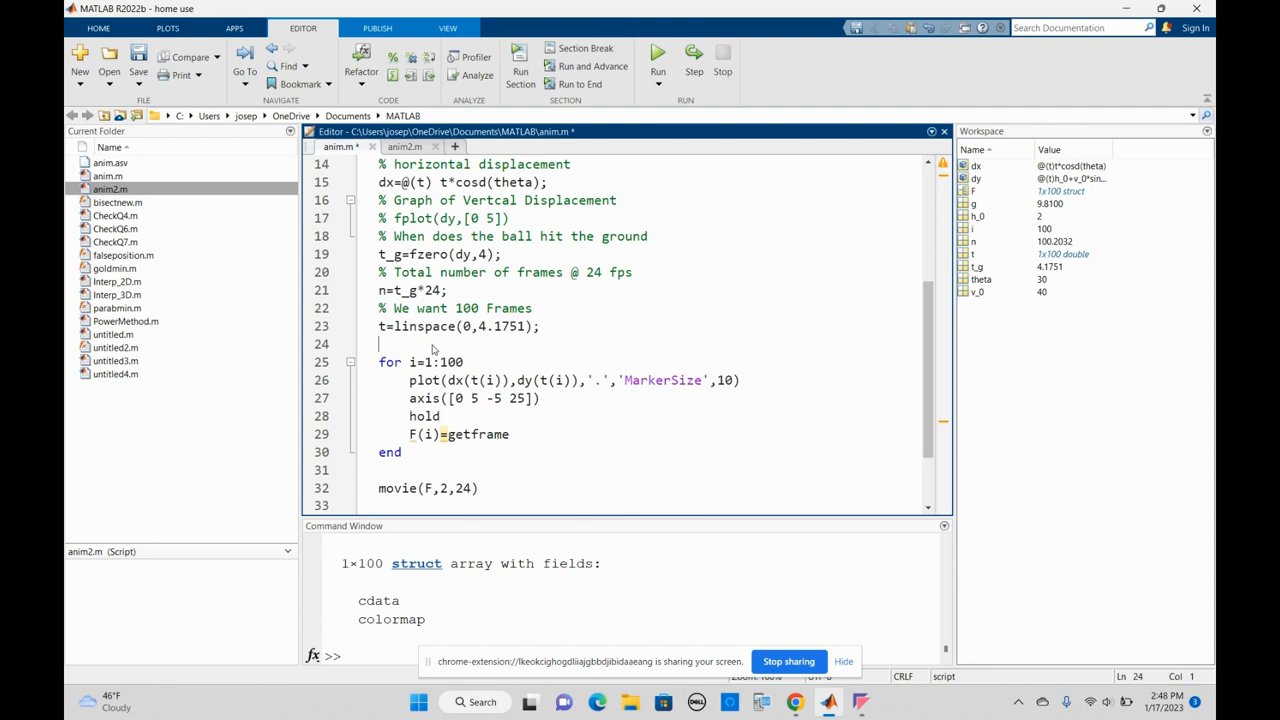
Add a '% ground function' comment and define g=@(t) 0 before the loop
text(%)
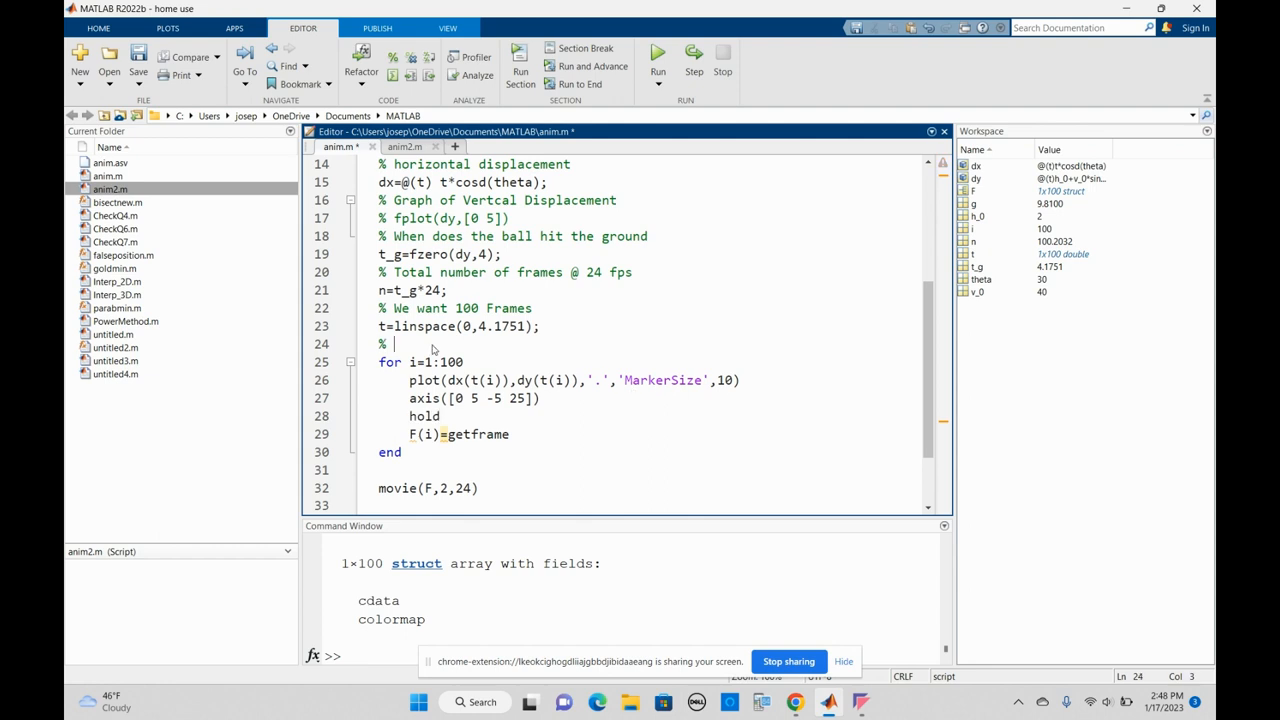
text(ground function)
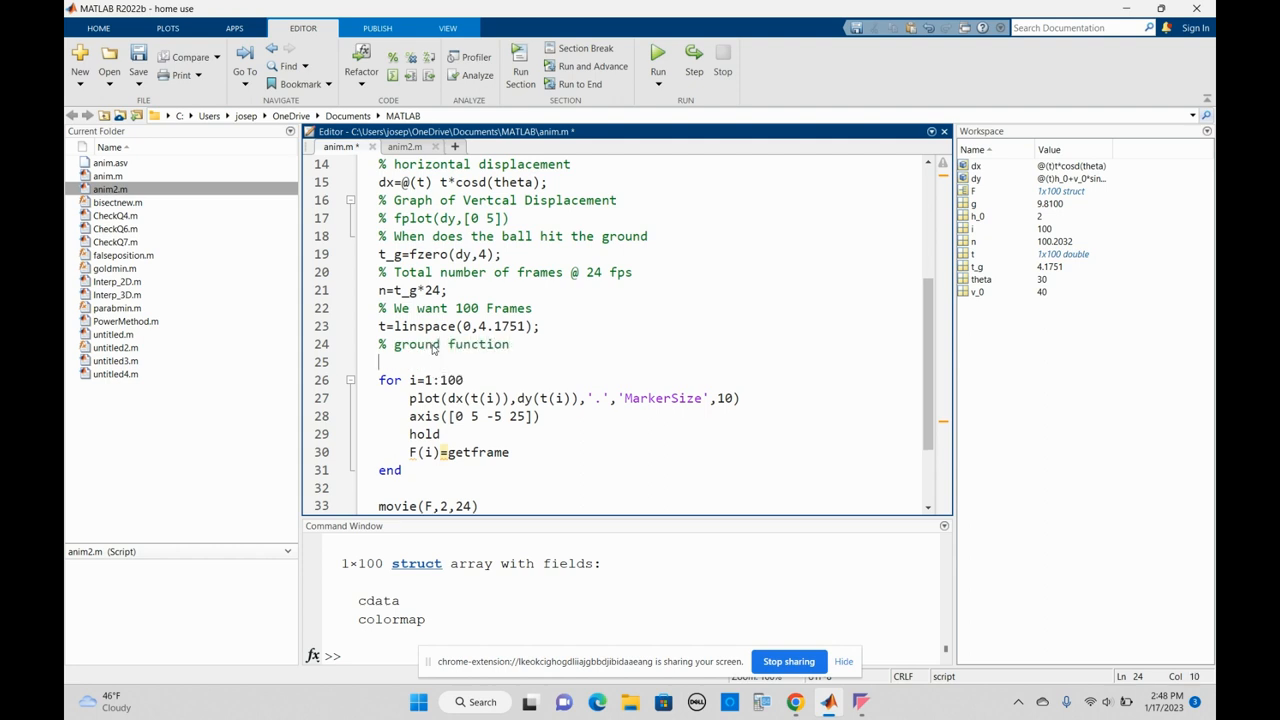
text(g())
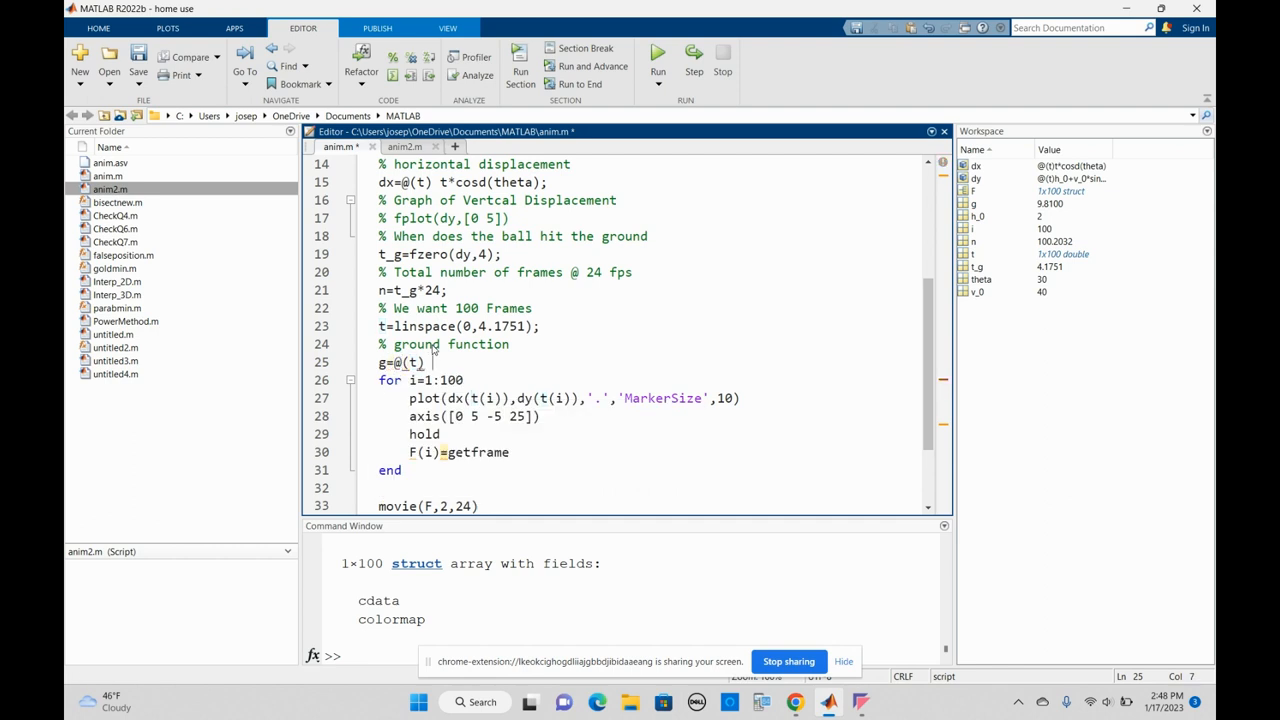
text(0)
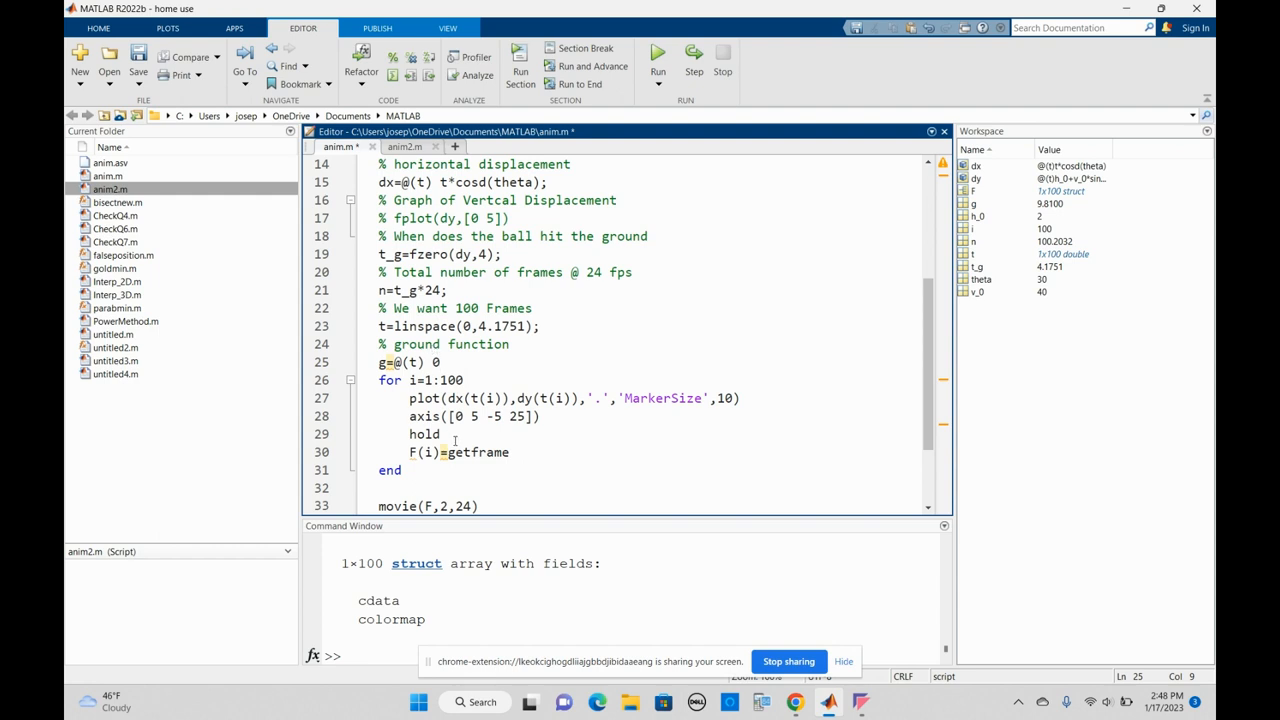
Change hold to hold on and add fplot(g,[0 5]) inside the loop
text(on)
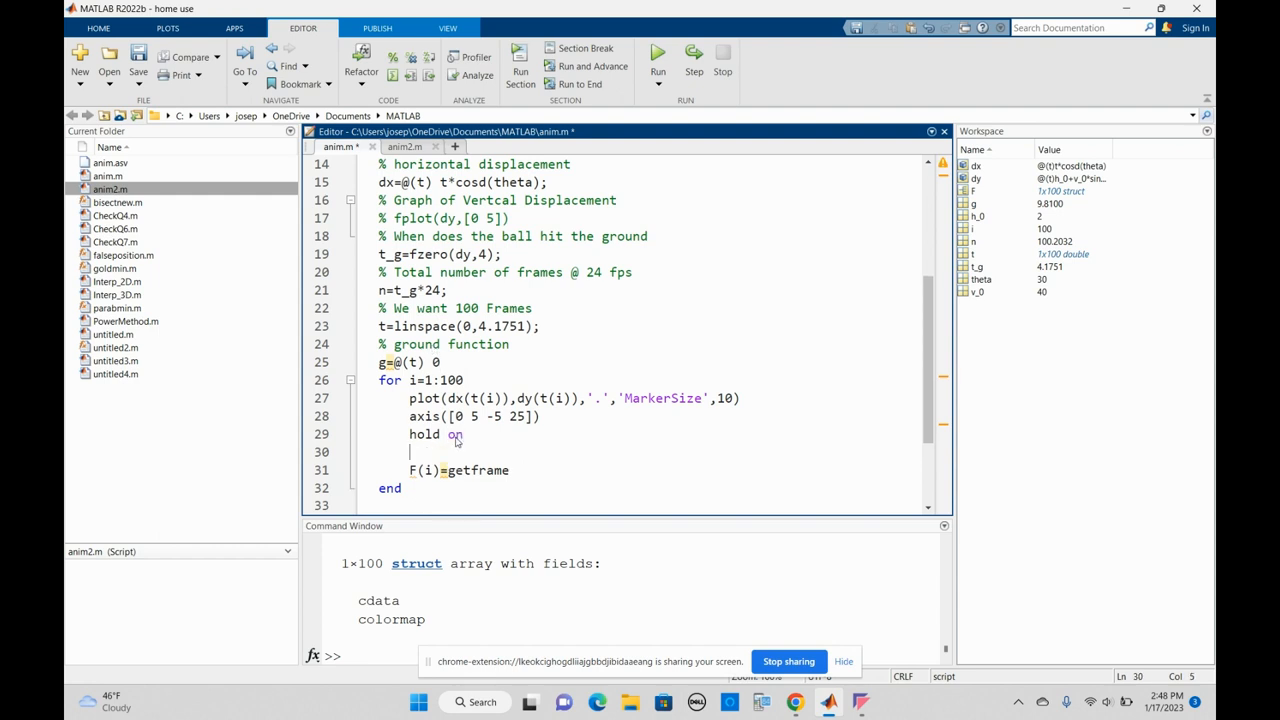
text(fplot)
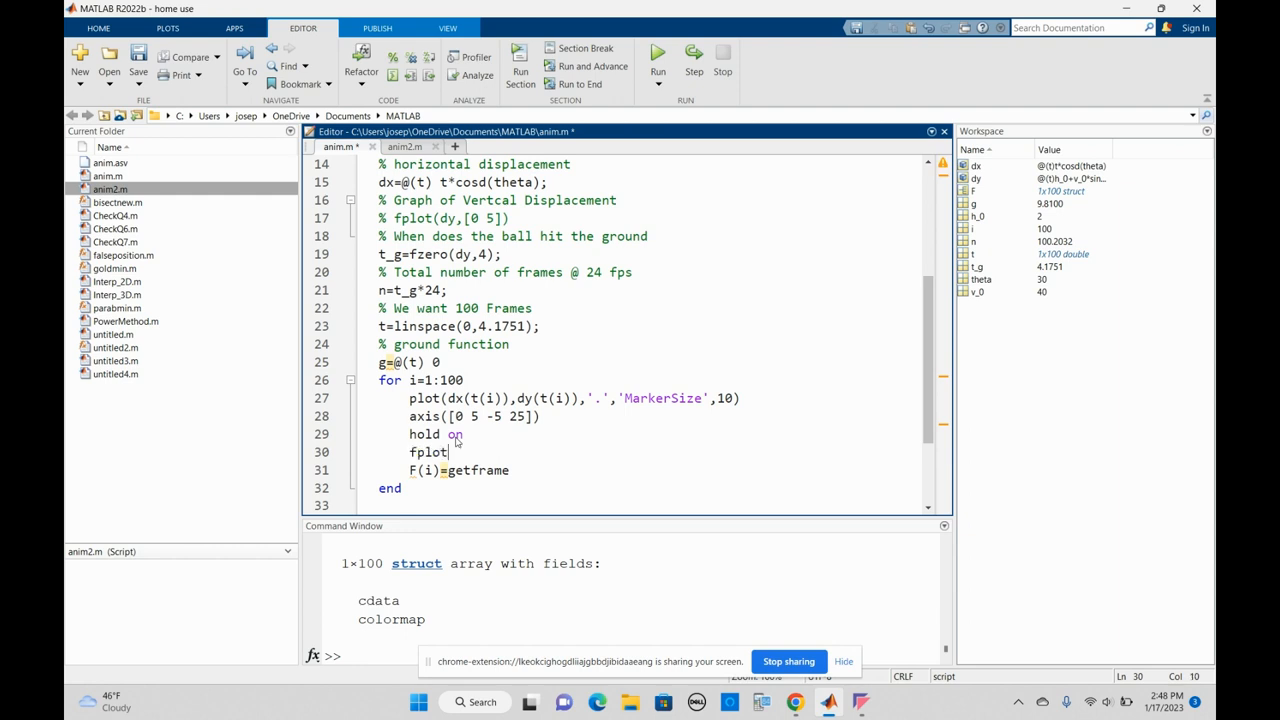
text(()
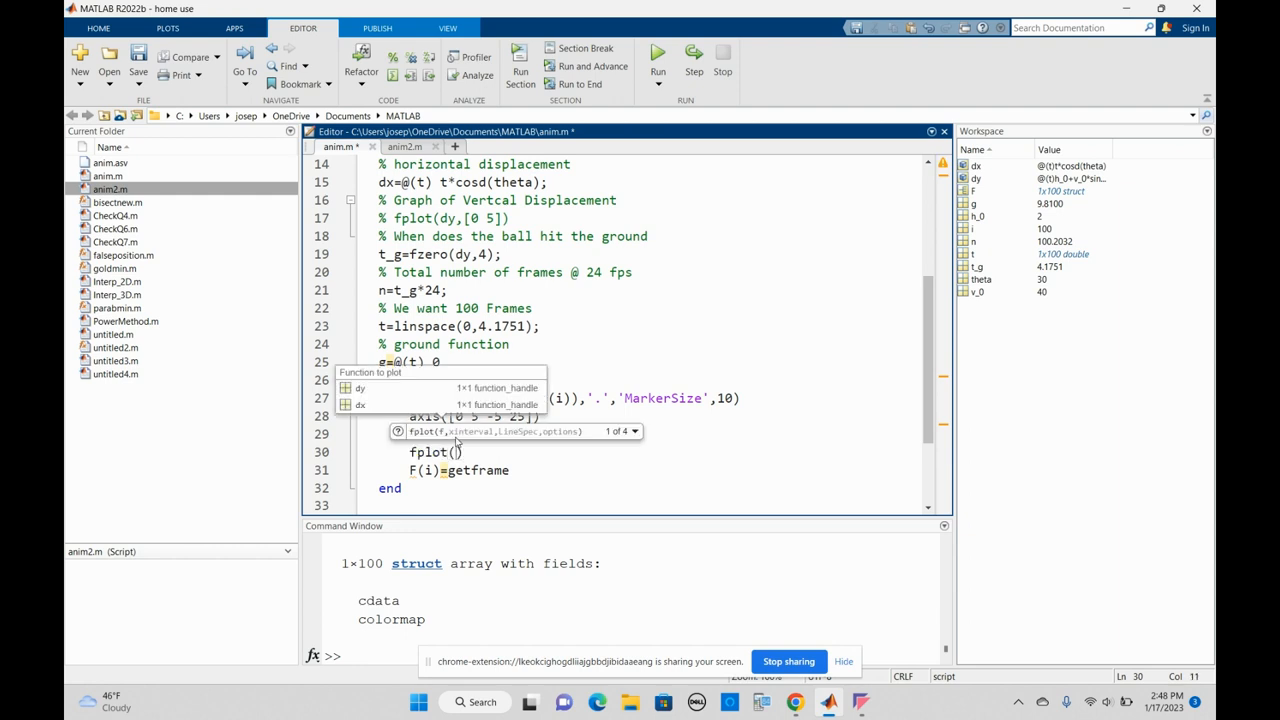
text(g)
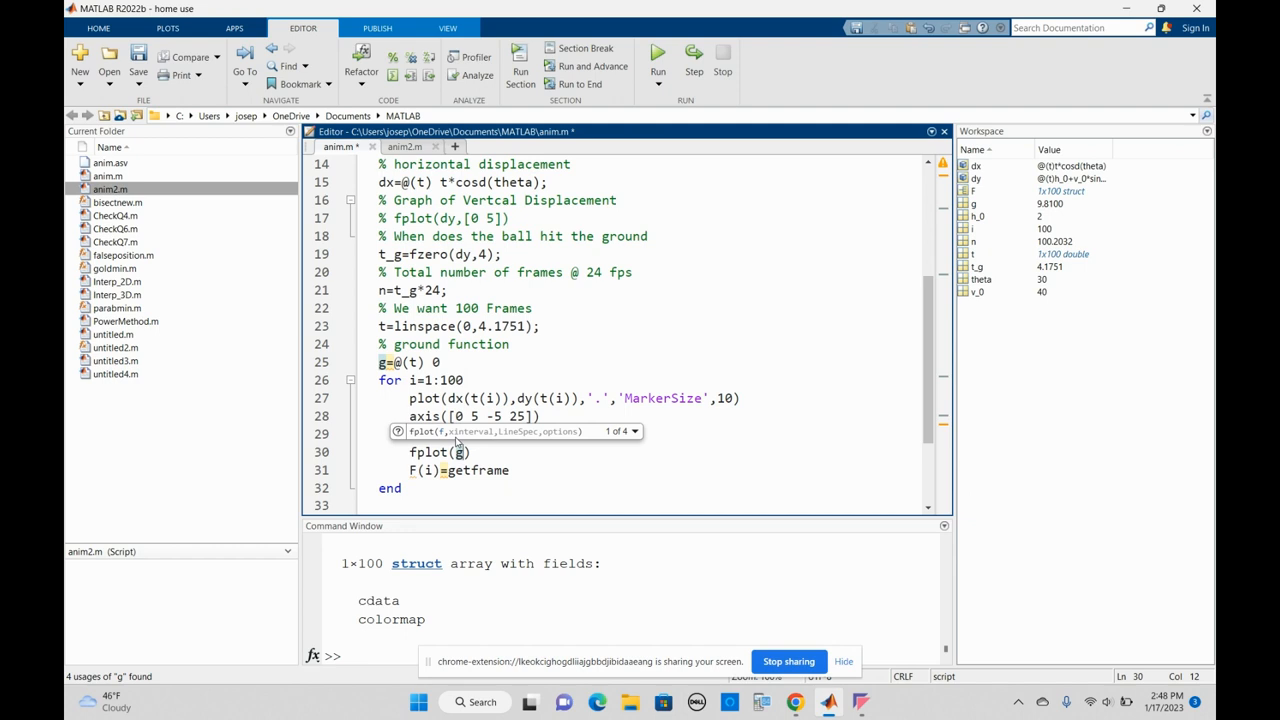
text(,[0 5)
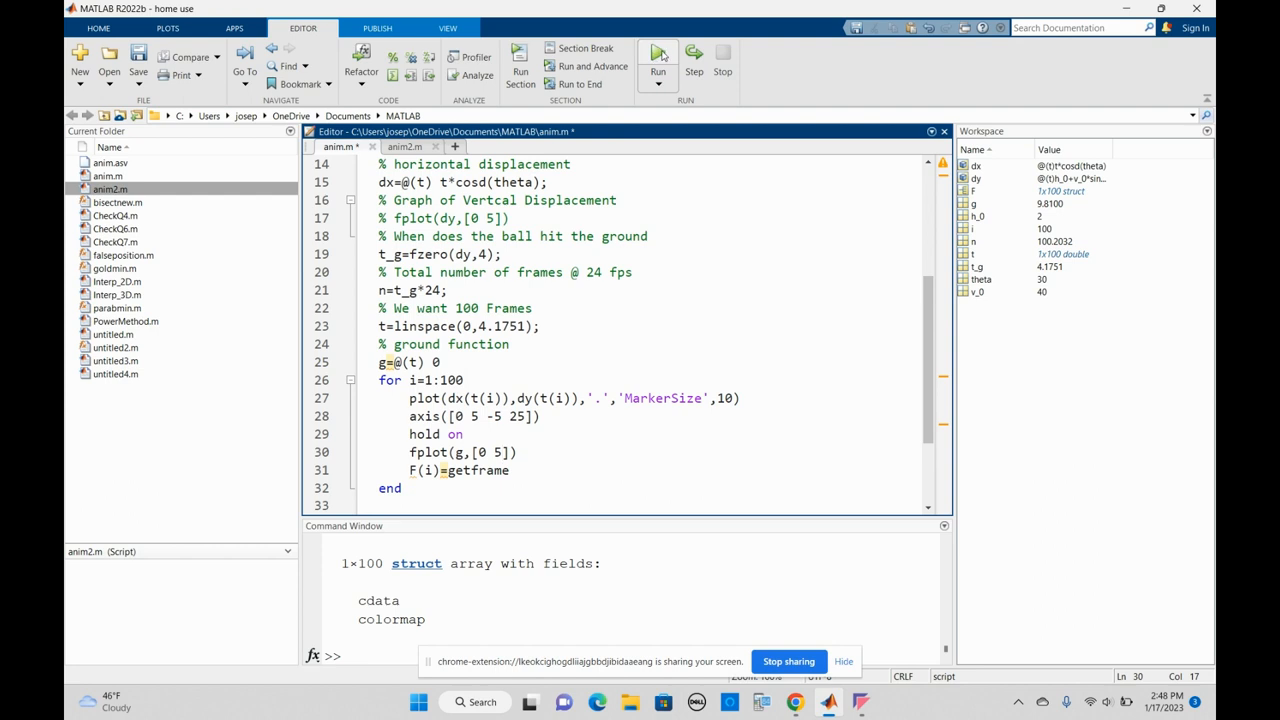
Run the script so g appears in the workspace, then highlight the hold on command
click(658, 56)
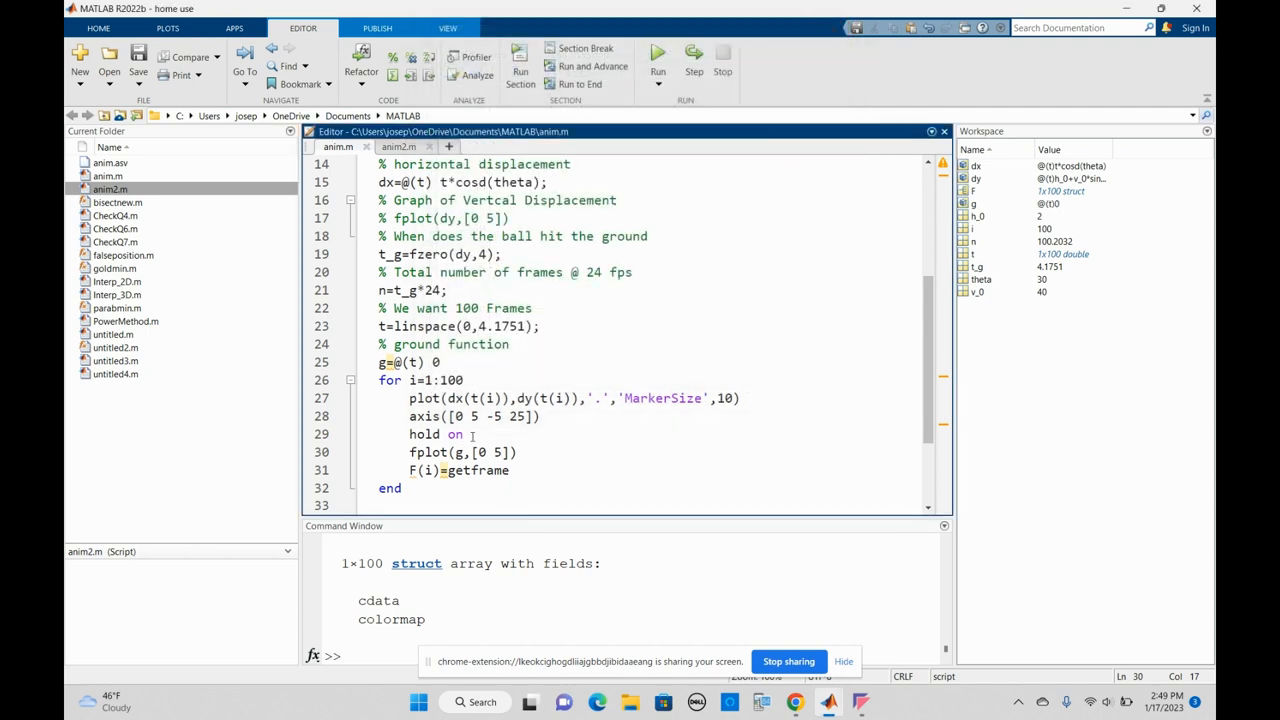
double_click(450, 434)
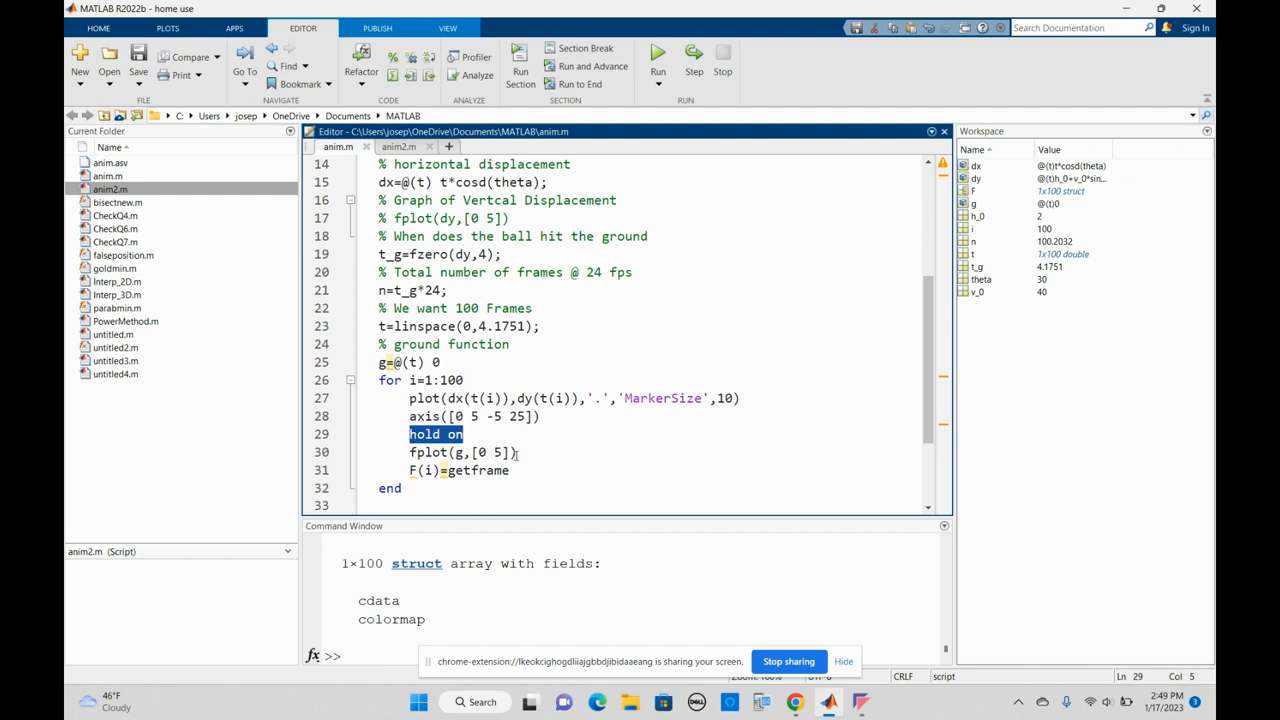
Add hold off after the getframe line, run the animation and close the figure
click(510, 470)
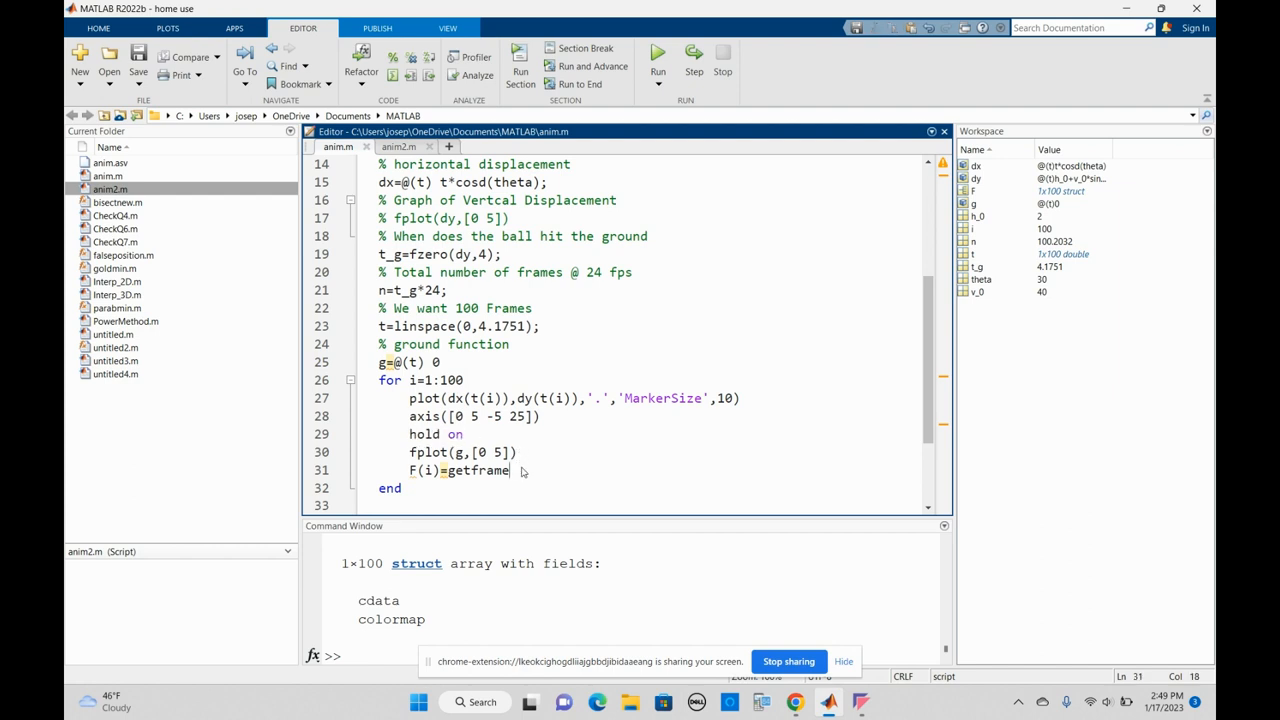
text(hold)
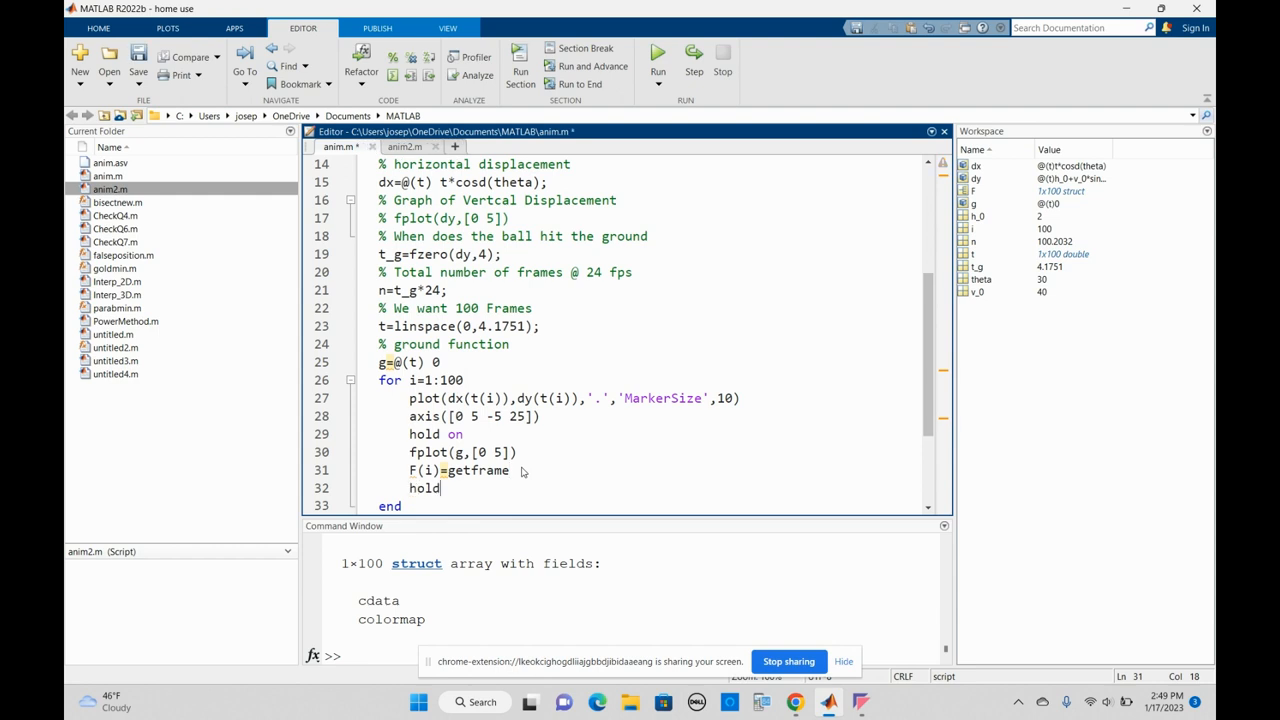
text(off)
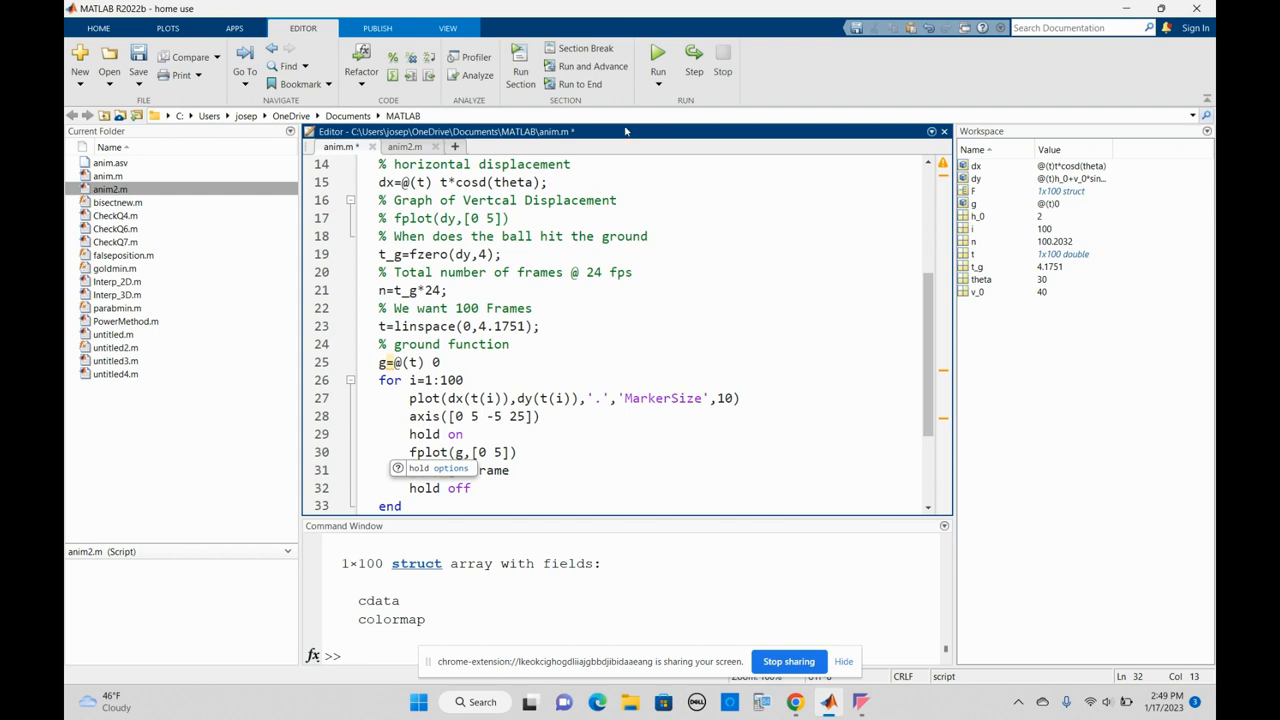
click(658, 56)
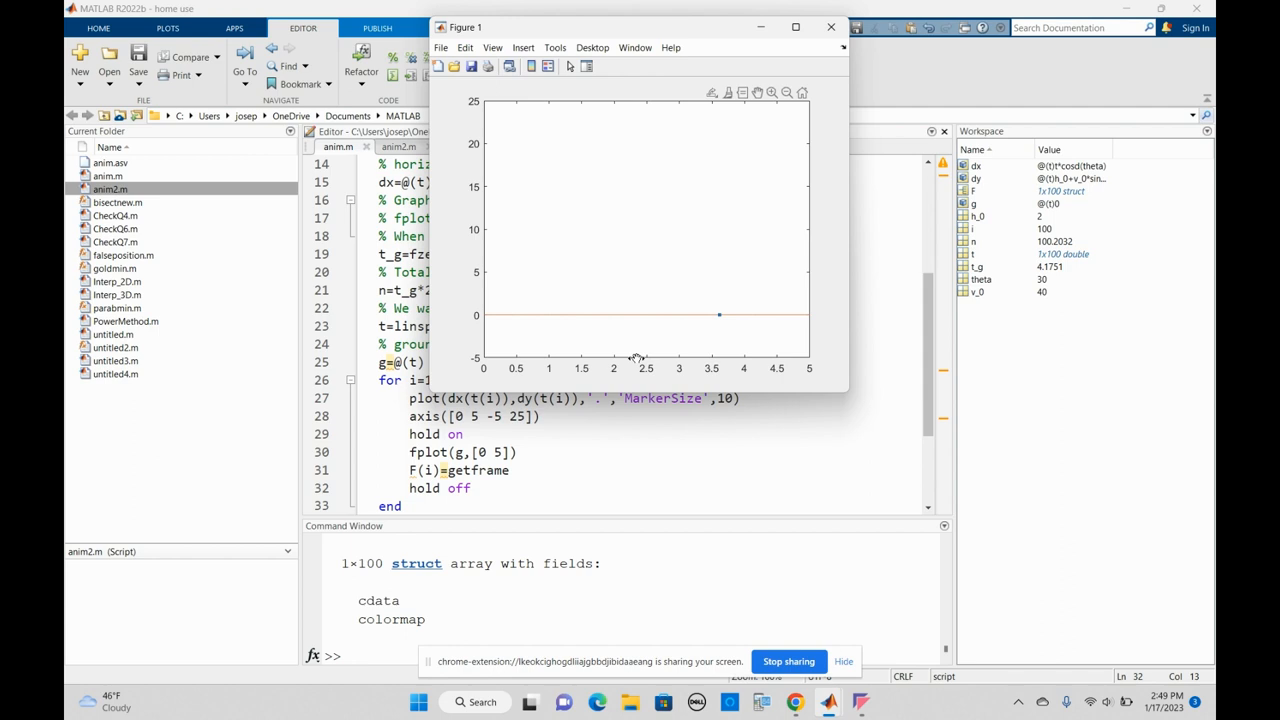
mouse_move(832, 28)
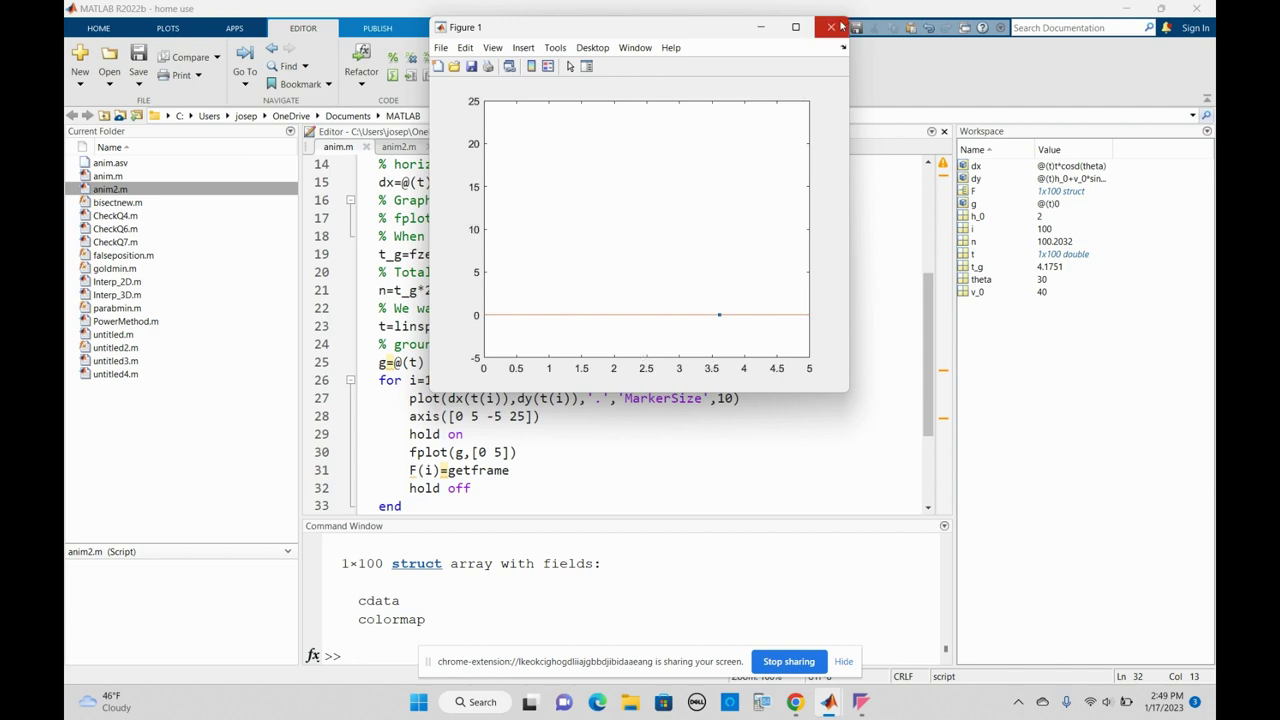
mouse_move(832, 28)
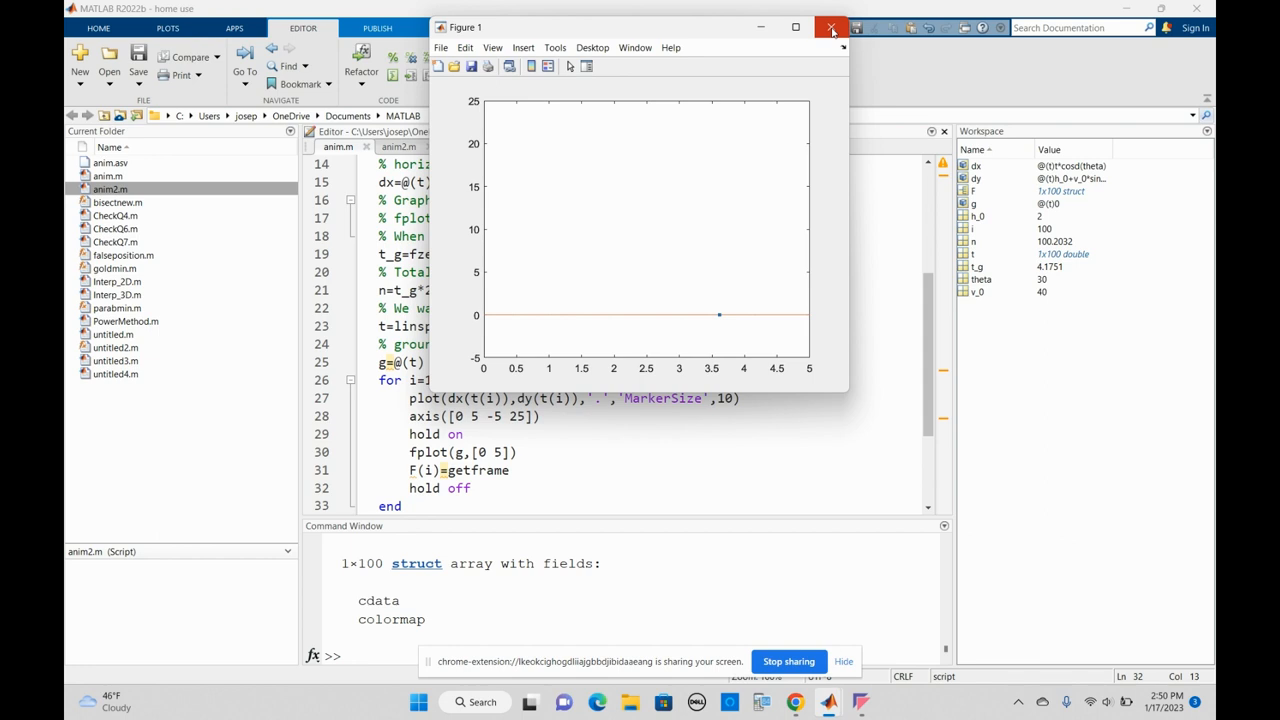
click(832, 28)
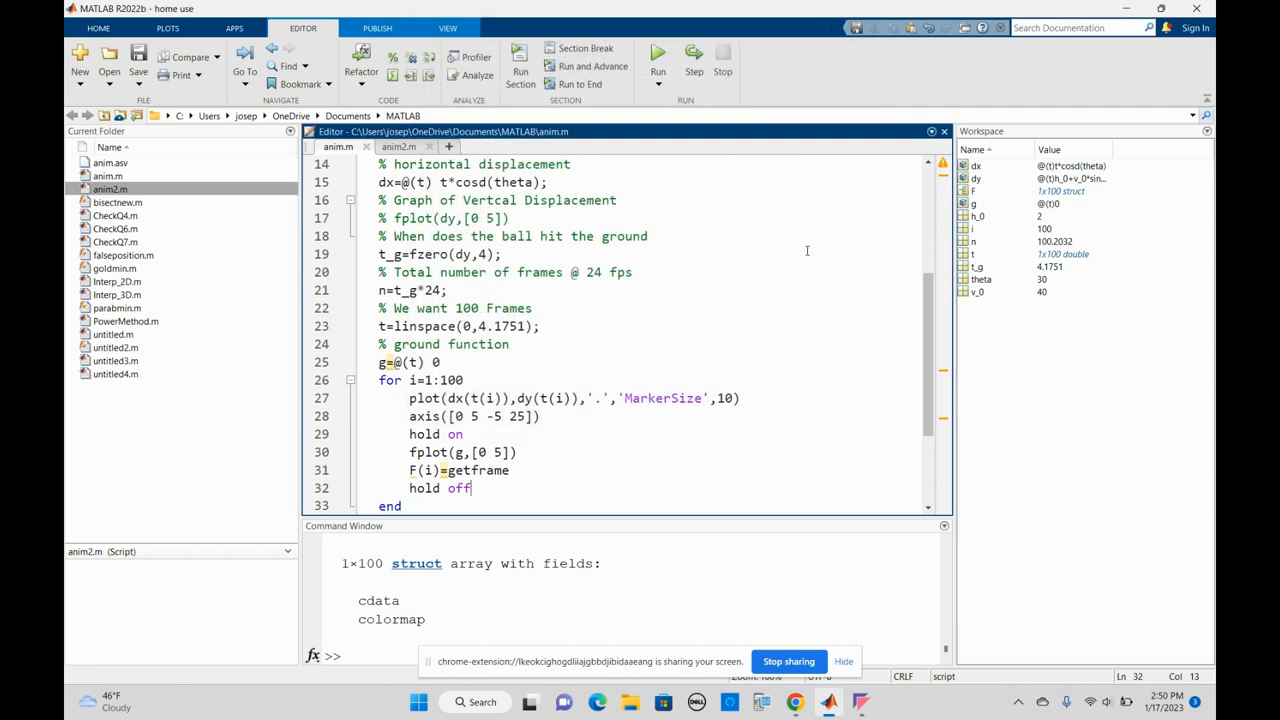
mouse_move(916, 336)
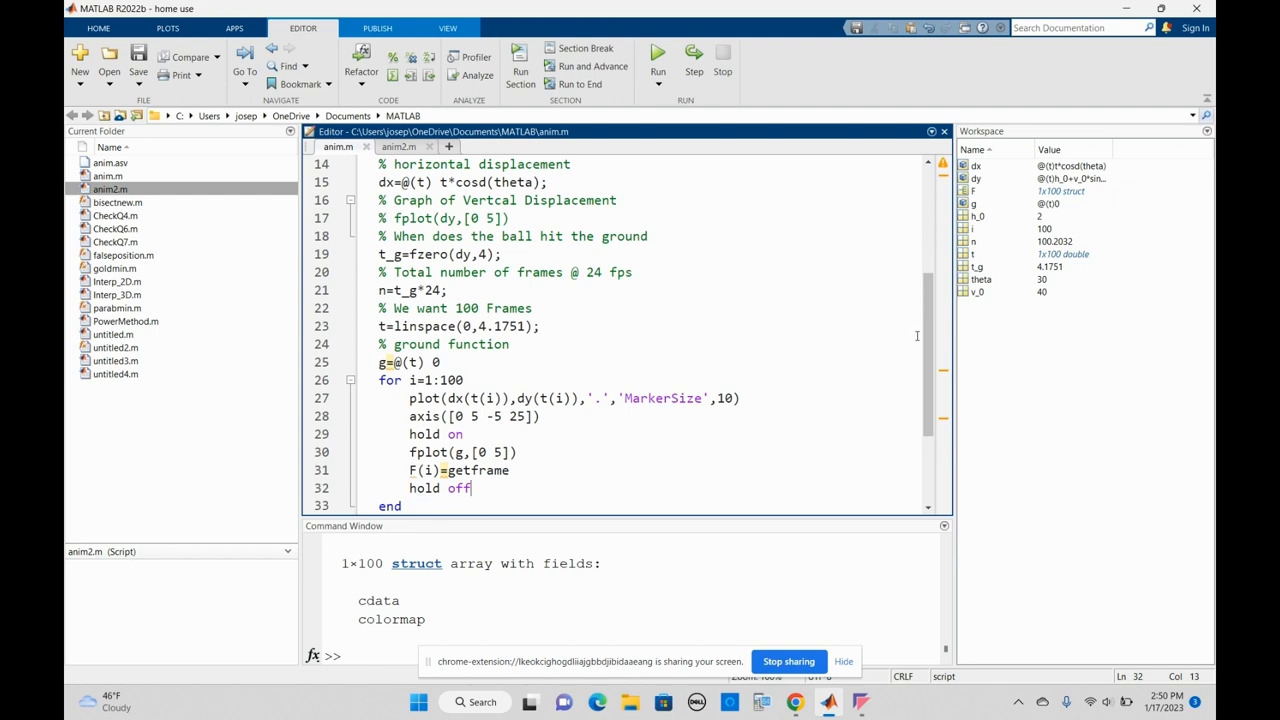
Select the g=@(t) 0 ground function definition line to remove it
scroll(up, 3)
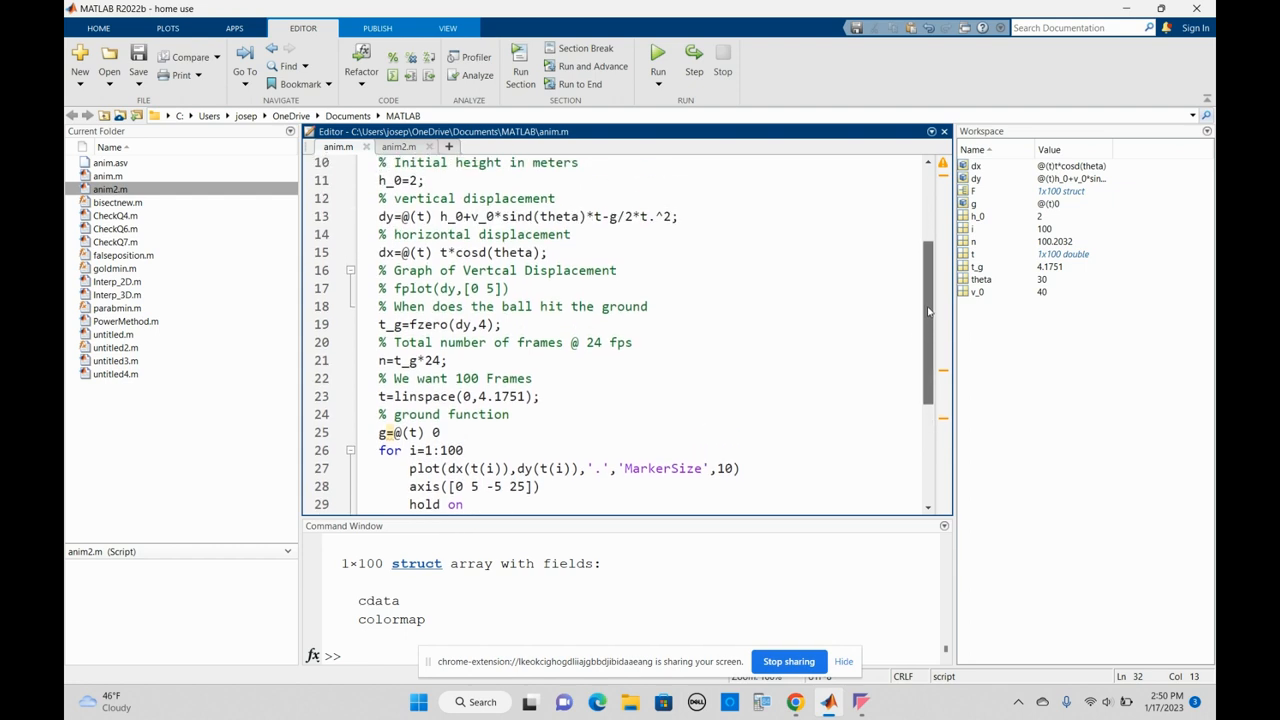
scroll(down, 3)
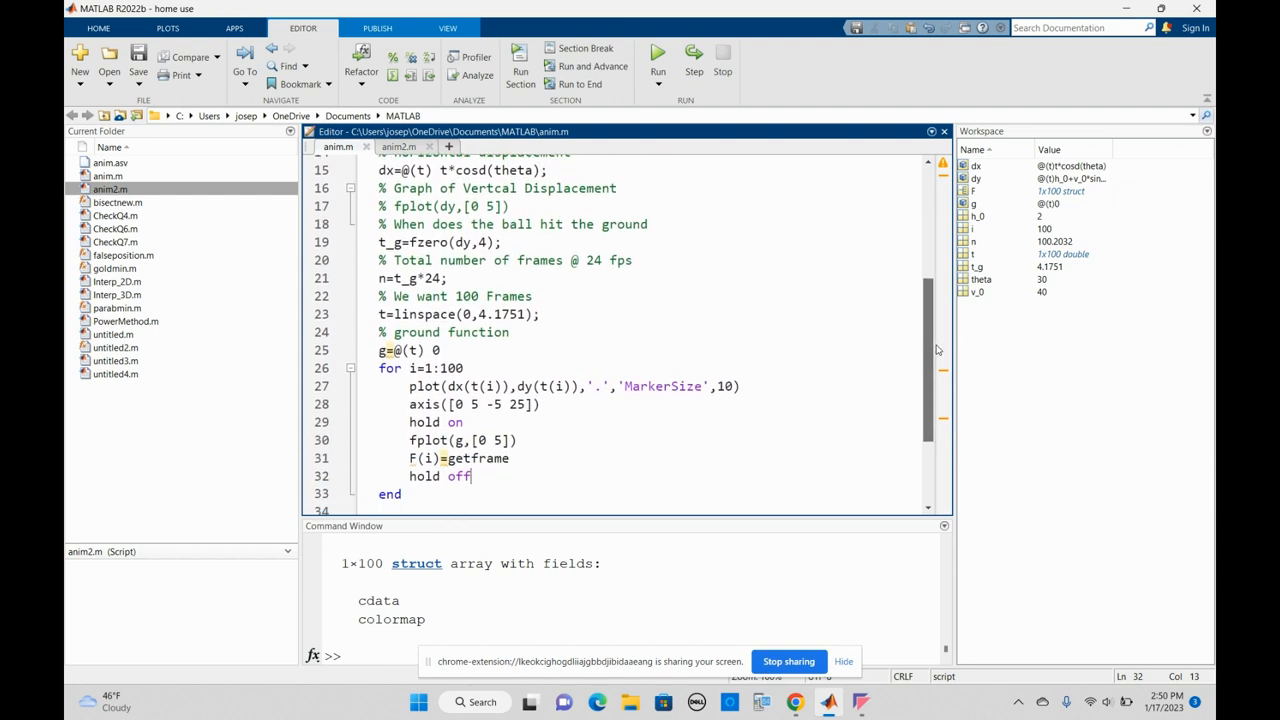
scroll(down, 3)
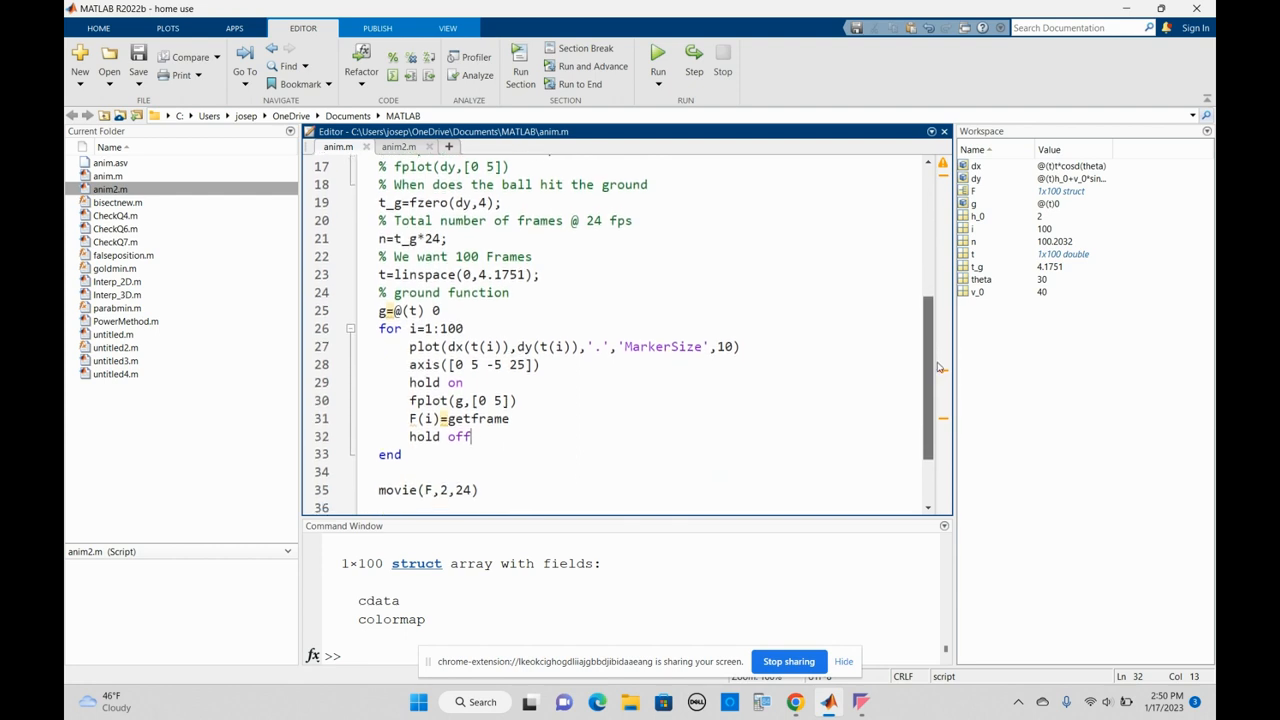
scroll(up, 3)
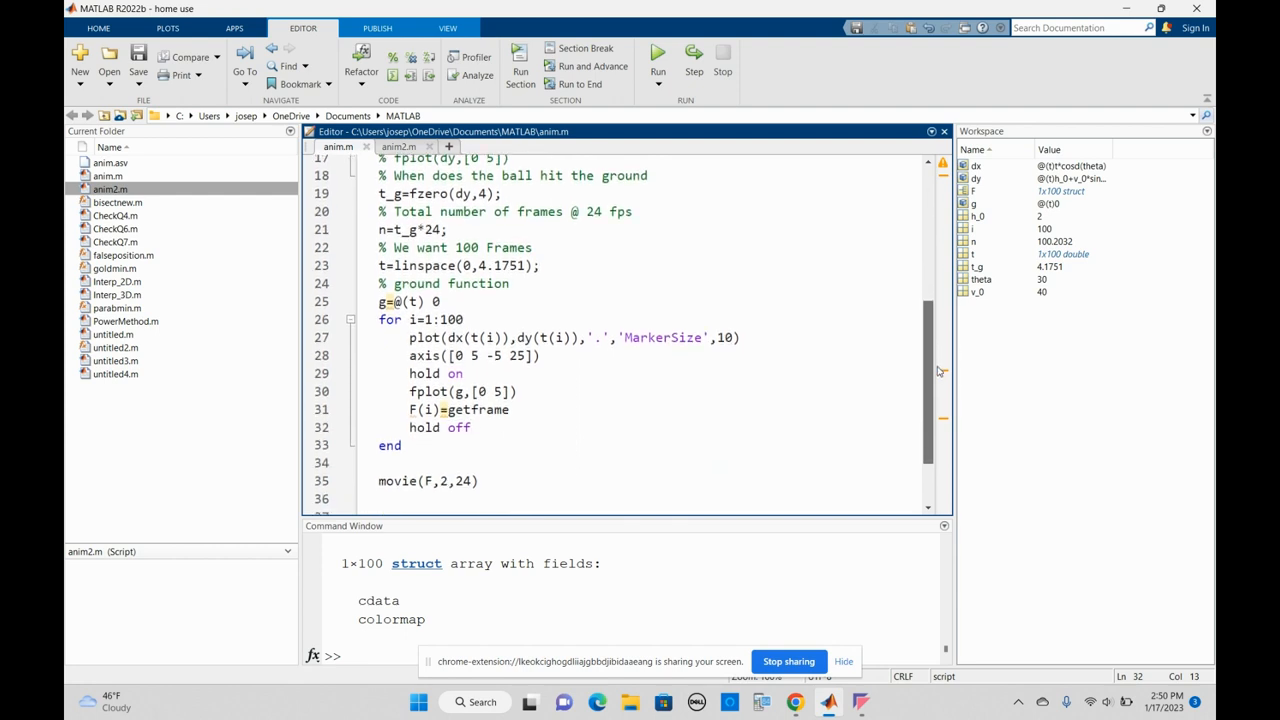
scroll(up, 3)
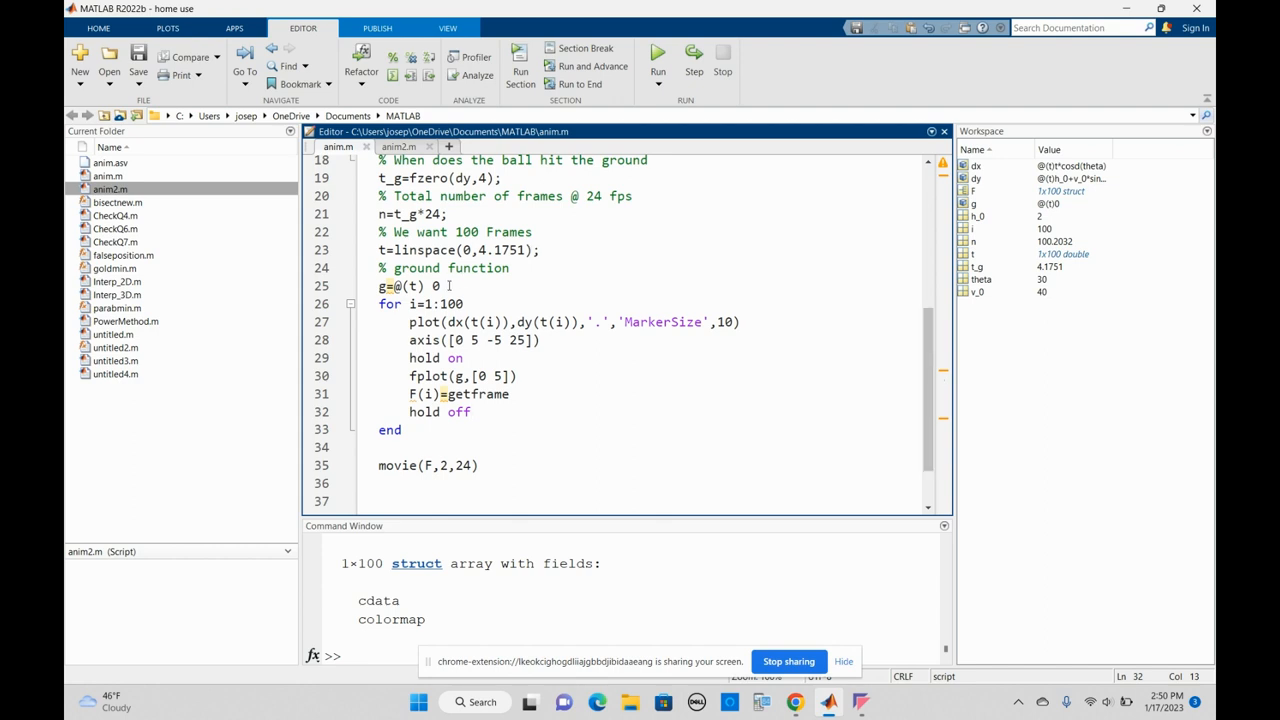
click(506, 284)
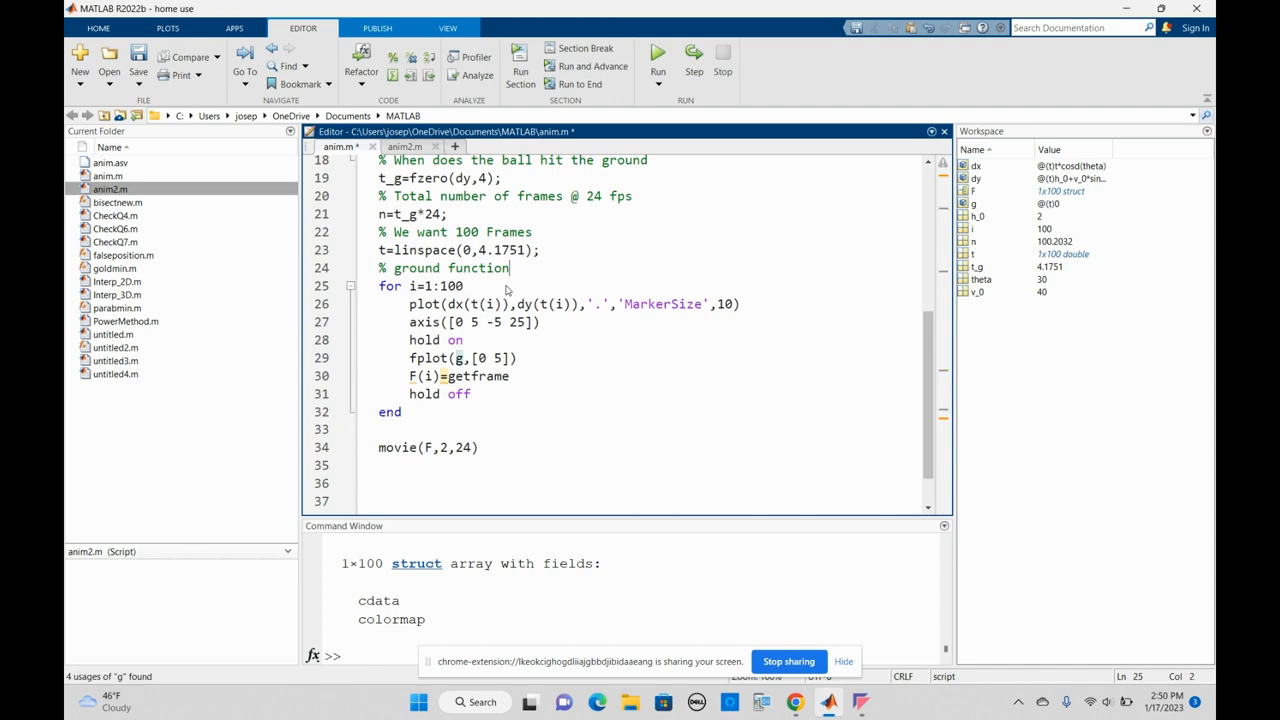
Remove the ground comment, draw the ground with plot([0 5],[0 0]) and rerun
key(BackSpace)
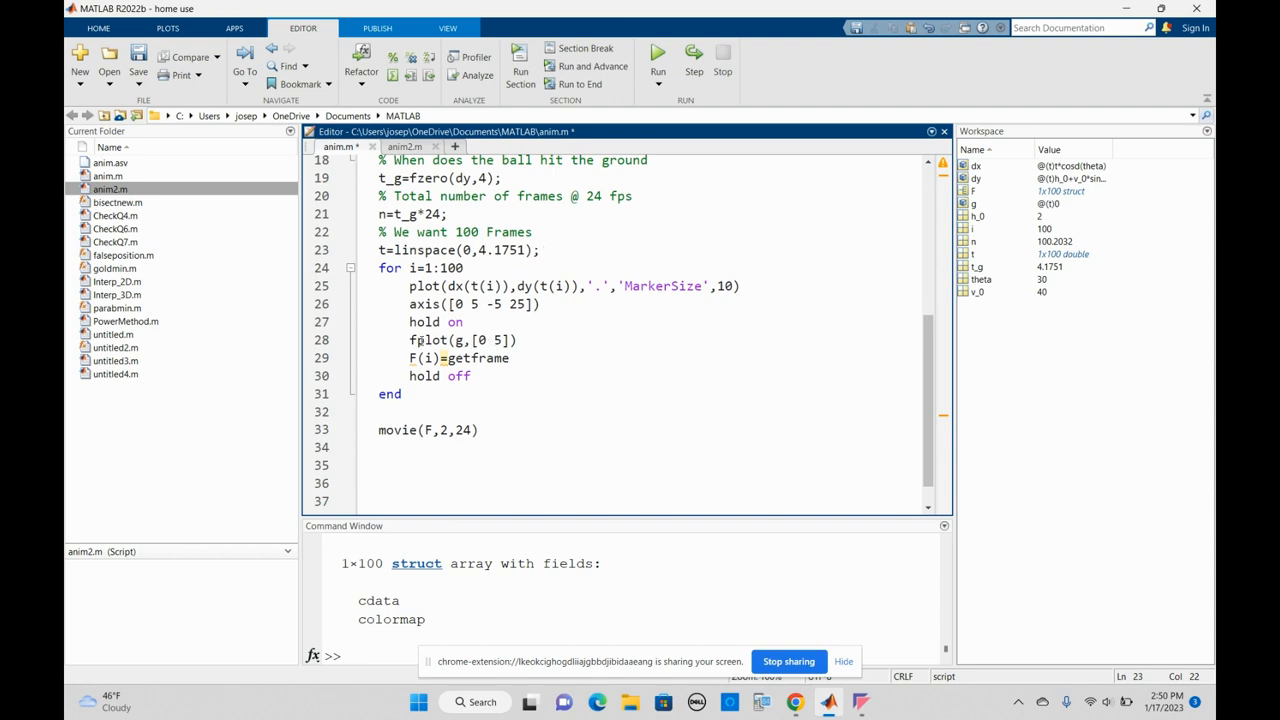
click(410, 340)
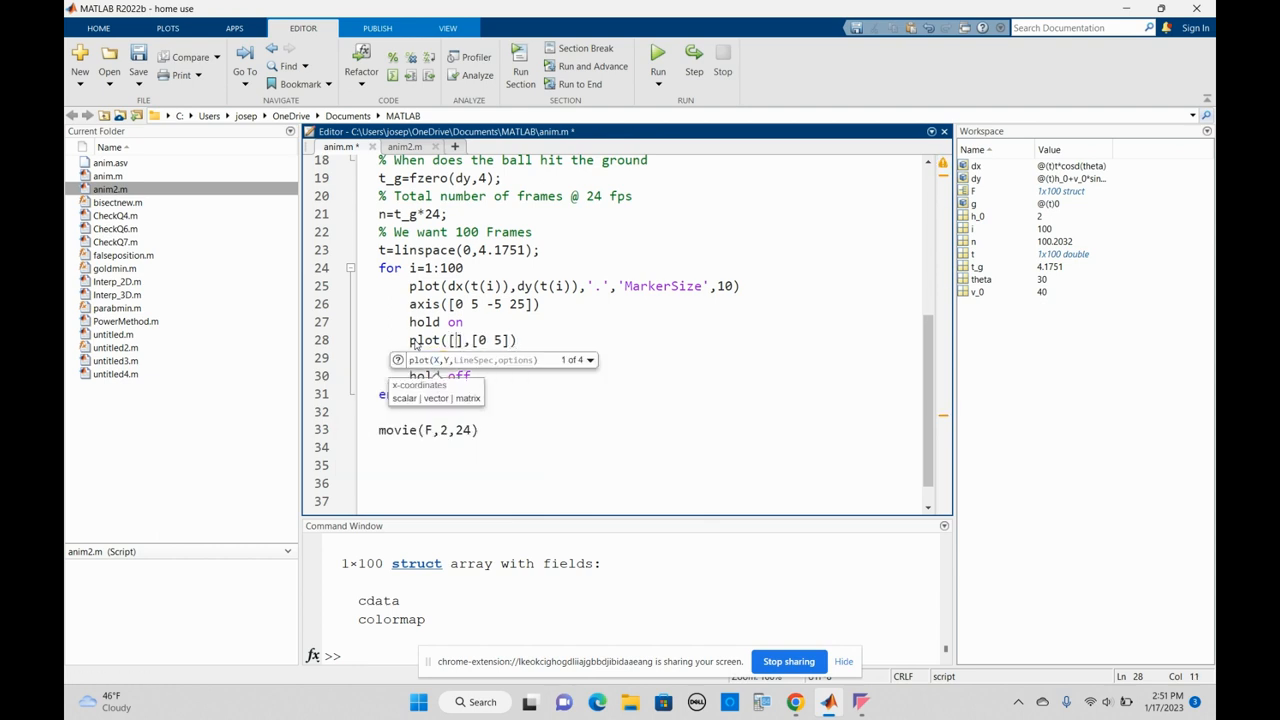
text(0 5)
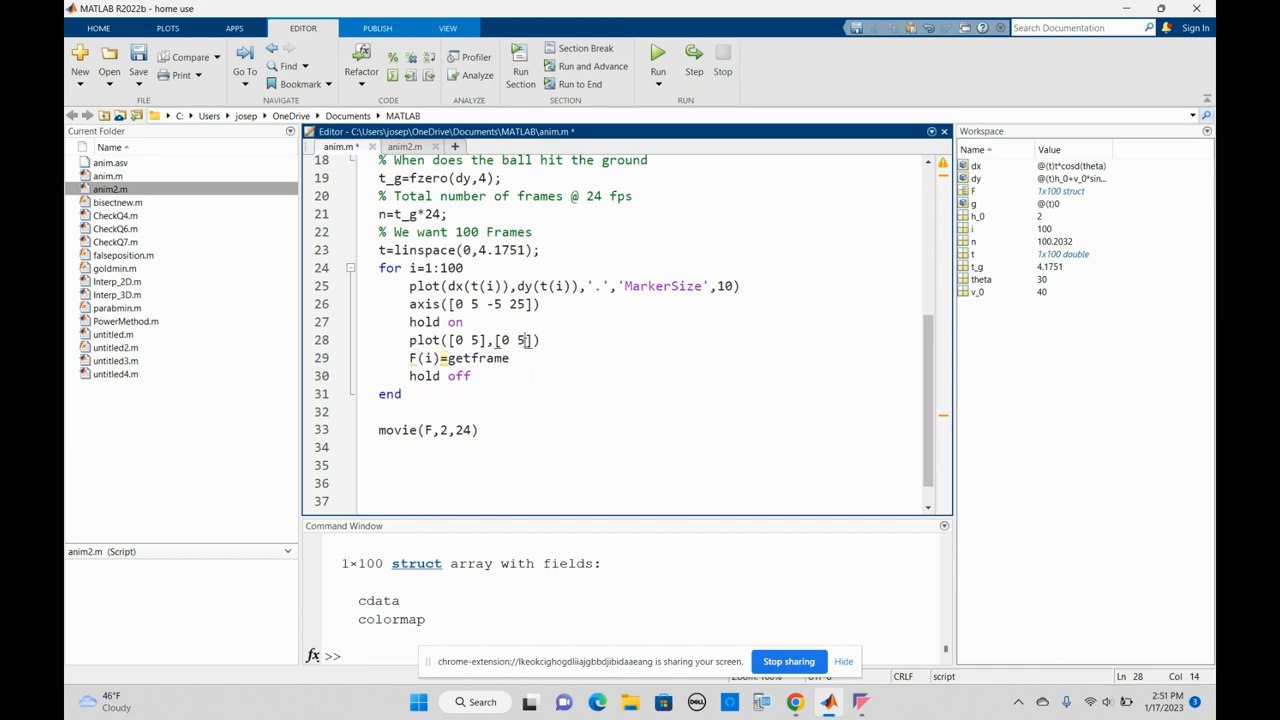
text(0])
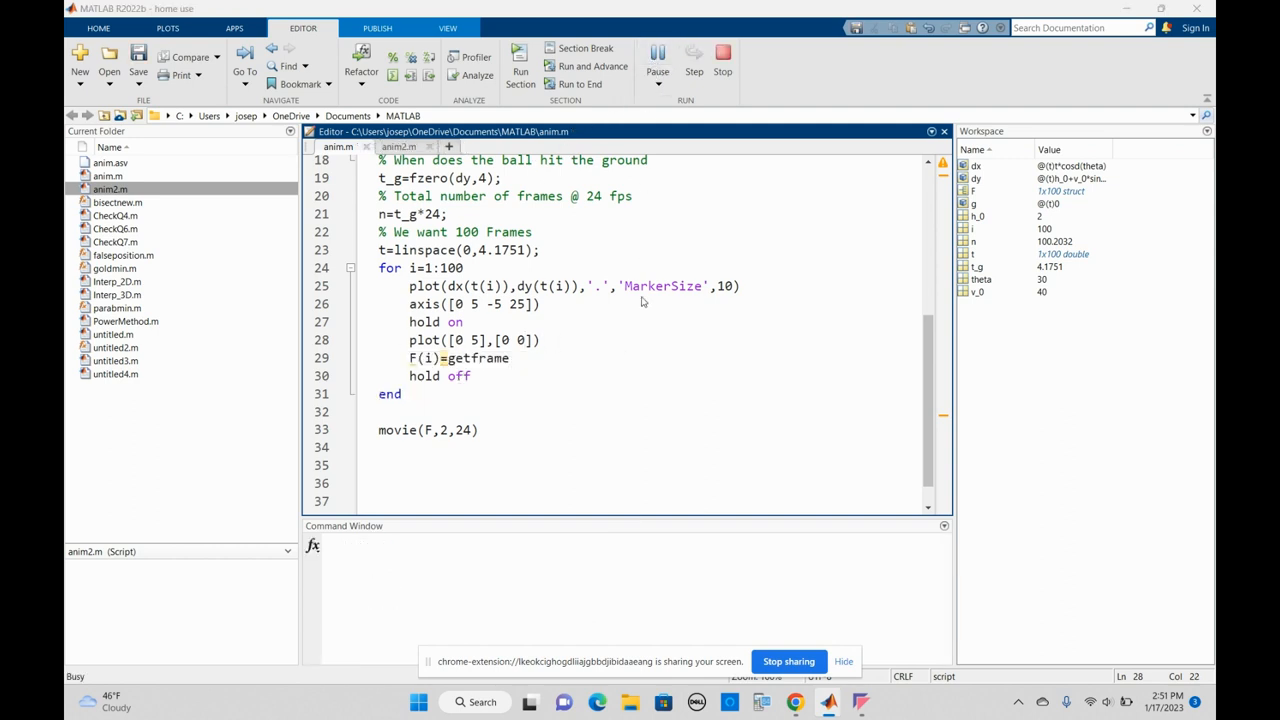
click(520, 56)
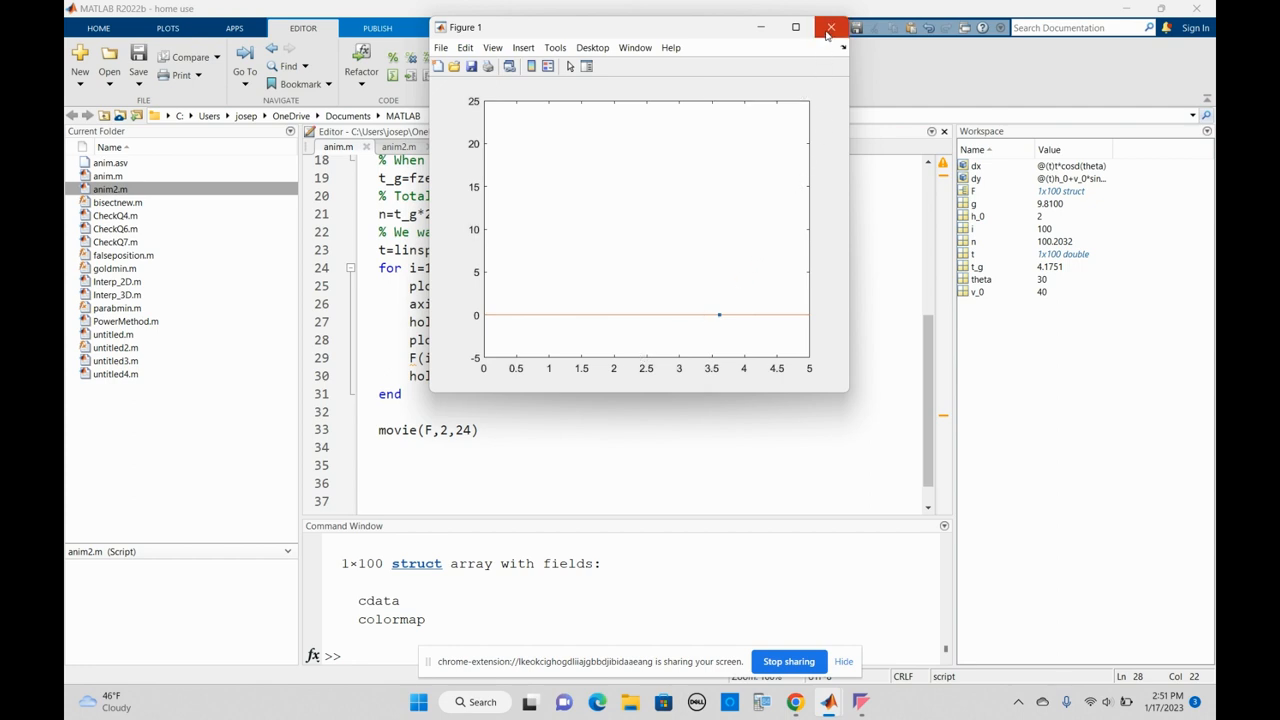
mouse_move(832, 28)
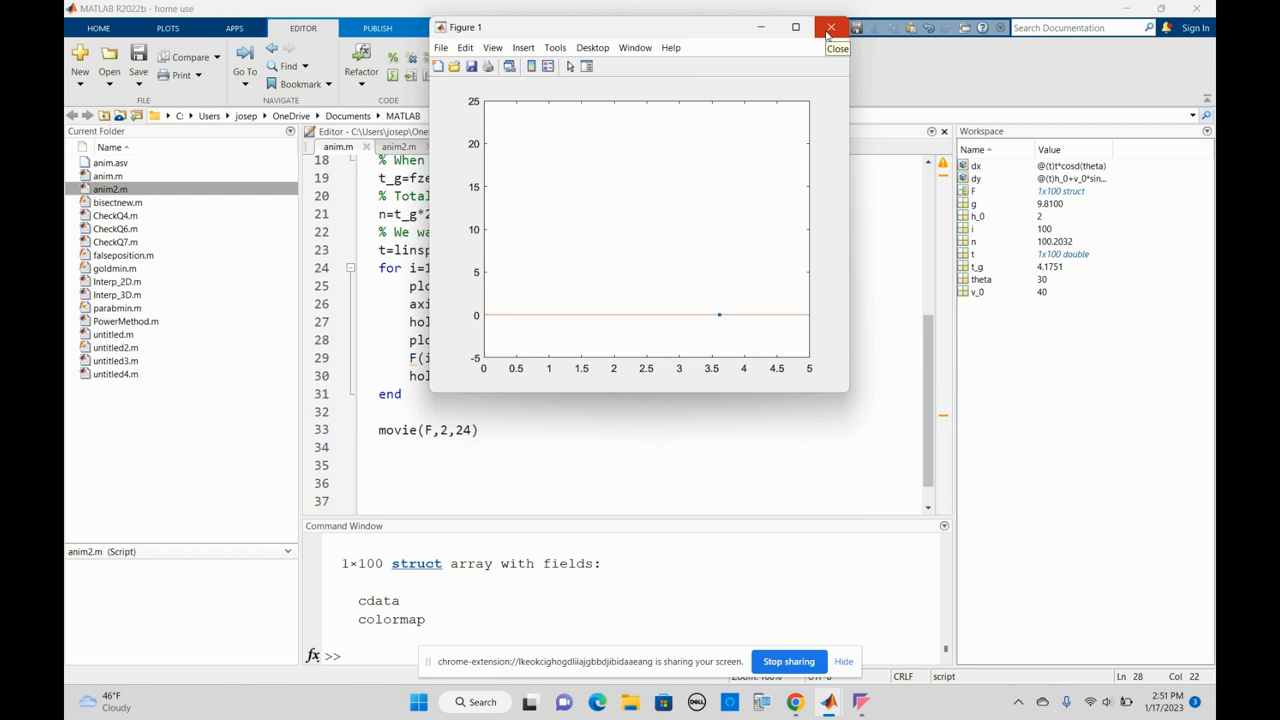
Close the figure and switch to anim2.m defining x=cos(t), y=sin(t), z=t
click(832, 28)
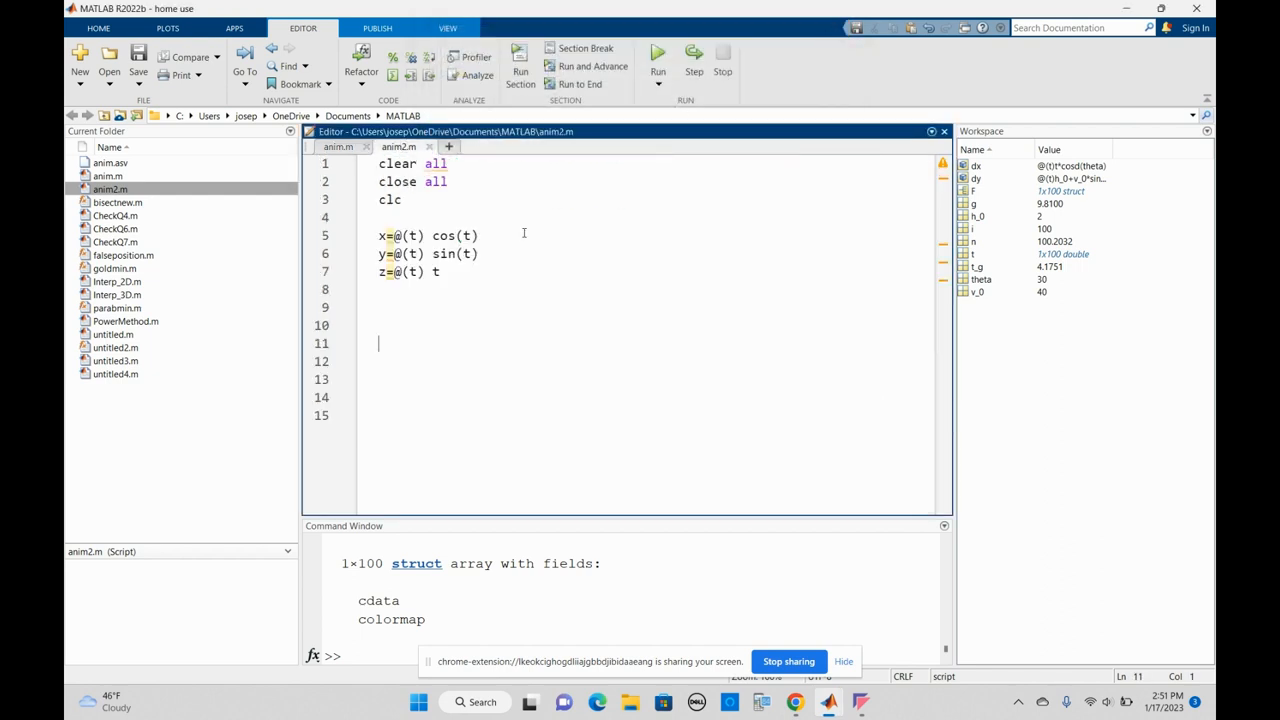
click(388, 290)
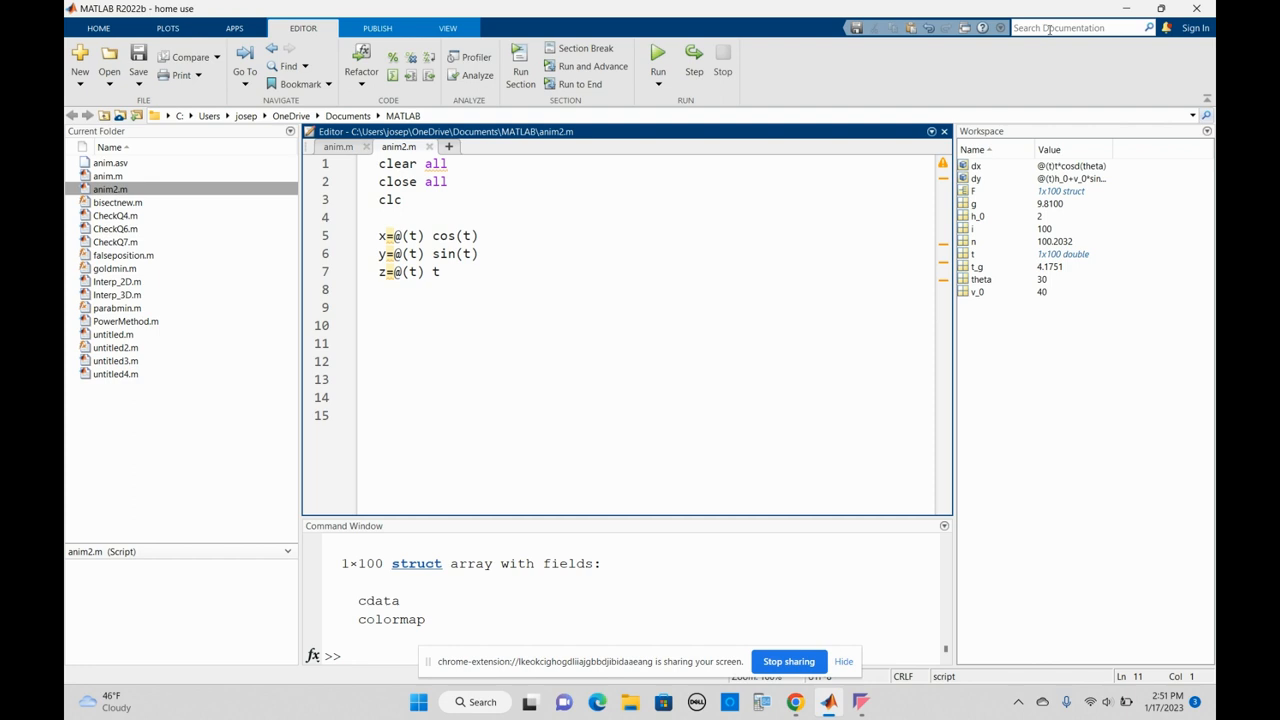
click(1080, 28)
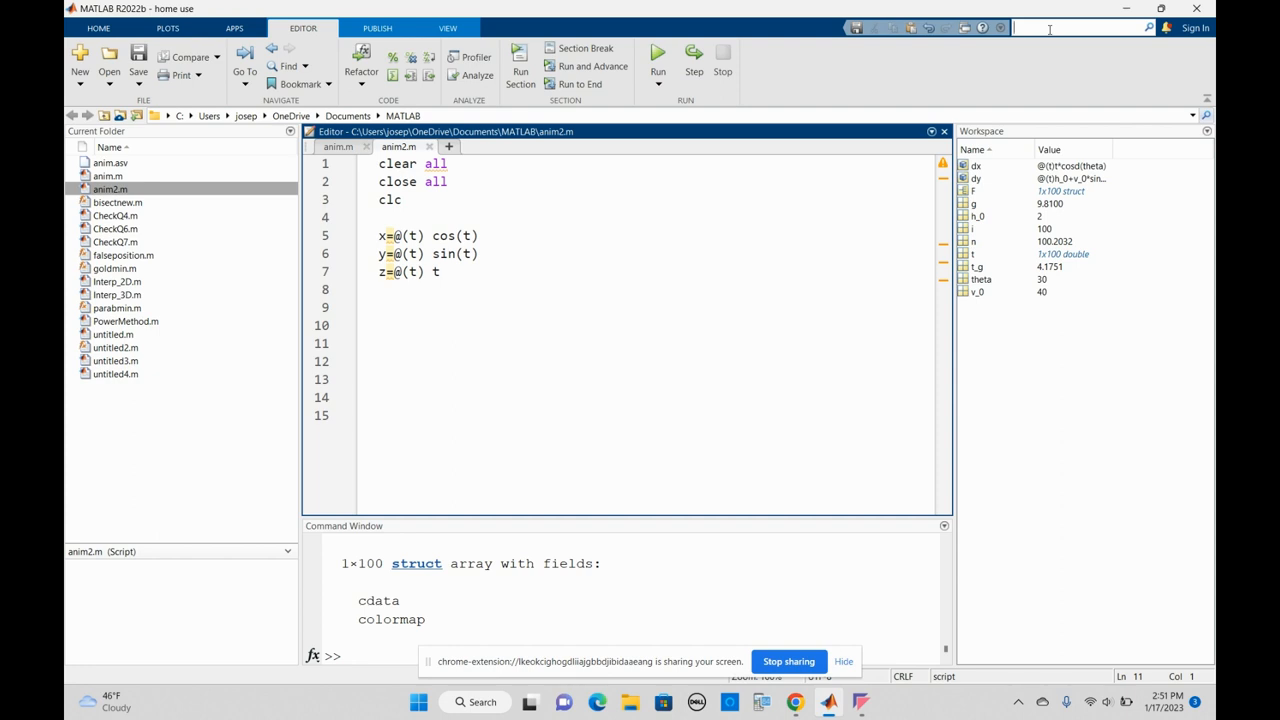
text(p)
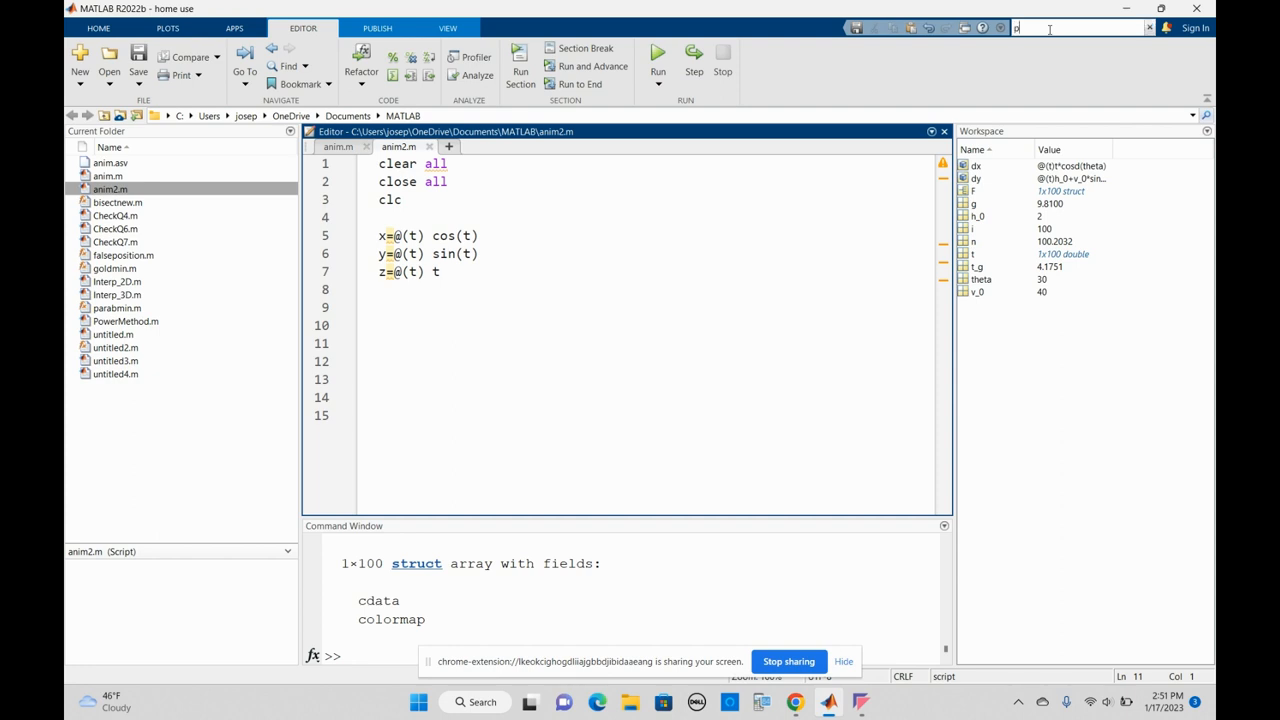
text(paramet)
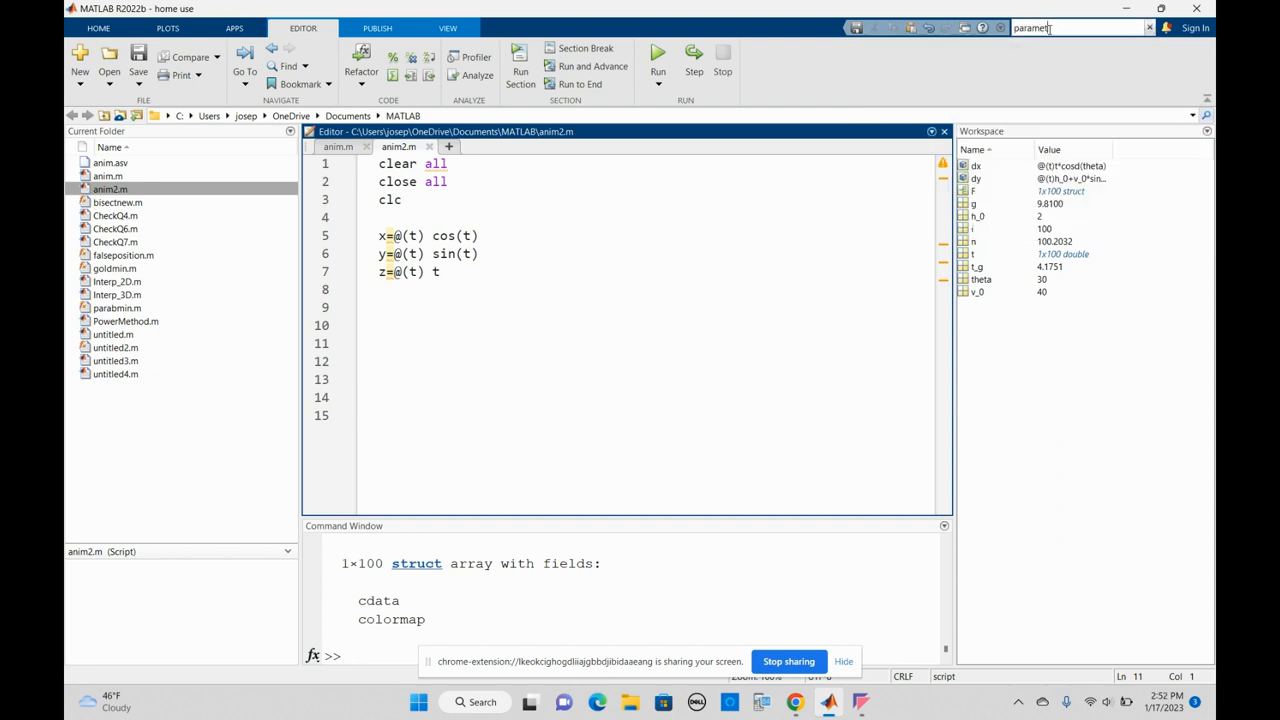
text(ic)
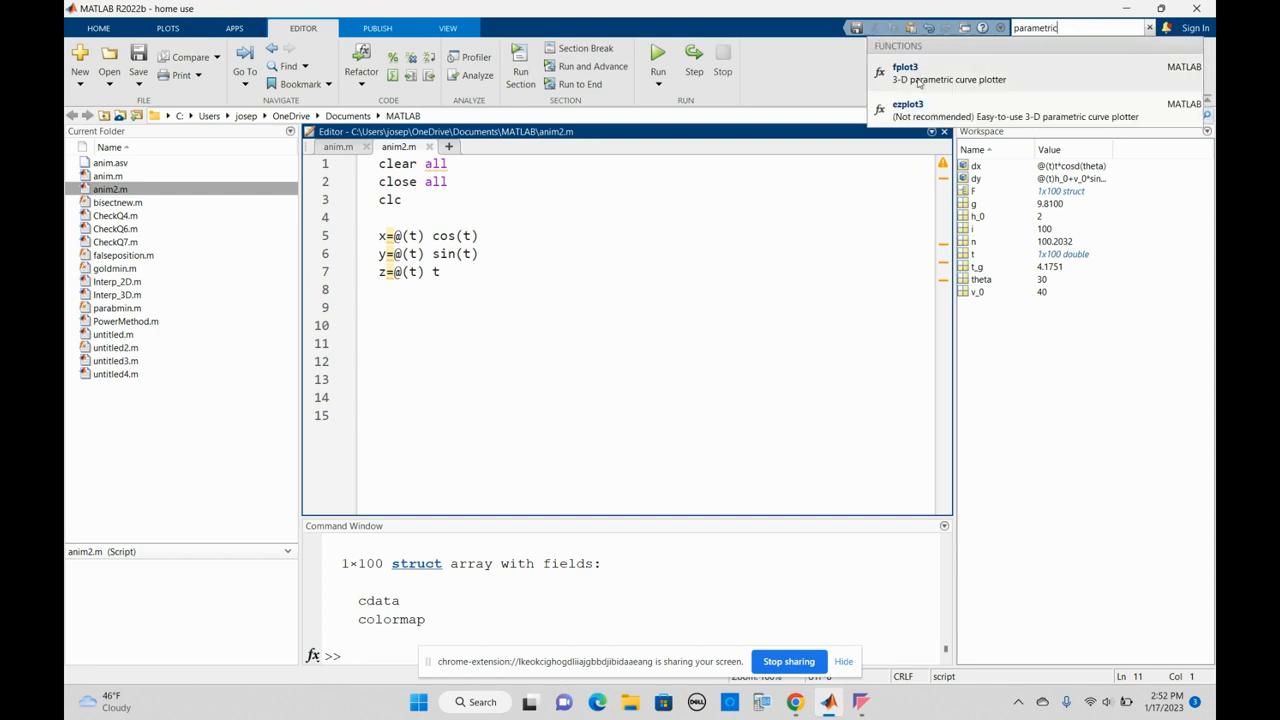
mouse_move(920, 110)
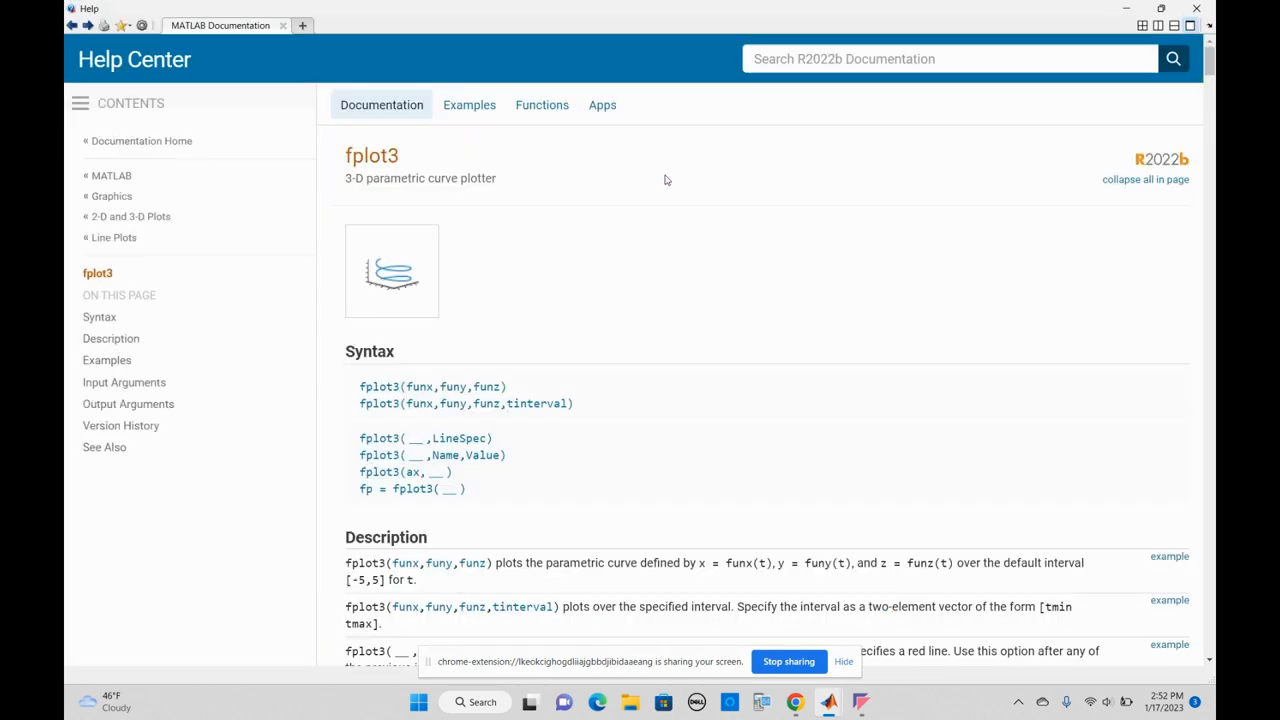
scroll(down, 3)
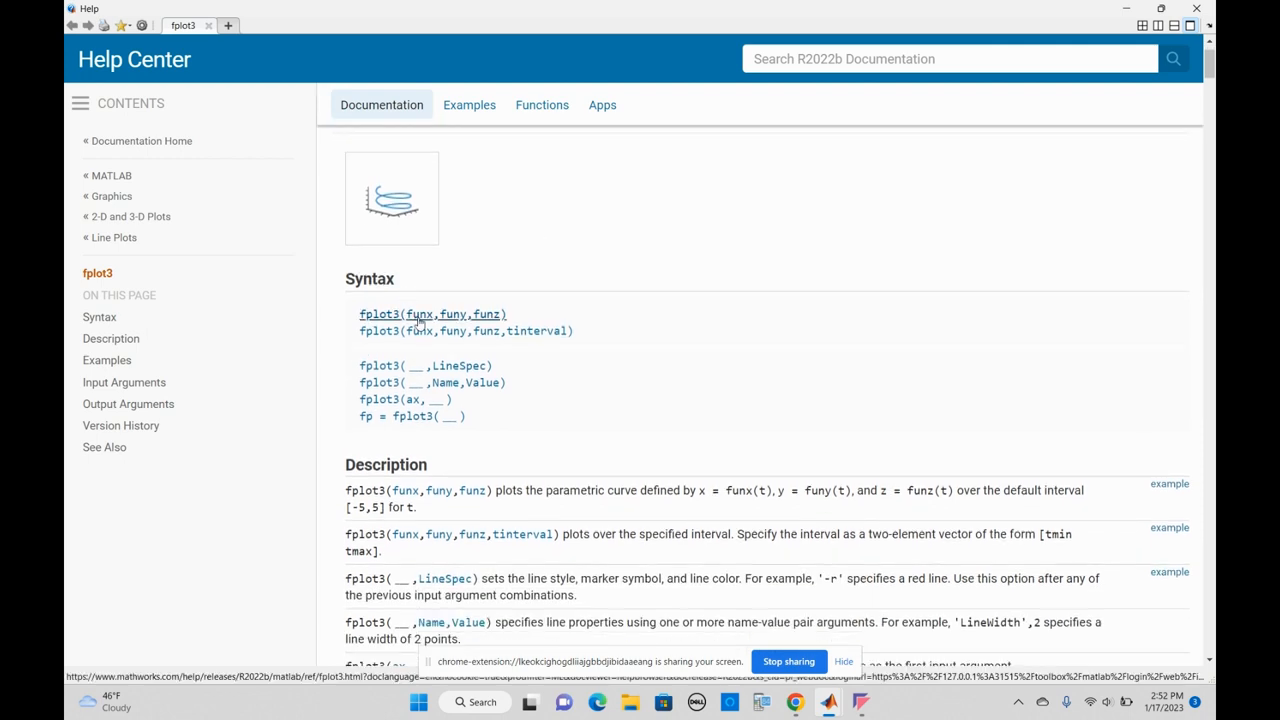
mouse_move(490, 320)
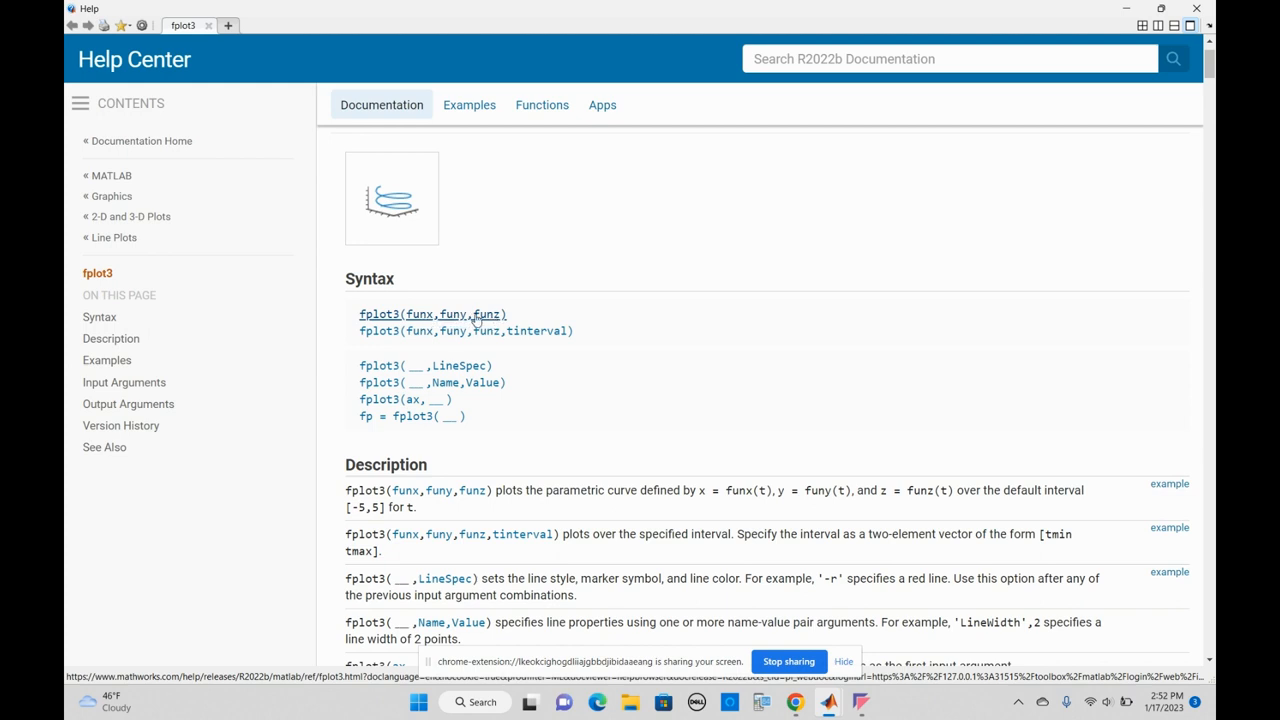
mouse_move(424, 320)
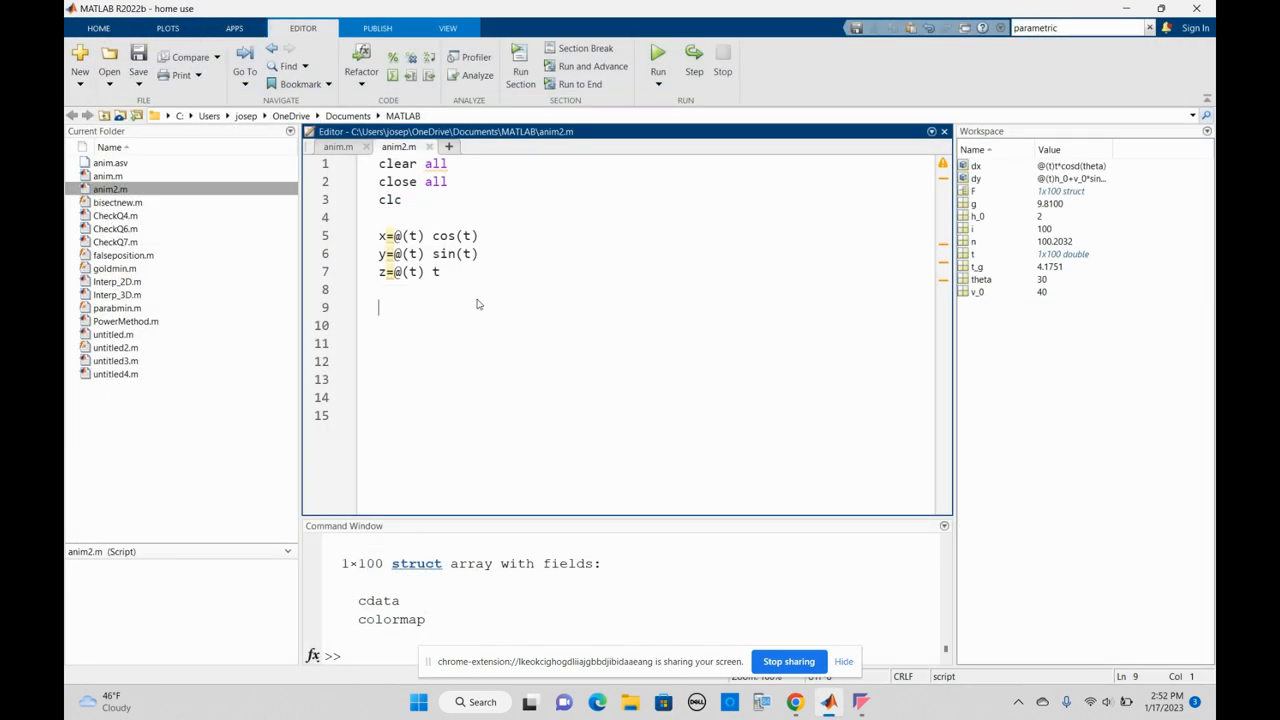
Write fplot3(x,y,z,[0 20]) at the end of anim2.m
text(fplot3())
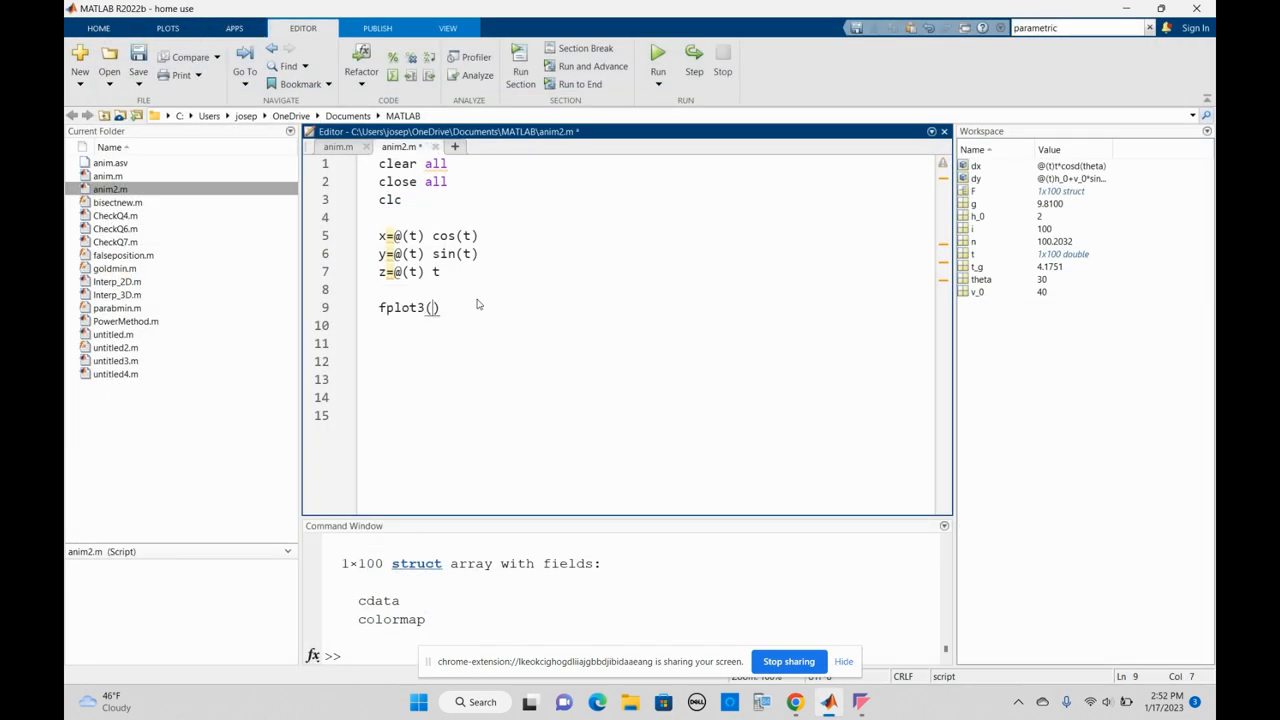
text(x,z)
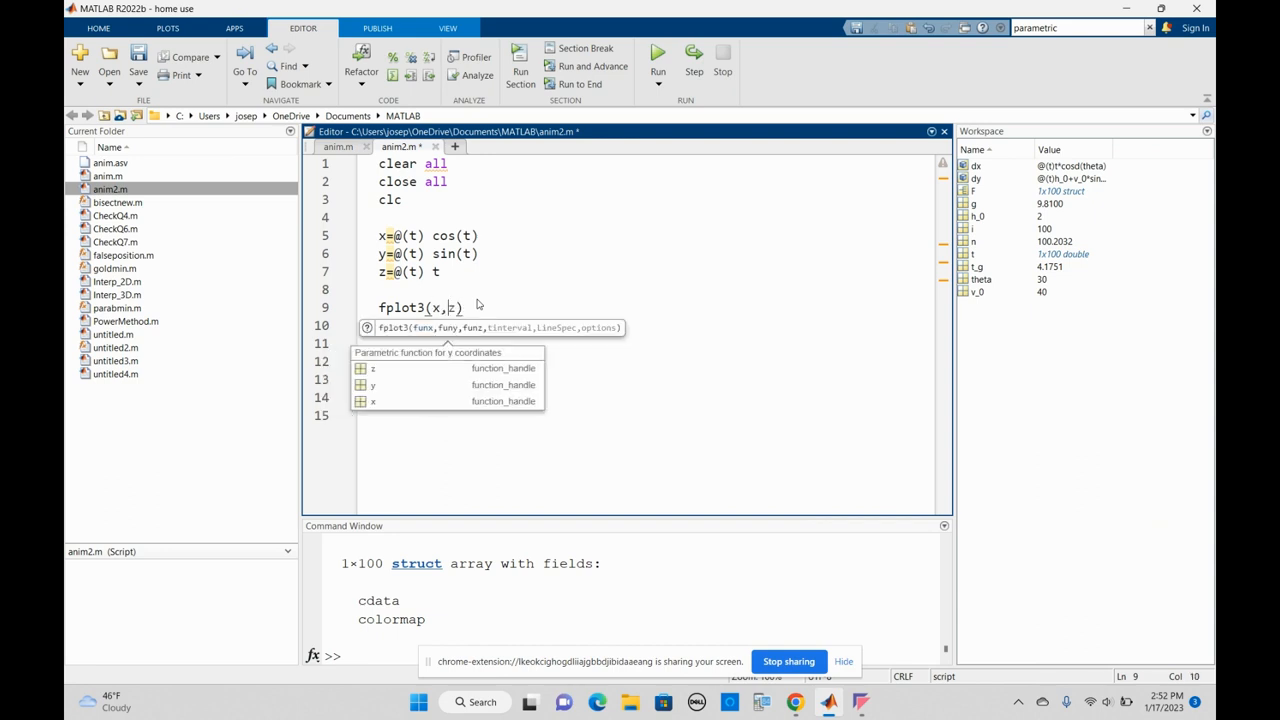
text(y,z,[)
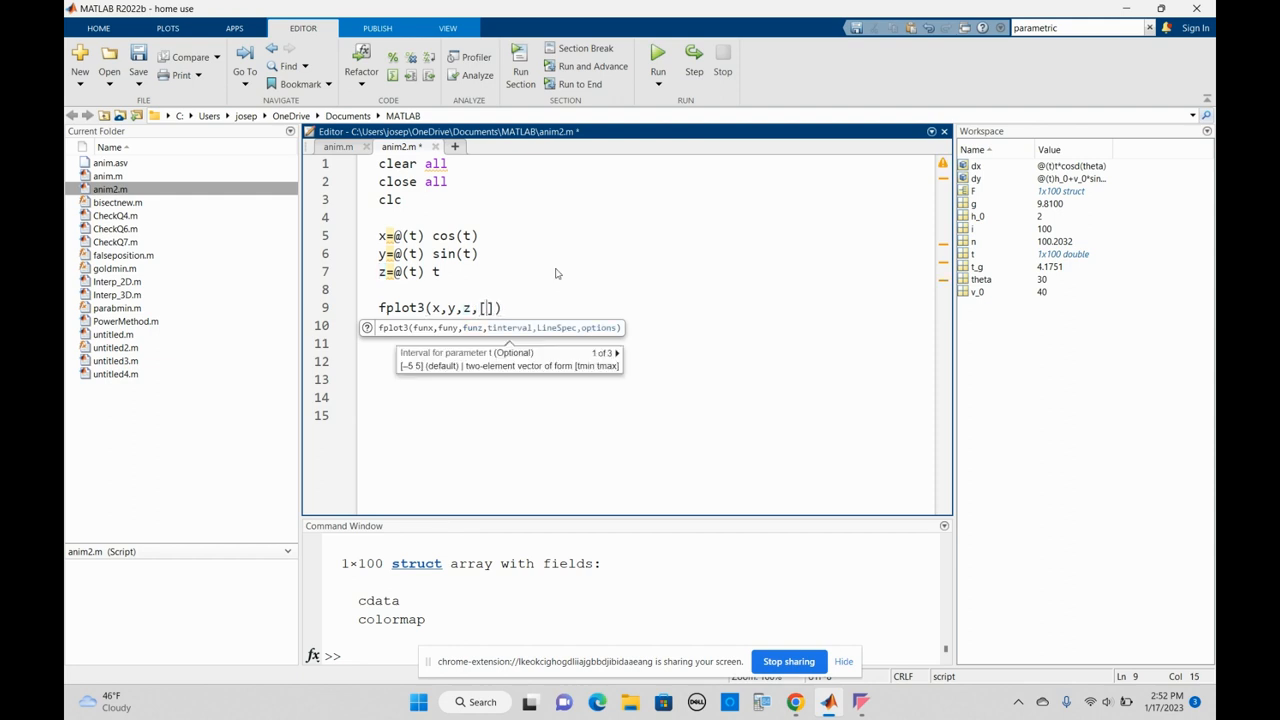
text(0 20)
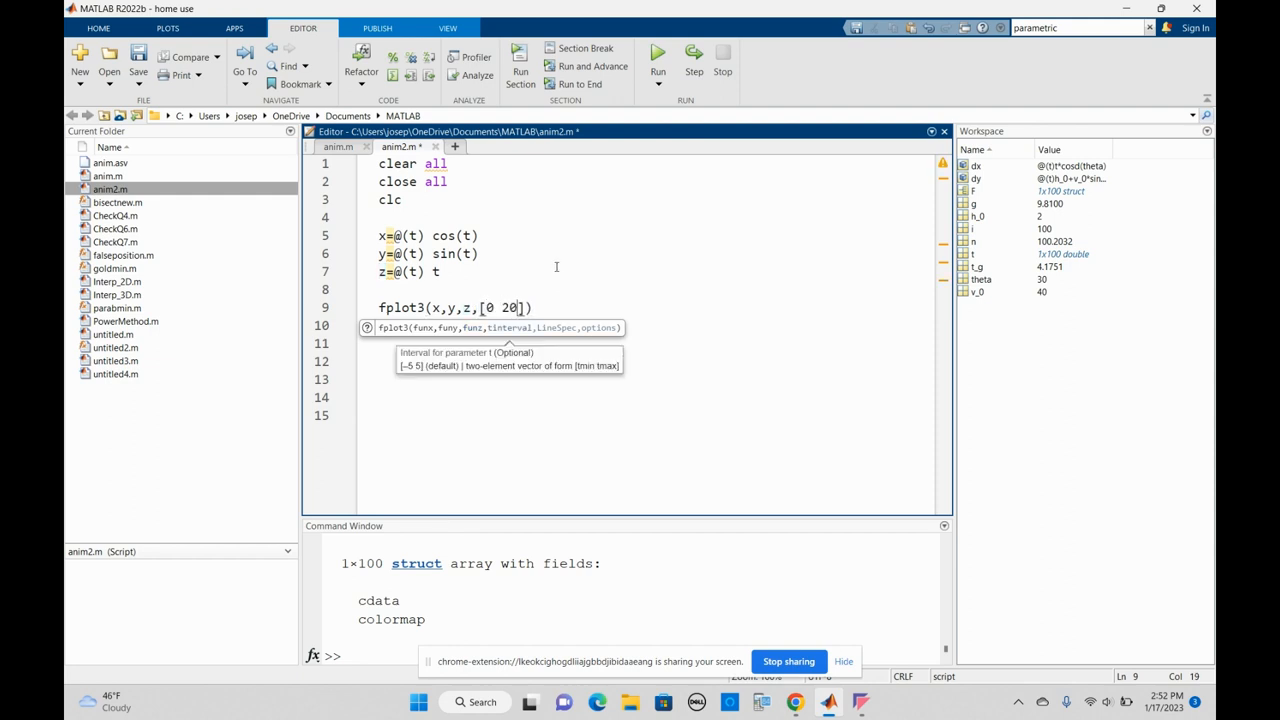
Run the script and rotate the resulting 3-D helix to view it from the side
click(658, 56)
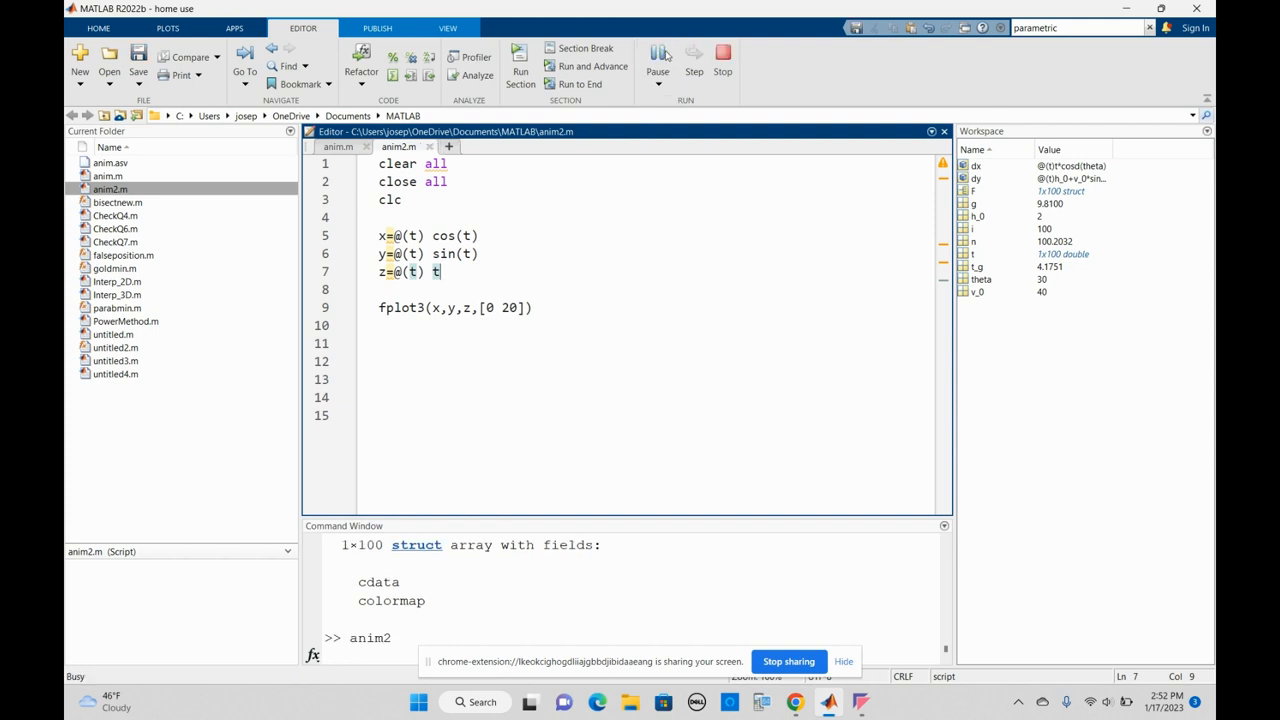
click(520, 56)
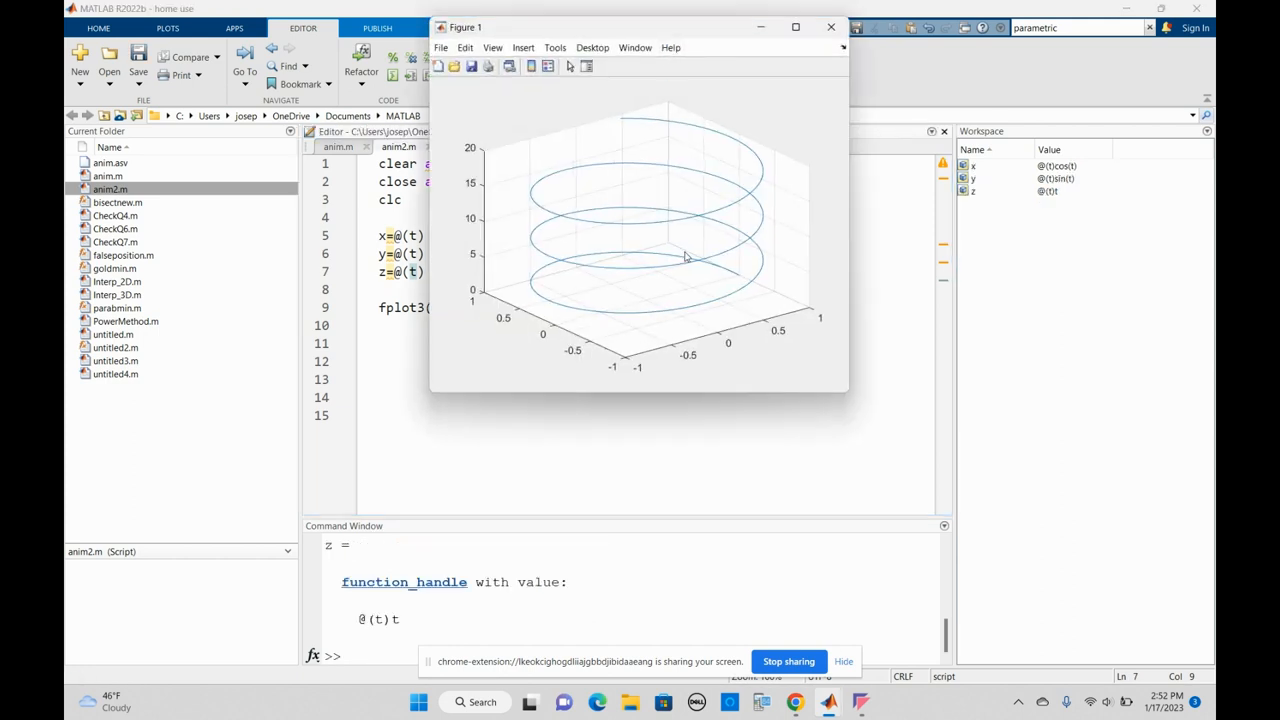
drag(684, 258, 520, 344)
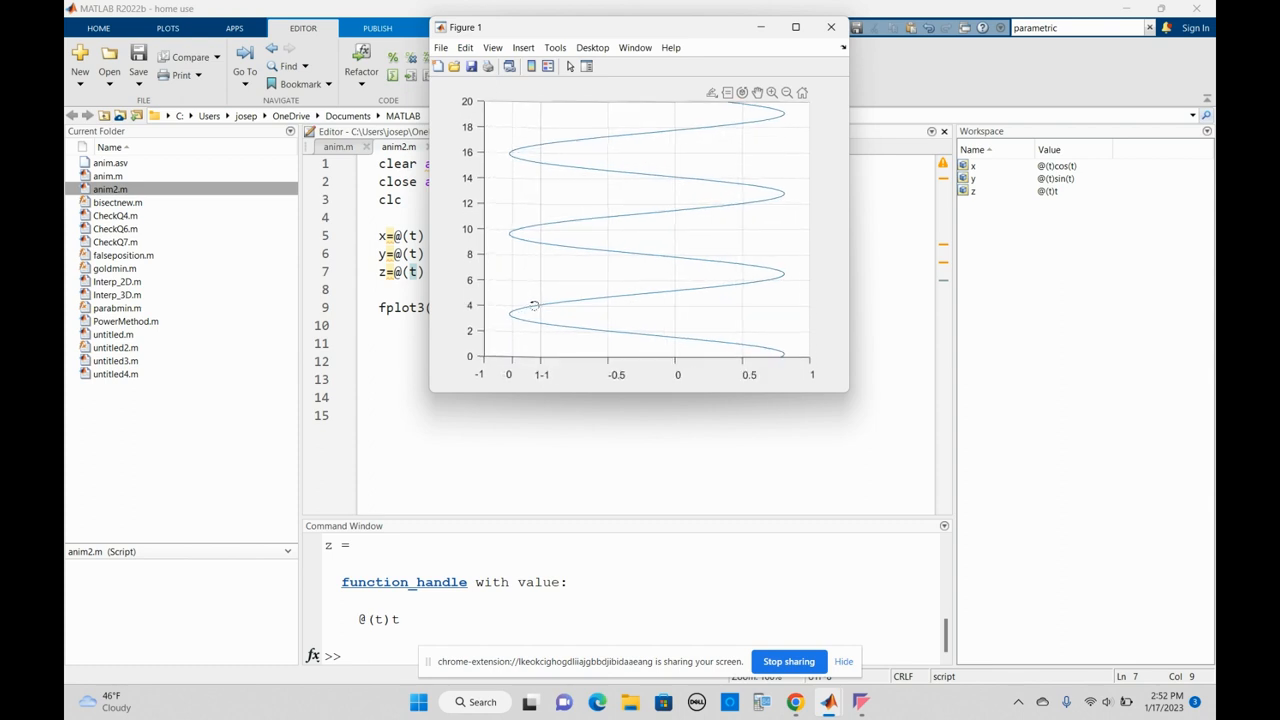
drag(532, 304, 632, 344)
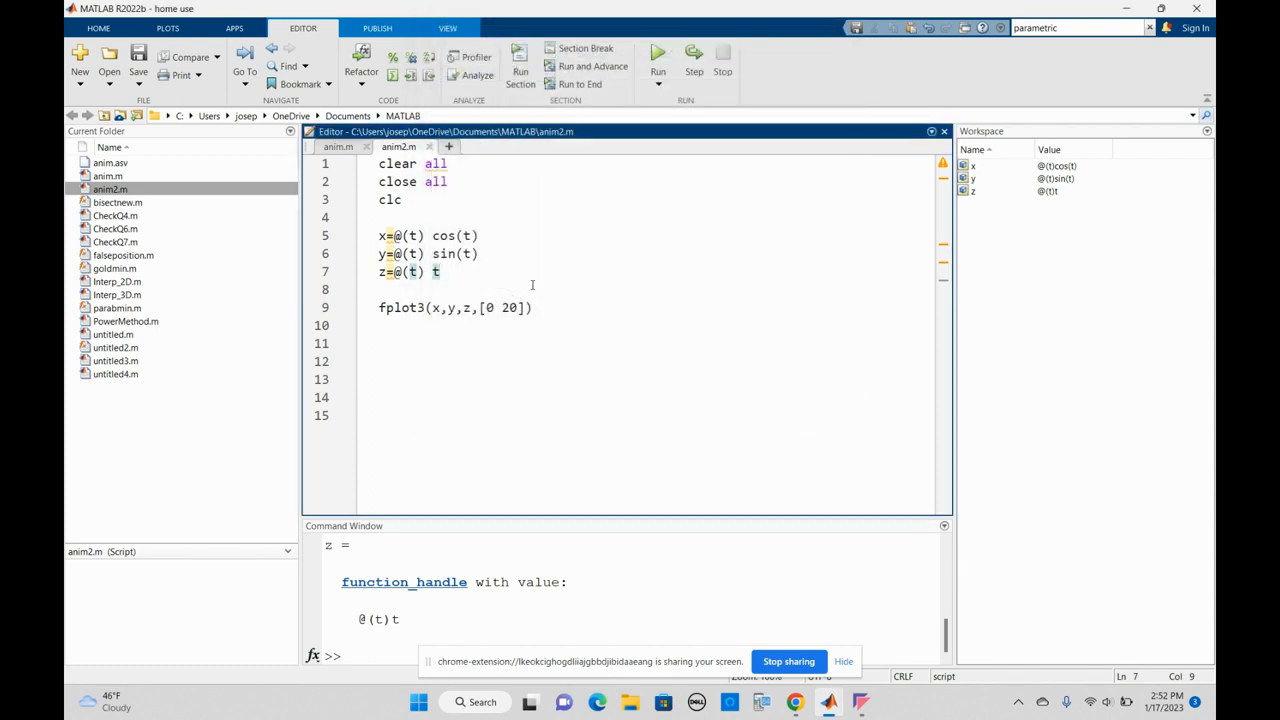
Add t=linspace(0,20,1000); below the function definitions
click(532, 308)
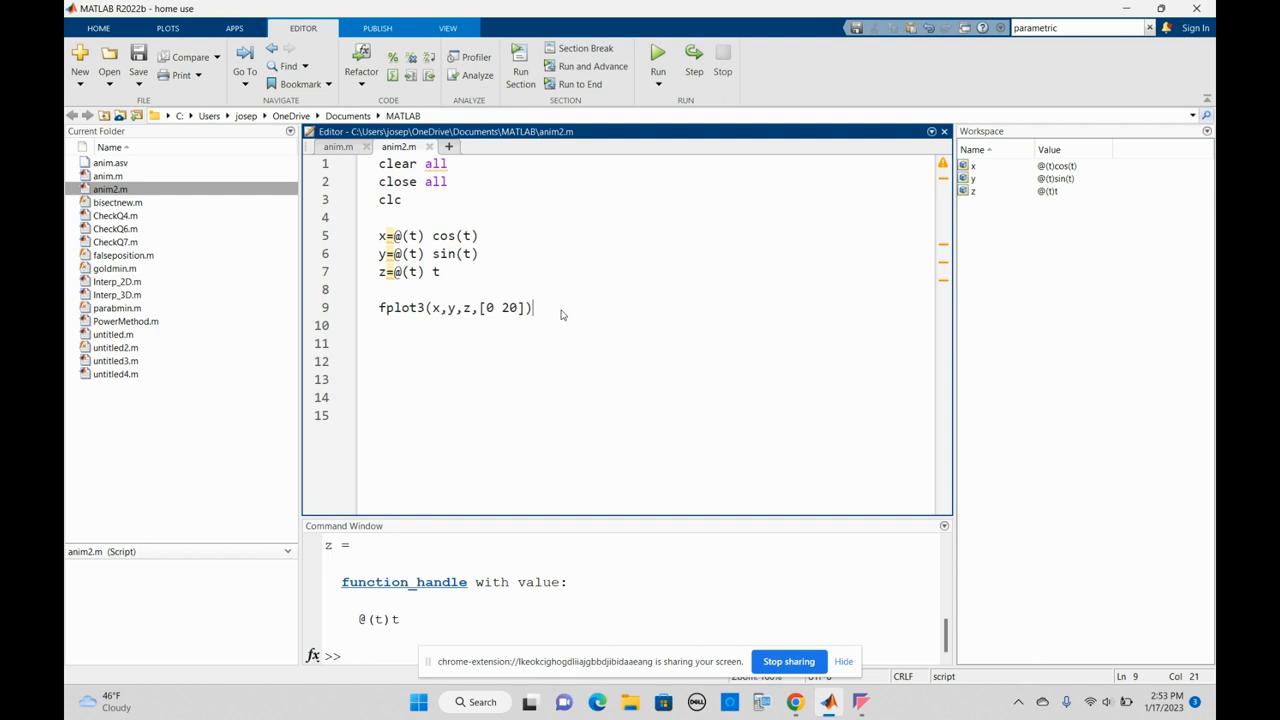
key(enter)
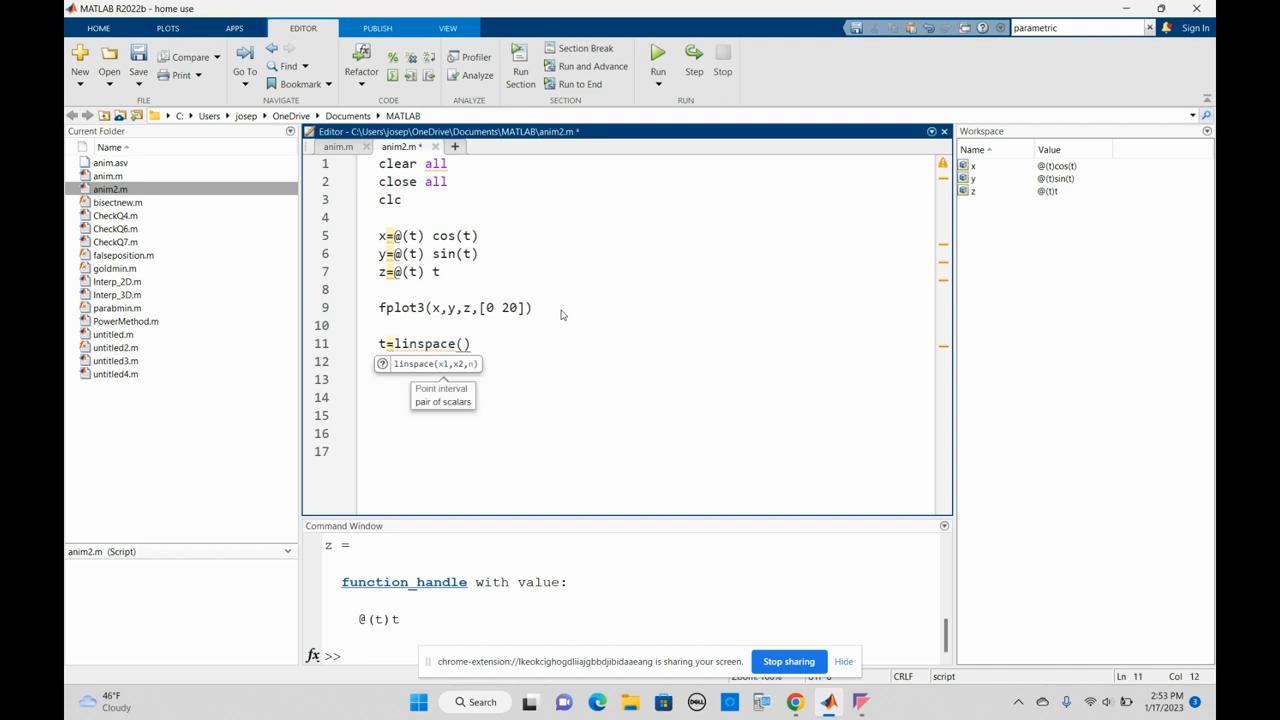
text(0)
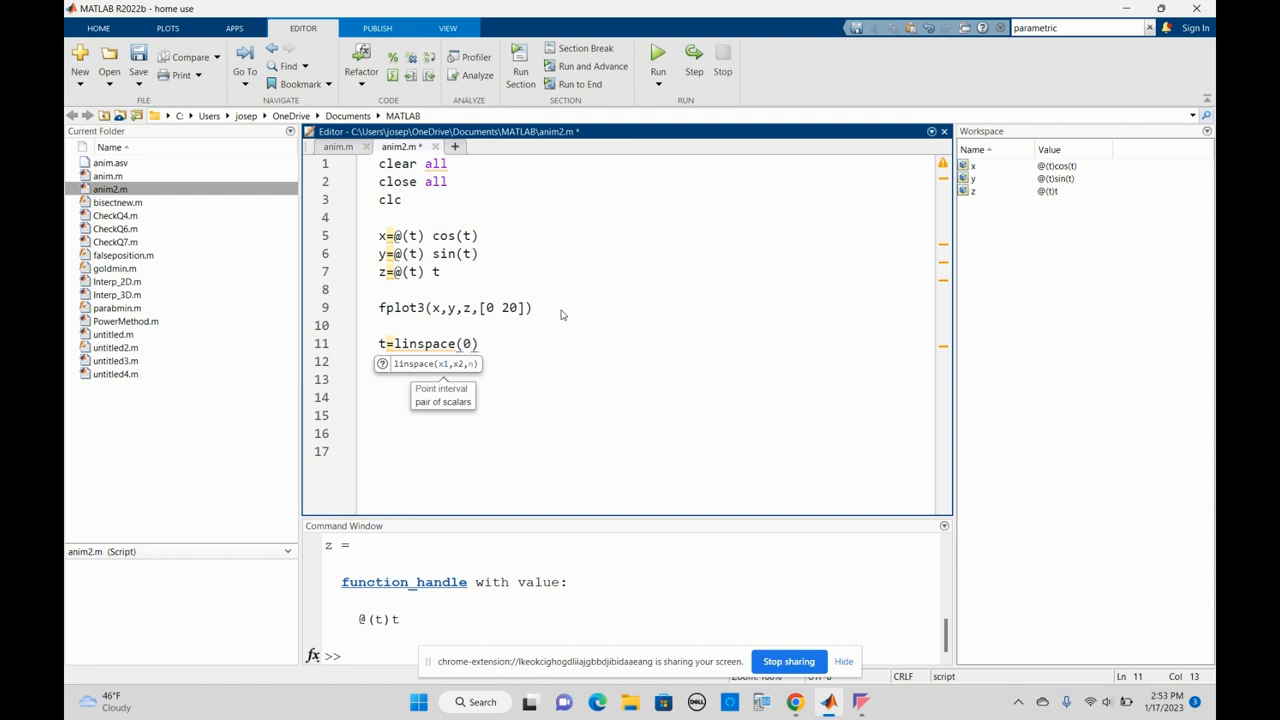
text(,20)
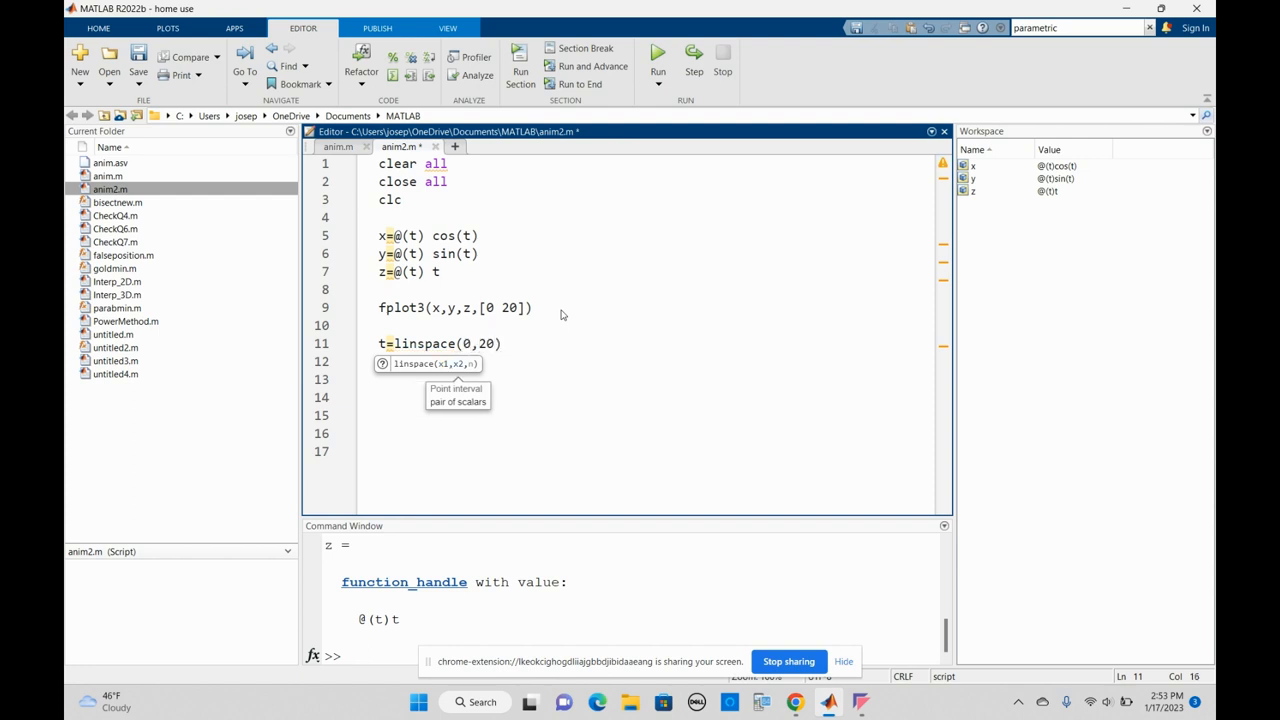
text(,)
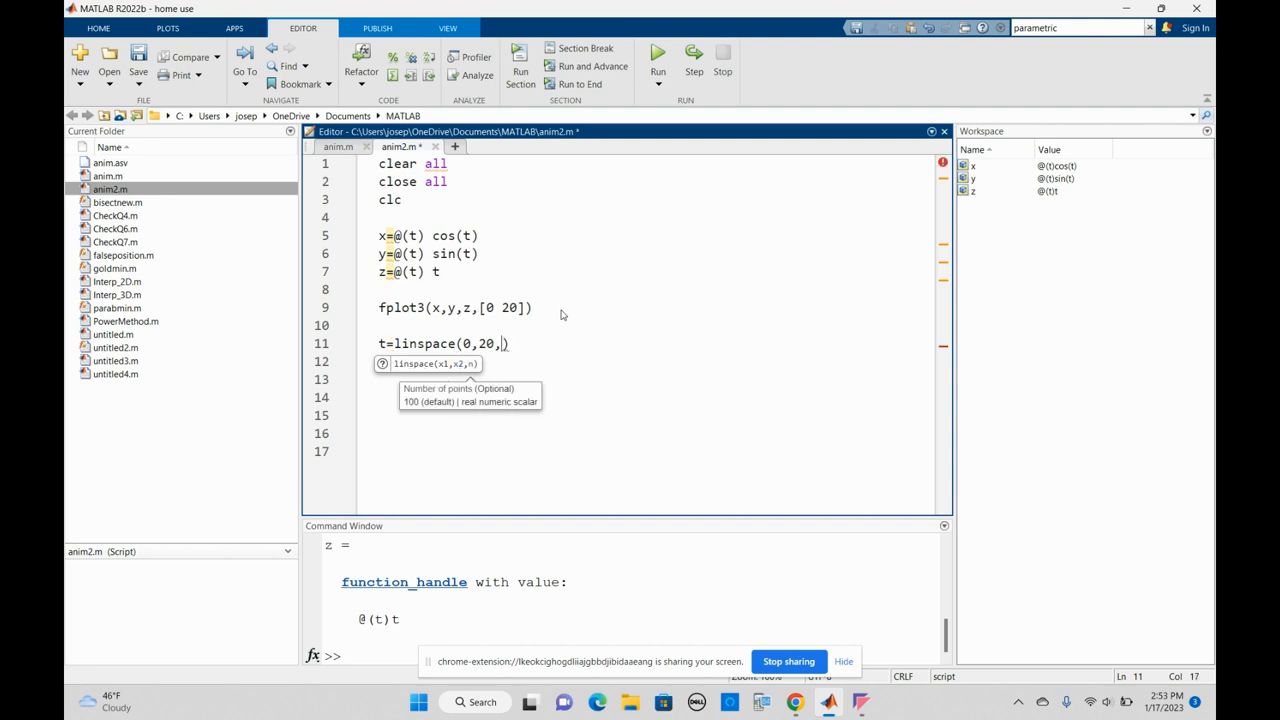
text(1)
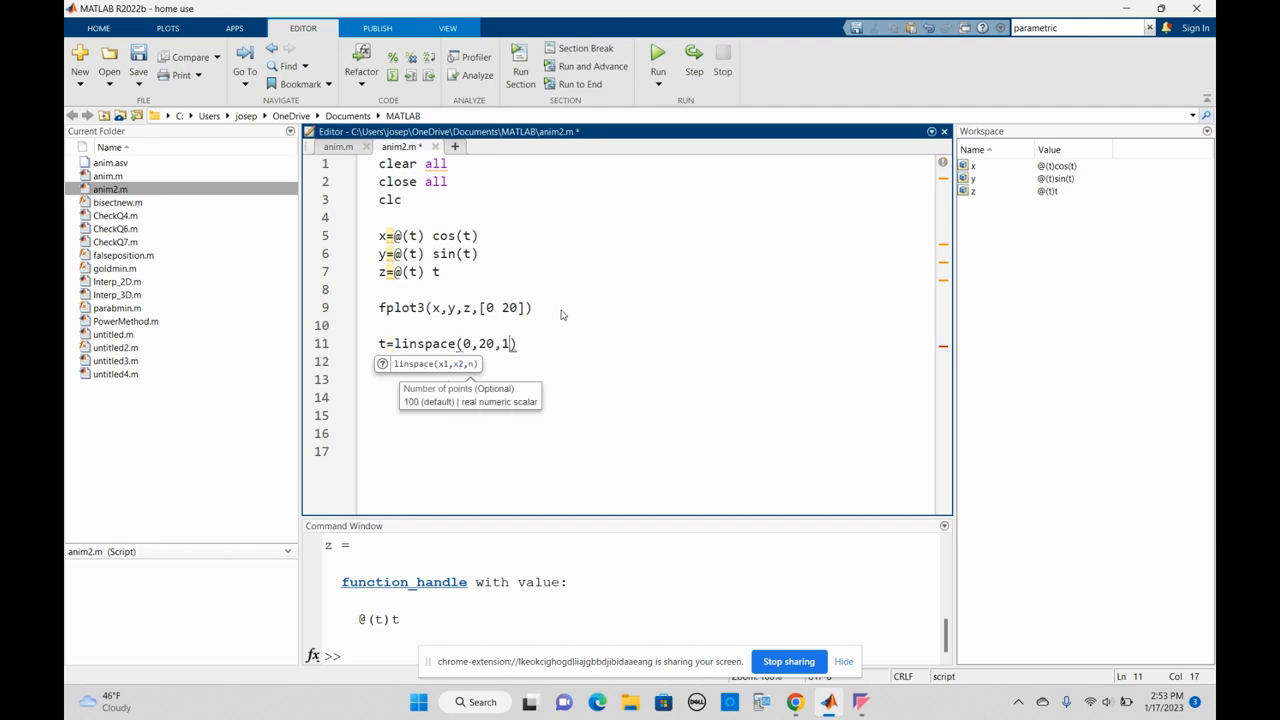
text(000)
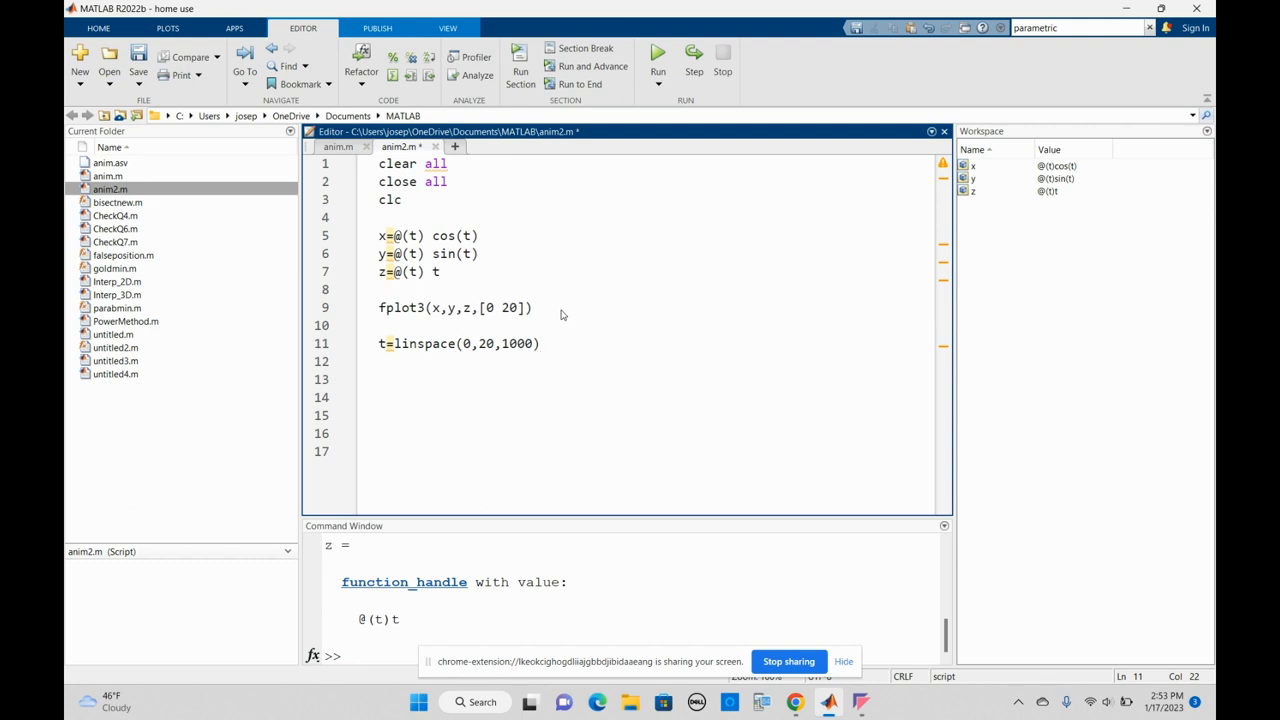
text(;)
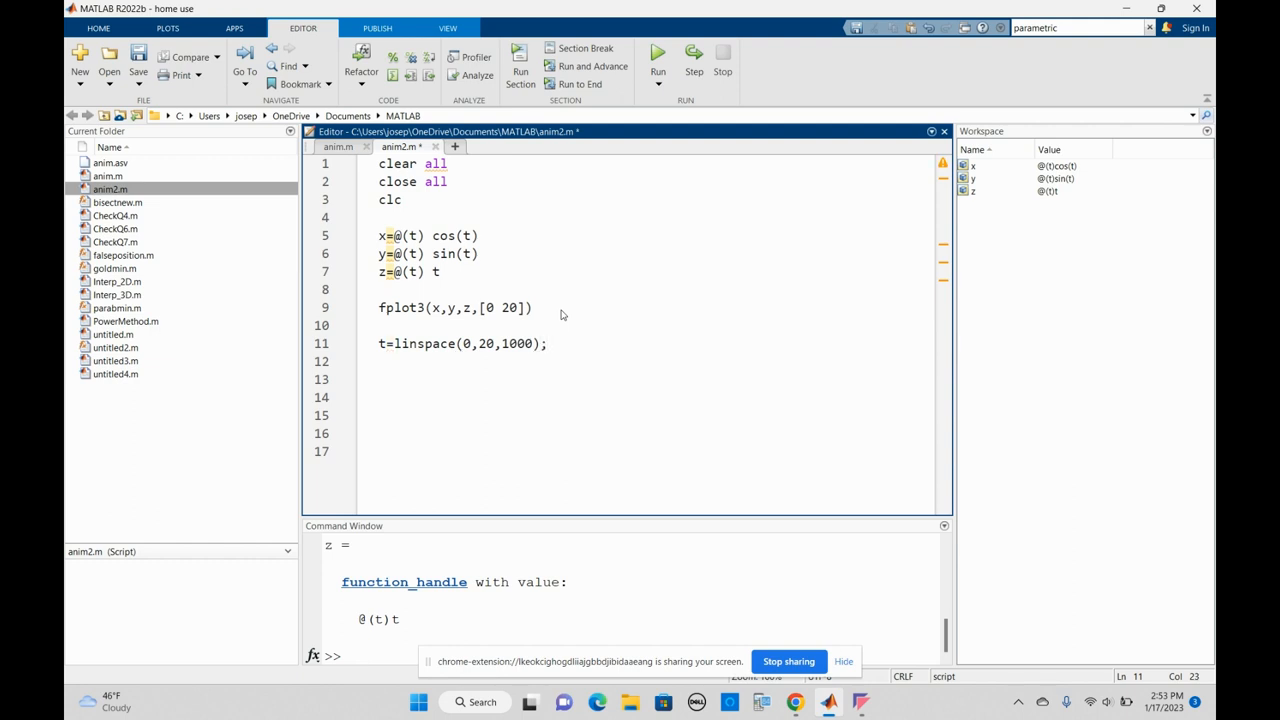
Terminate the x definition with a semicolon and start a for i=1:1000 loop
click(440, 272)
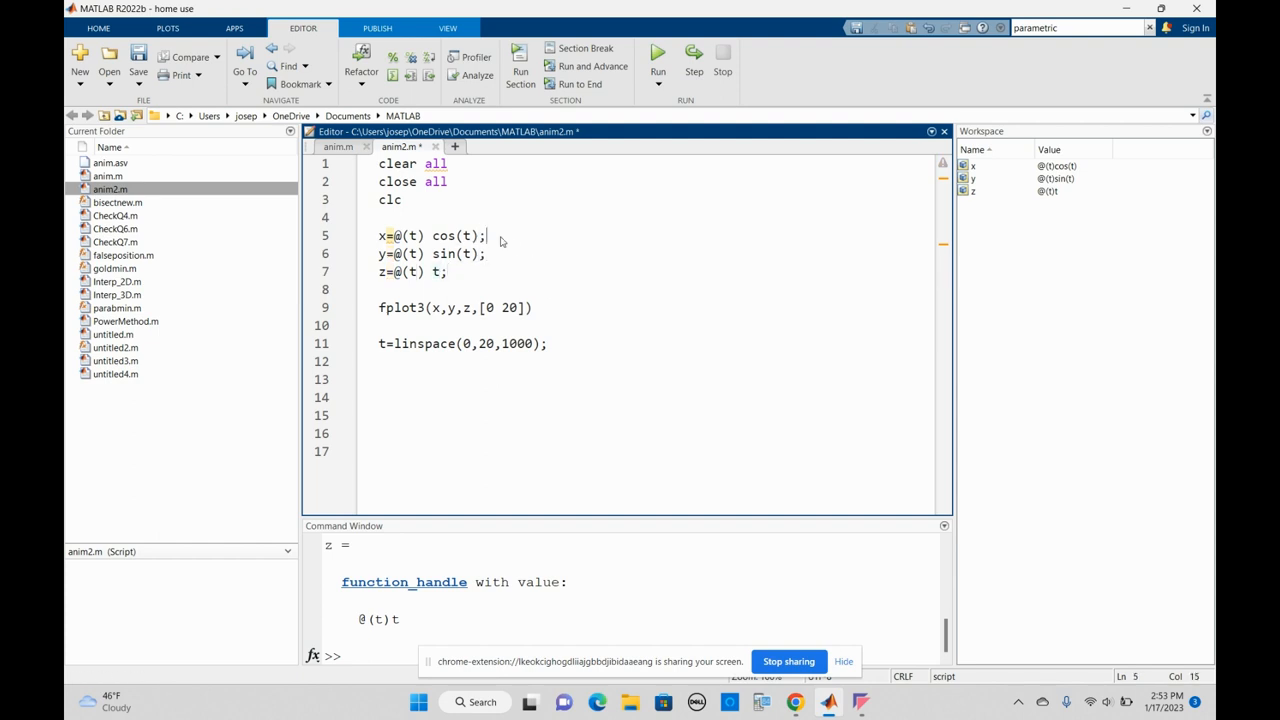
click(550, 380)
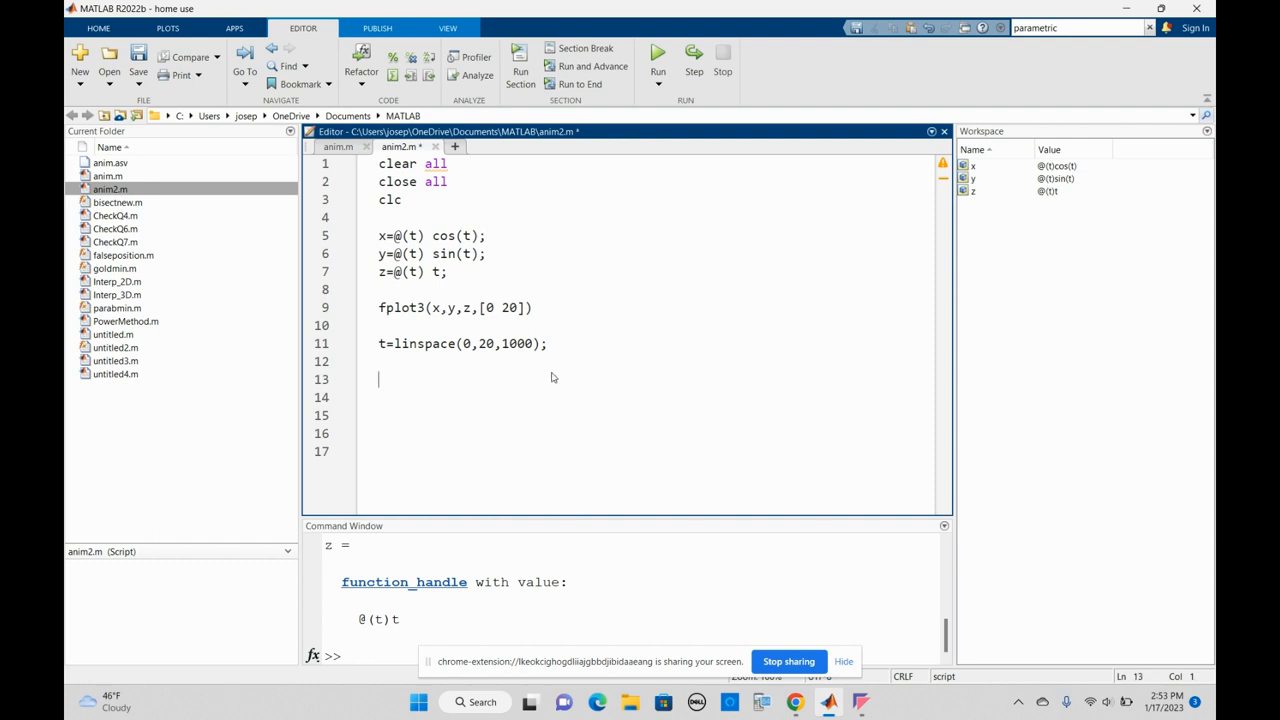
text(for)
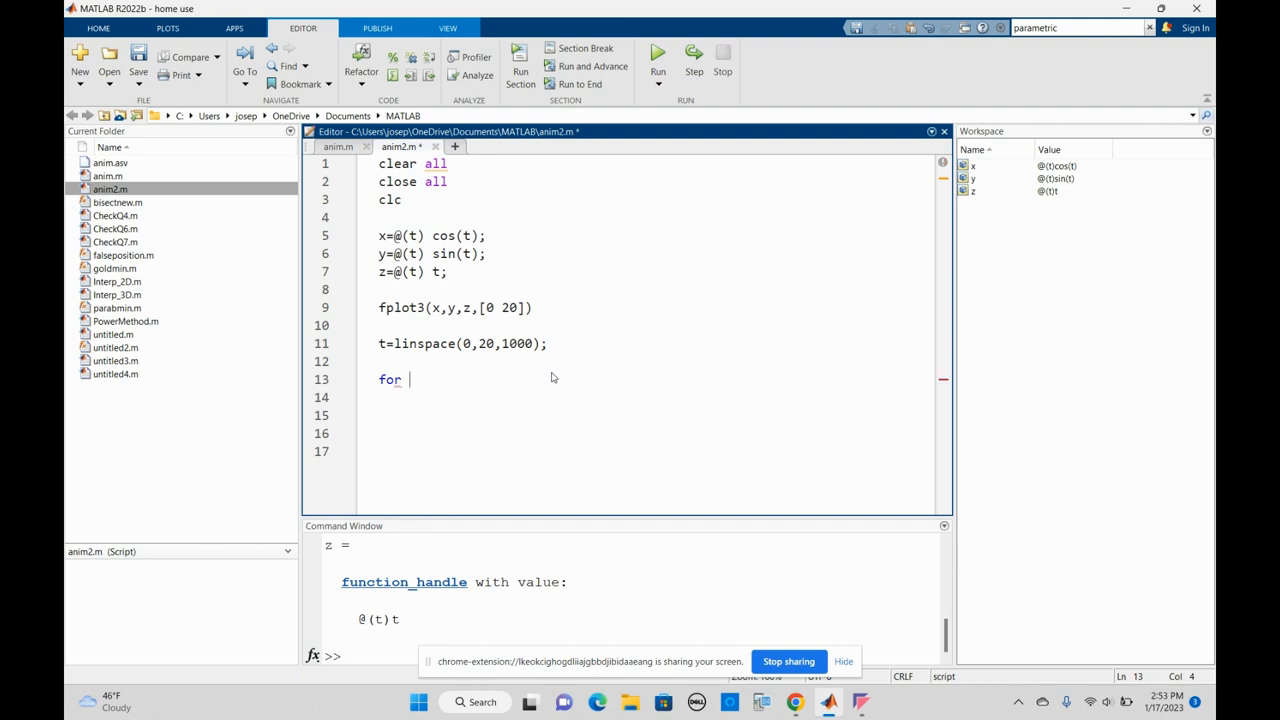
text(i=1:)
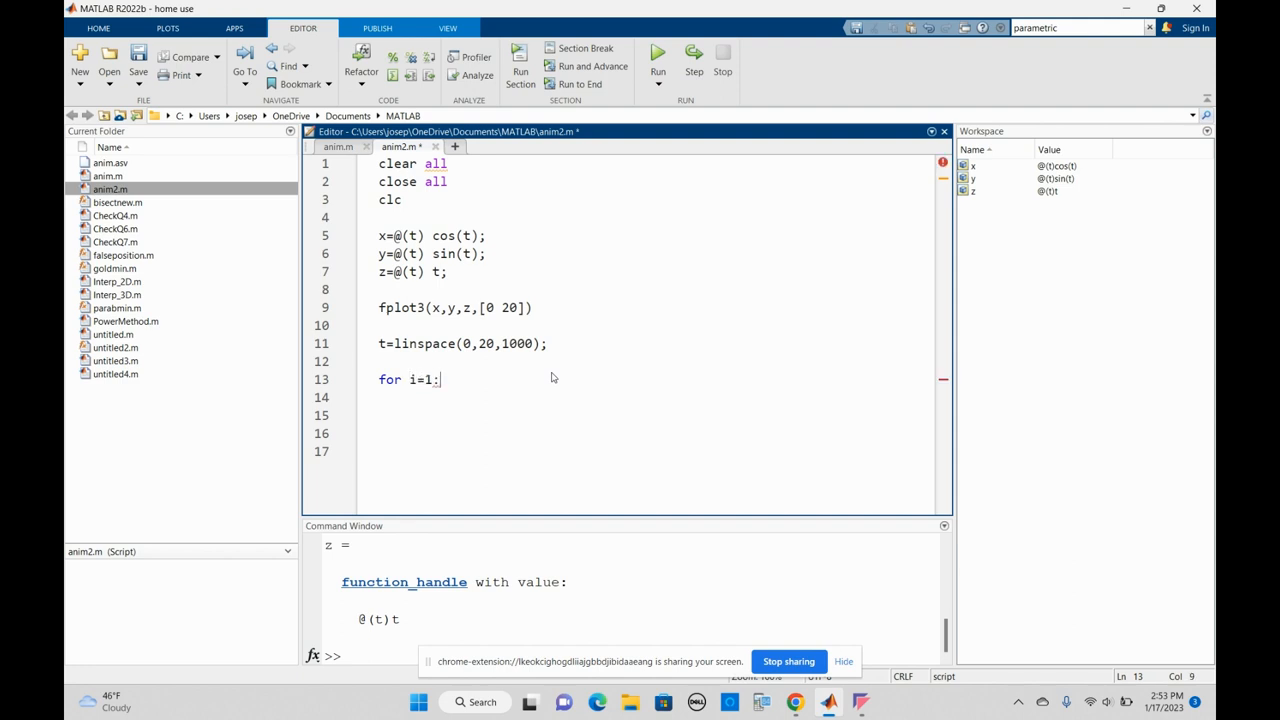
text(1000)
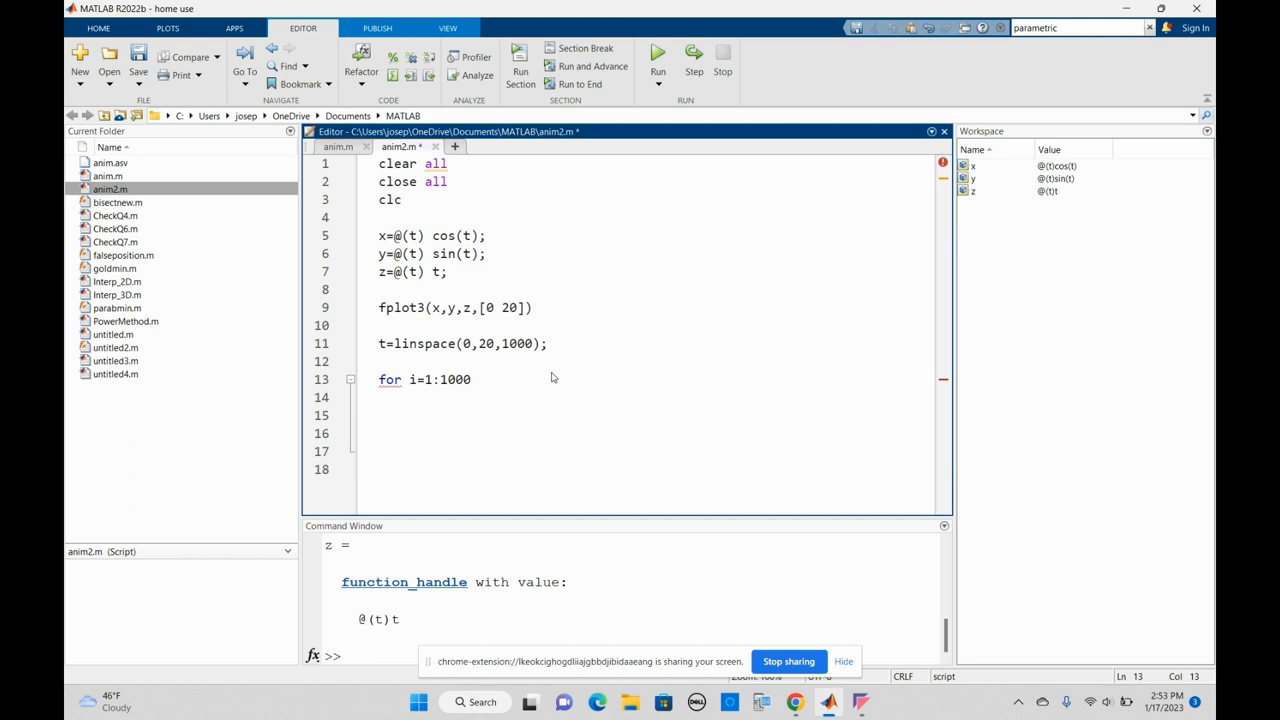
mouse_move(544, 308)
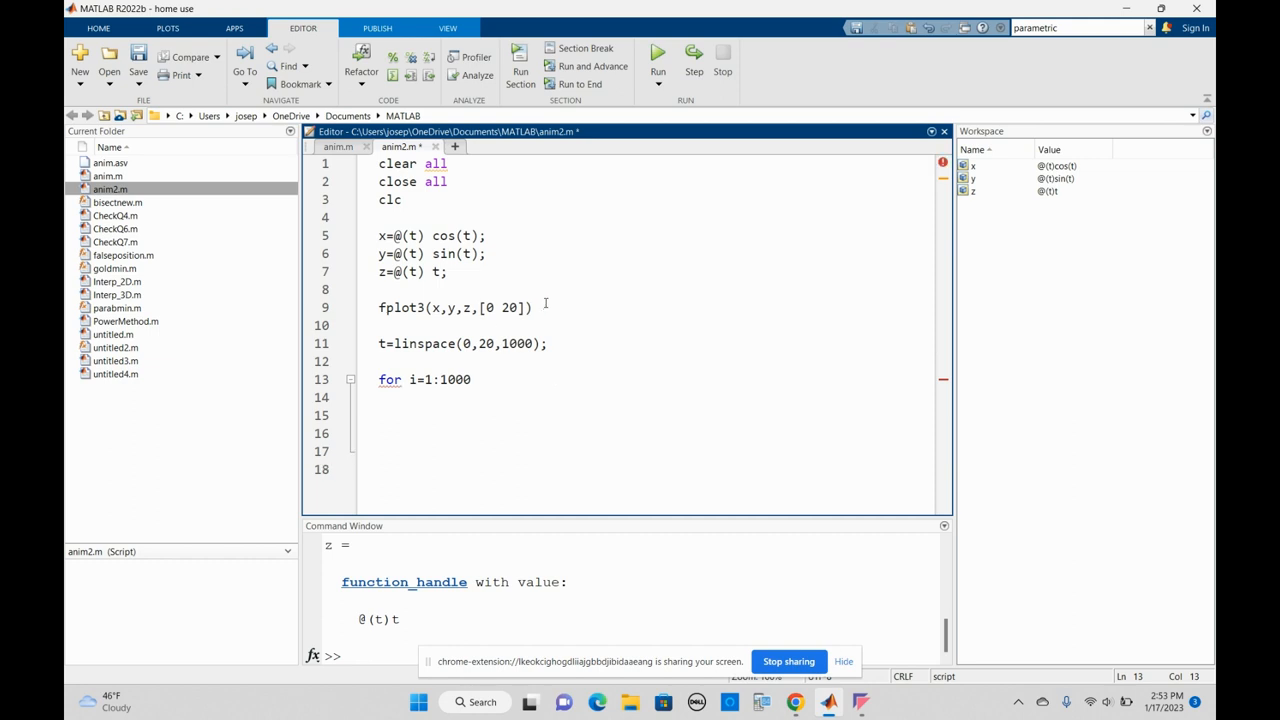
Move the fplot3(x,y,z,[0 20]) call inside the for loop and begin the next line
triple_click(456, 308)
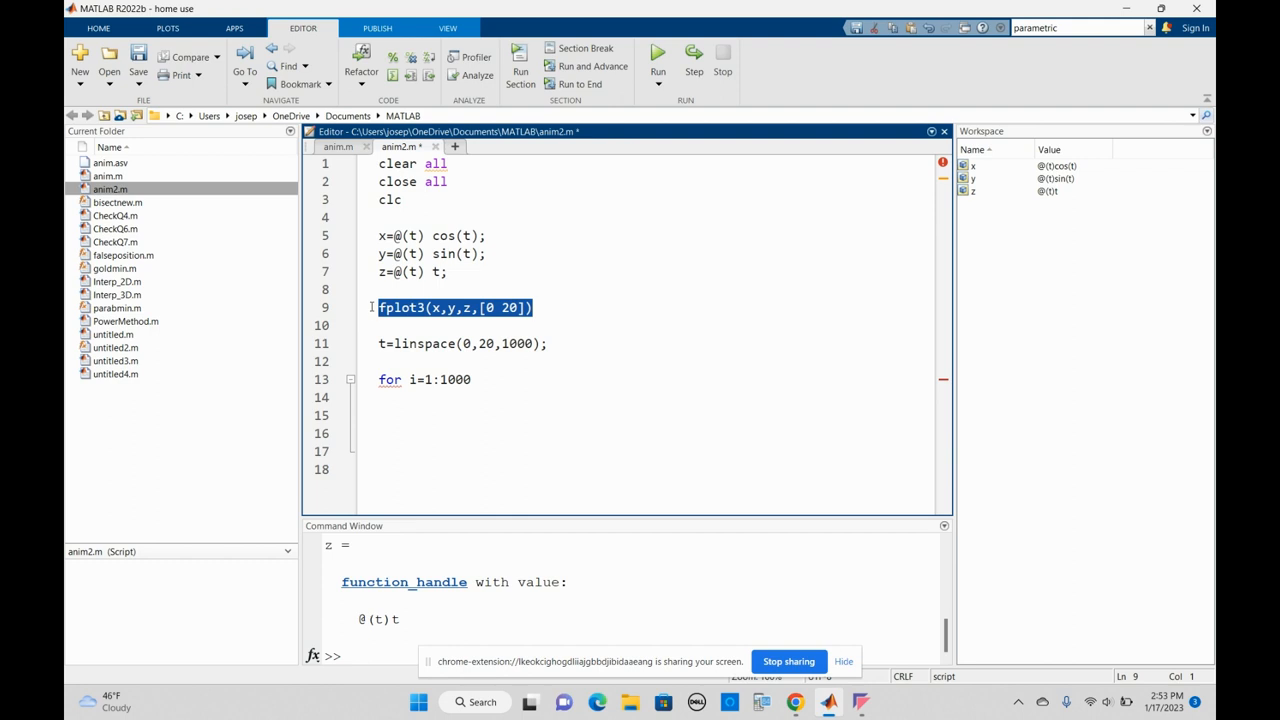
key(Delete)
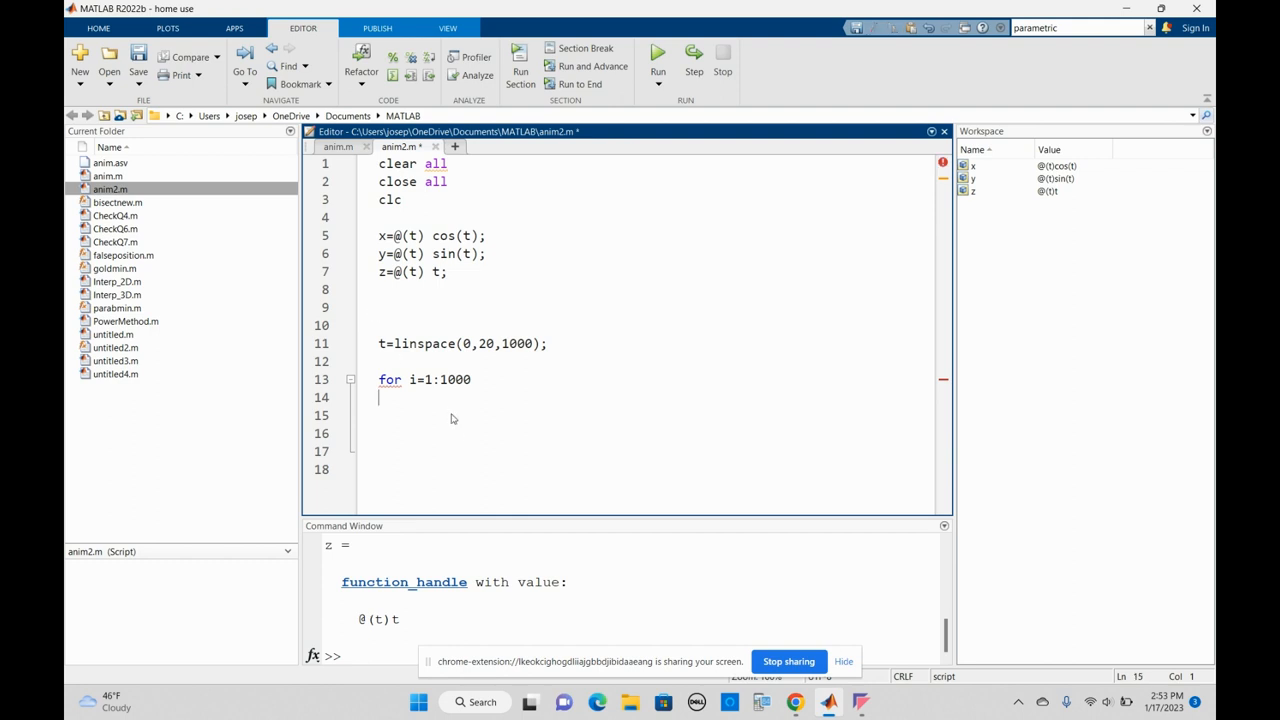
text(fplot3(x,y,z,[0 20]))
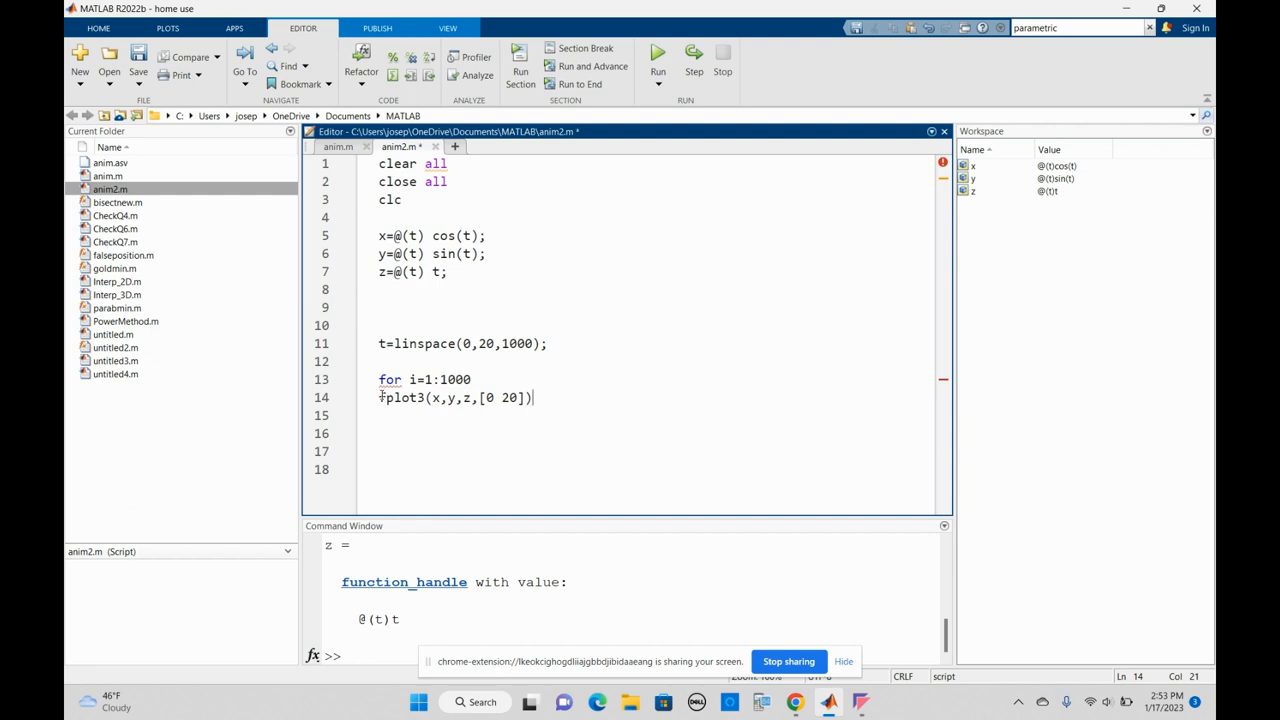
click(380, 398)
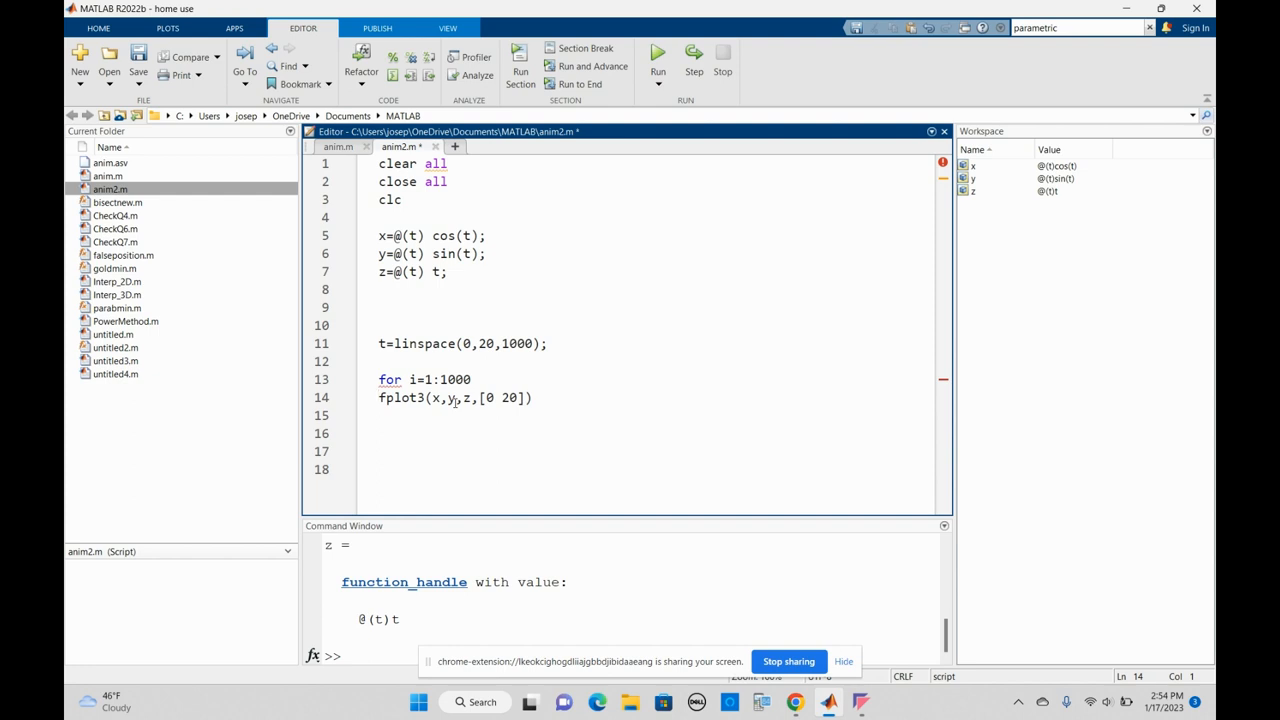
click(378, 396)
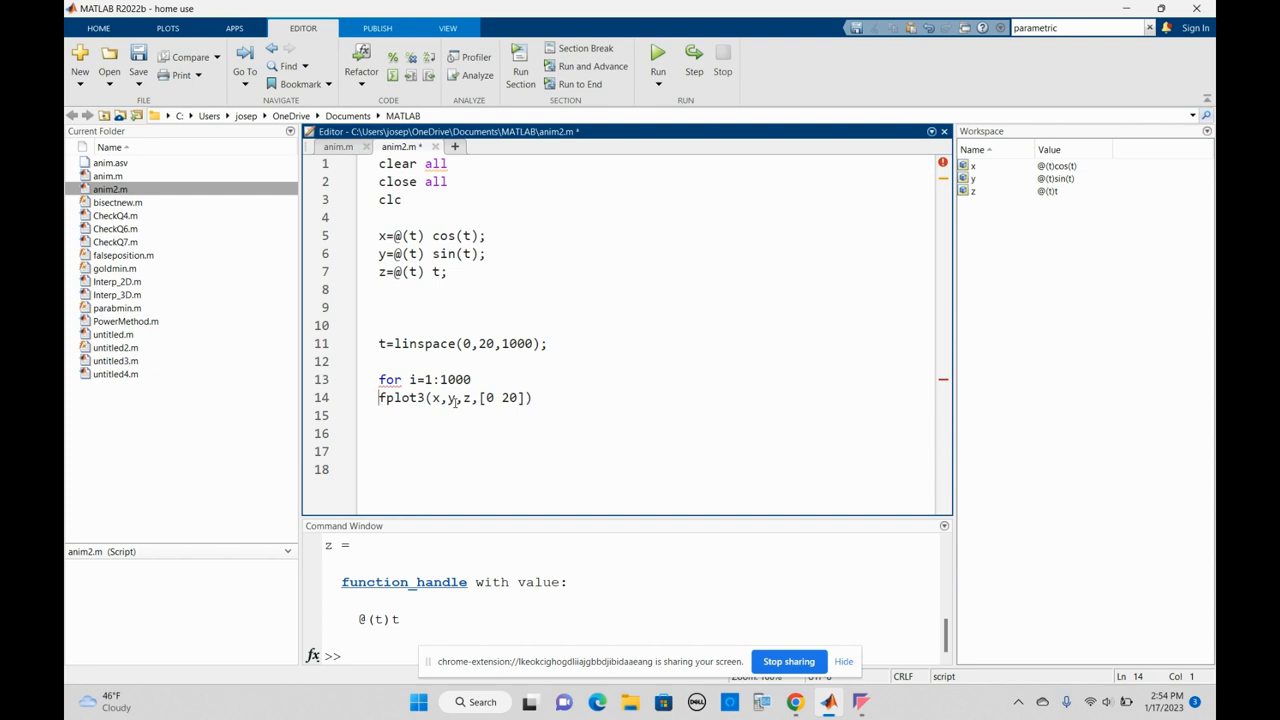
text(h)
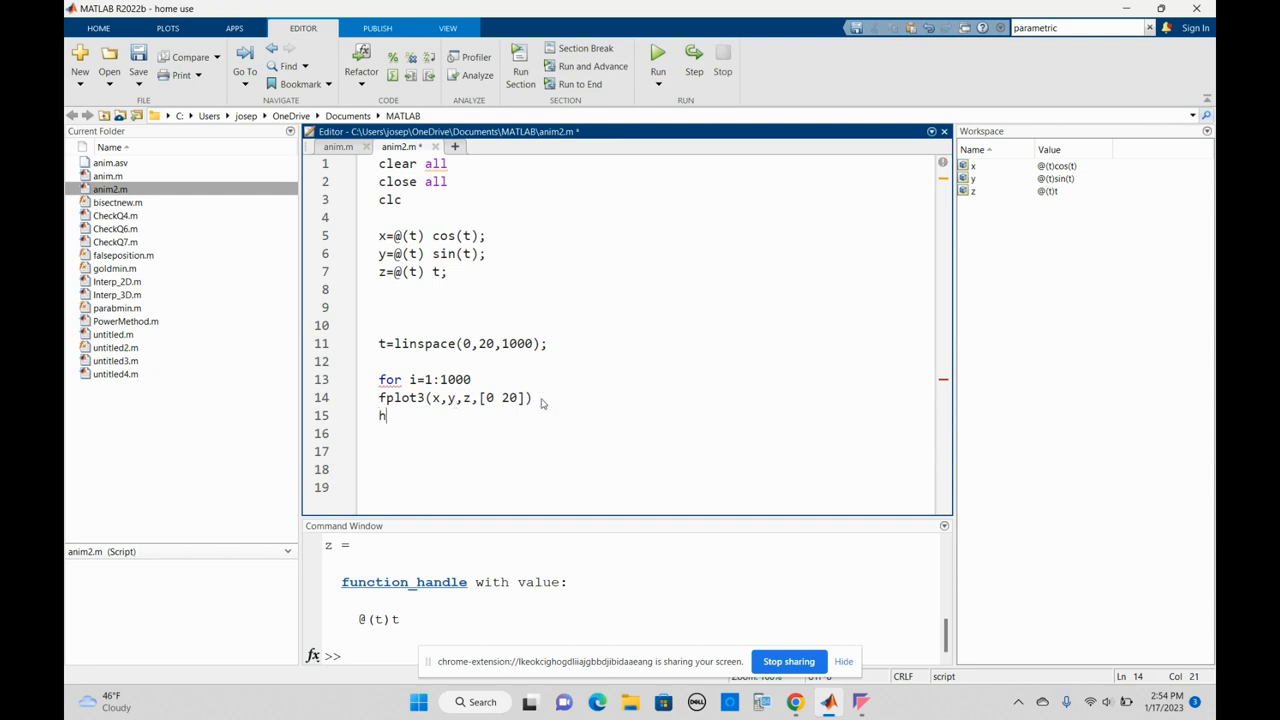
Write hold on and plot(x(t(i)),y(t(i)),t(i),'.','MarkerSize',10) inside the loop
text(old on)
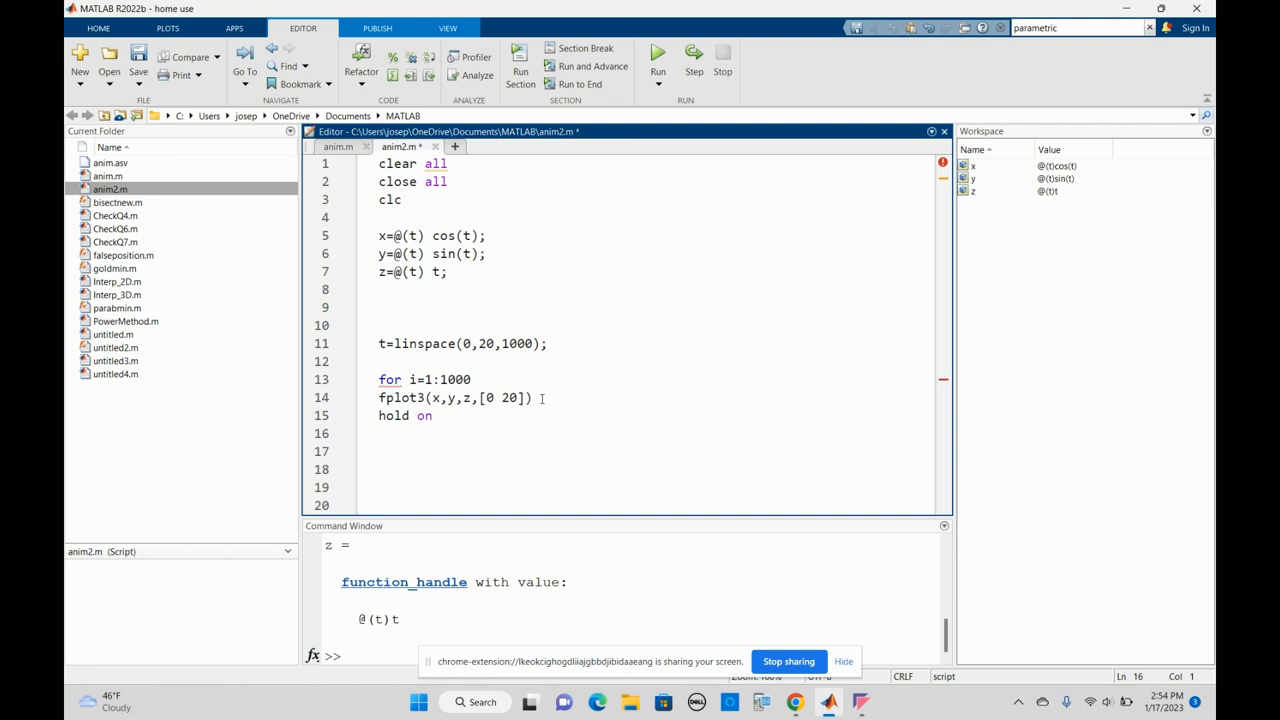
text(plot(x(t(i)
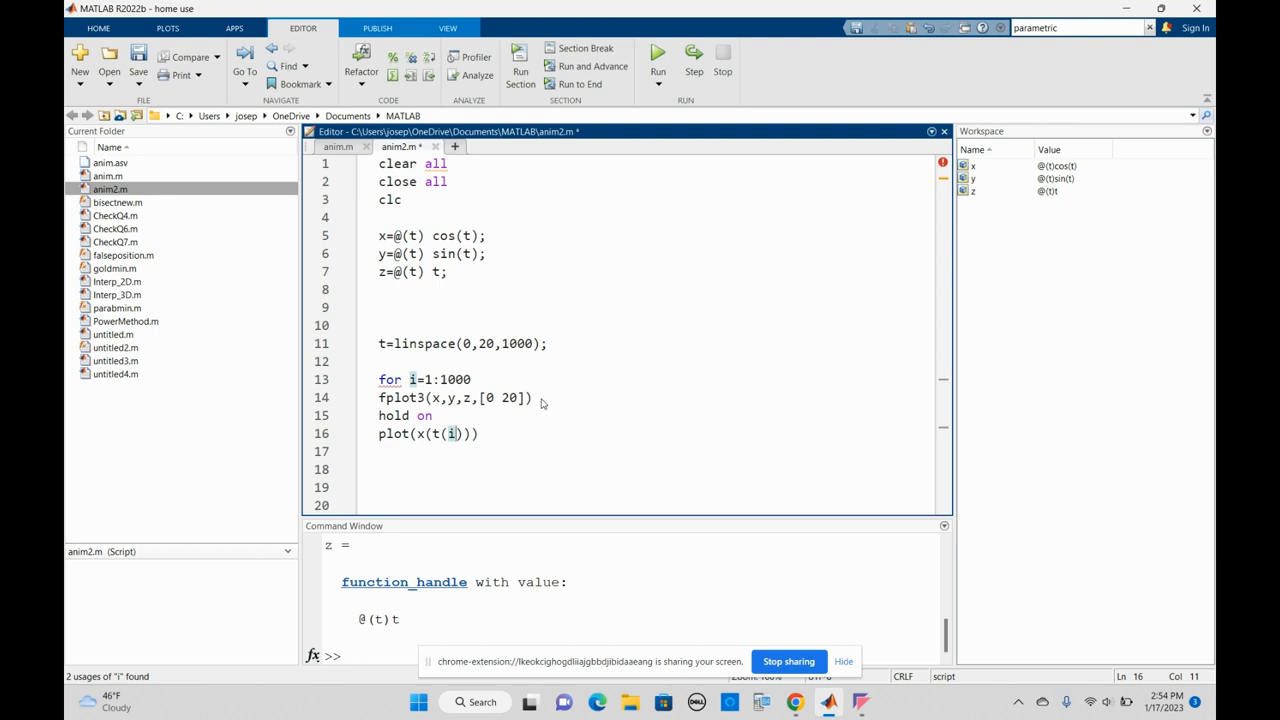
click(488, 344)
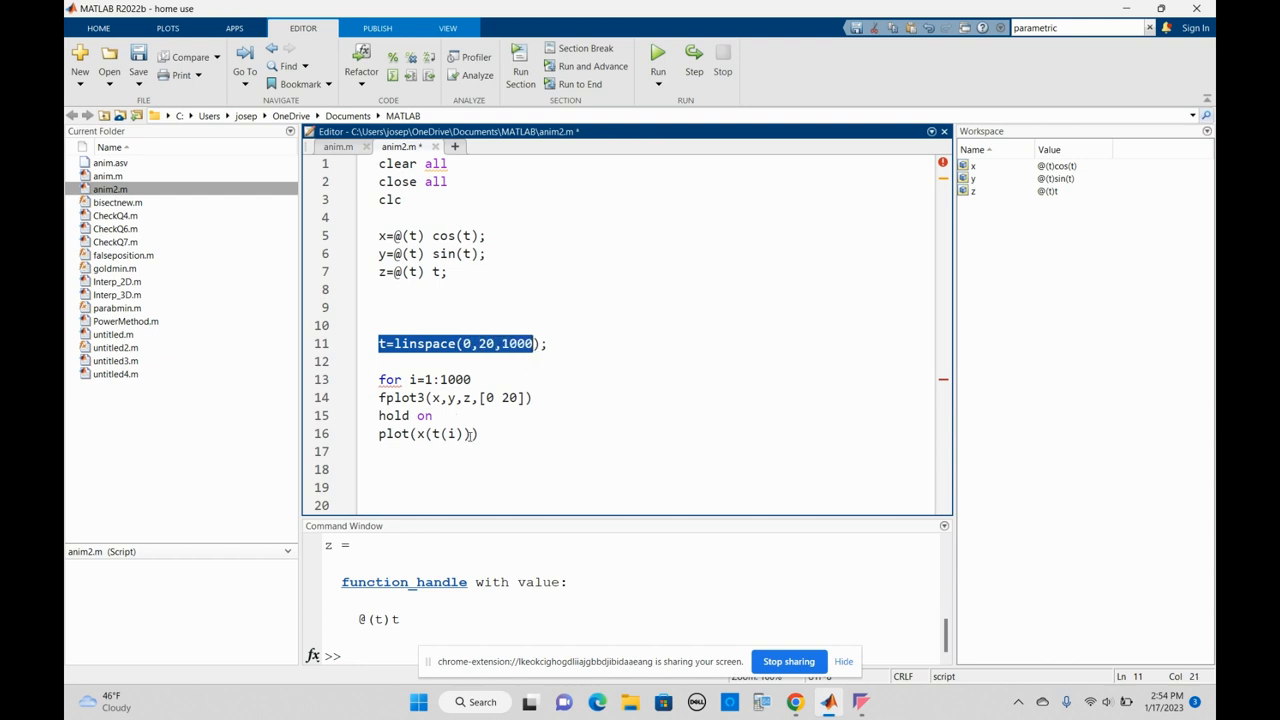
text(y(t)
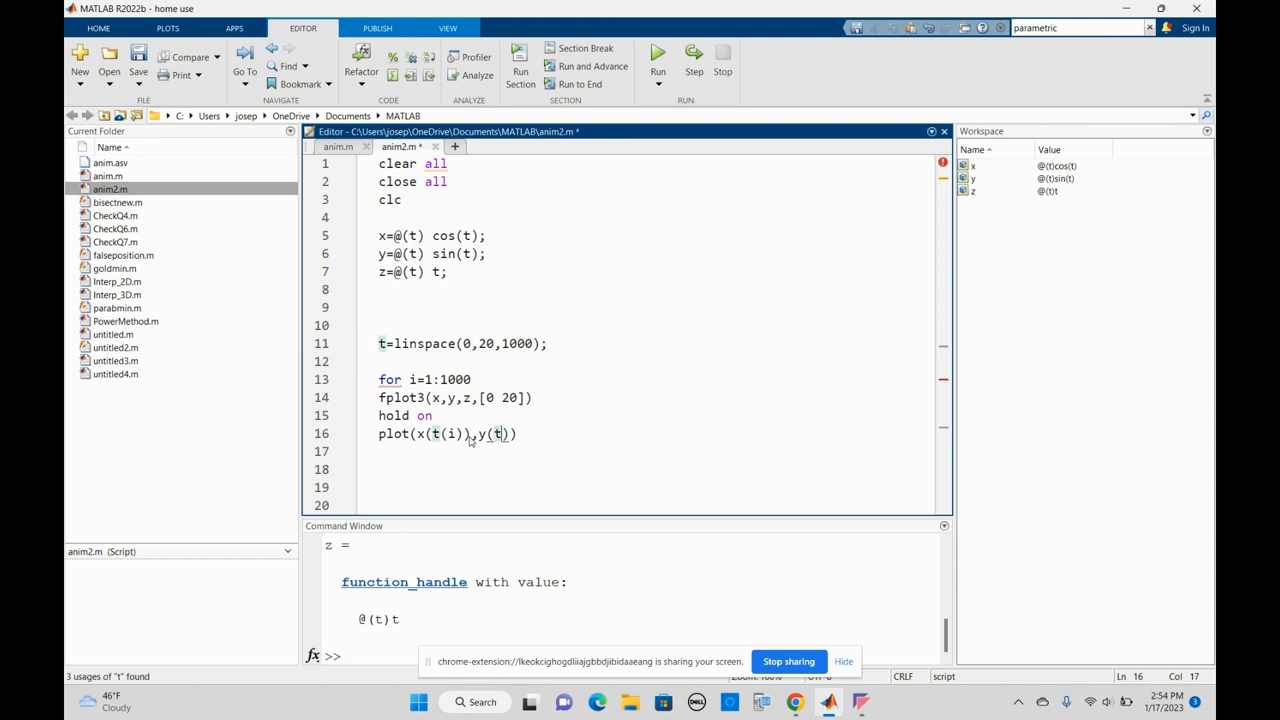
text((i)
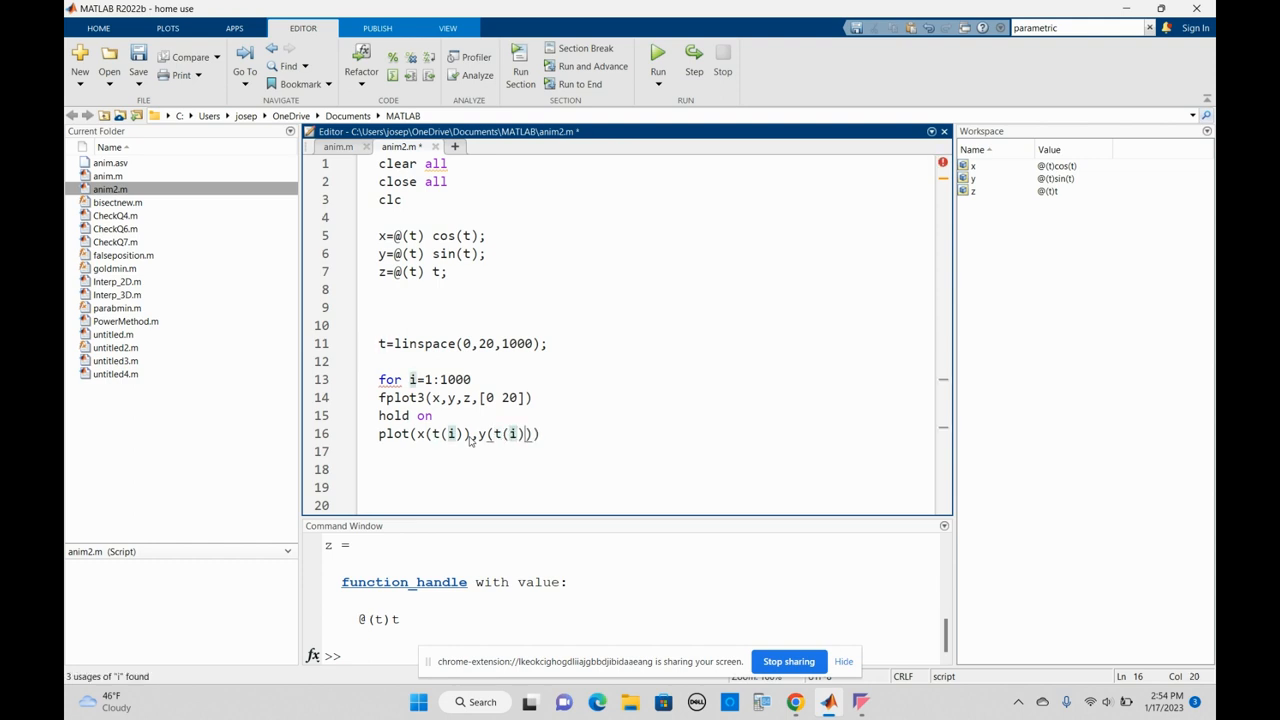
text(,i)
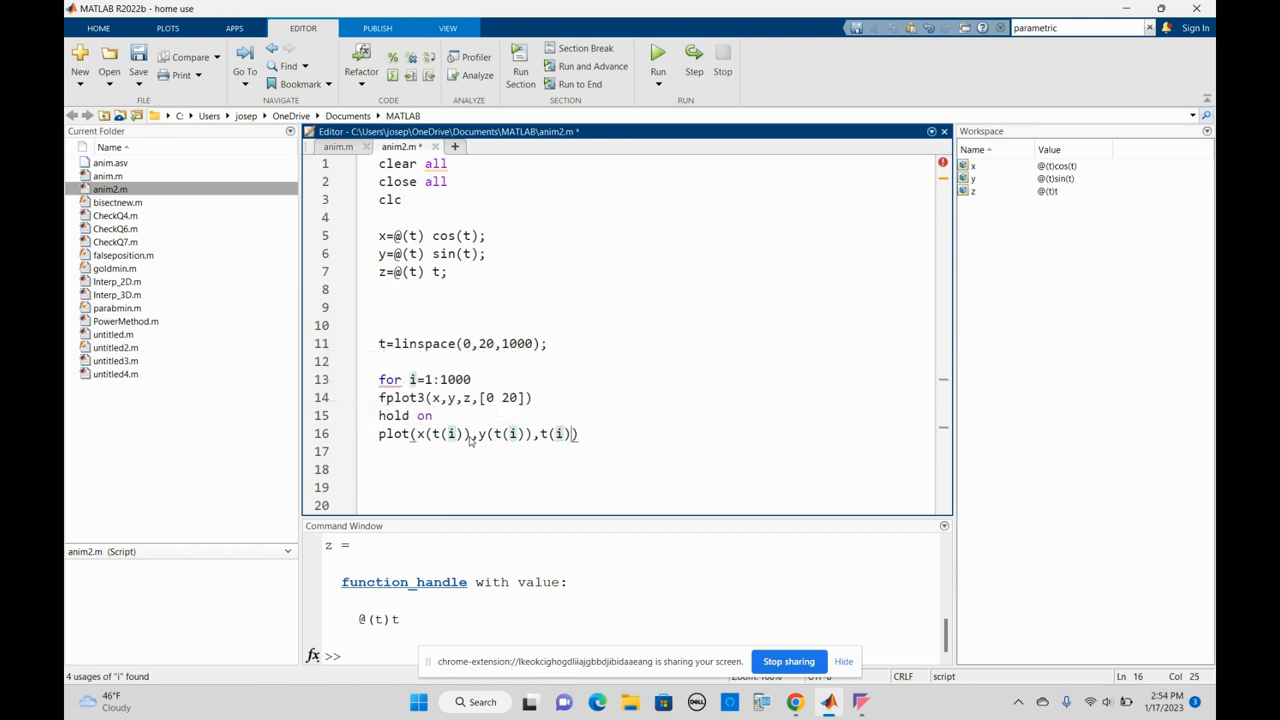
text(,')
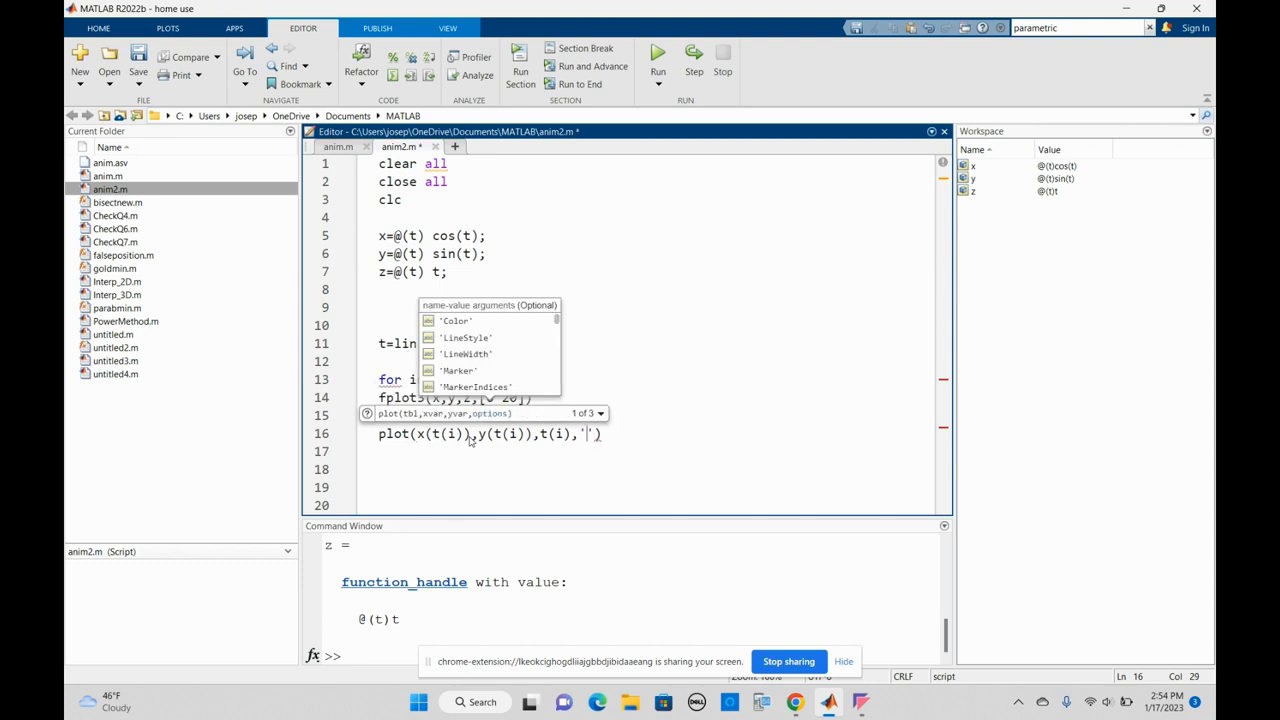
text(.',')
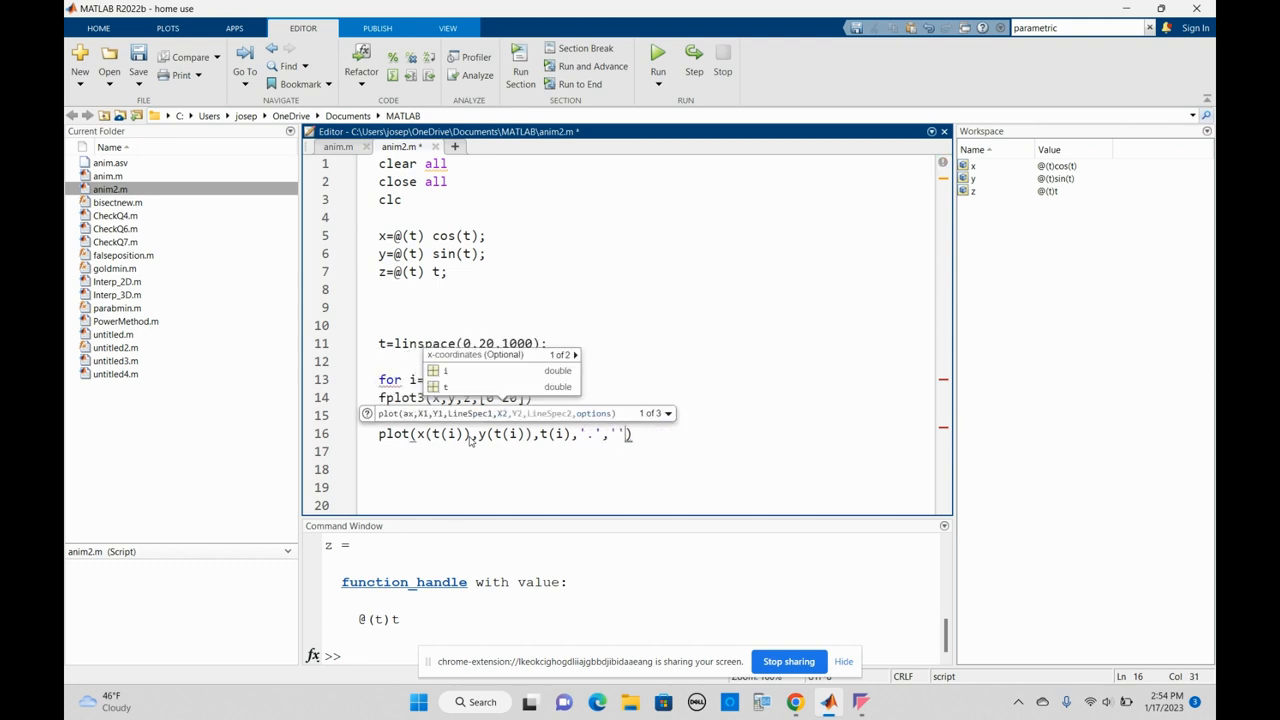
text(Marker)
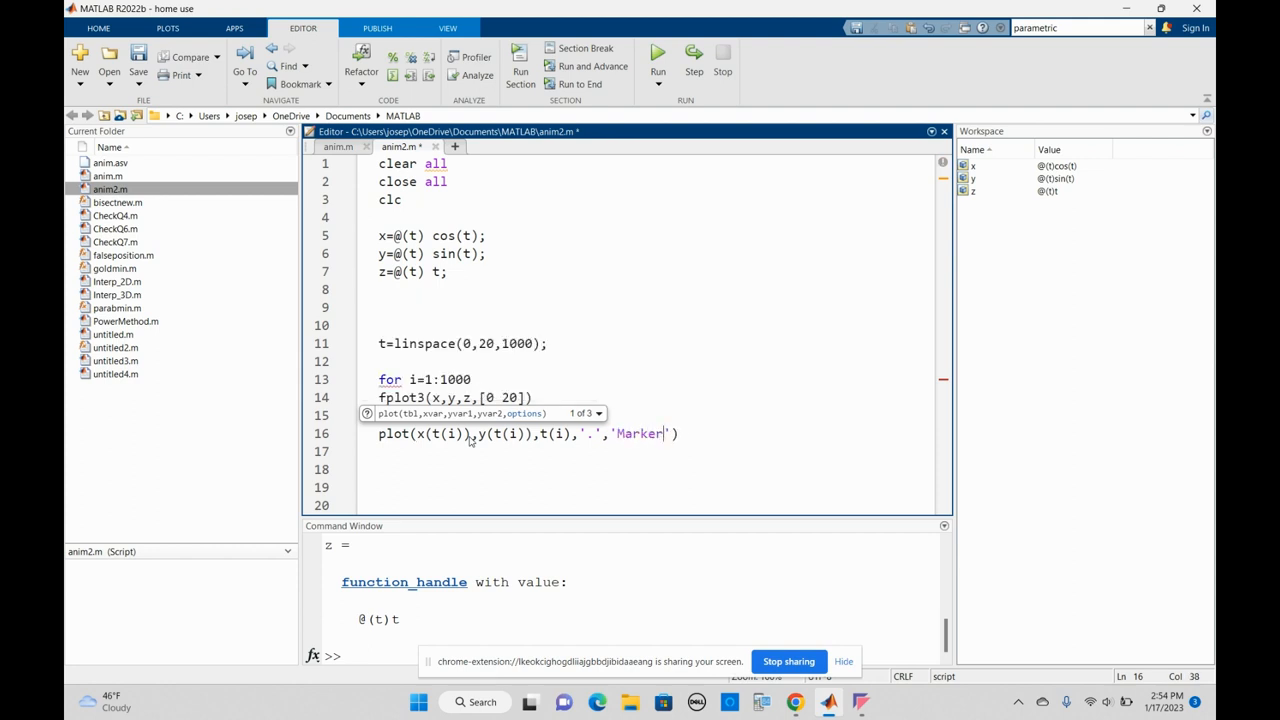
text(Size',10)
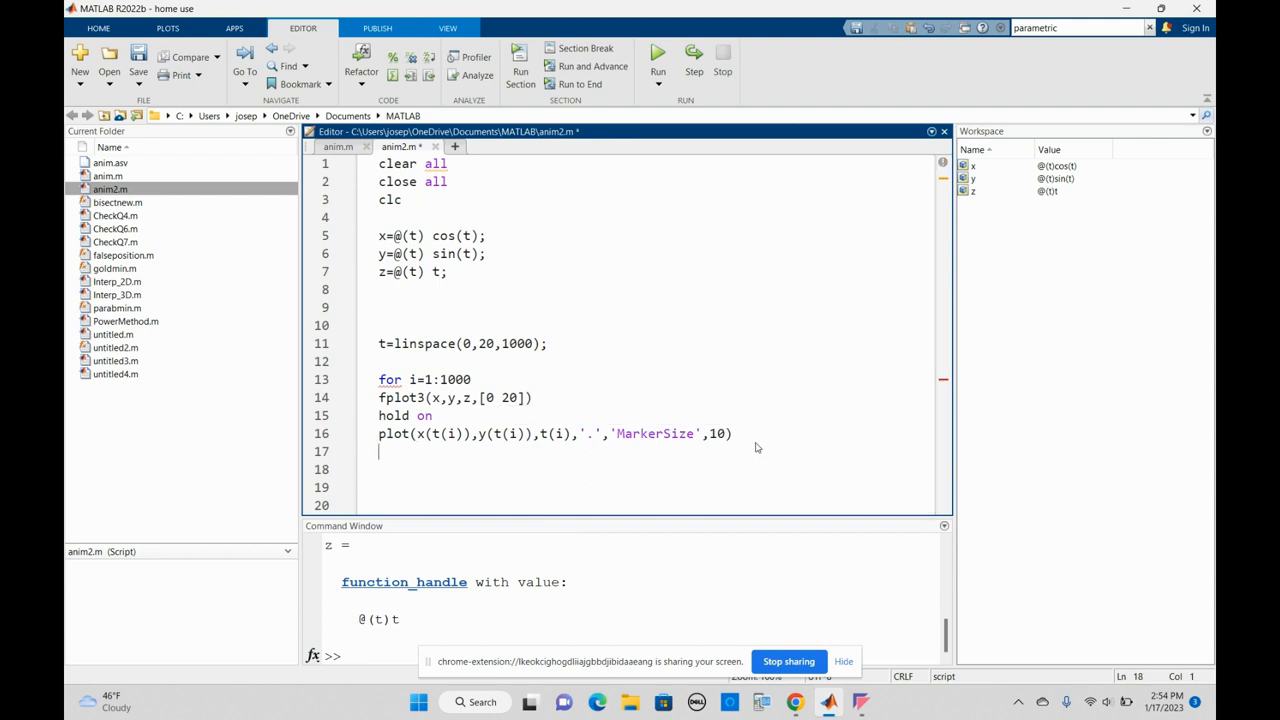
End the loop body with hold off and F(i)=getframe to store each frame
text(hold off)
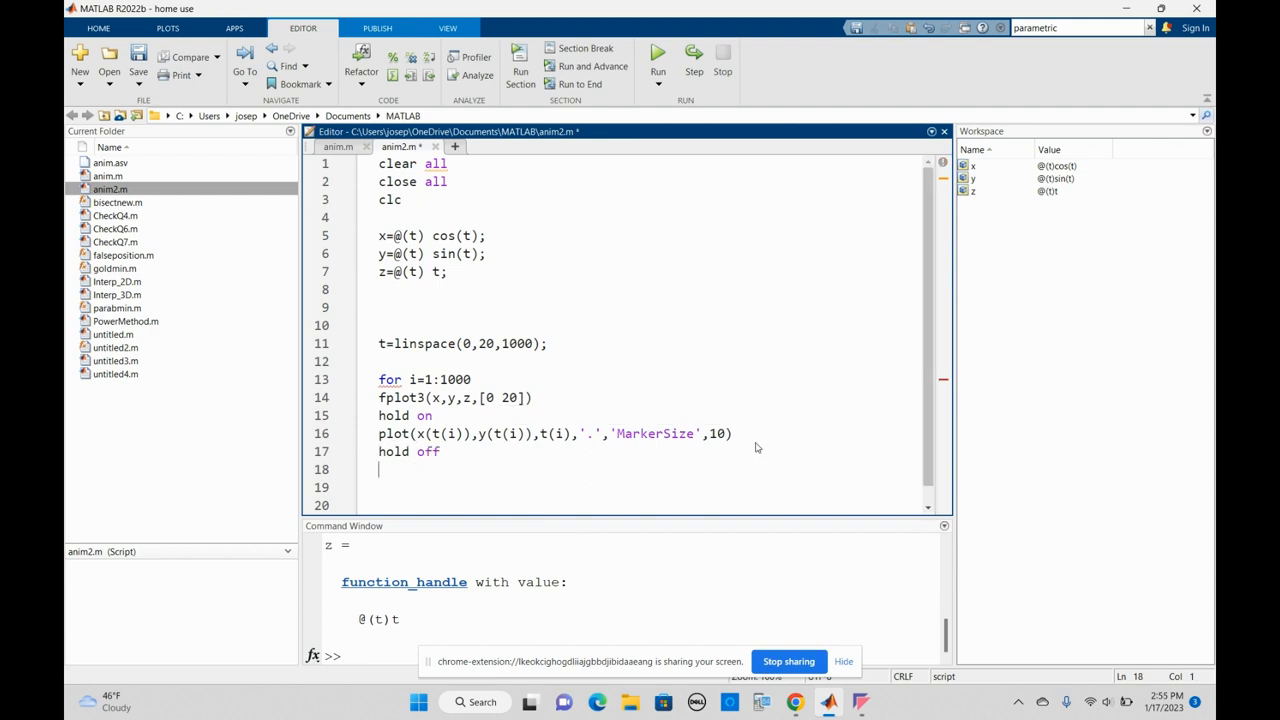
text(F())
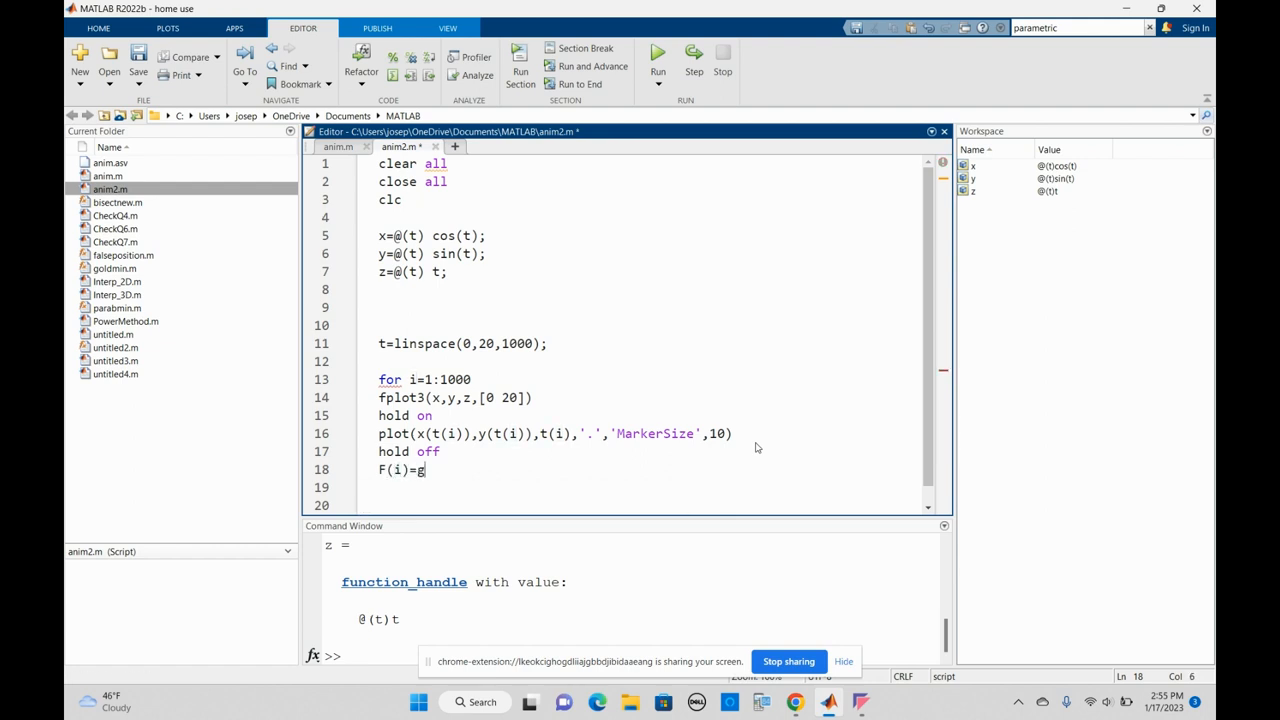
text(etframe)
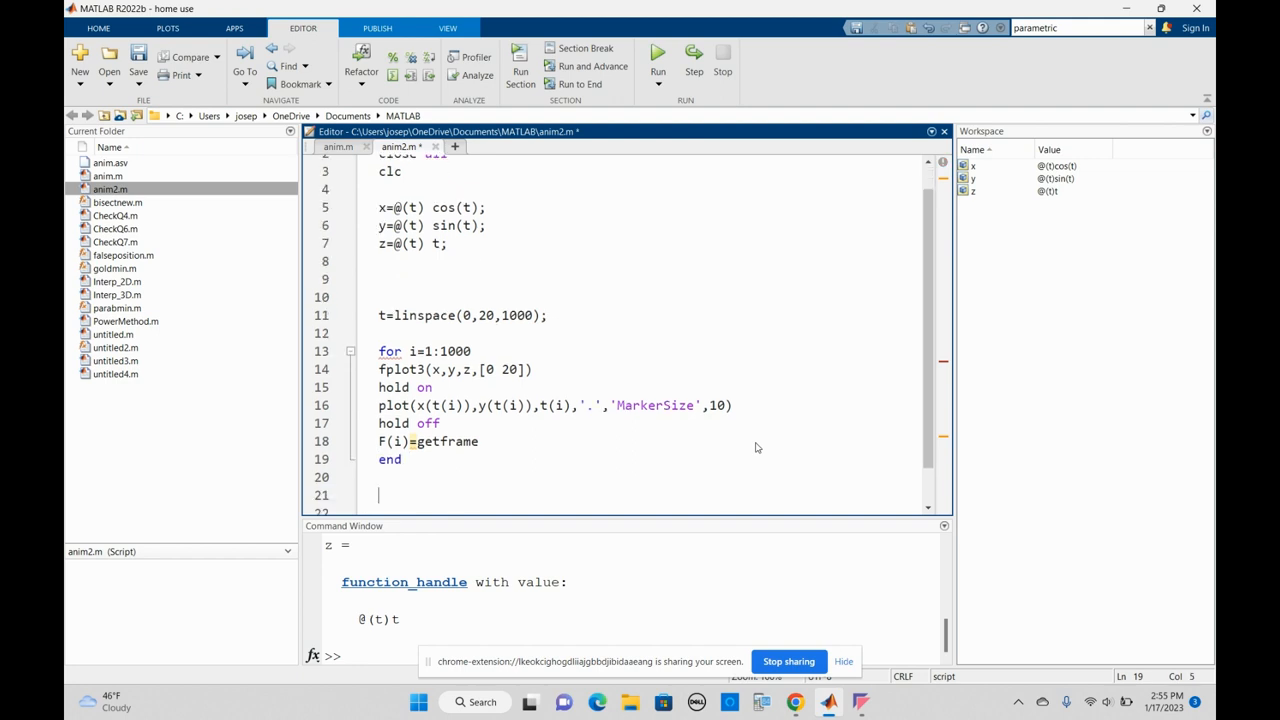
After the loop, add movie(F,2,24) to play the frames twice at 24 fps
text(mo)
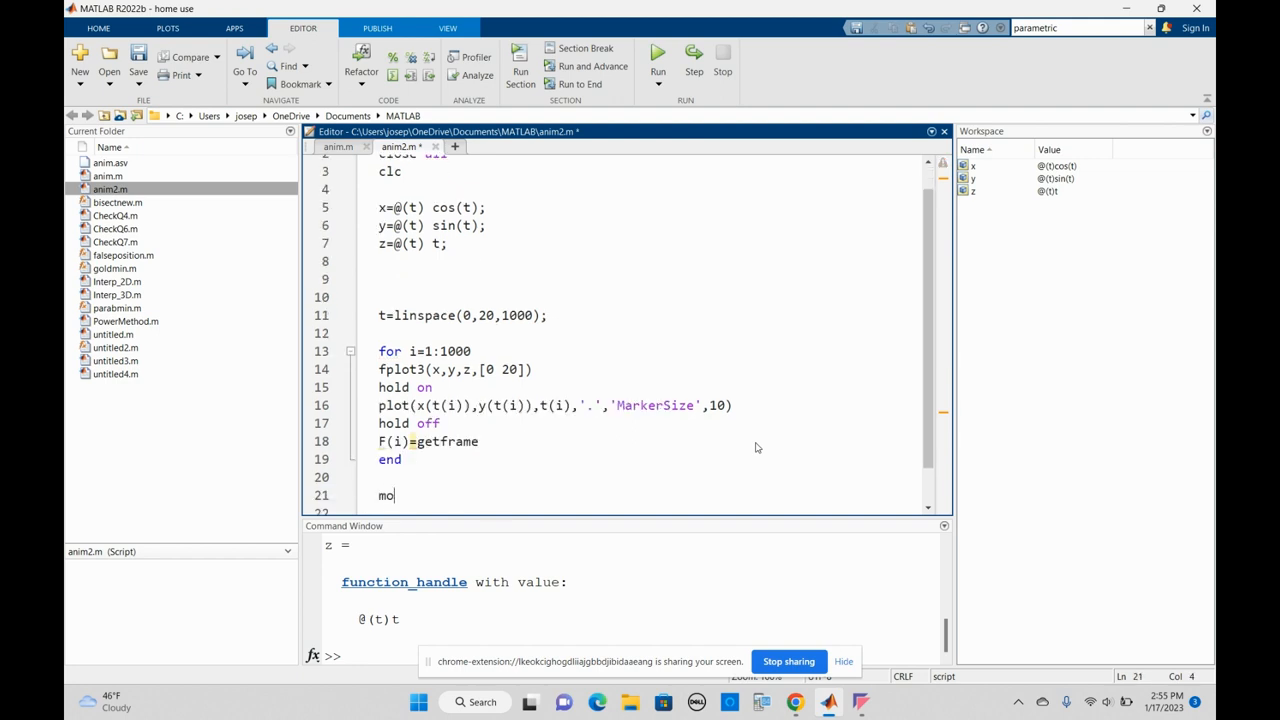
text(vie())
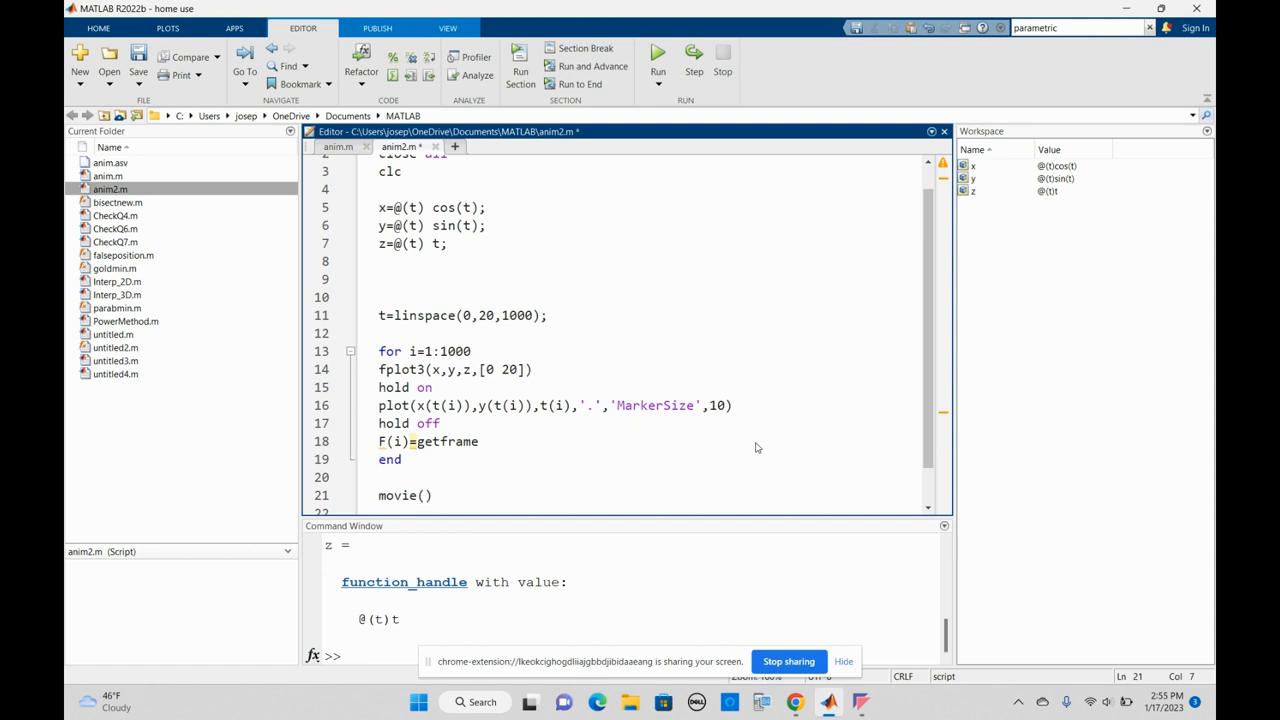
text(F,)
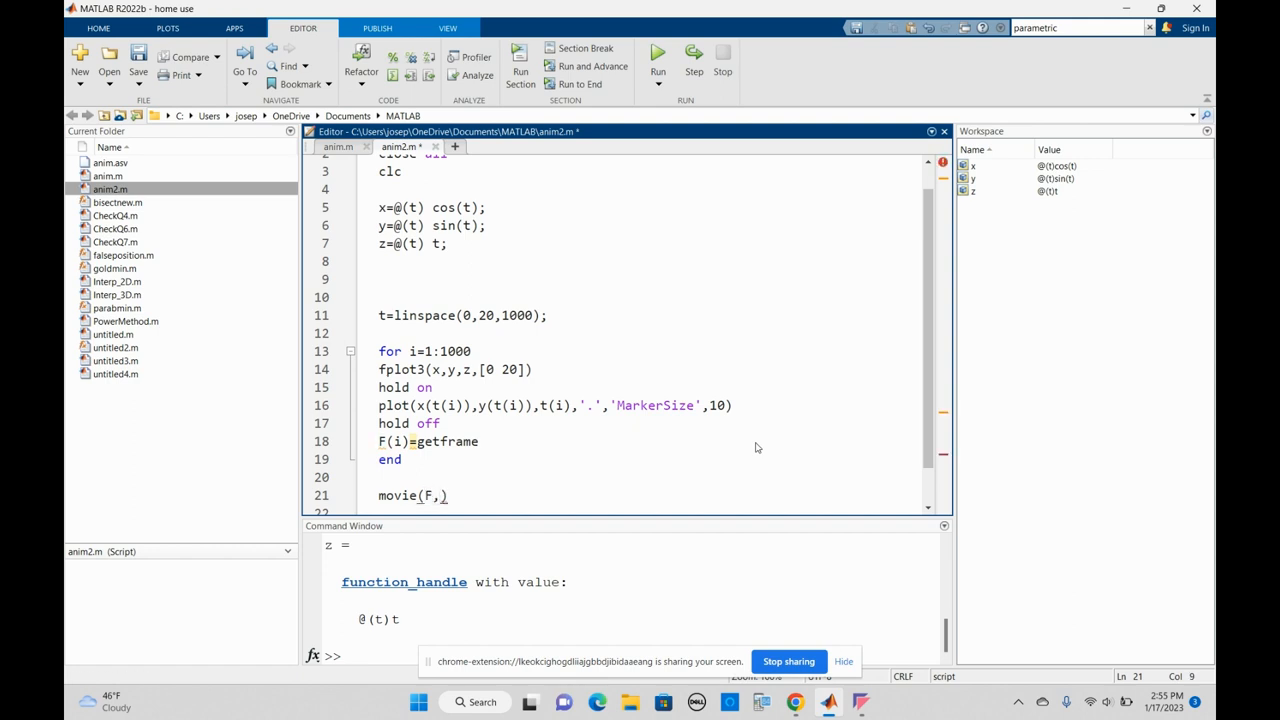
text(2,)
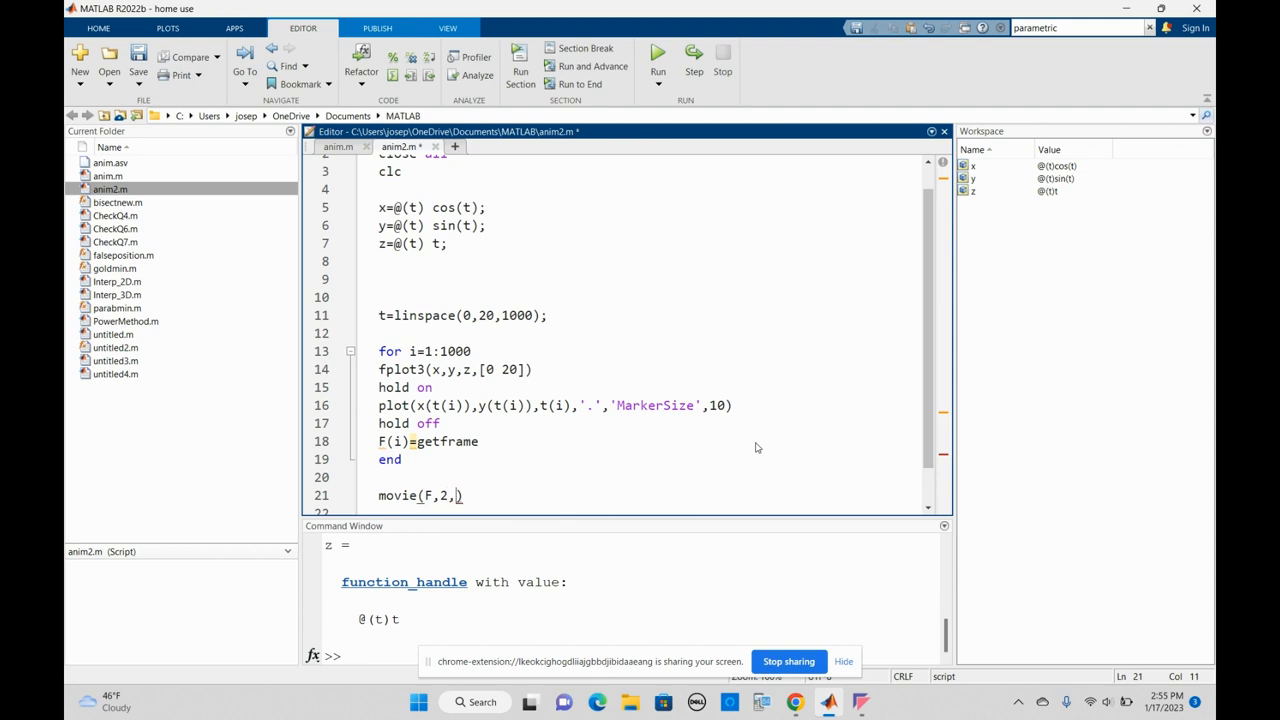
text(2)
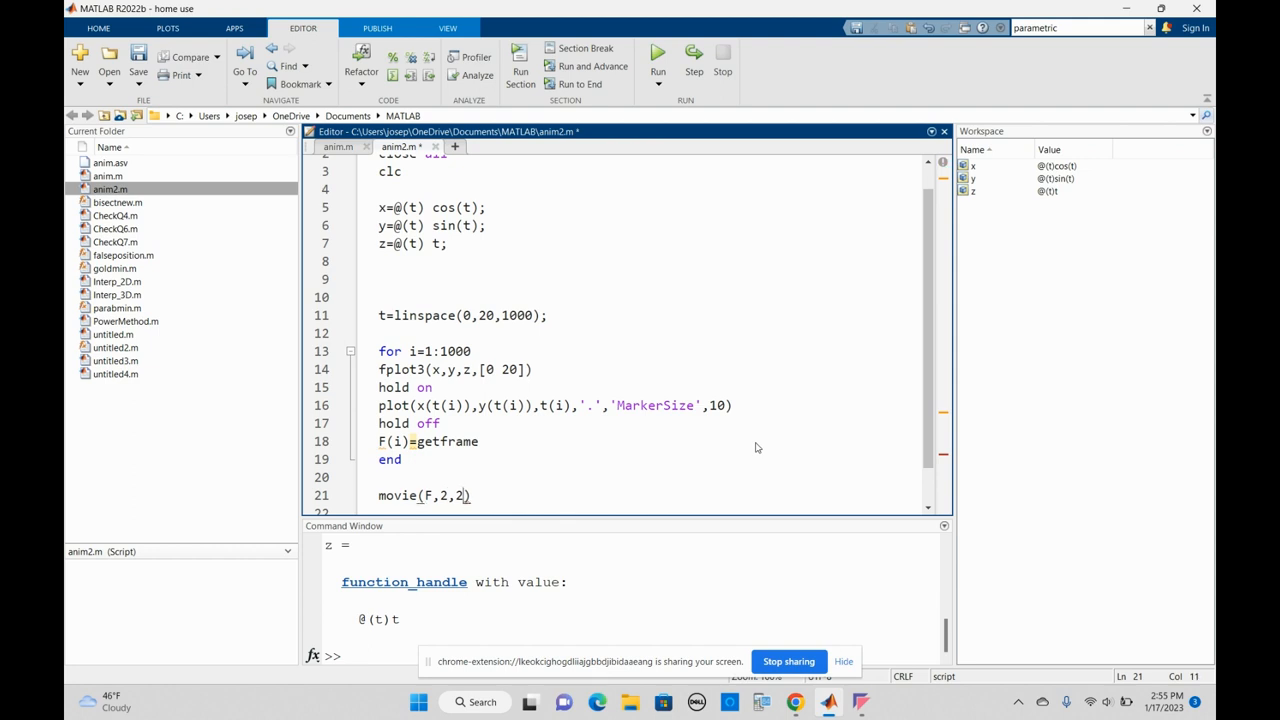
text(4)
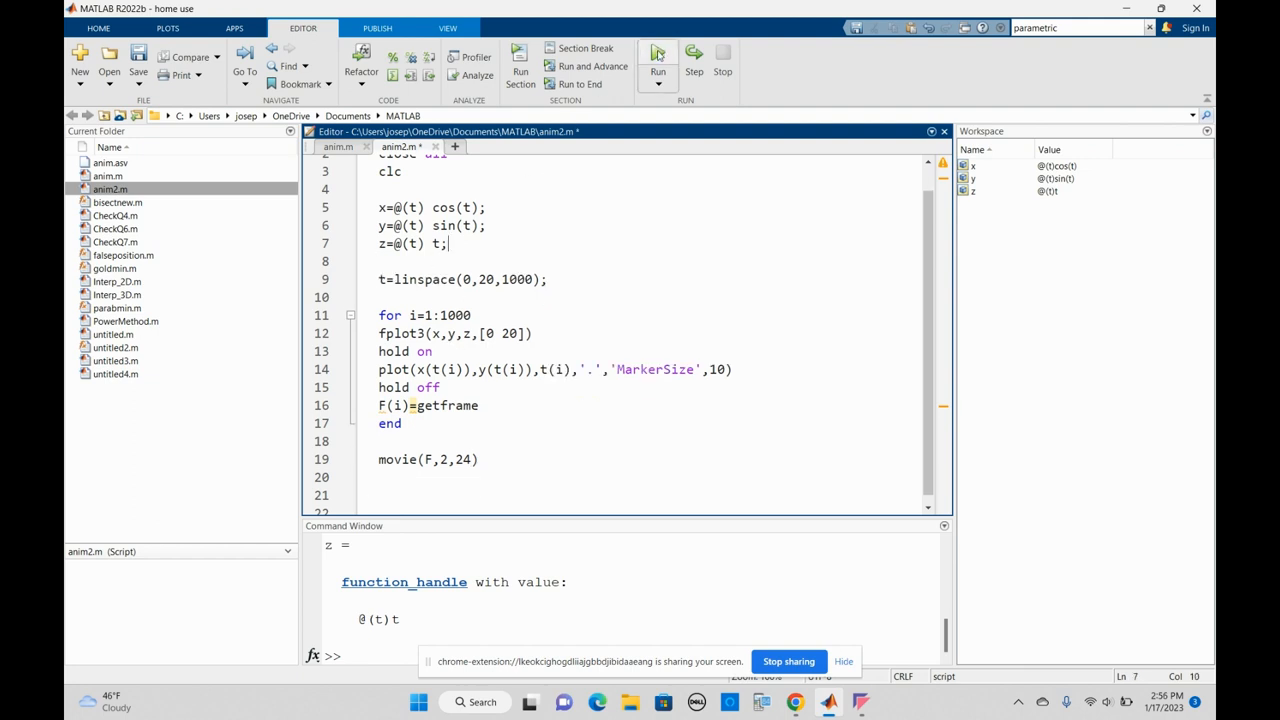
Run the script, fix the failing line-14 call from plot to plot3, and rerun
click(658, 60)
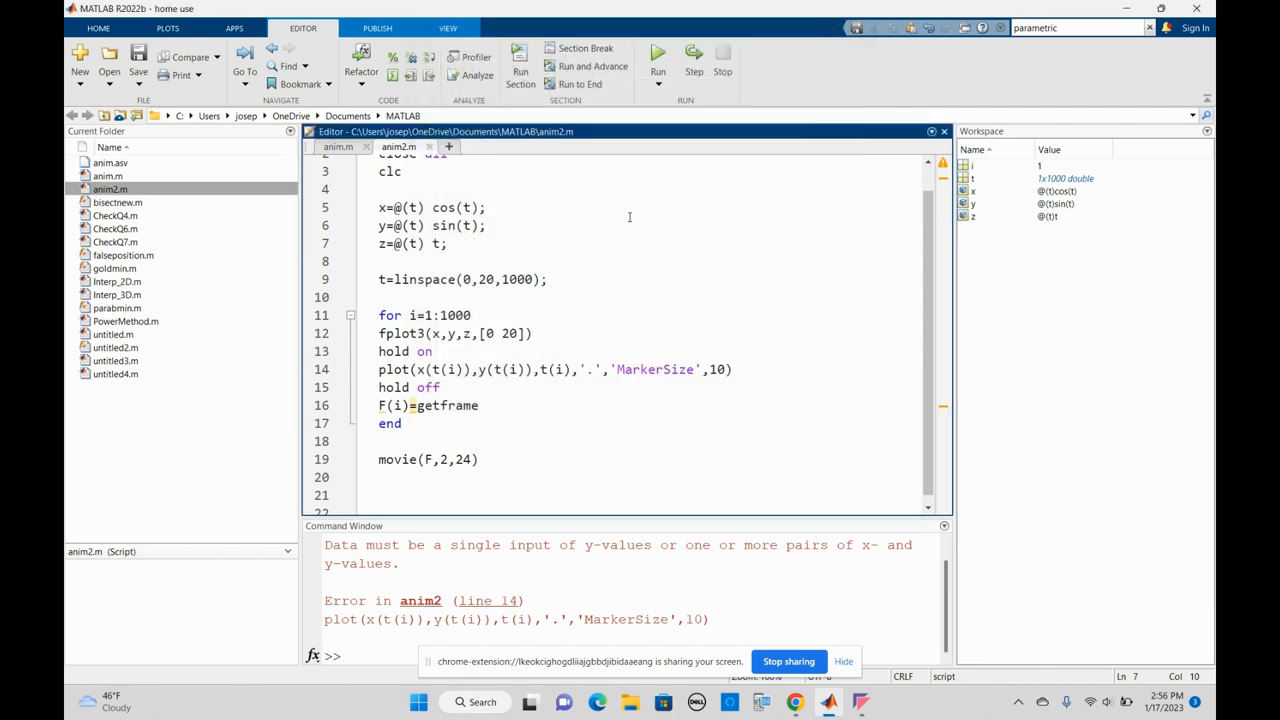
click(448, 244)
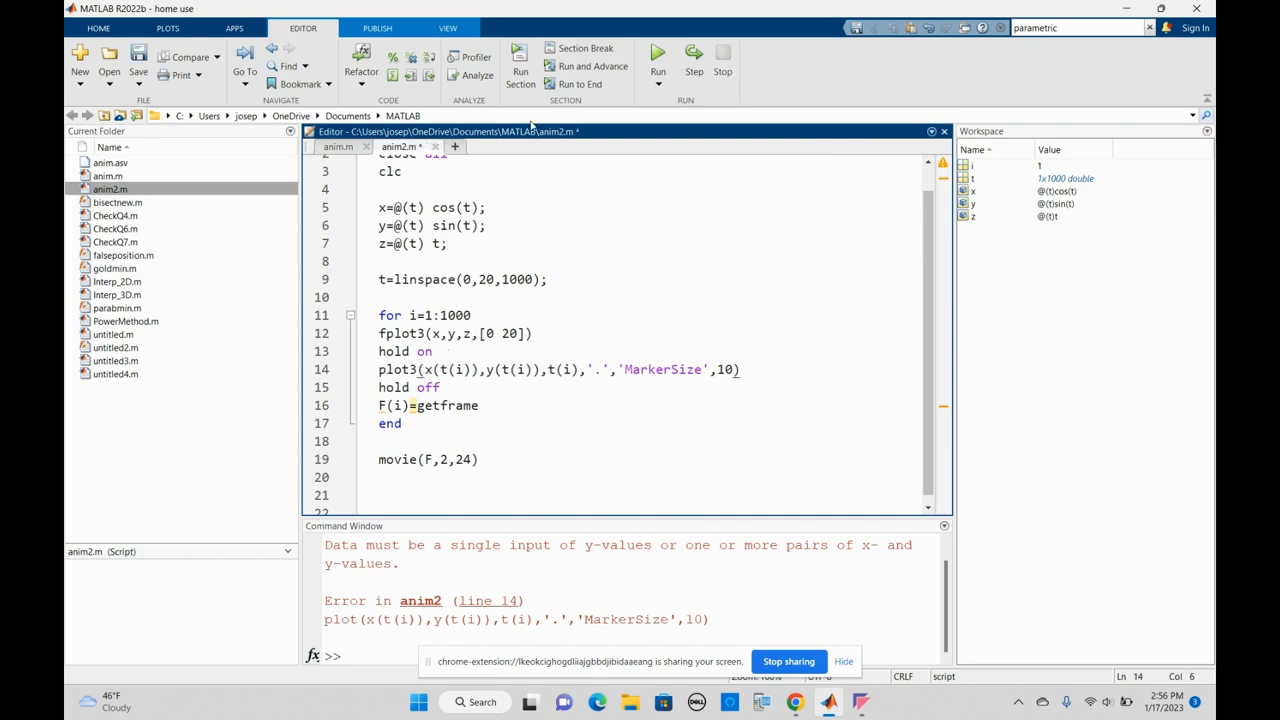
click(658, 56)
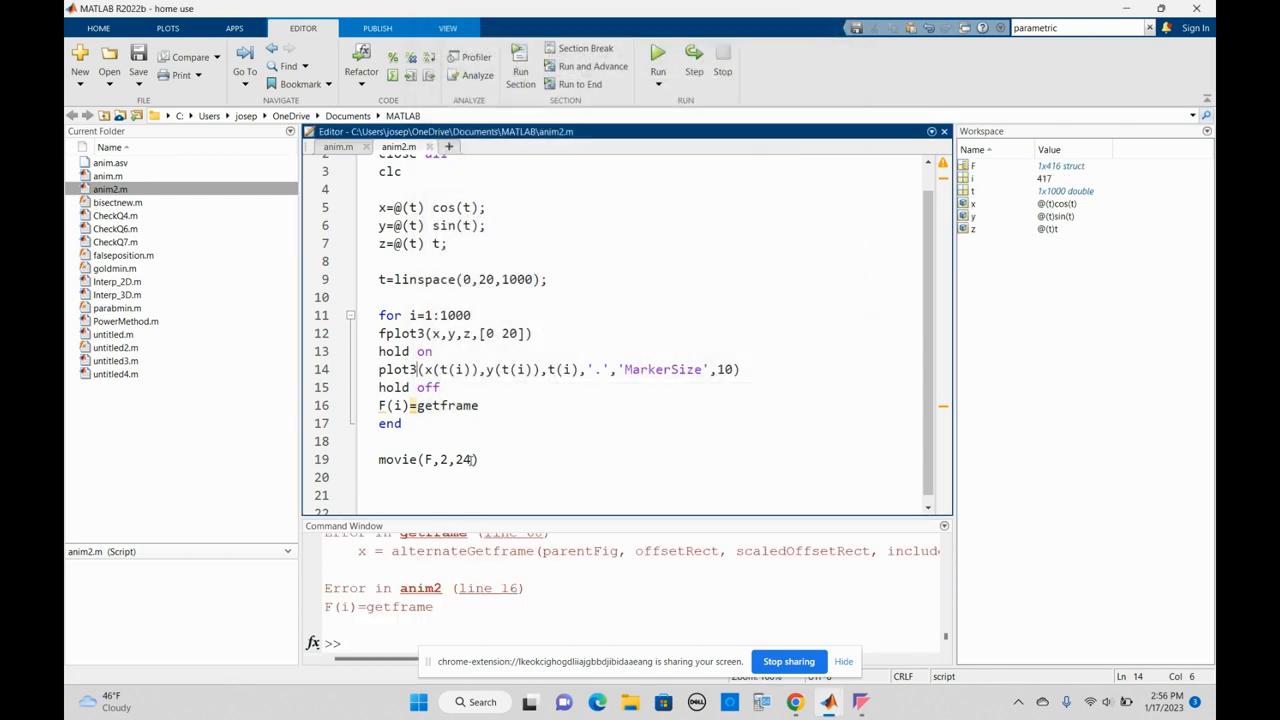
Change the movie frame rate to 50 fps, rerun, and move Figure 1 aside to watch the helix
text(50)
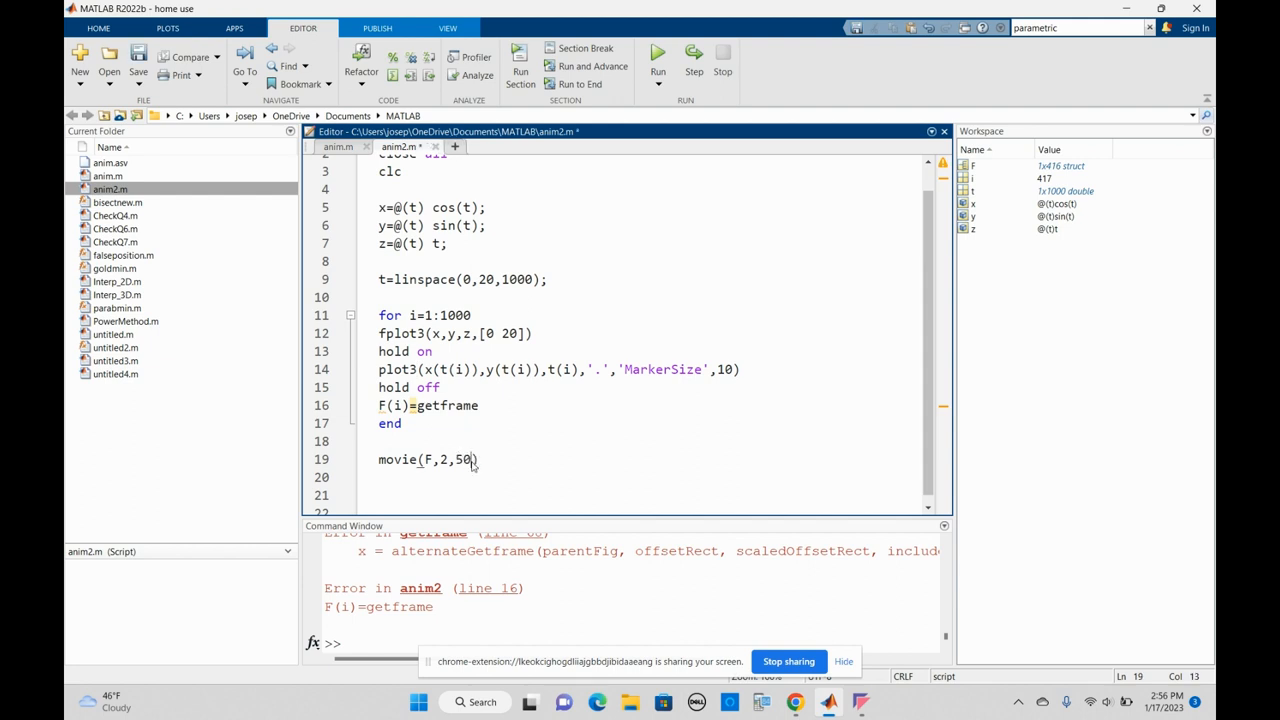
click(656, 56)
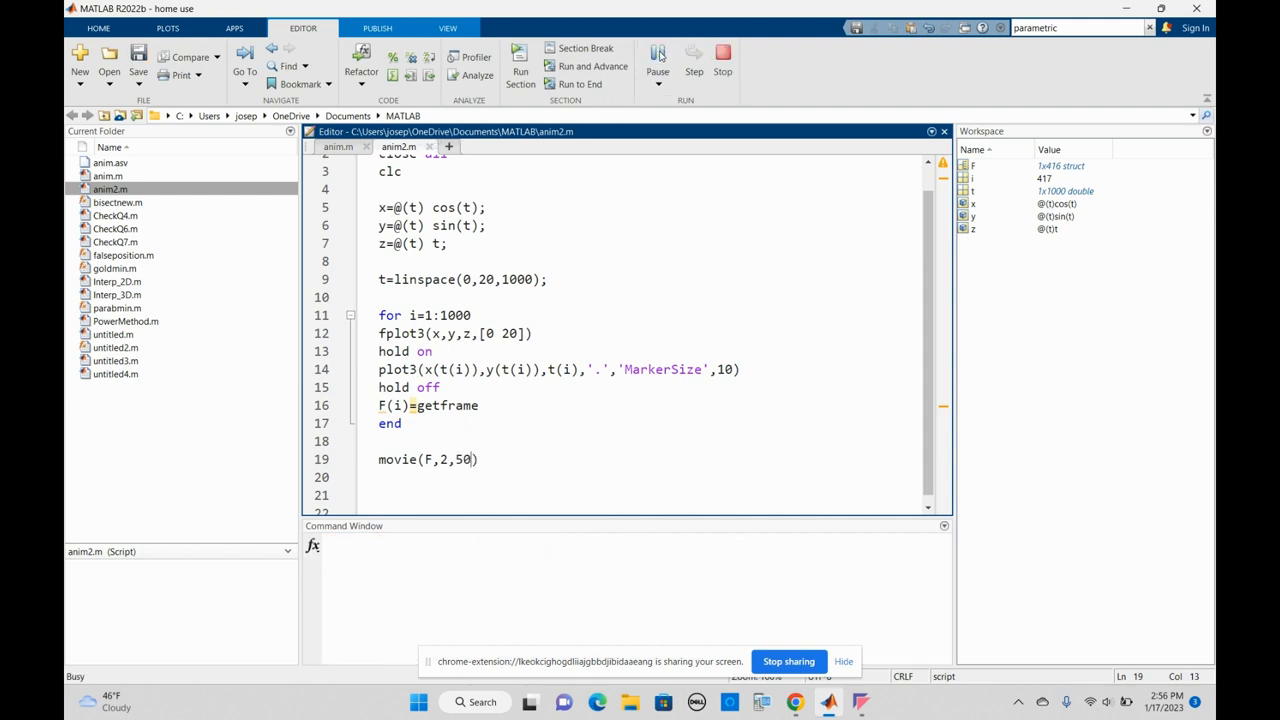
click(520, 60)
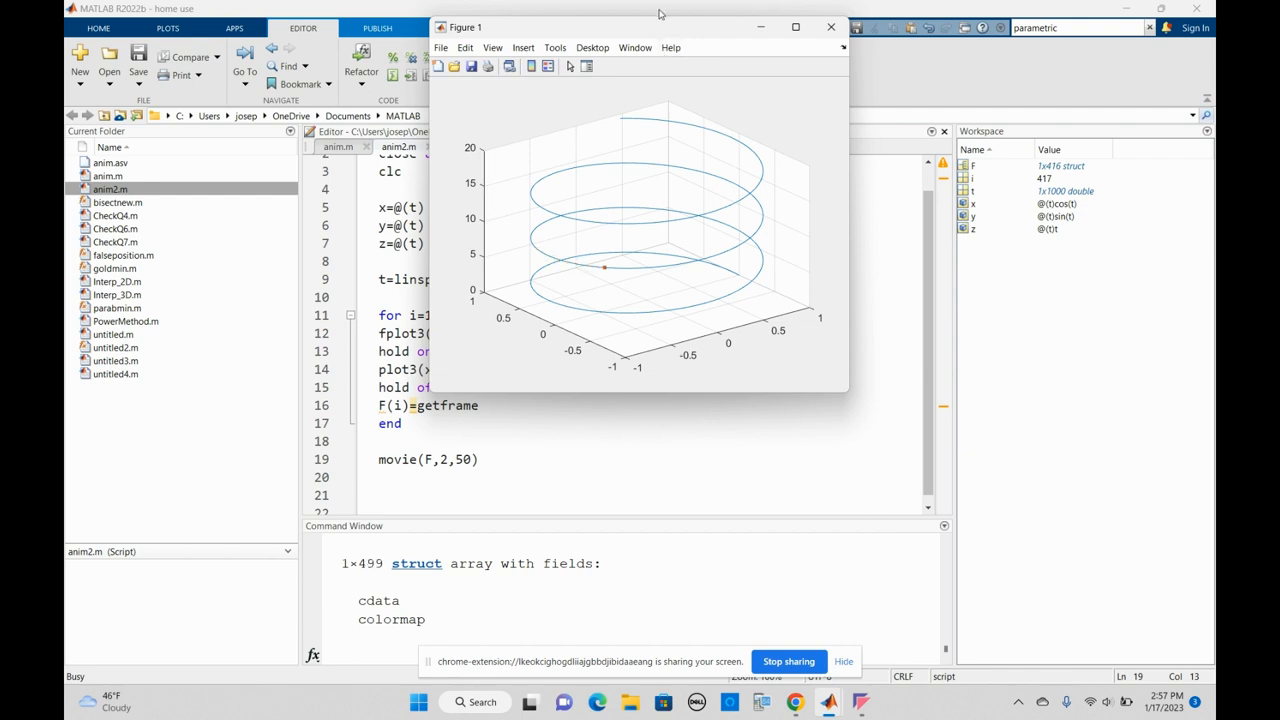
drag(640, 28, 876, 72)
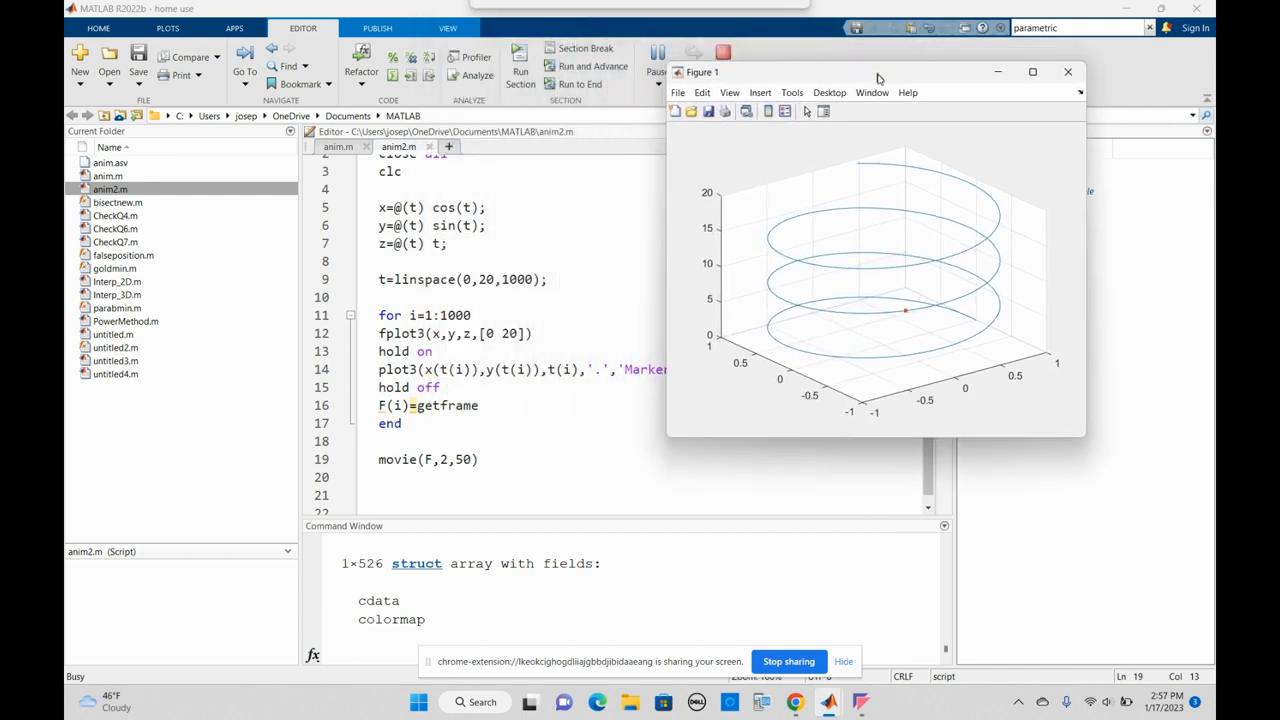
drag(878, 72, 978, 96)
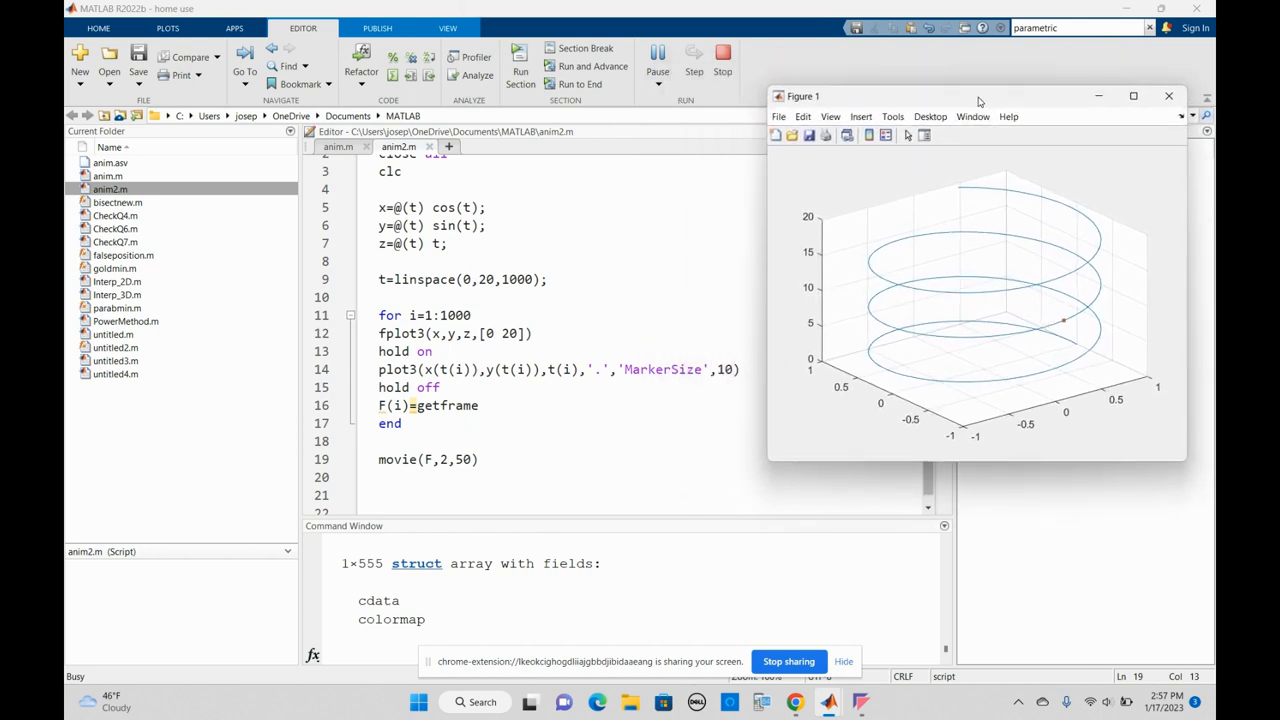